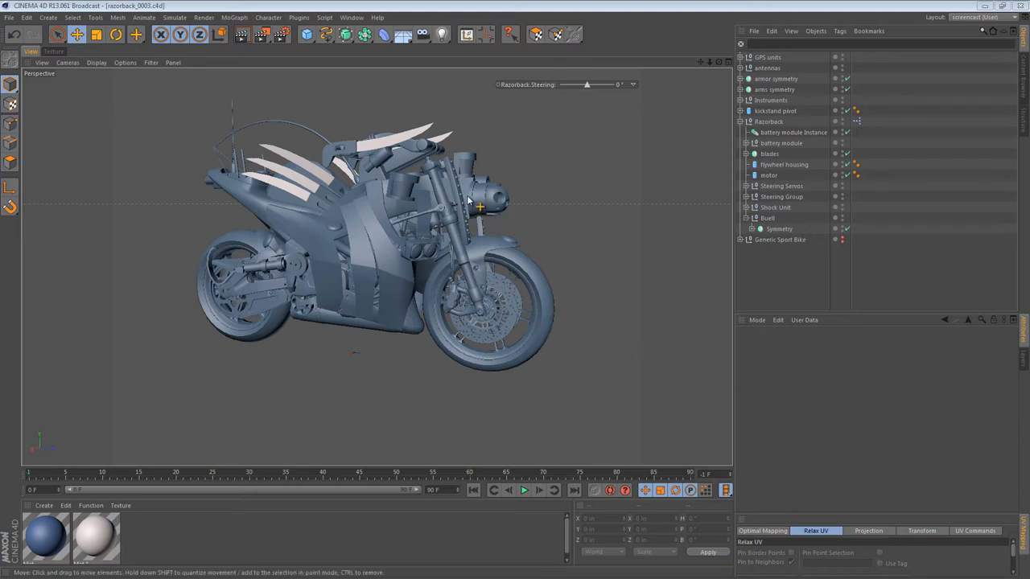
- Extrude the top polygon strip of the HazCam sphere upward into a raised lip
drag(480, 208, 491, 186)
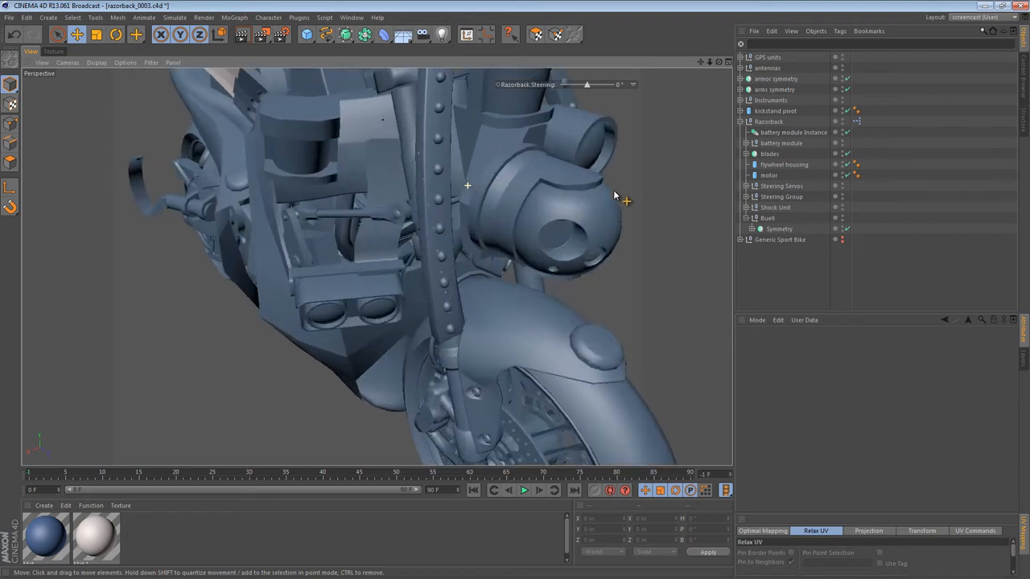
drag(614, 196, 440, 247)
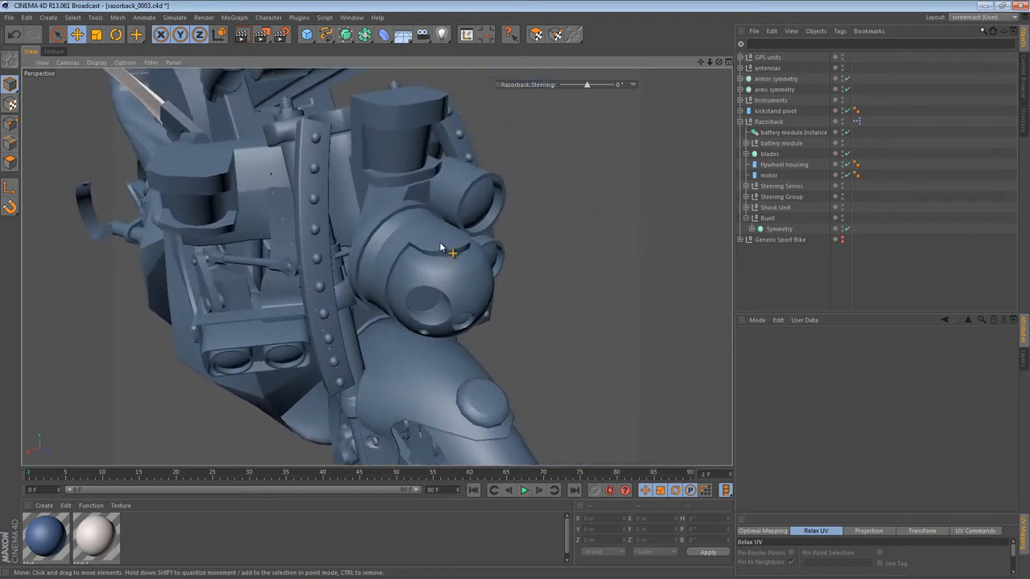
mouse_move(431, 265)
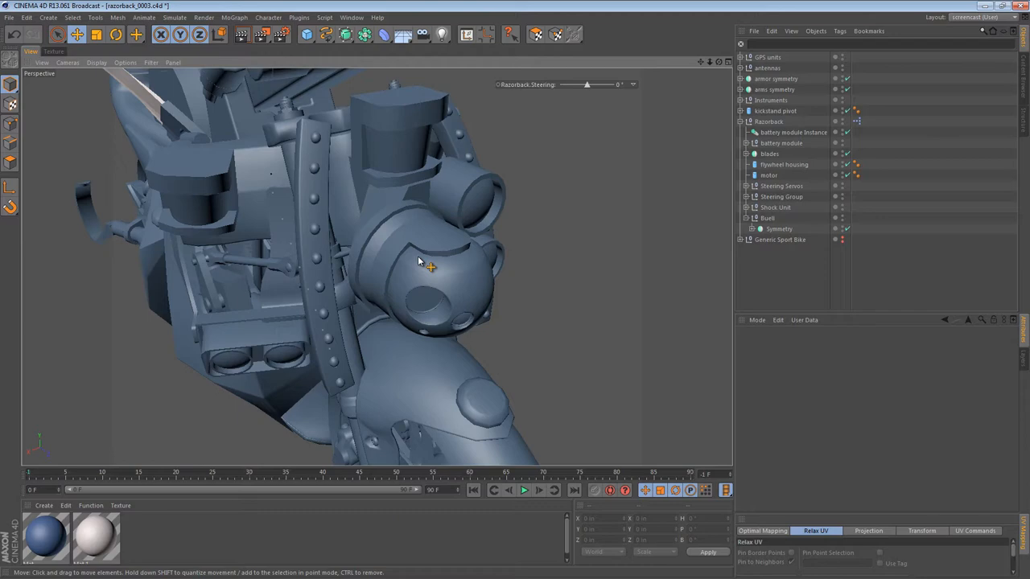
mouse_move(458, 244)
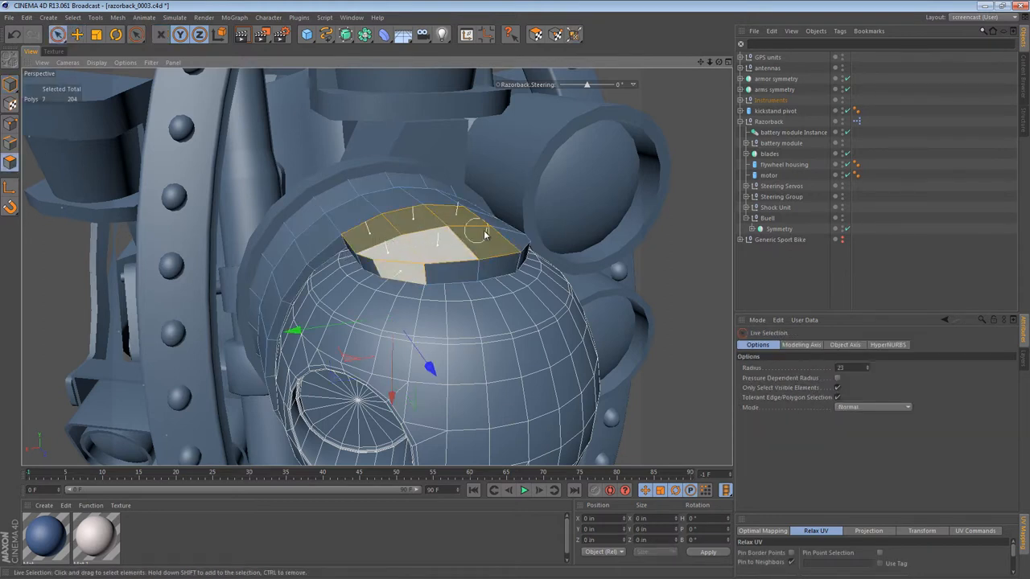
click(451, 256)
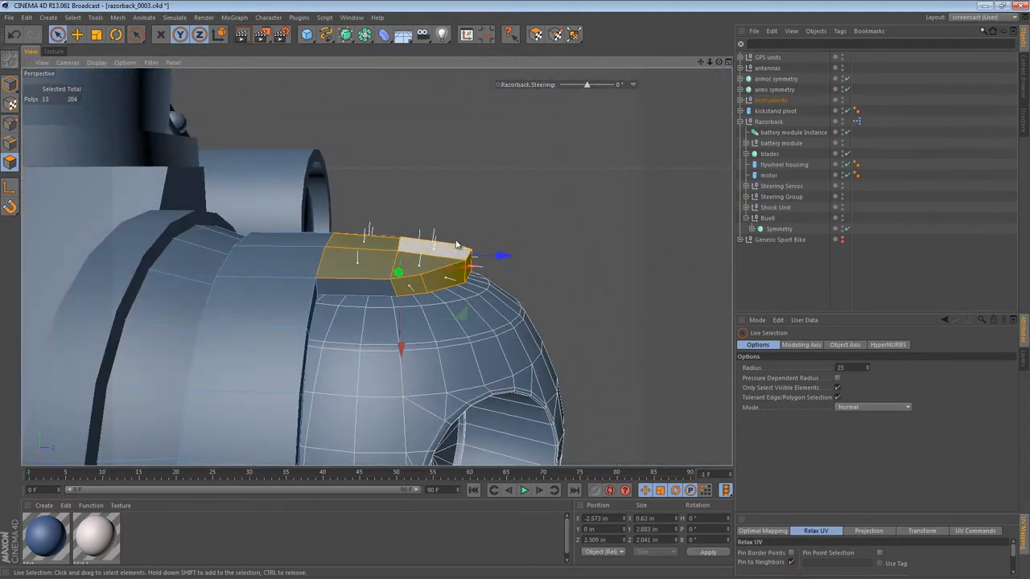
drag(450, 242, 330, 282)
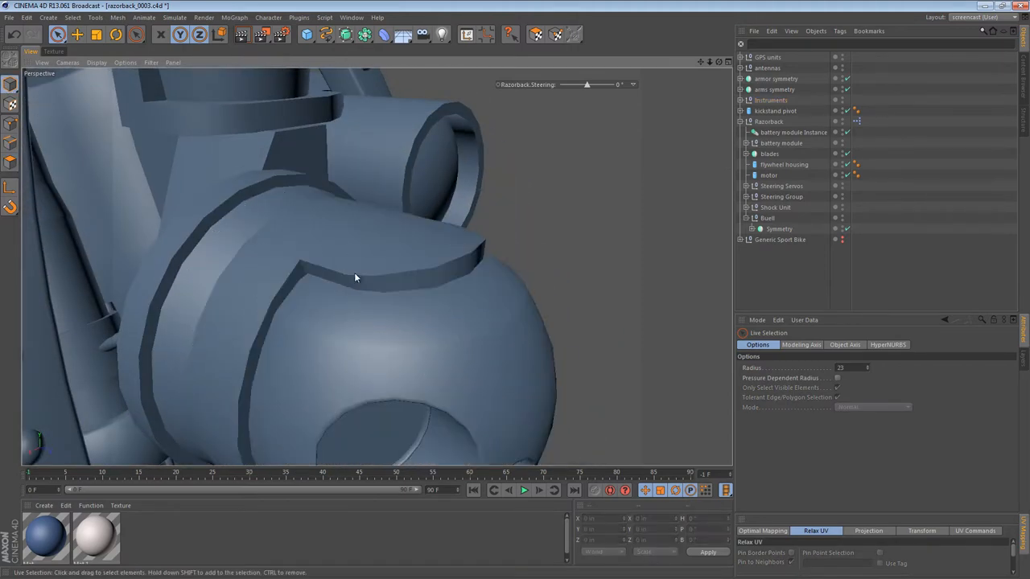
- Orbit to the front of the bike to inspect the new lip head-on
drag(358, 277, 399, 238)
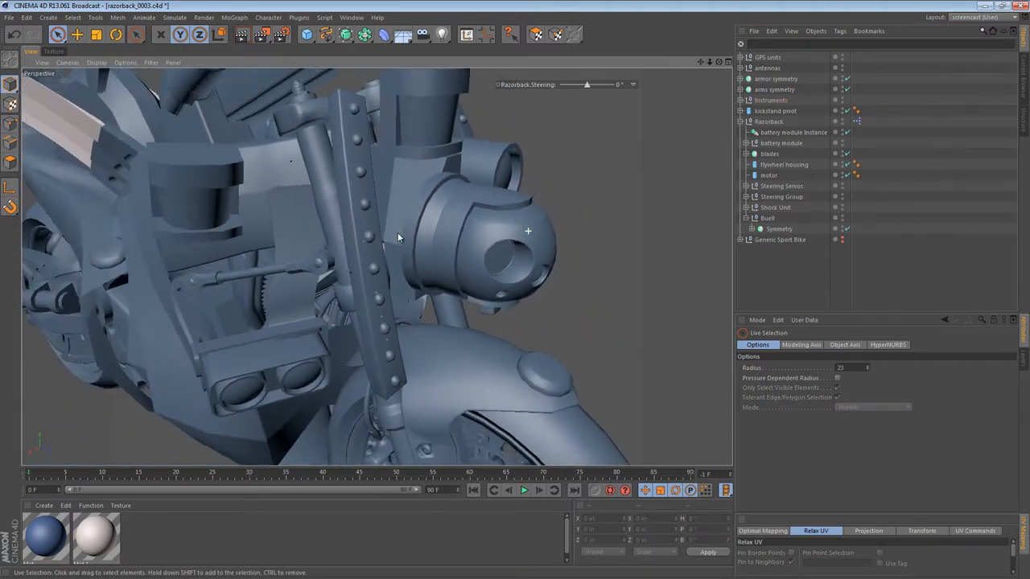
drag(398, 238, 370, 228)
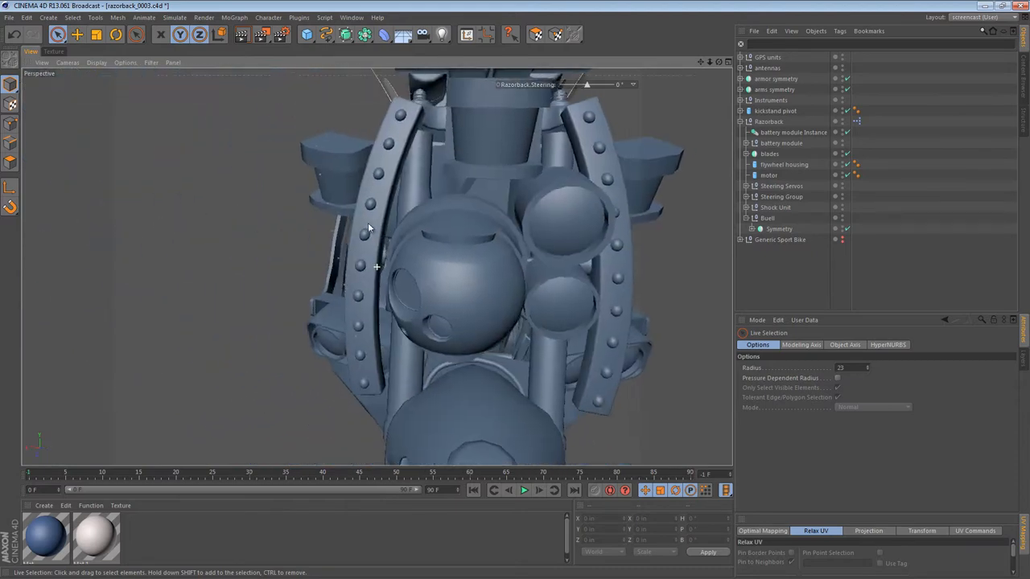
drag(370, 229, 579, 225)
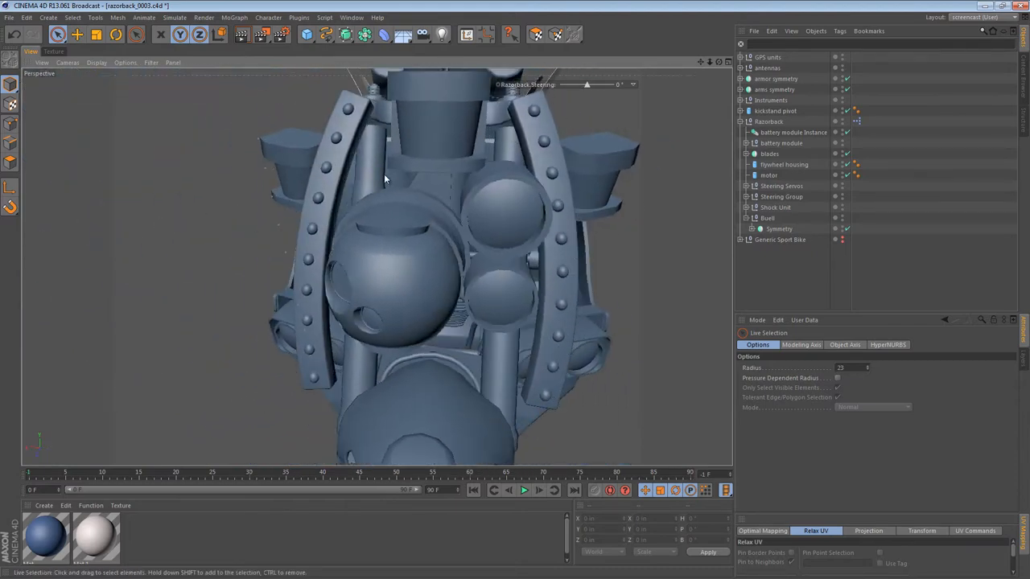
drag(386, 177, 593, 145)
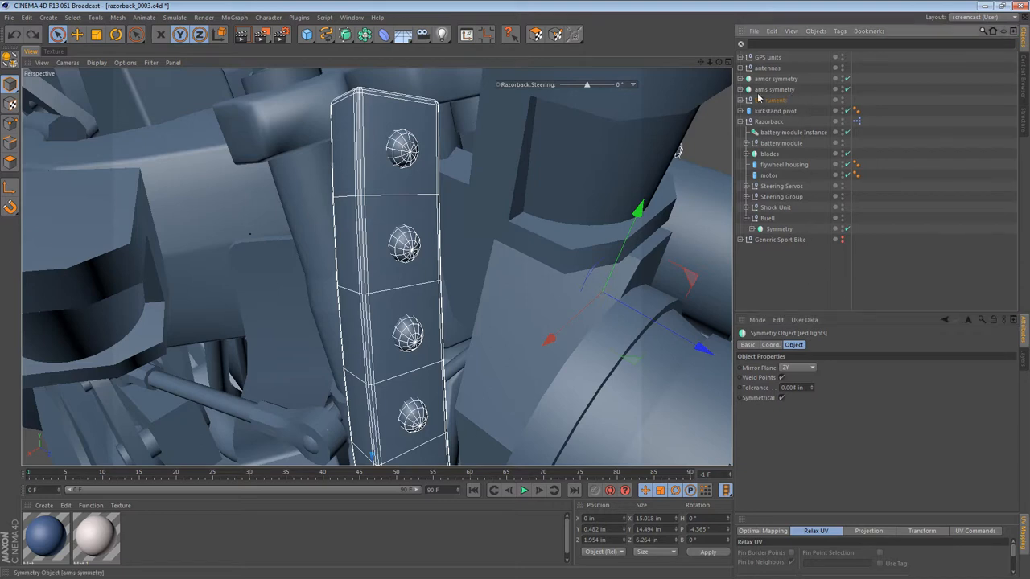
- Enable Fillet on the Cube.1 bracket strip and set its Fillet Radius to round the edges
click(740, 100)
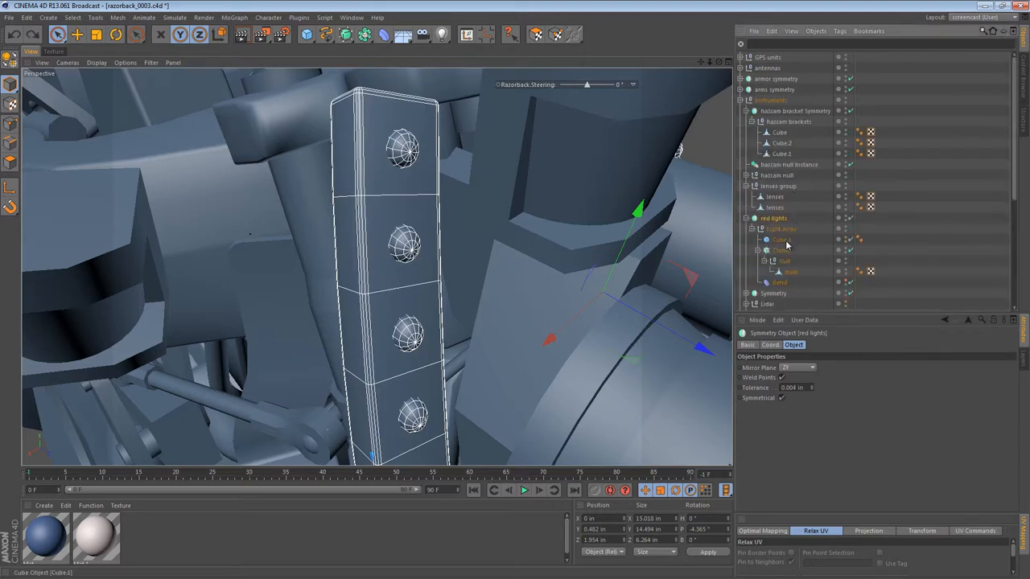
click(782, 238)
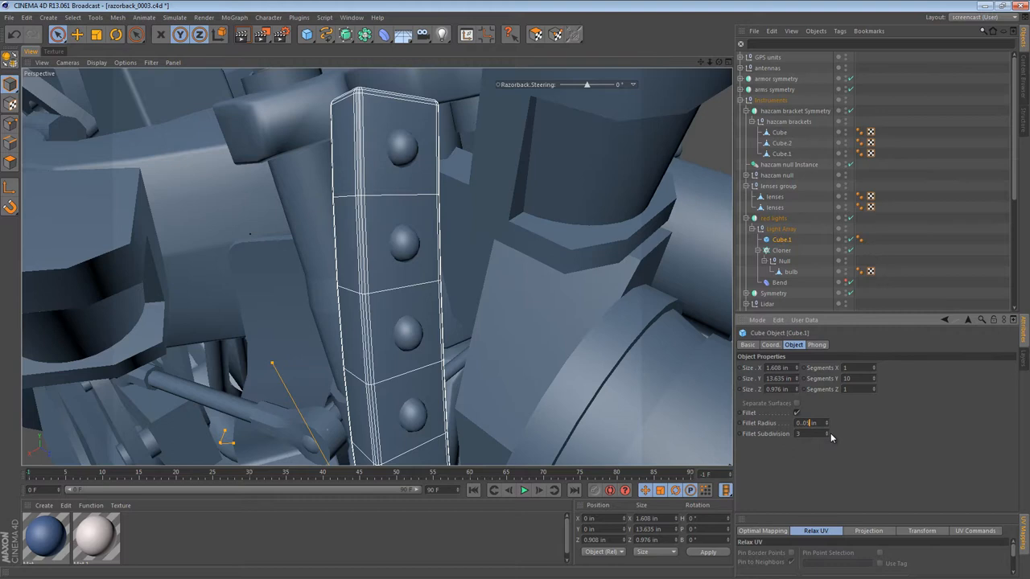
click(805, 421)
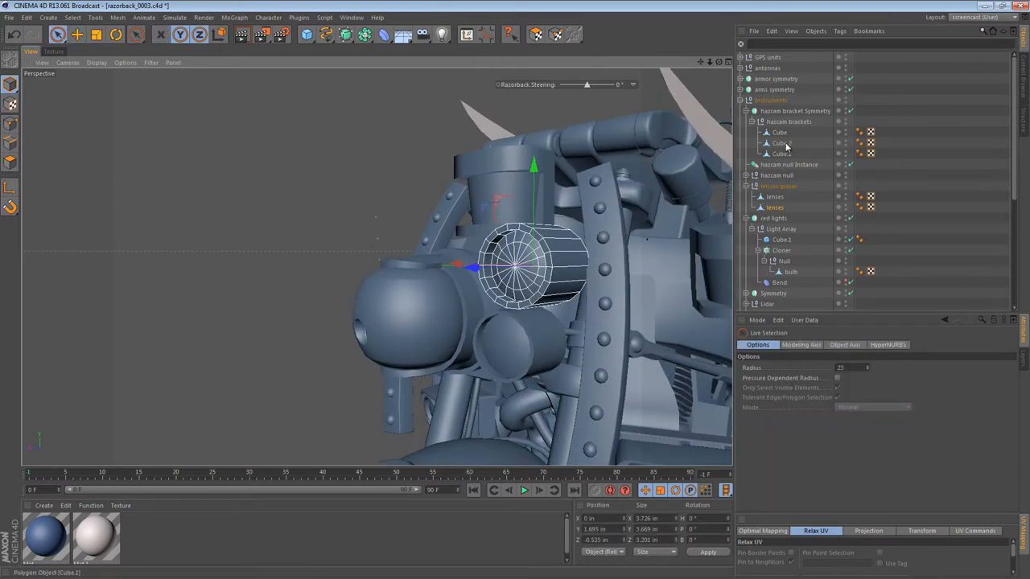
click(778, 238)
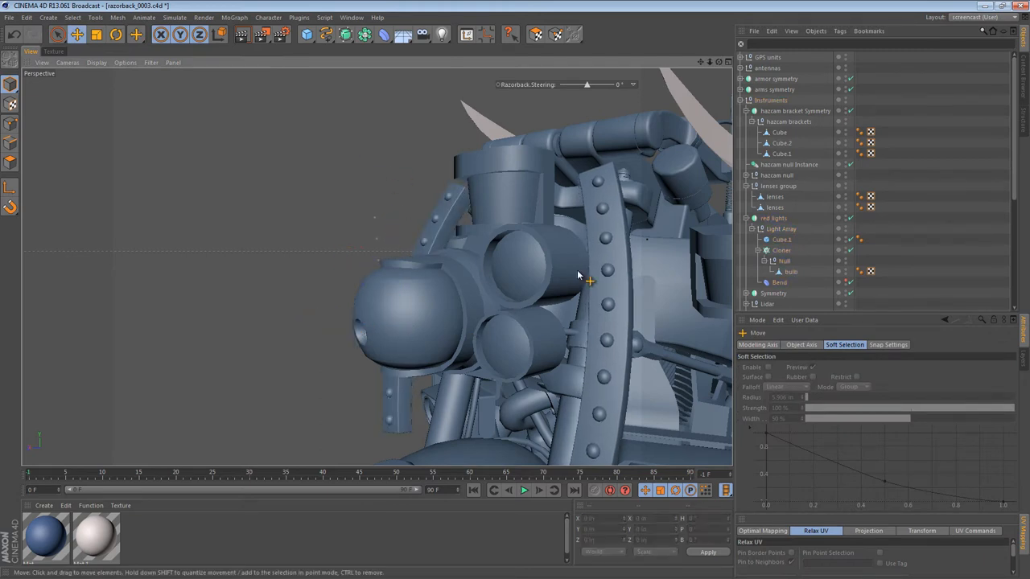
drag(576, 277, 592, 288)
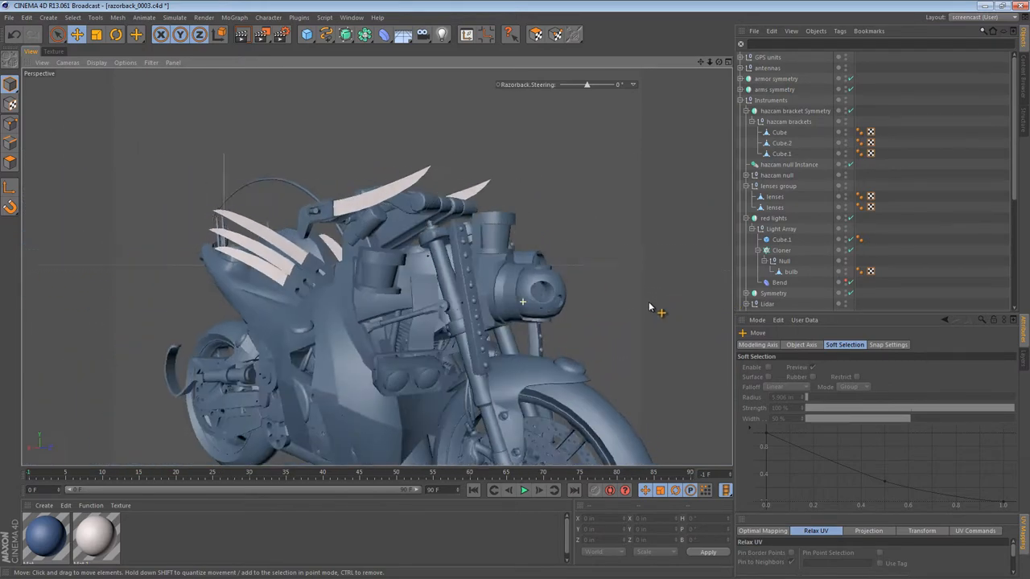
drag(649, 305, 521, 266)
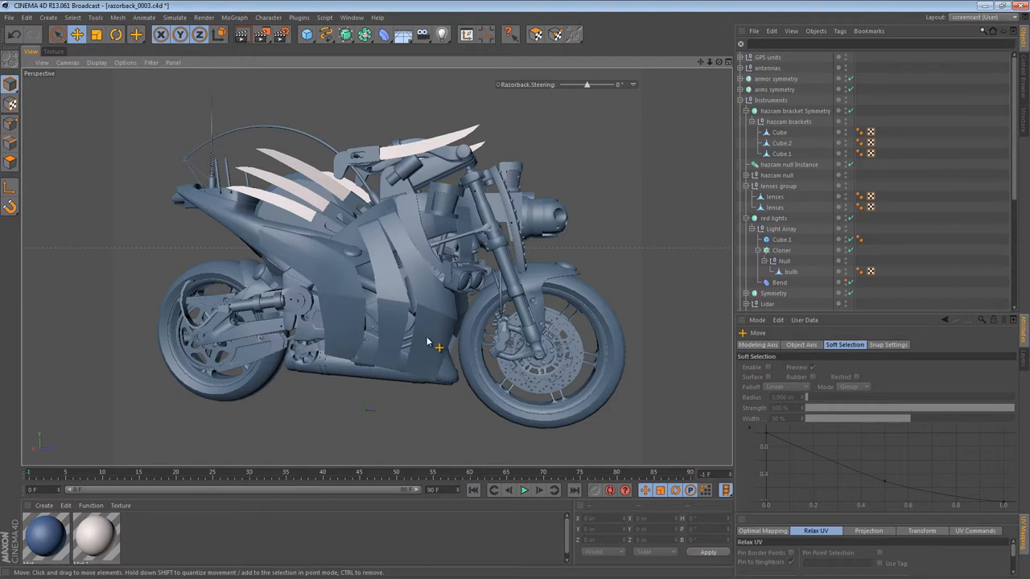
- Select the bracket Symmetry, Cube.2 and its Instance and check the mirrored boxes from above
click(410, 282)
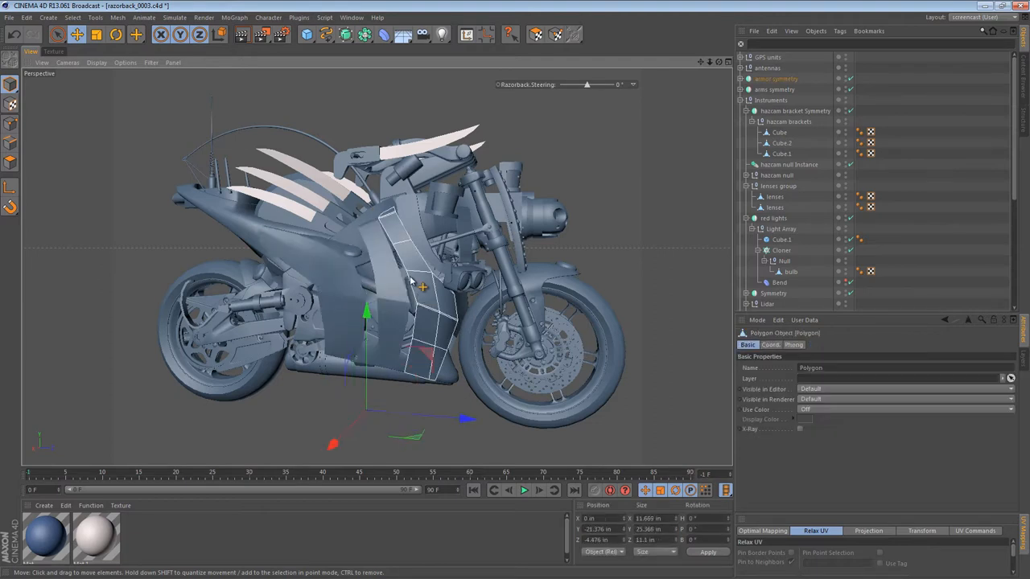
click(794, 110)
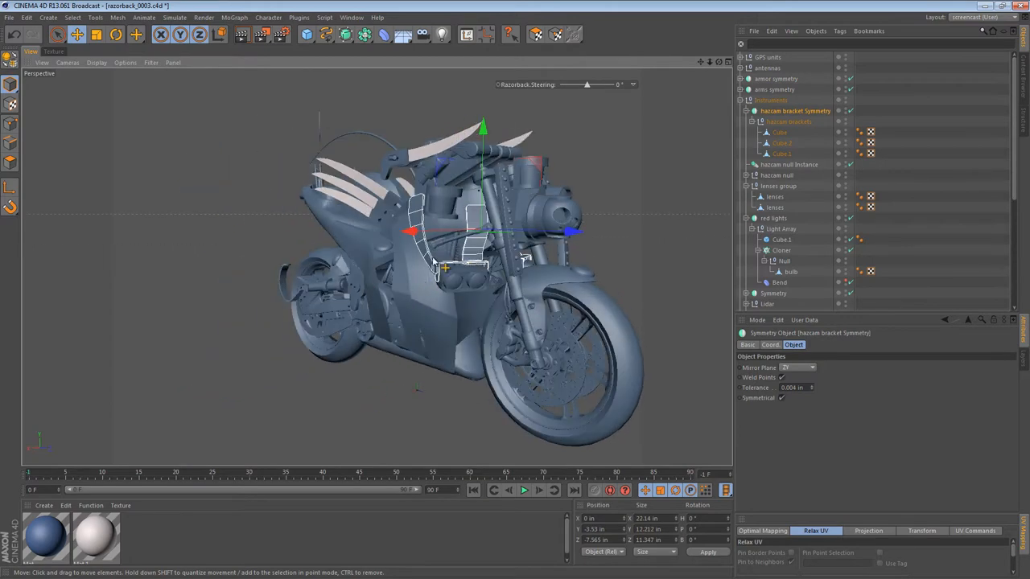
click(781, 154)
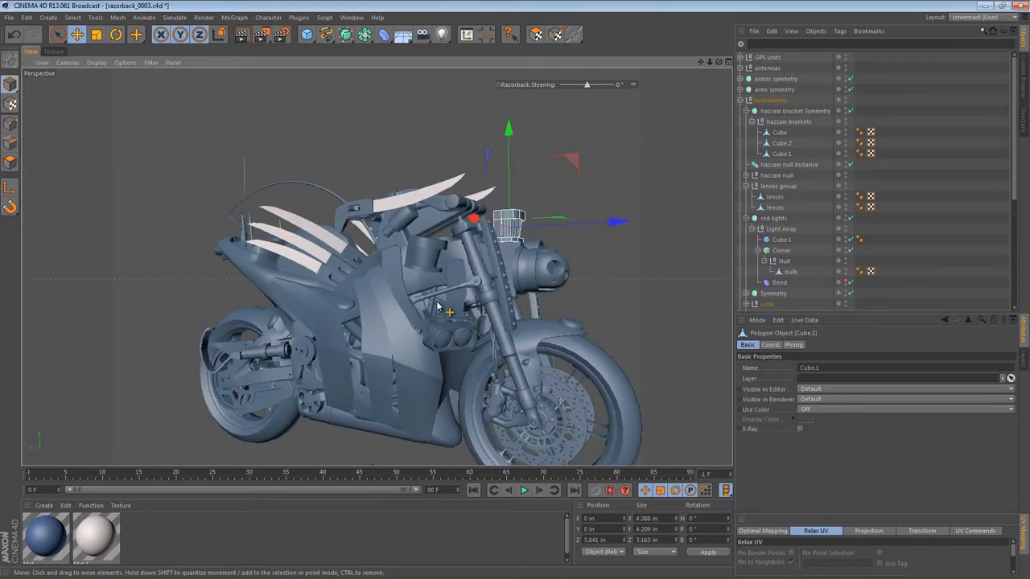
drag(437, 308, 496, 277)
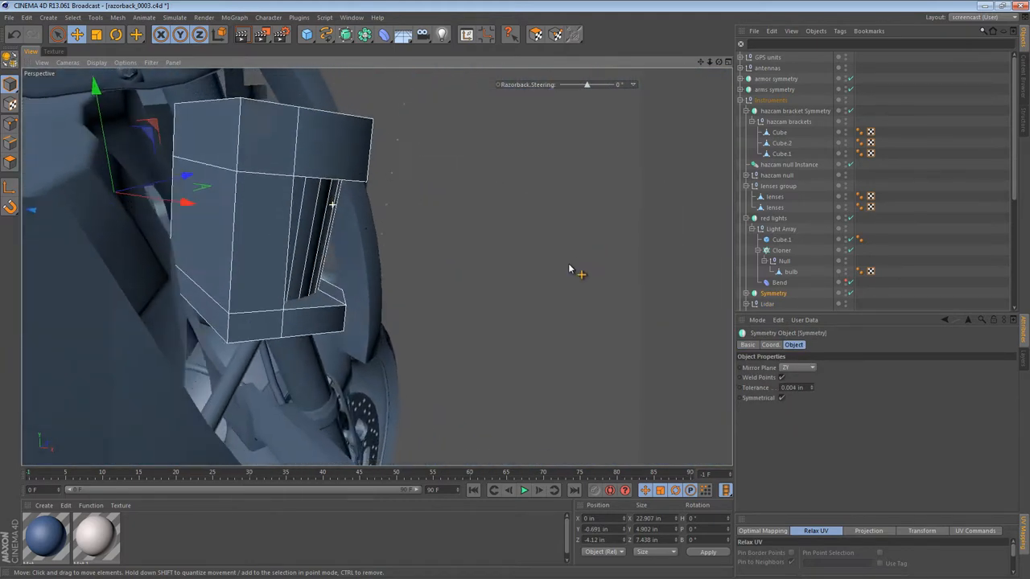
drag(569, 269, 357, 226)
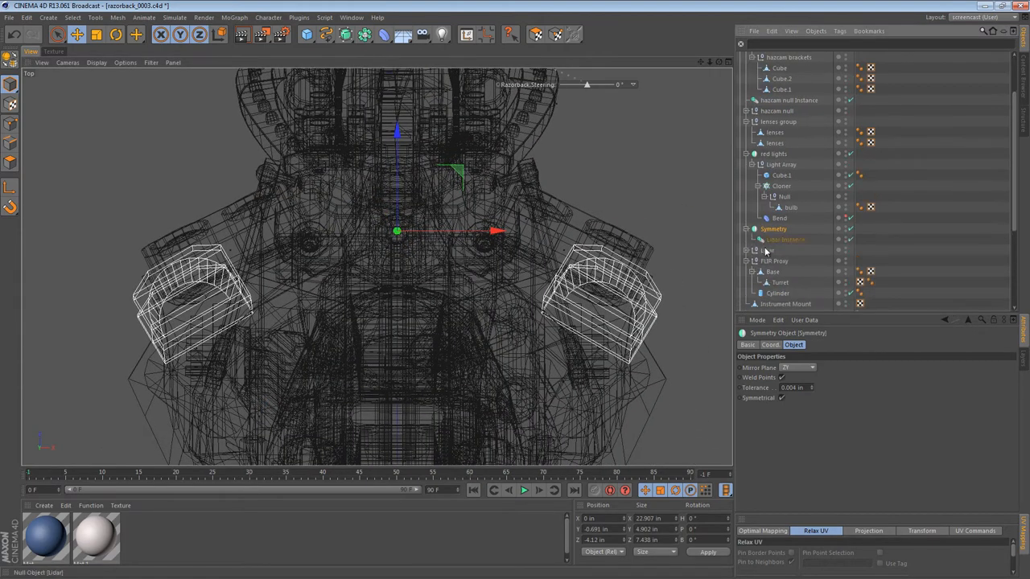
click(785, 238)
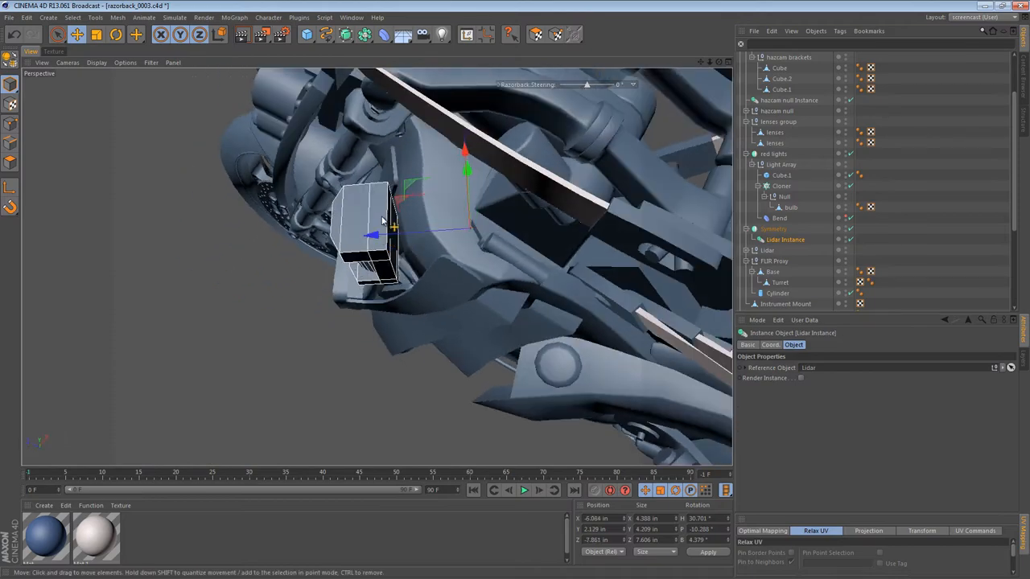
- Select the Instrument Mount and inspect its fit on the front fork from several angles
click(782, 173)
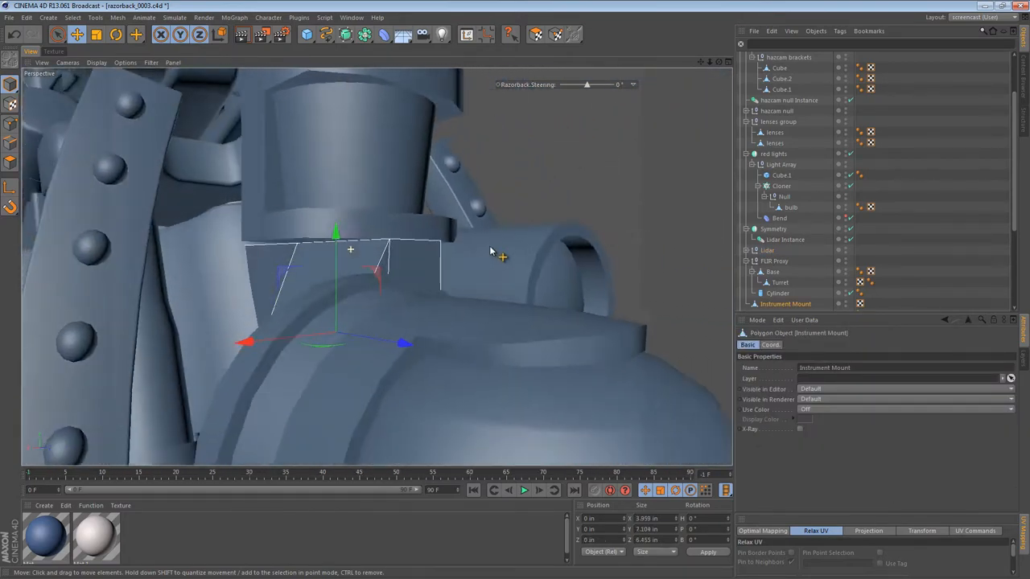
drag(491, 250, 434, 354)
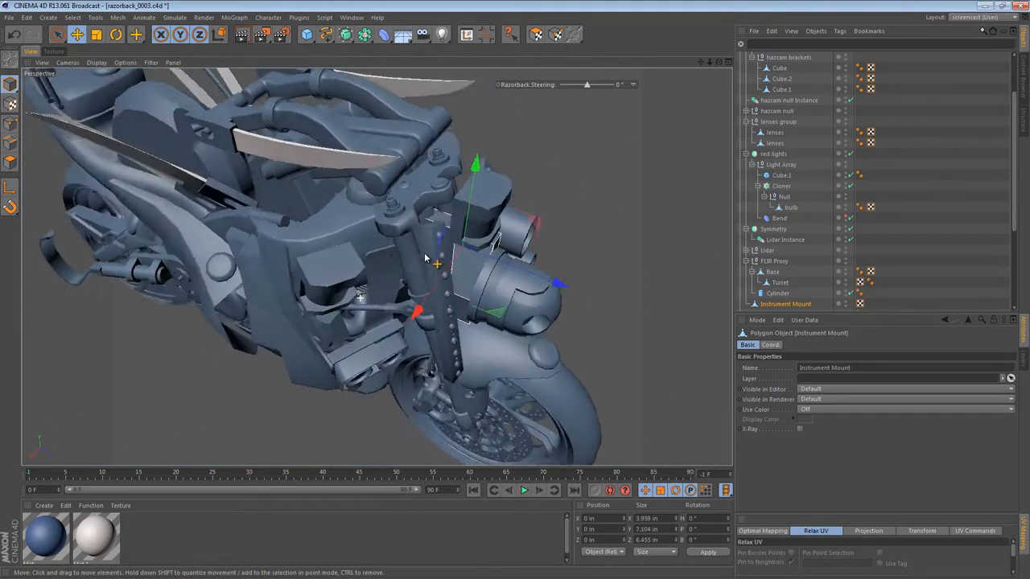
drag(426, 257, 475, 233)
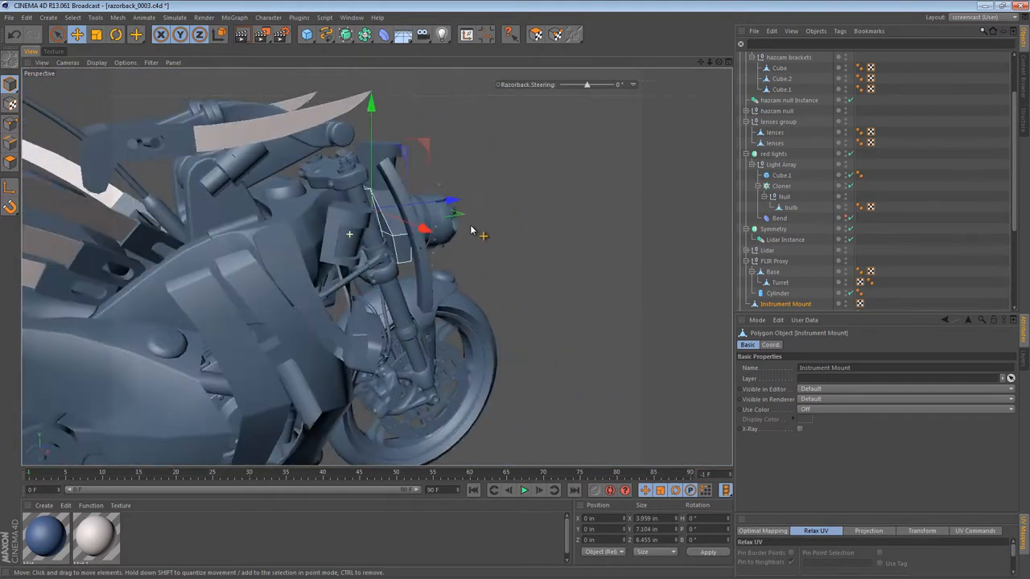
drag(470, 232, 402, 210)
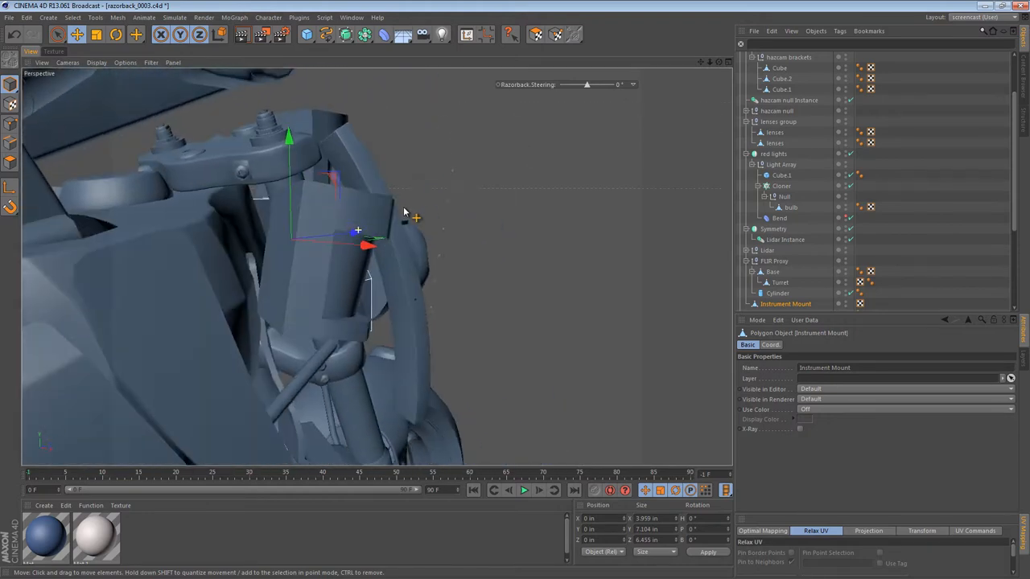
drag(403, 209, 282, 298)
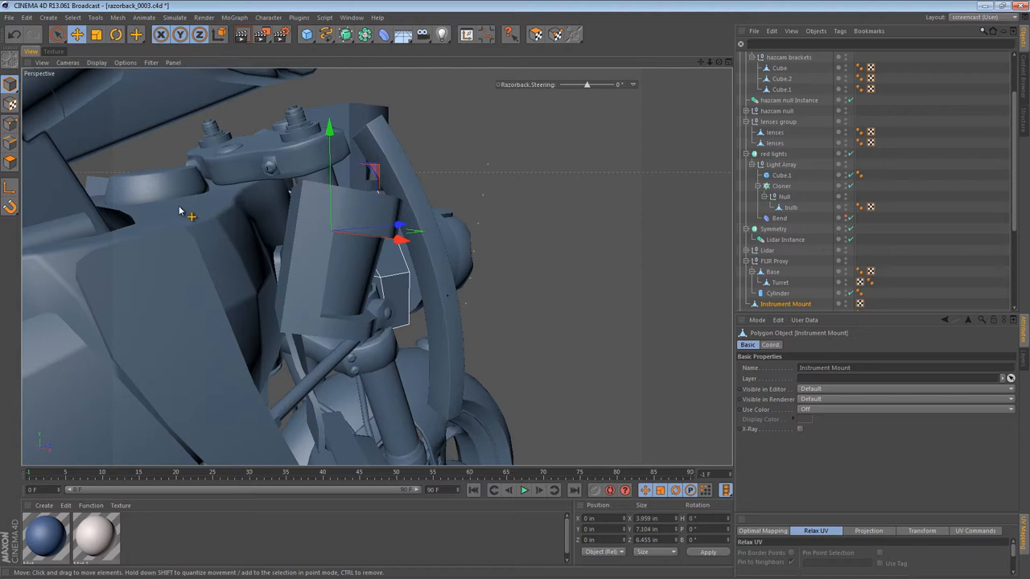
- Sketch orange Doodle Paint strokes over the bike outlining the planned bracket
click(95, 16)
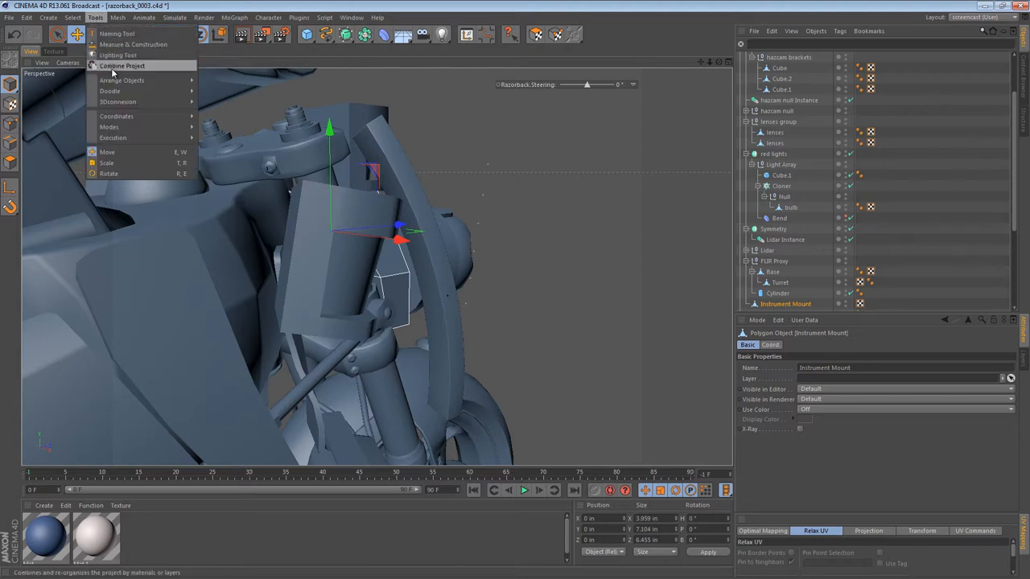
click(109, 90)
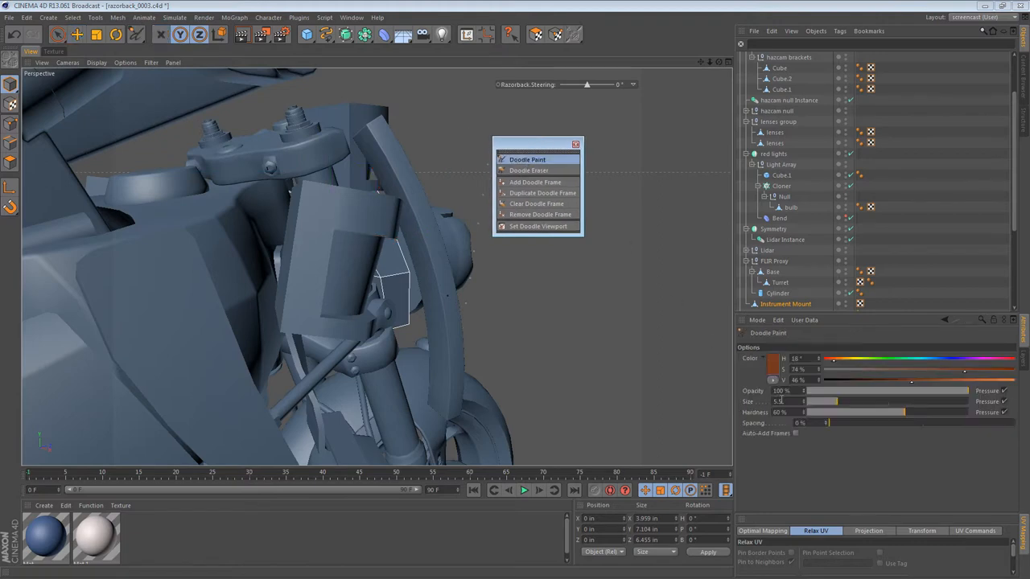
click(917, 380)
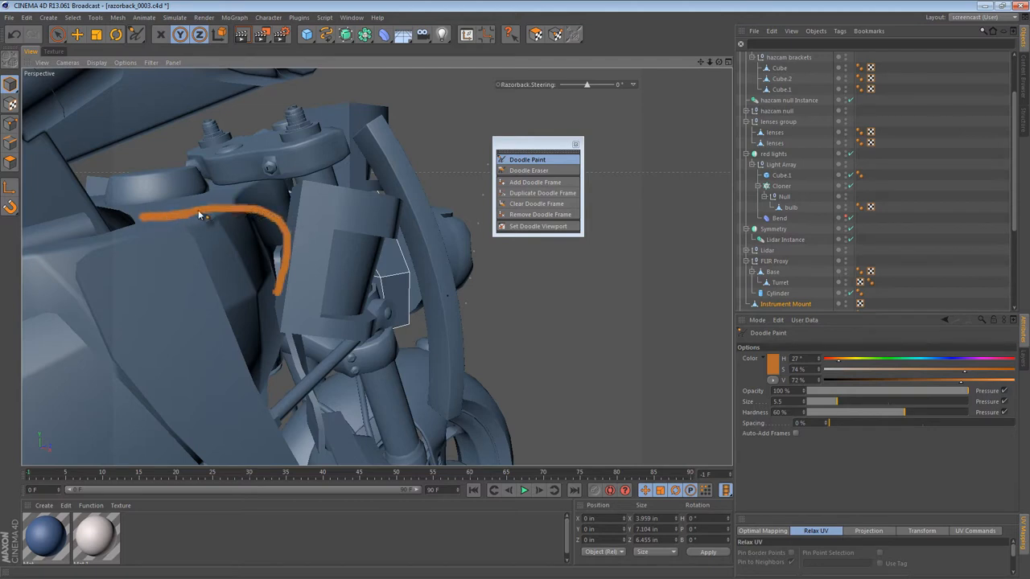
drag(196, 215, 277, 222)
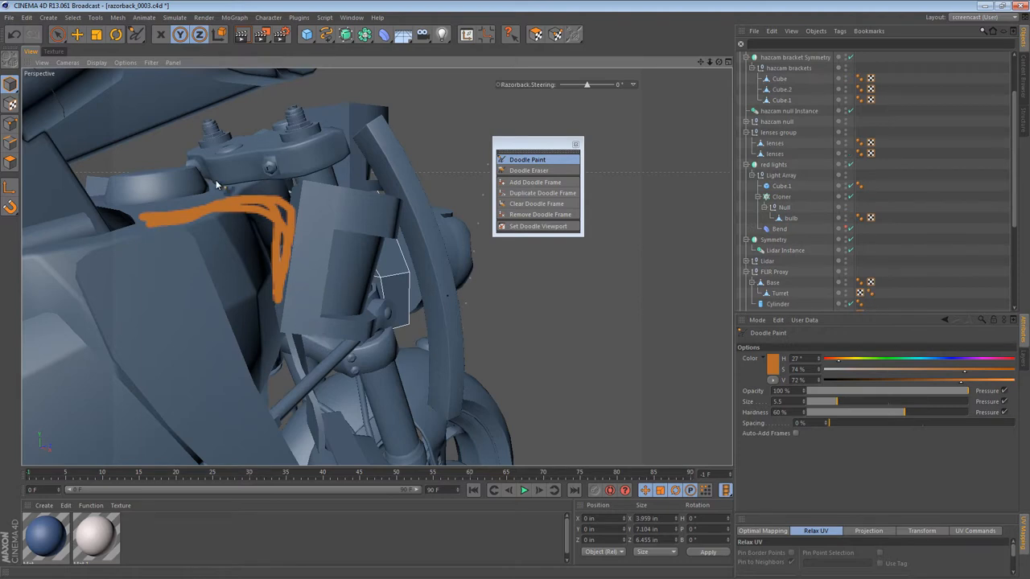
drag(217, 185, 276, 280)
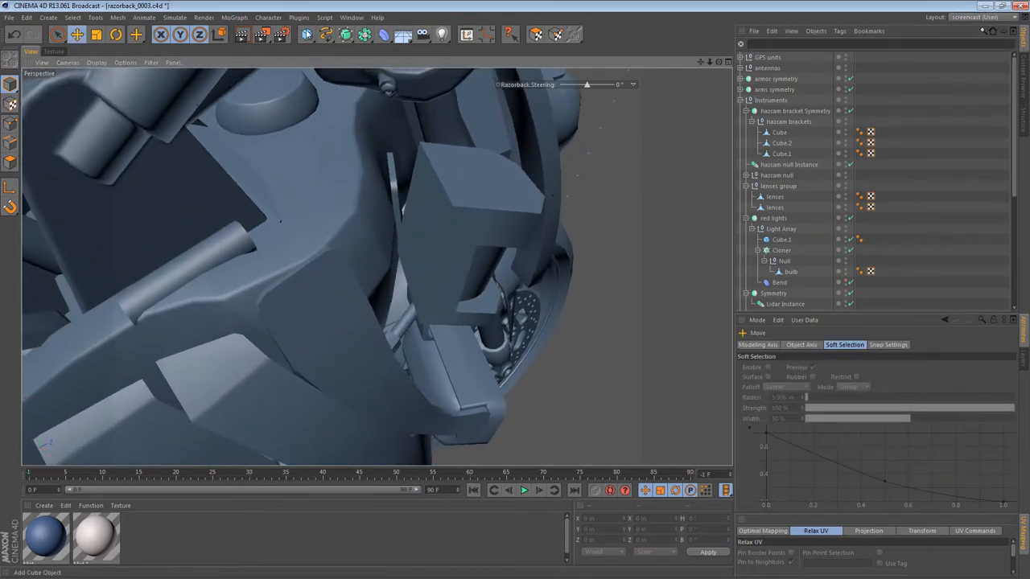
- Add a Cube primitive and scale it into a thin plate beside the bracket
click(306, 34)
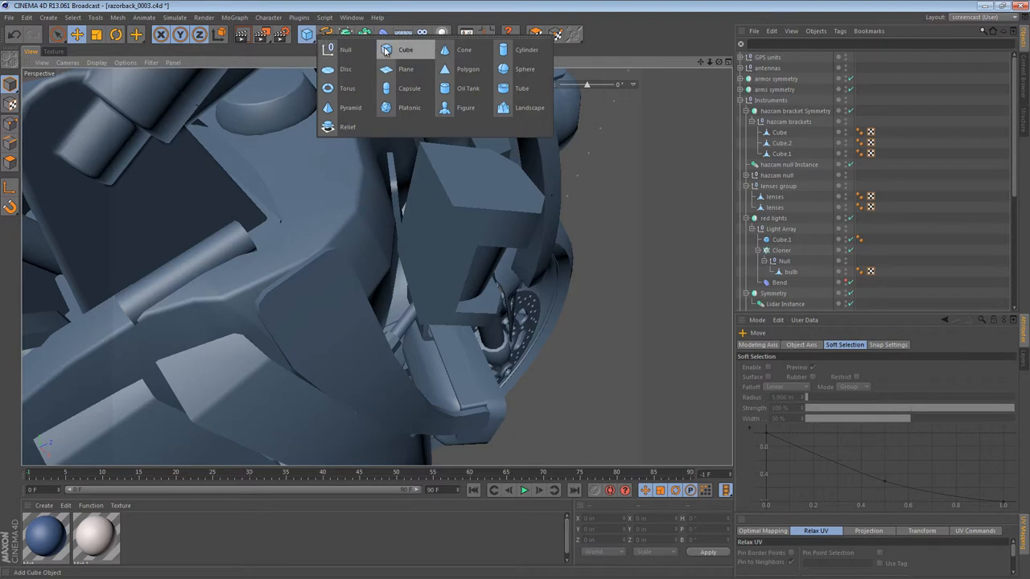
click(405, 50)
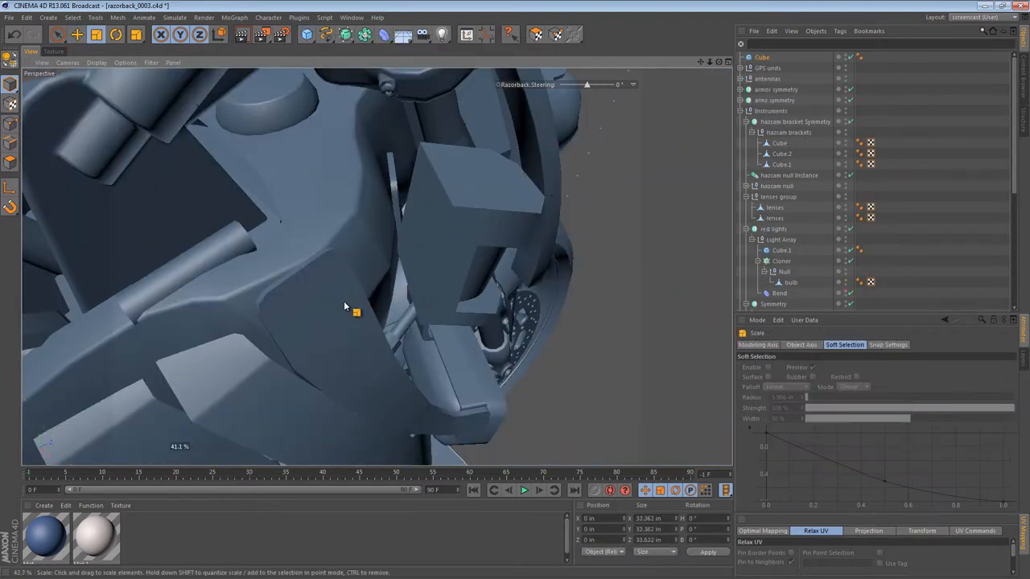
click(137, 34)
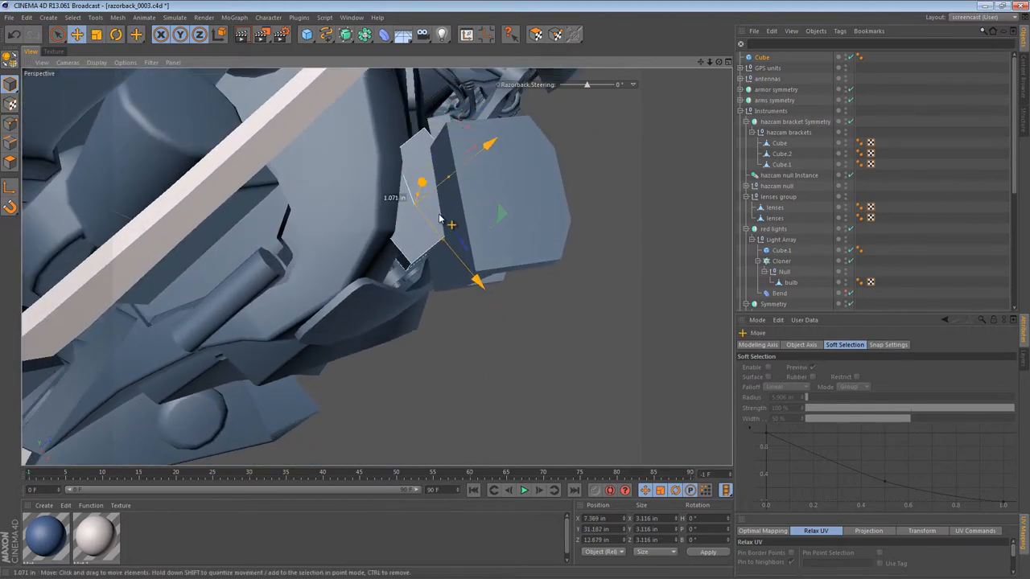
click(115, 34)
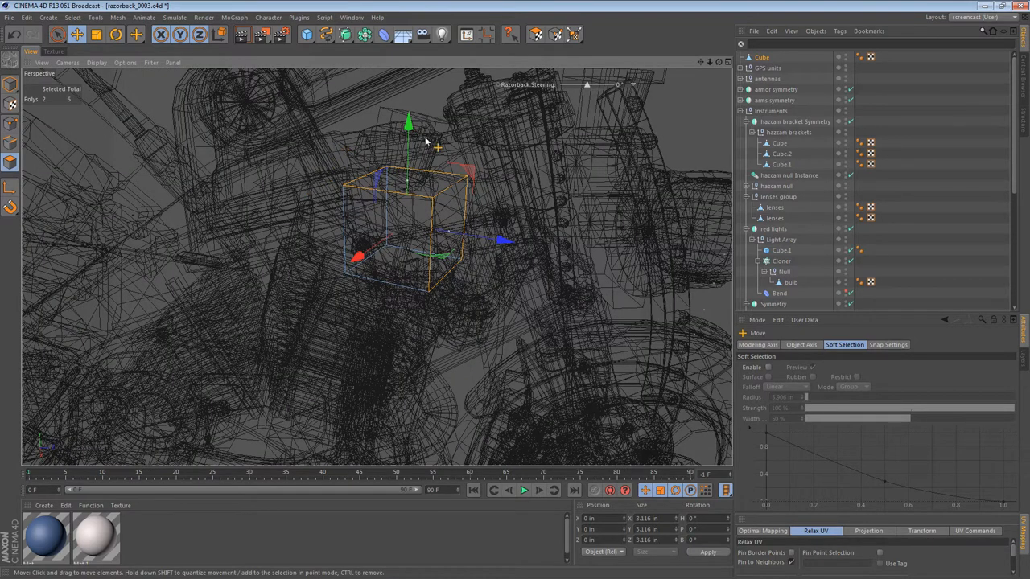
mouse_move(452, 137)
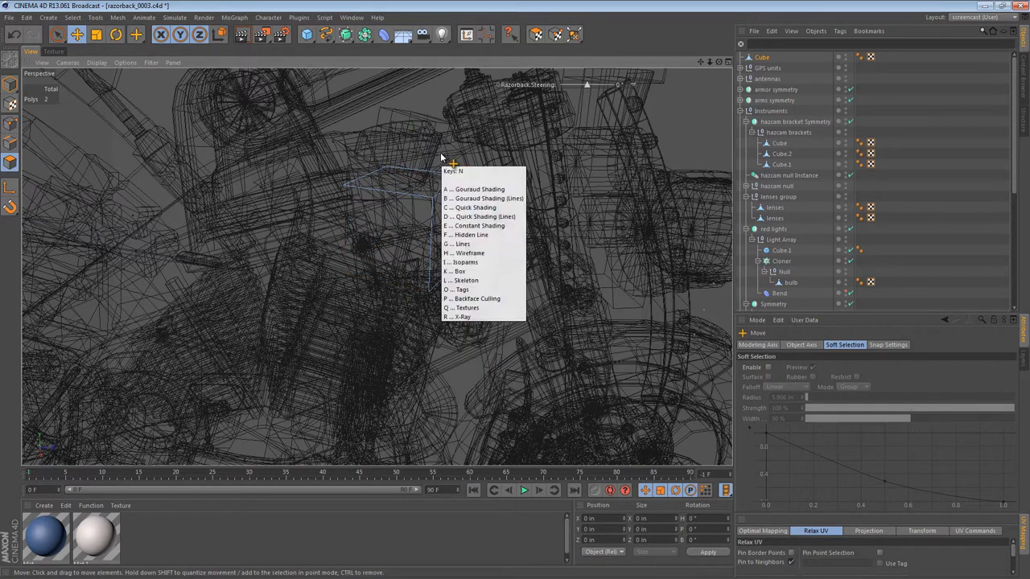
- Switch the viewport display back to Gouraud Shading
click(478, 189)
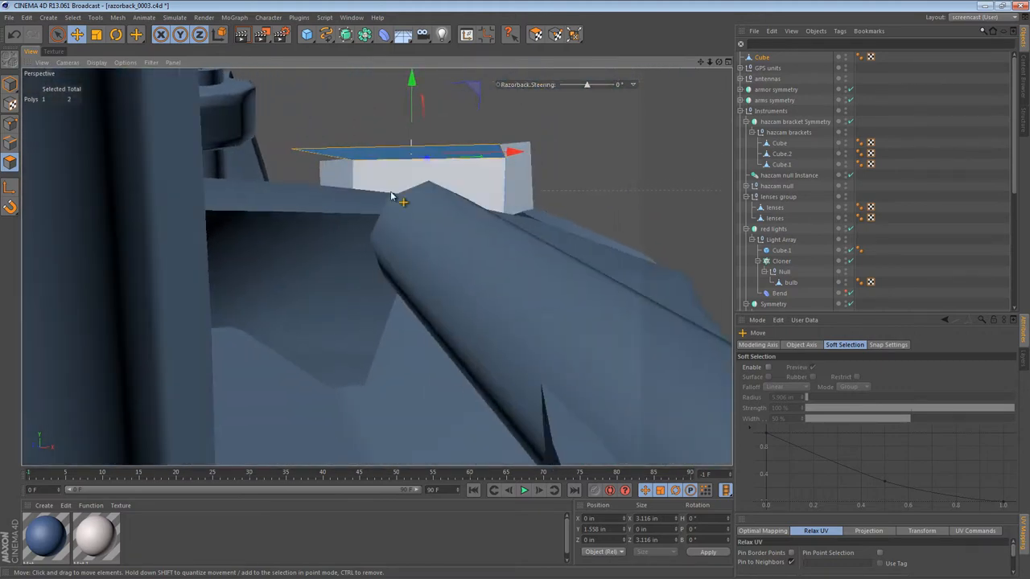
- Extrude the plate face and rotate and move its edges to align with the body panels
drag(402, 201, 444, 168)
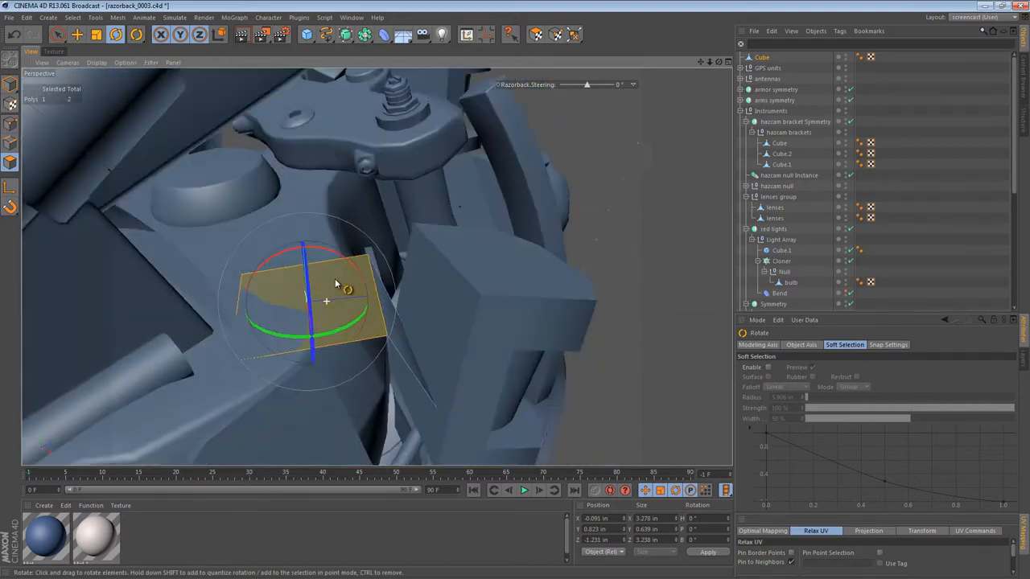
drag(335, 283, 314, 297)
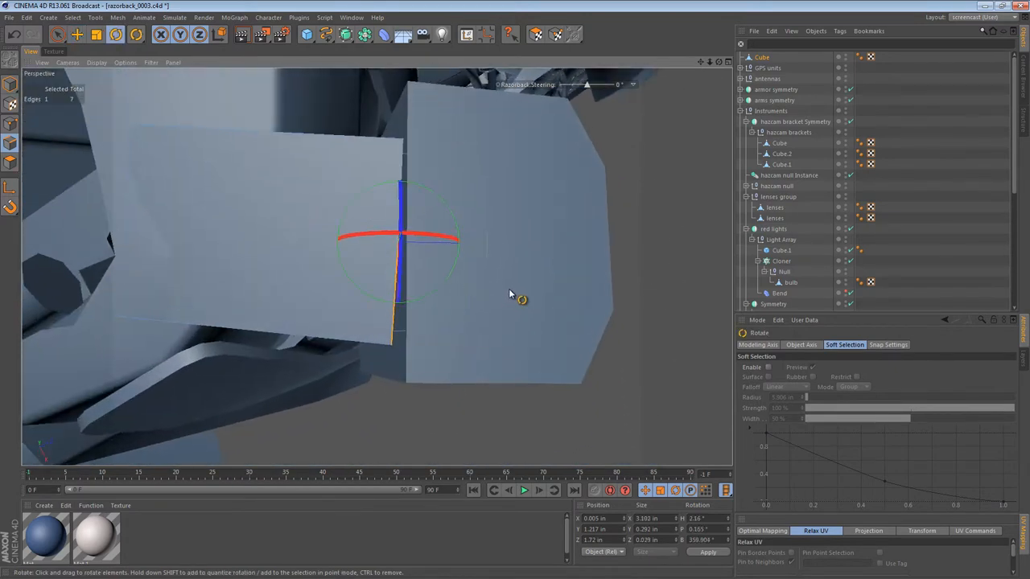
drag(521, 300, 403, 289)
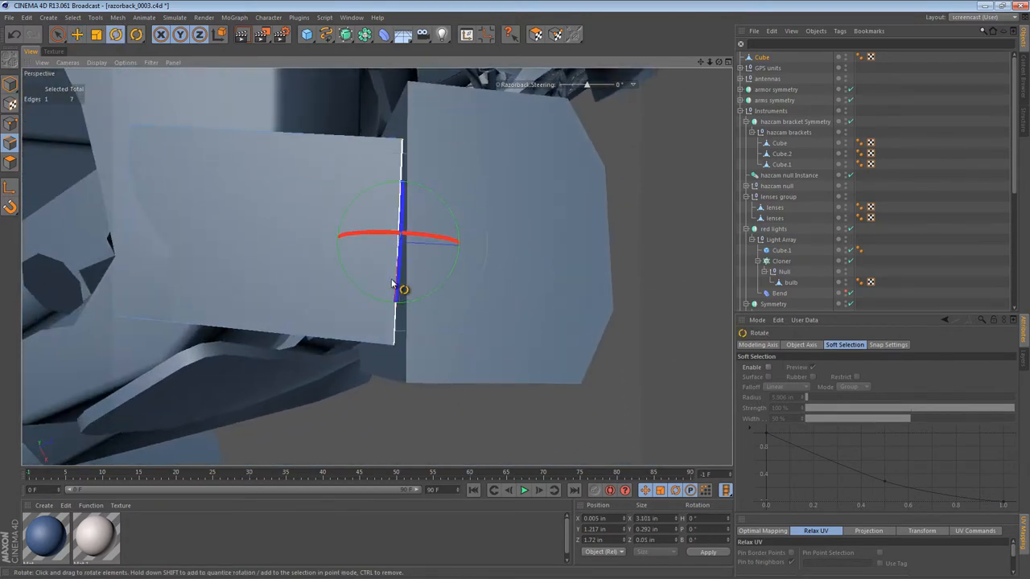
drag(402, 290, 641, 125)
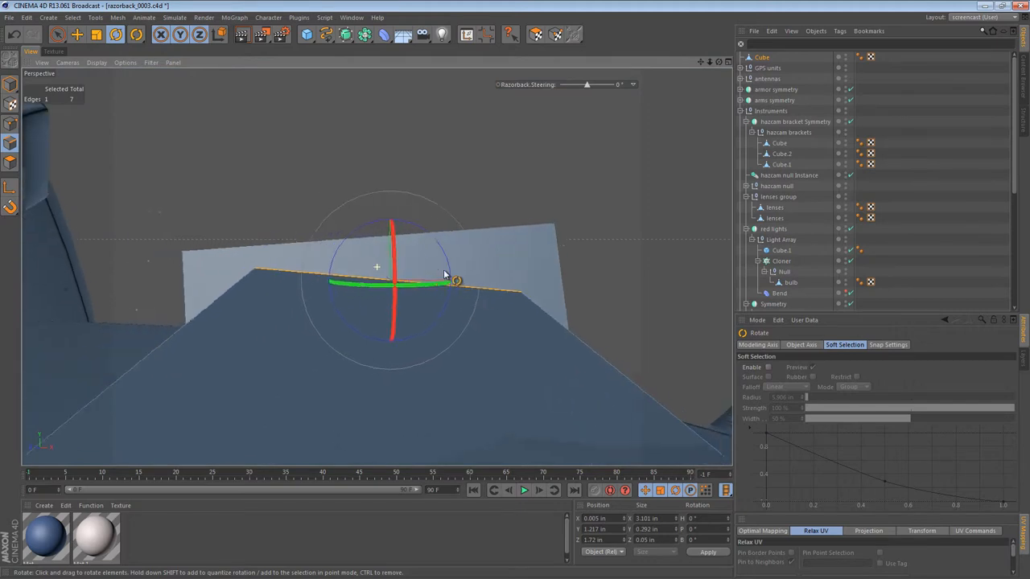
drag(443, 274, 547, 292)
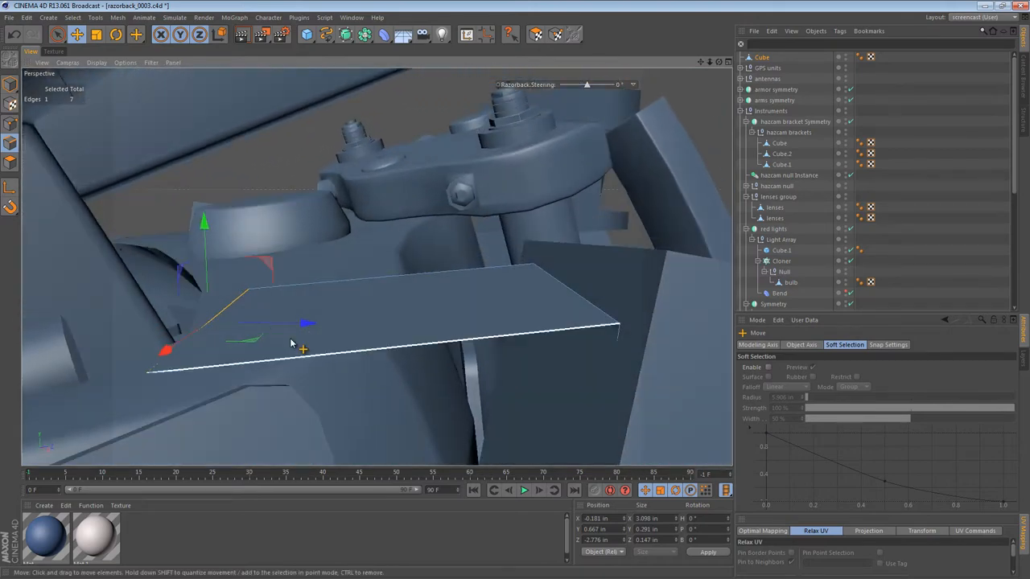
drag(292, 346, 482, 333)
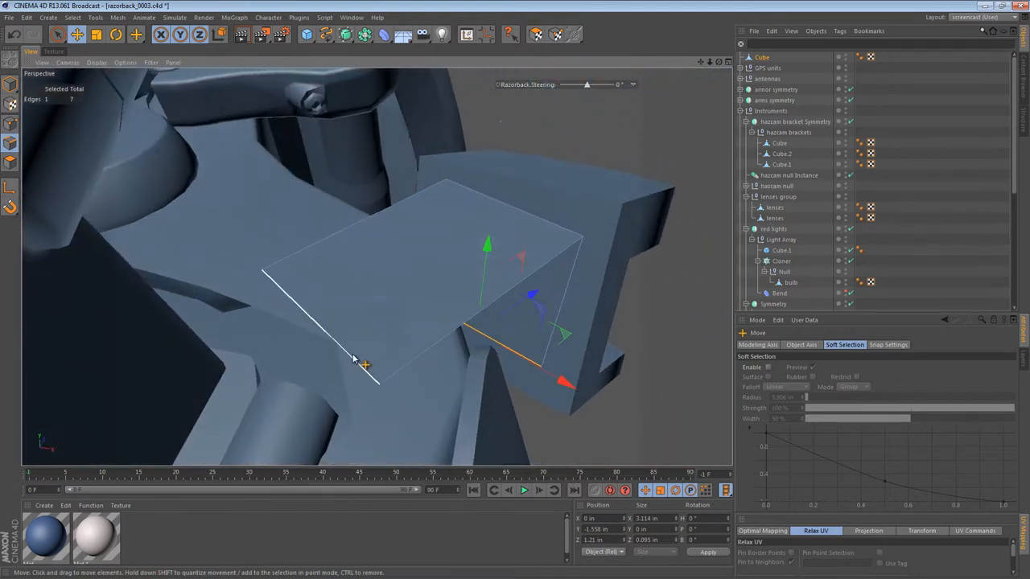
- Rotate the plate's thin edge further so the bracket follows the body panel angle
click(115, 34)
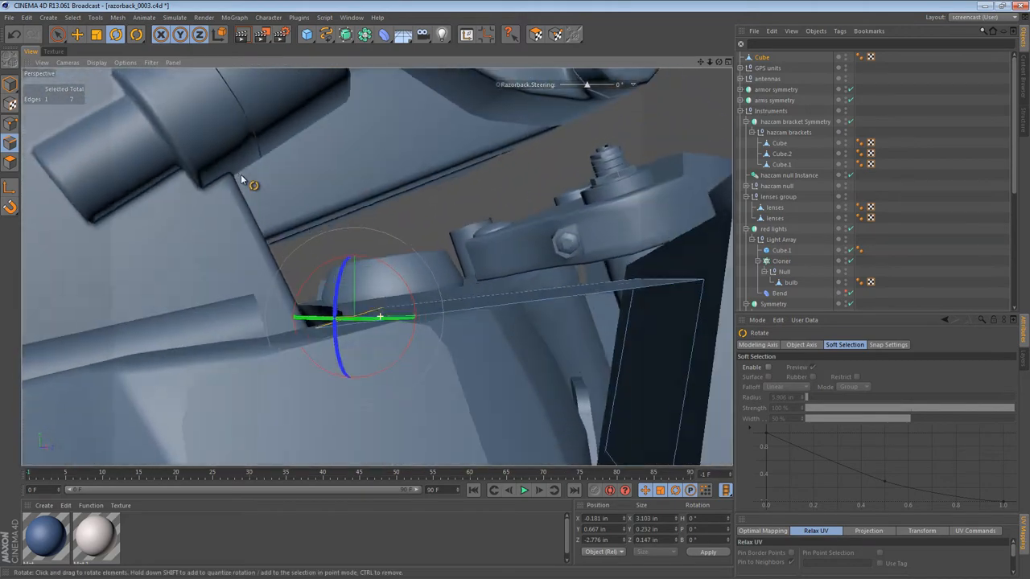
drag(254, 185, 431, 405)
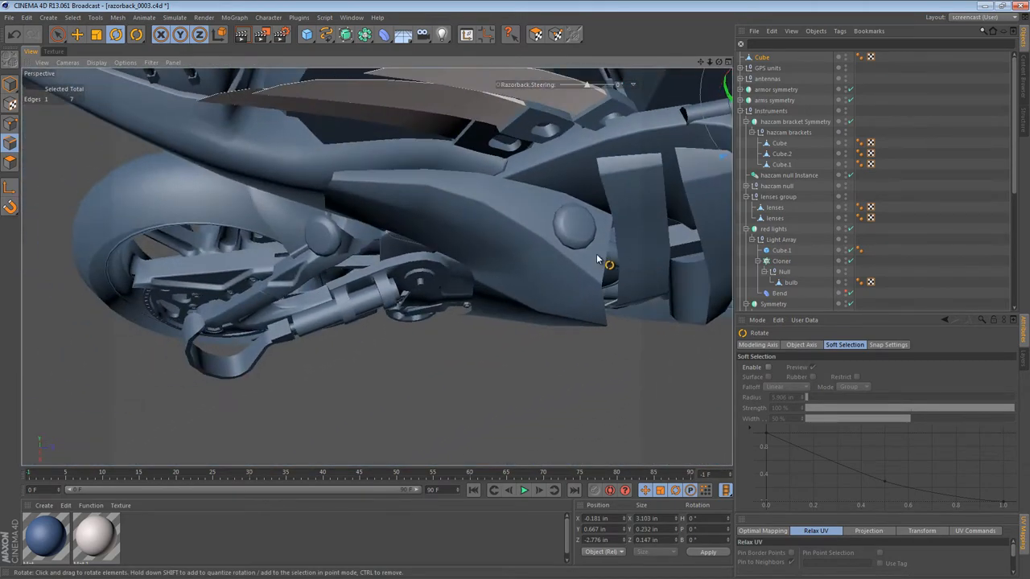
drag(599, 257, 335, 222)
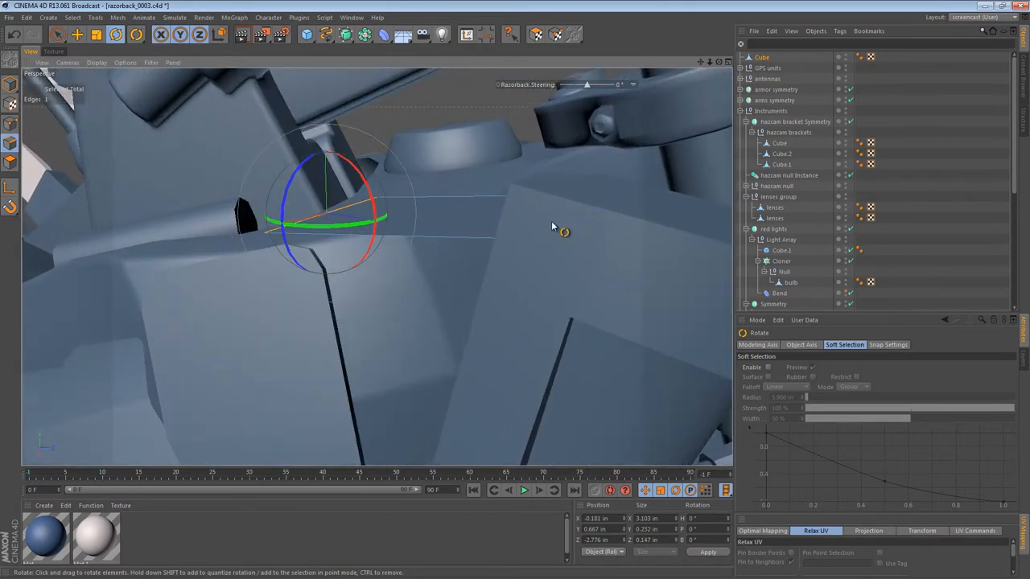
drag(563, 232, 578, 254)
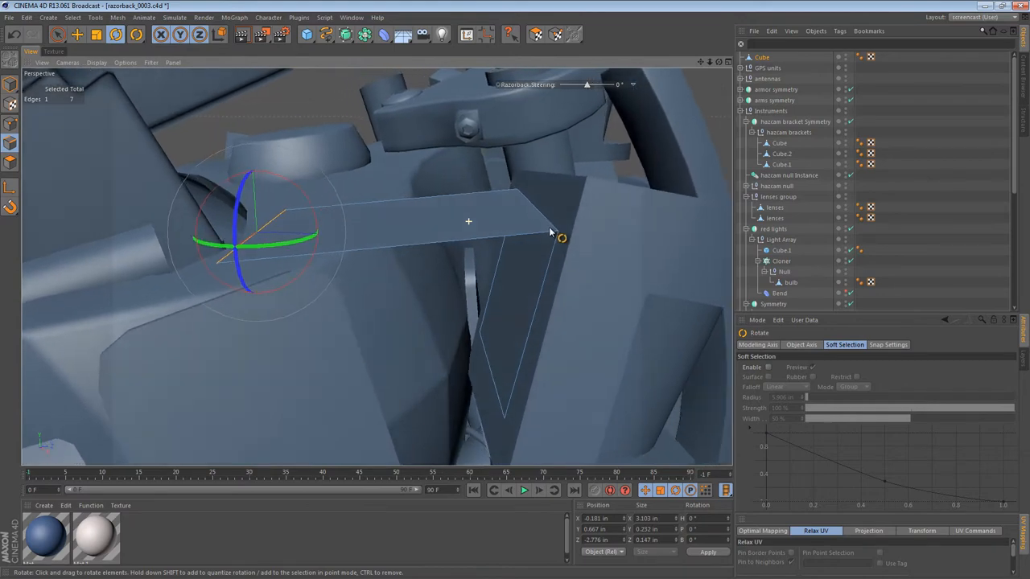
click(135, 34)
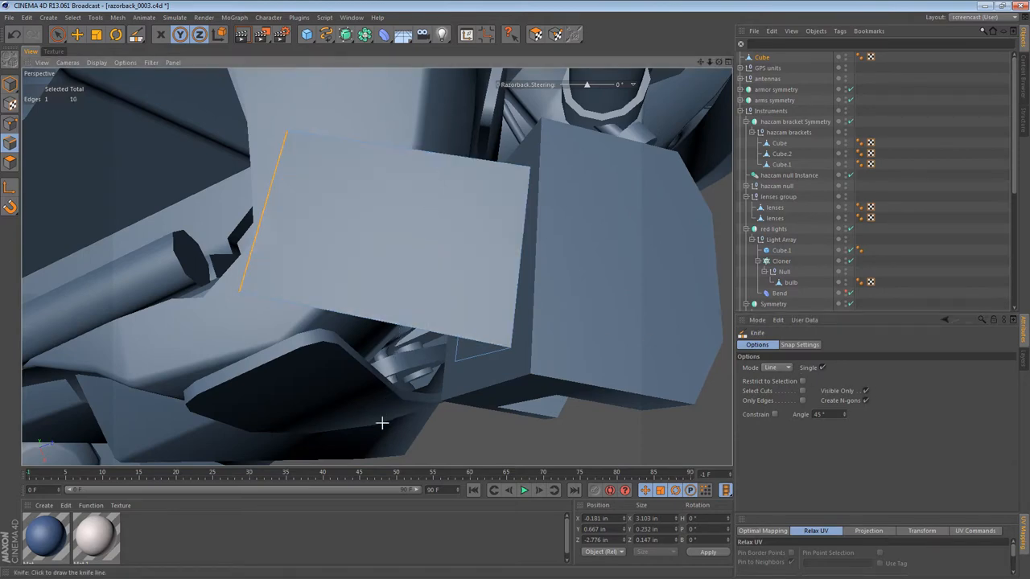
- Knife a new edge across the bracket plate and slide it into position
drag(383, 422, 425, 314)
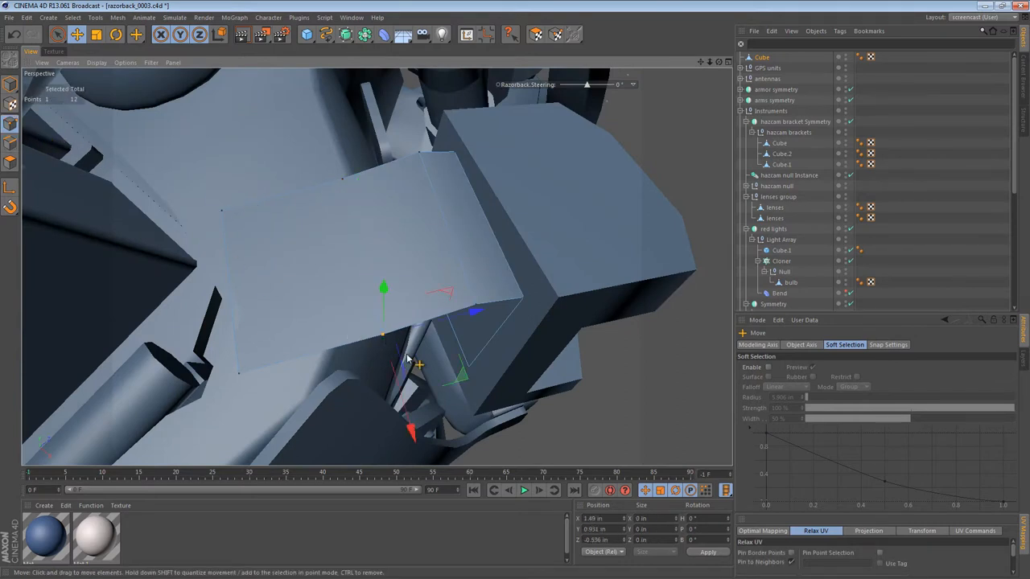
click(135, 34)
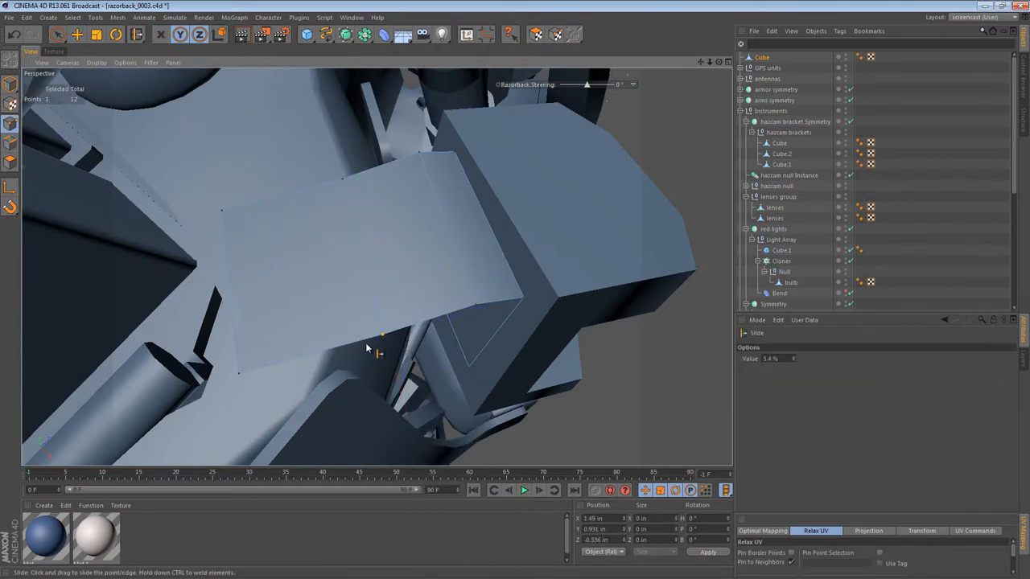
drag(383, 338, 336, 357)
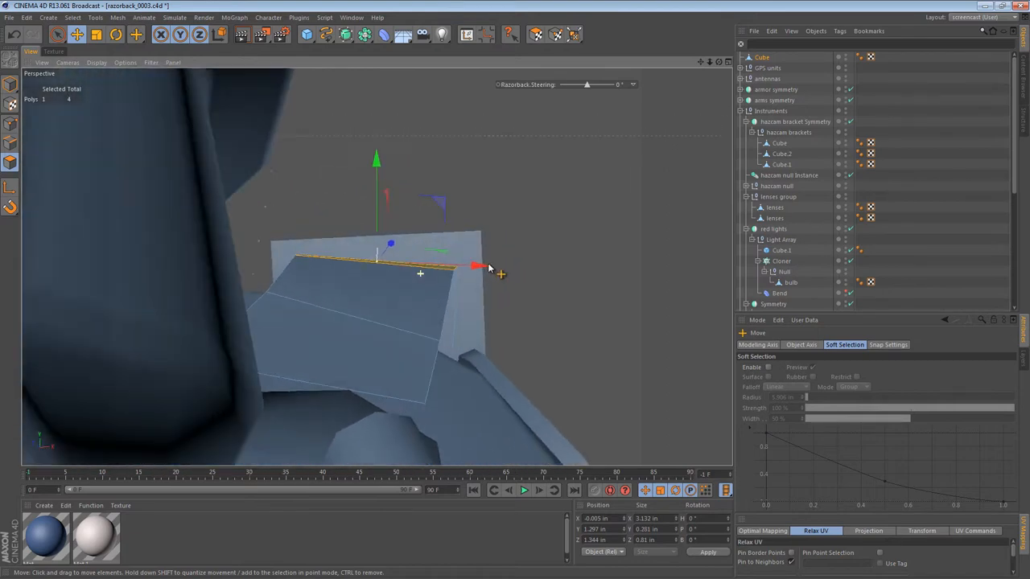
- Move the bracket's face and edges up against the body and mount
drag(482, 265, 427, 273)
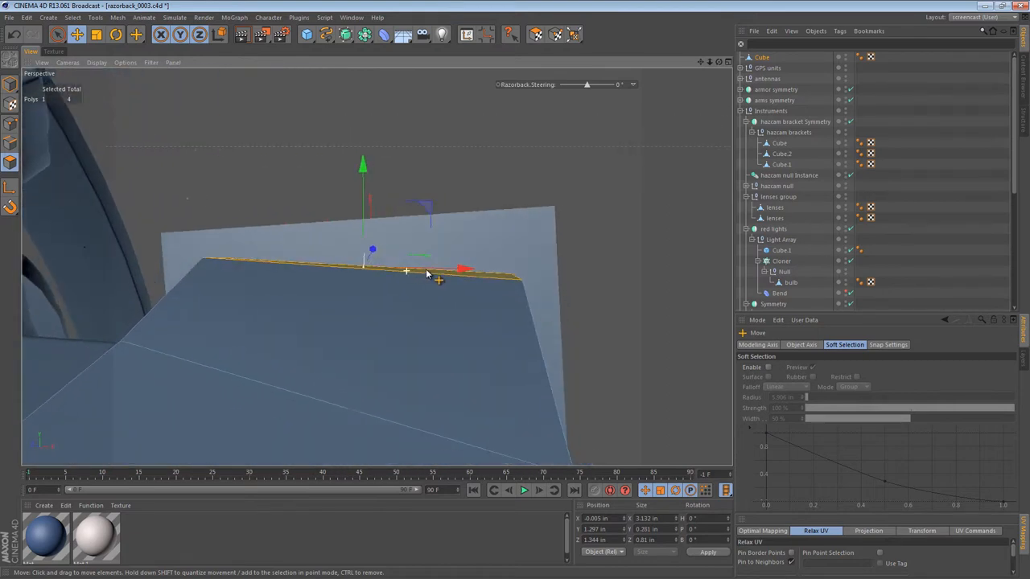
click(116, 34)
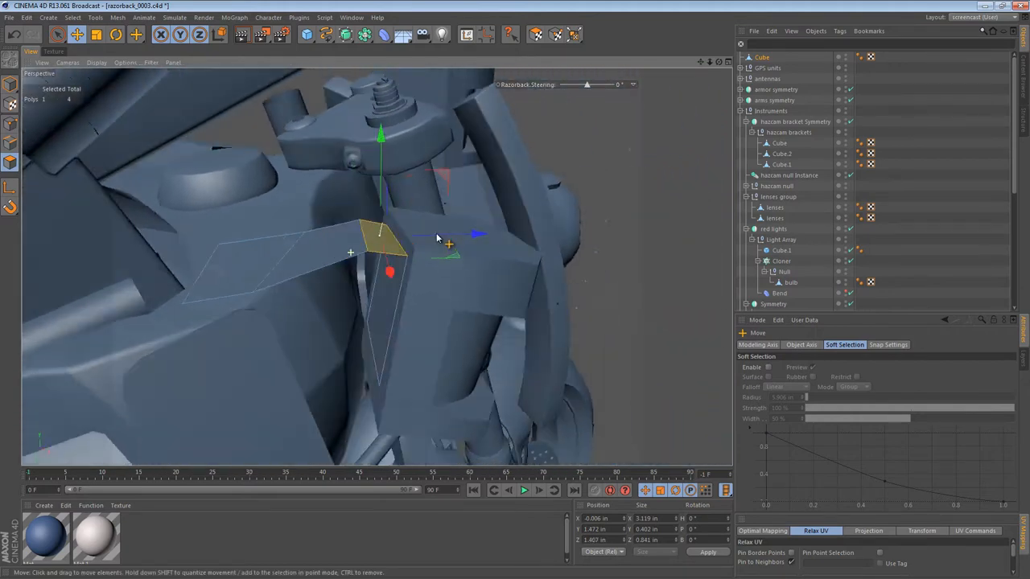
drag(434, 234, 362, 346)
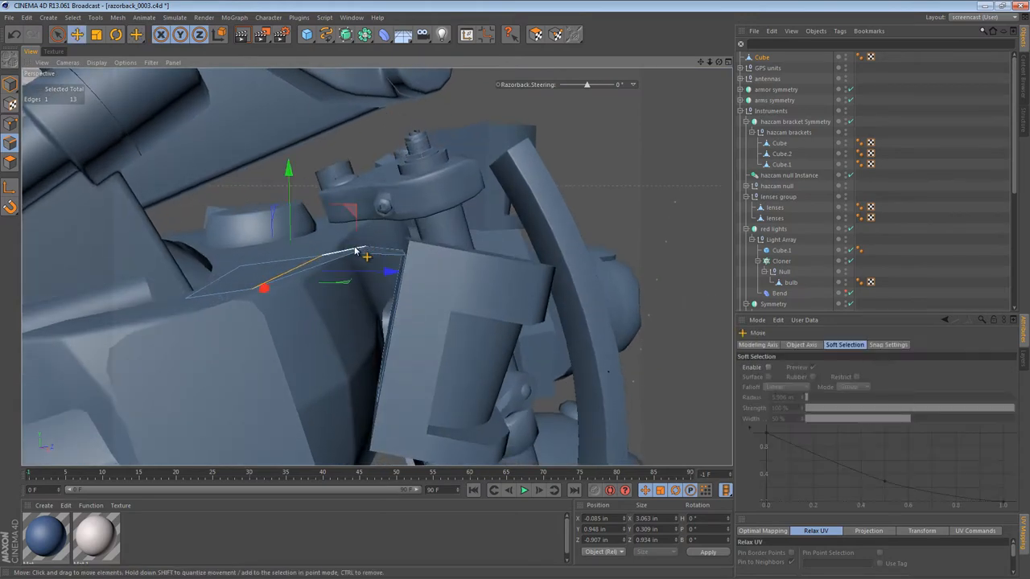
drag(366, 257, 389, 288)
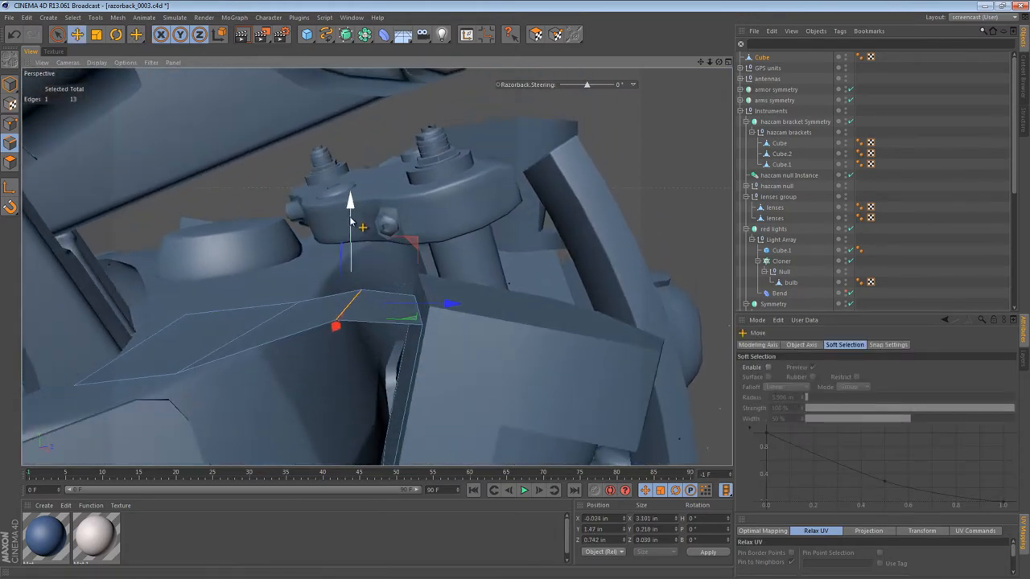
drag(350, 225, 350, 197)
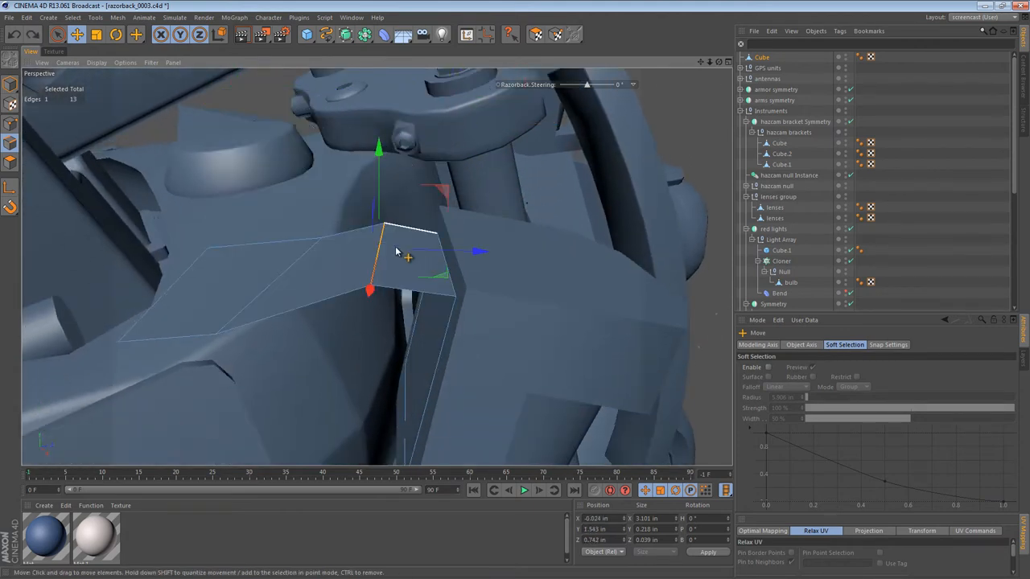
- Slide an edge to the fold point and clone a second edge at the bend
click(137, 33)
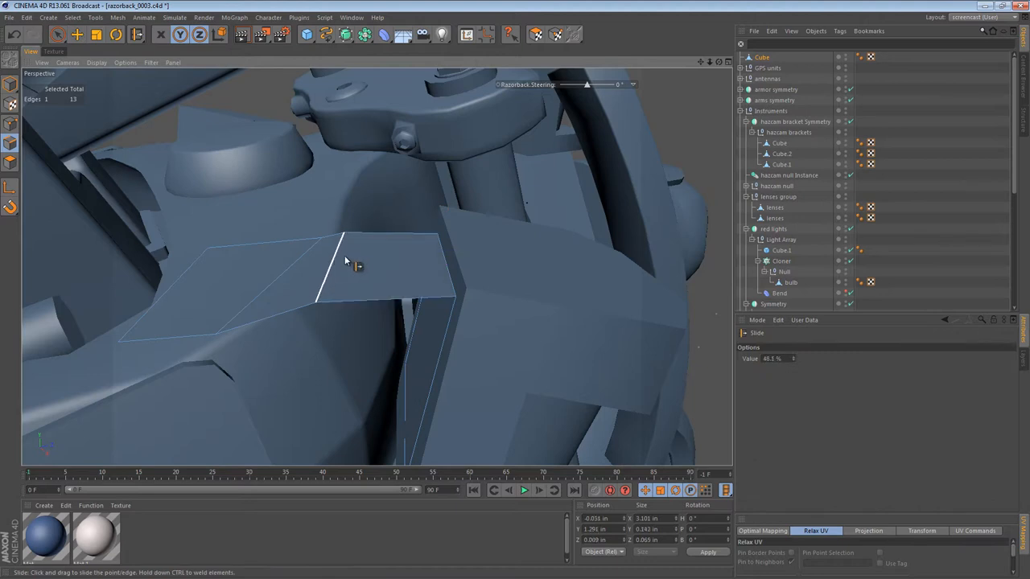
drag(346, 261, 389, 280)
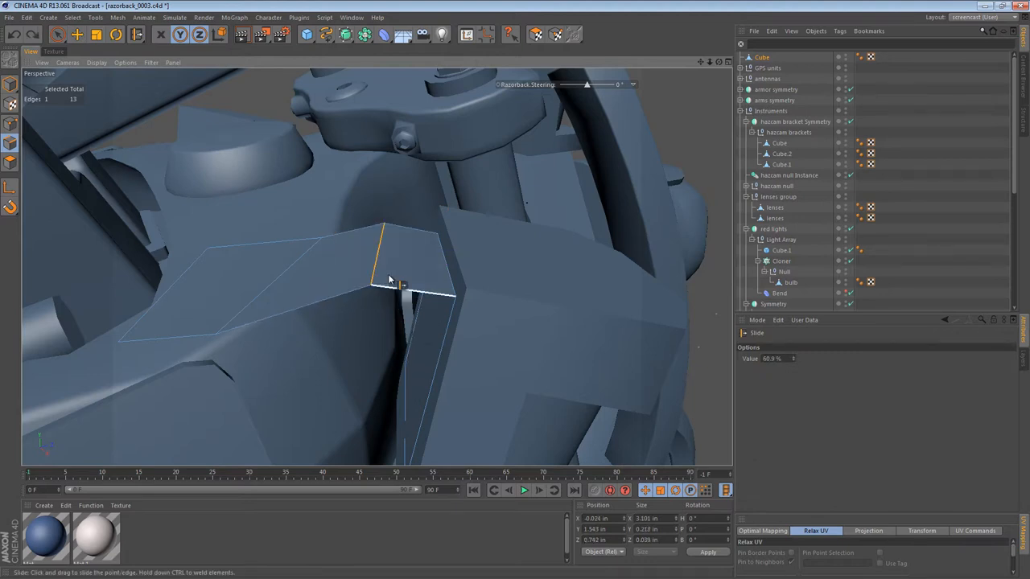
drag(390, 276, 411, 270)
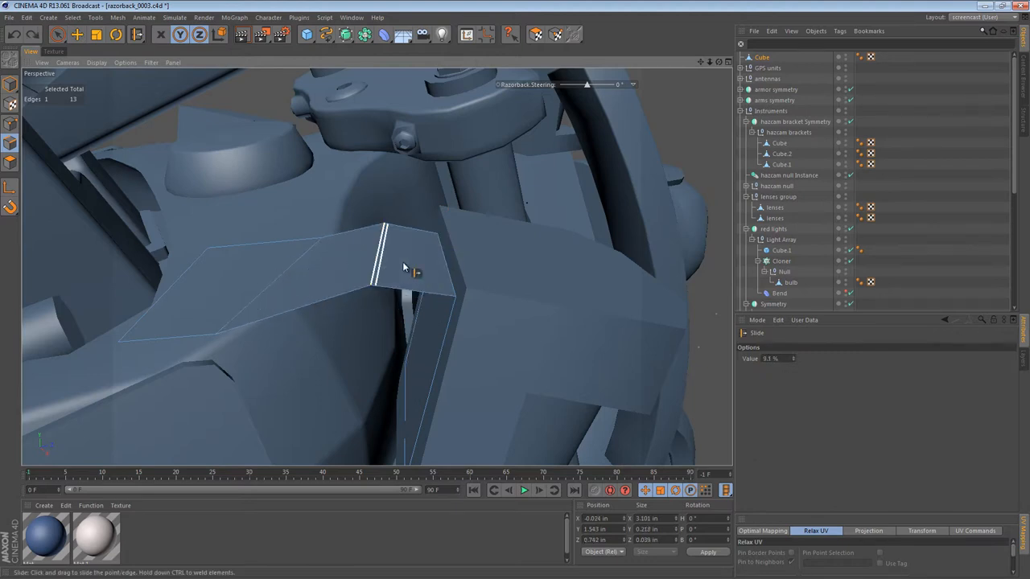
drag(387, 257, 410, 290)
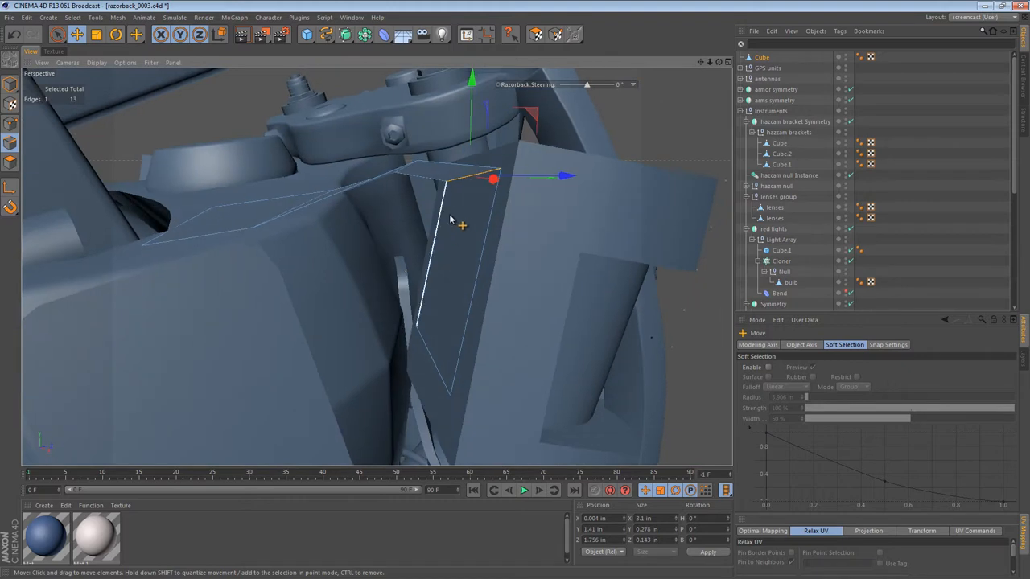
- Seat the bent bracket edge against the block and select its folded corner edge for bevelling
drag(450, 226, 443, 206)
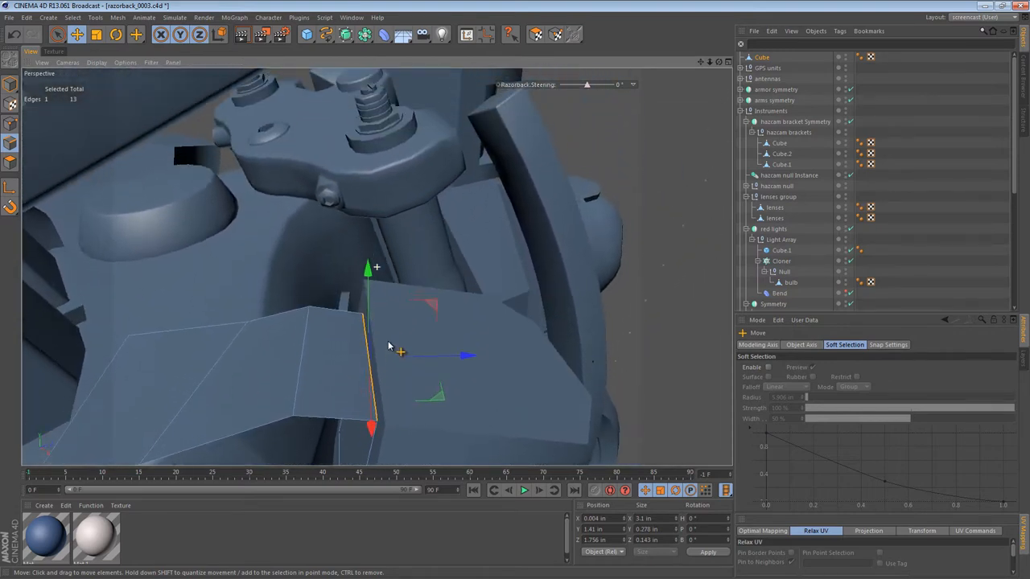
drag(389, 346, 473, 100)
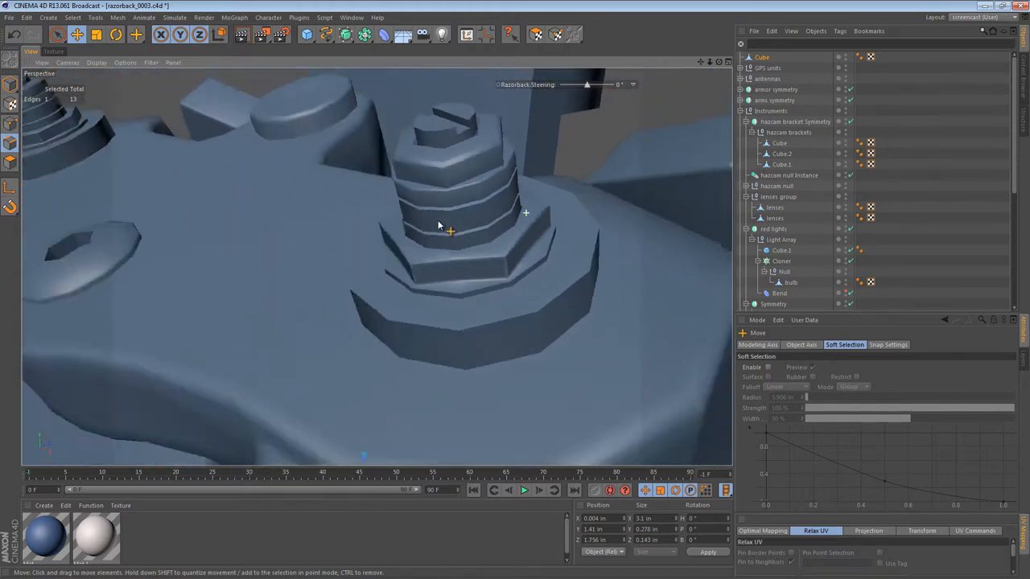
drag(438, 225, 567, 270)
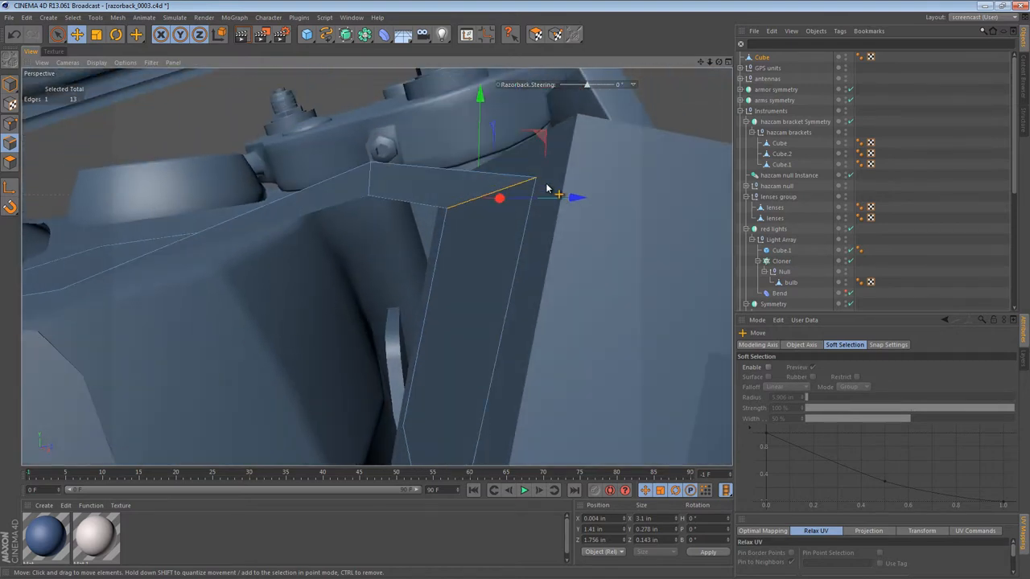
click(135, 34)
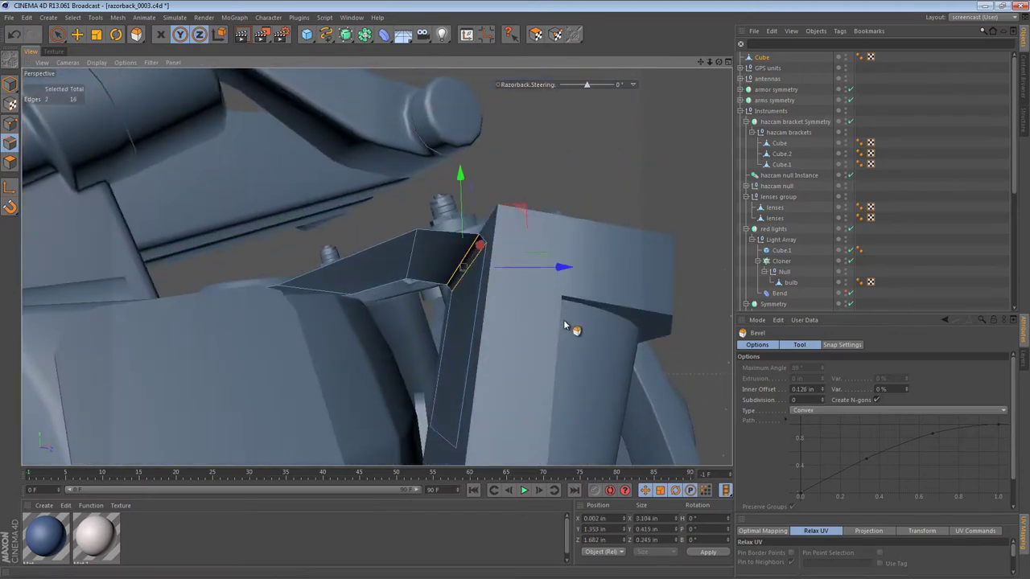
- Bevel the bracket edge, then extrude its faces and adjust the Offset to give the plate solid thickness
drag(563, 321, 443, 374)
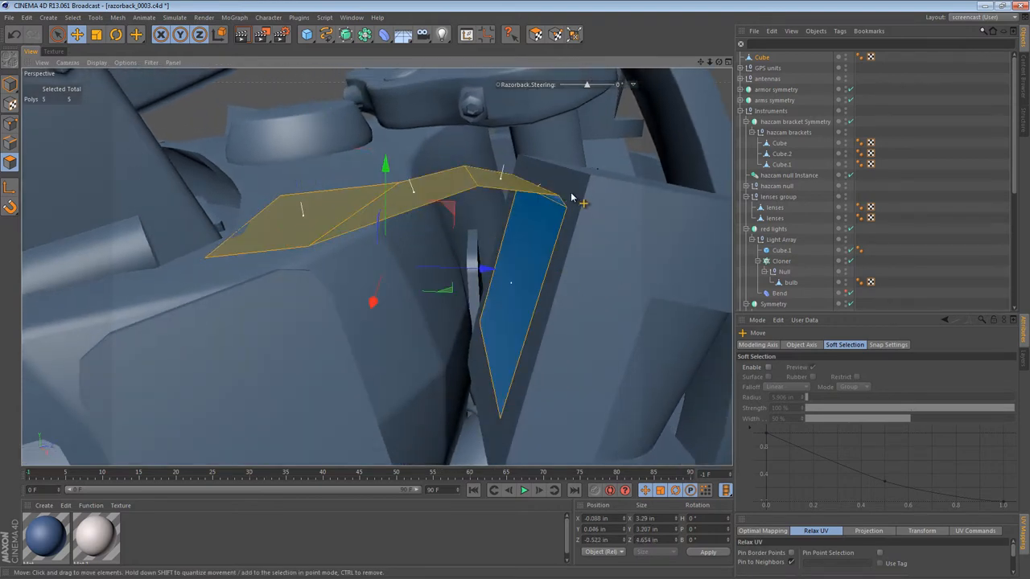
click(137, 35)
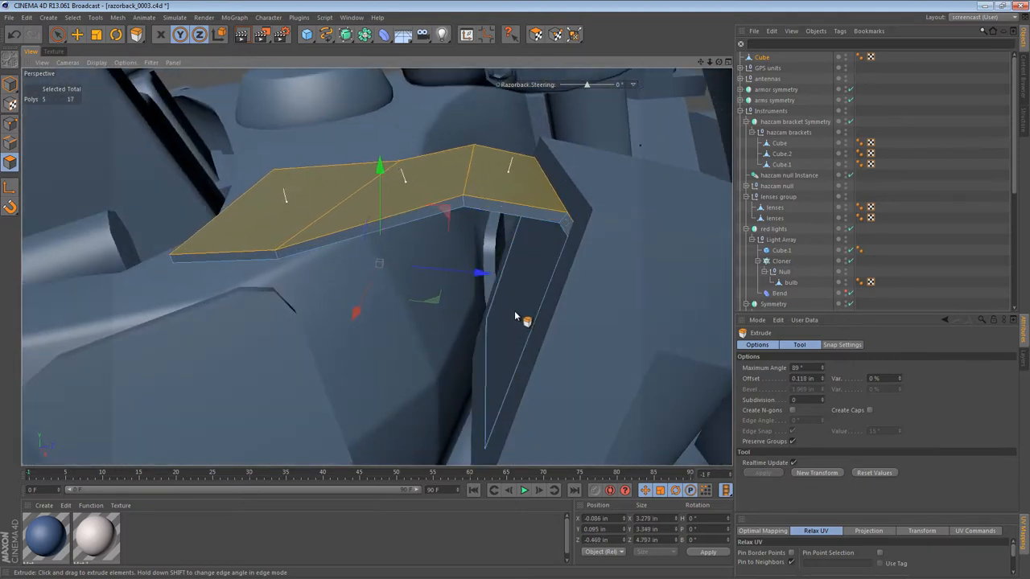
drag(528, 321, 547, 207)
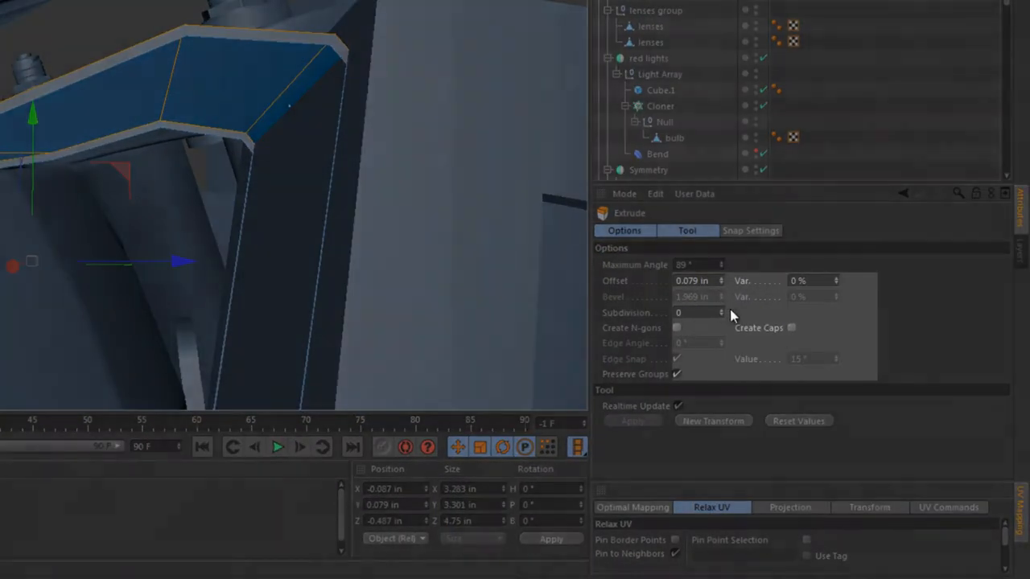
click(791, 328)
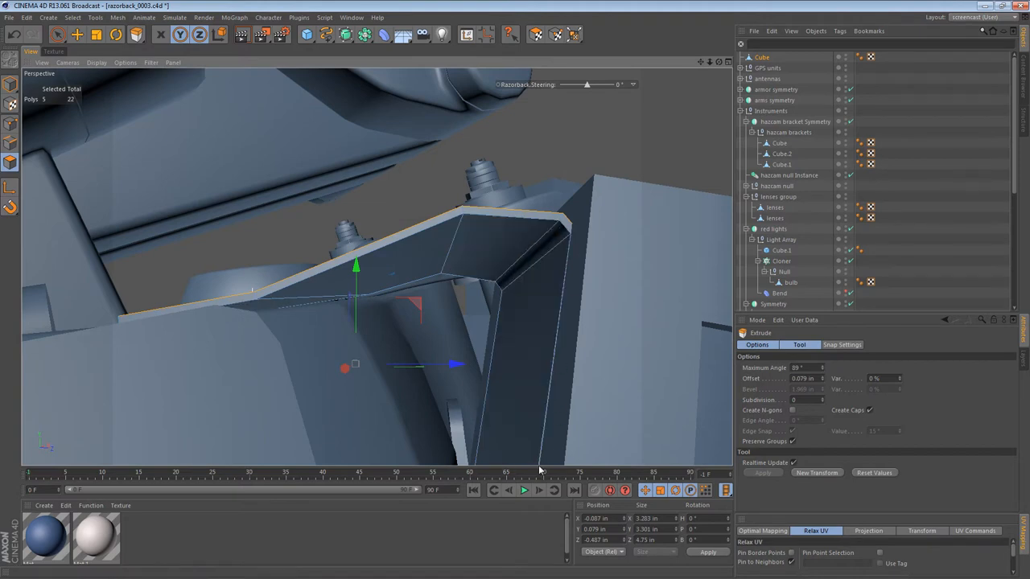
mouse_move(518, 261)
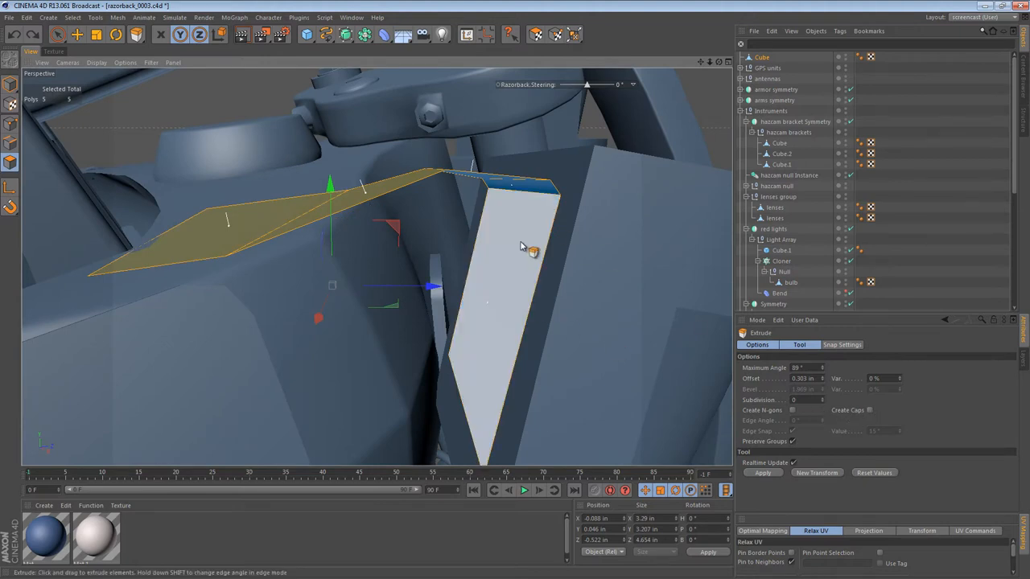
- Extrude the second bracket's faces outward so the strip becomes solid
drag(523, 242, 490, 241)
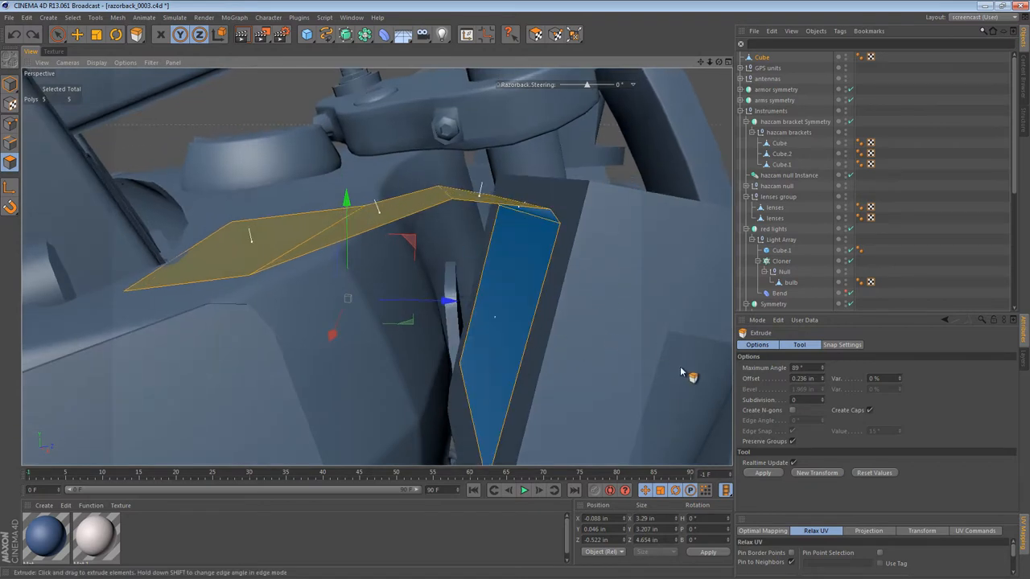
mouse_move(883, 423)
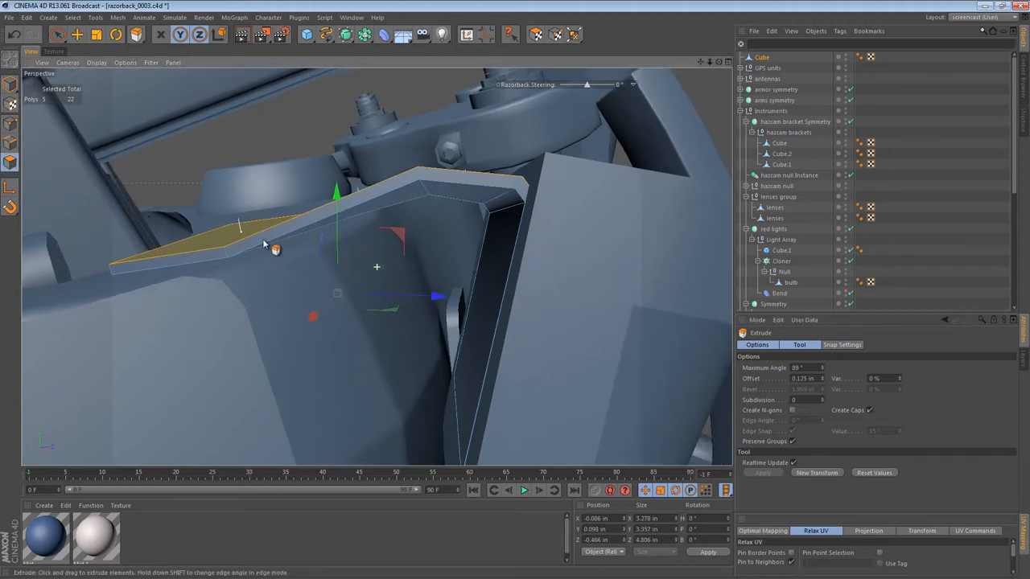
mouse_move(596, 391)
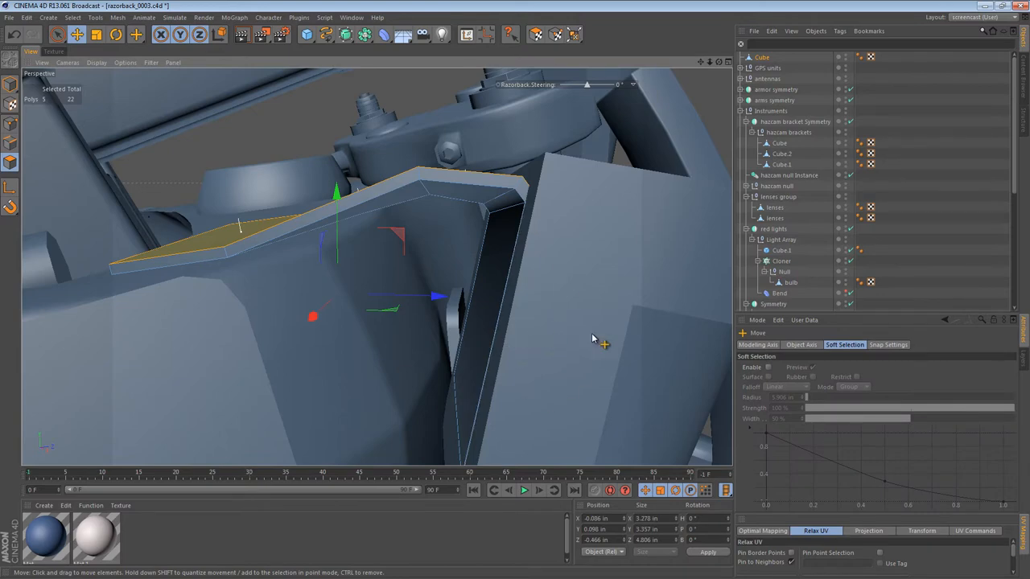
mouse_move(431, 337)
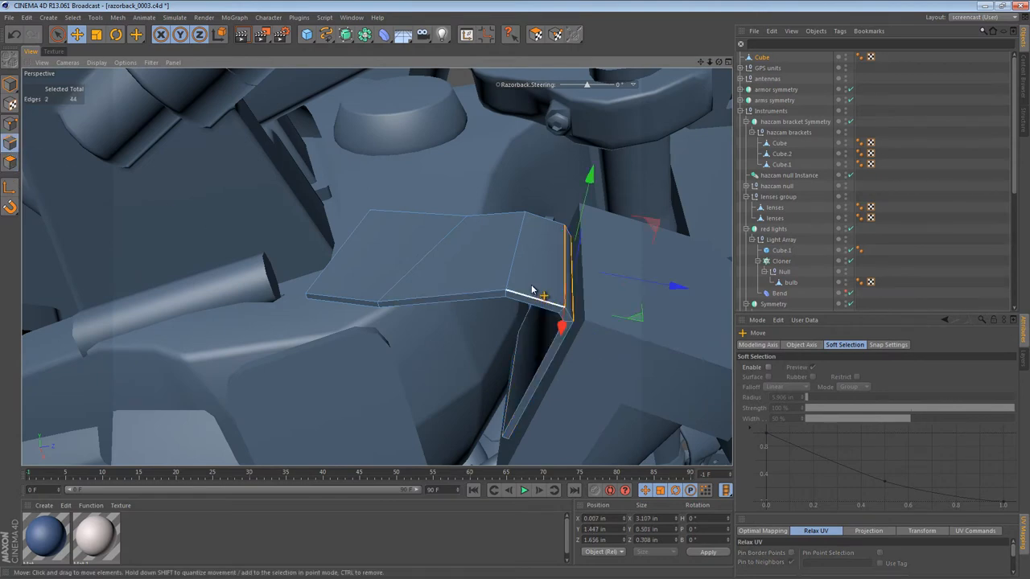
- Select the bracket's bend edge for rounding with a bevel
click(136, 34)
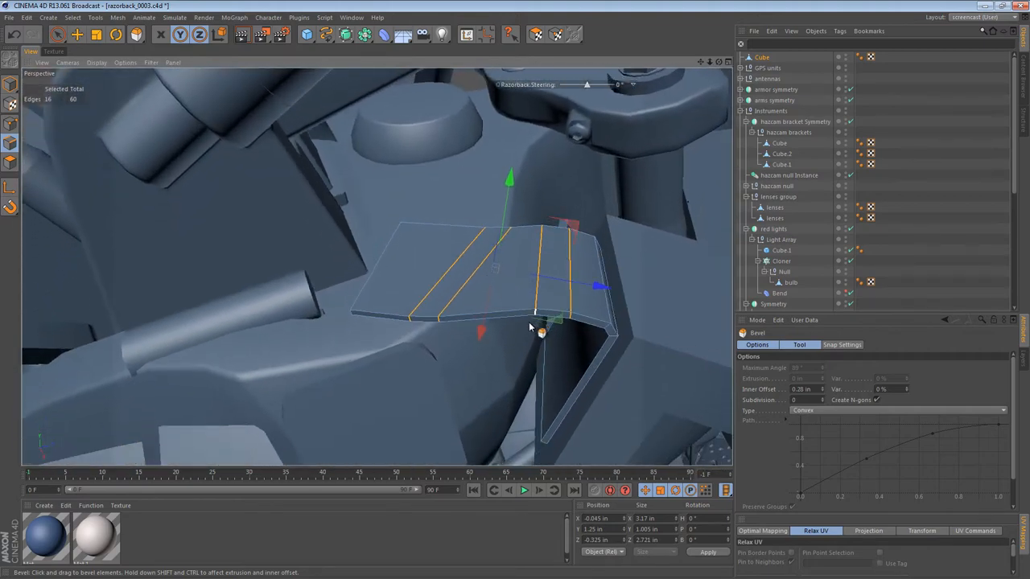
- Bevel the bracket's bend edges with Inner Offset 0.5 so the corner curves smoothly
click(58, 34)
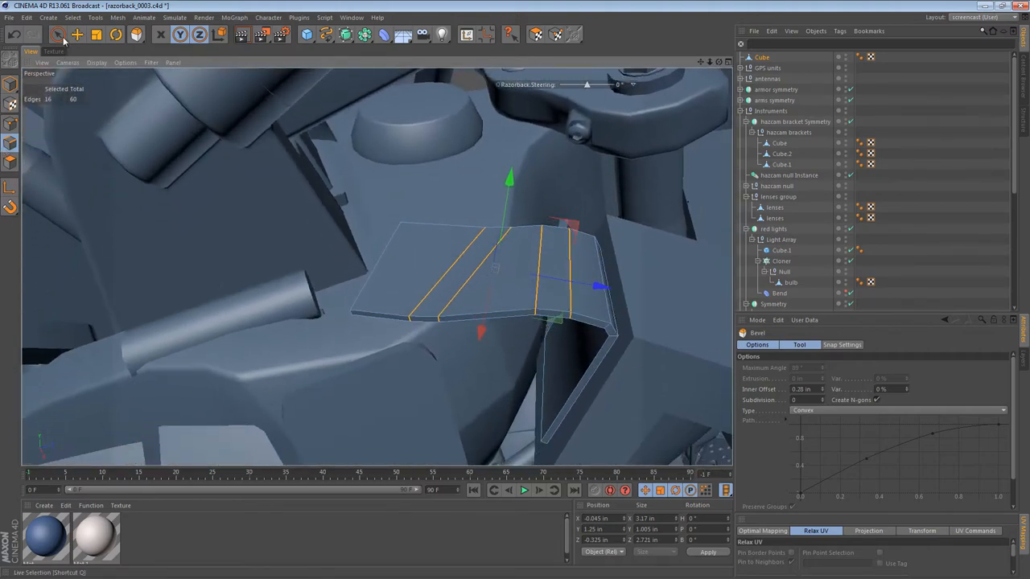
click(58, 34)
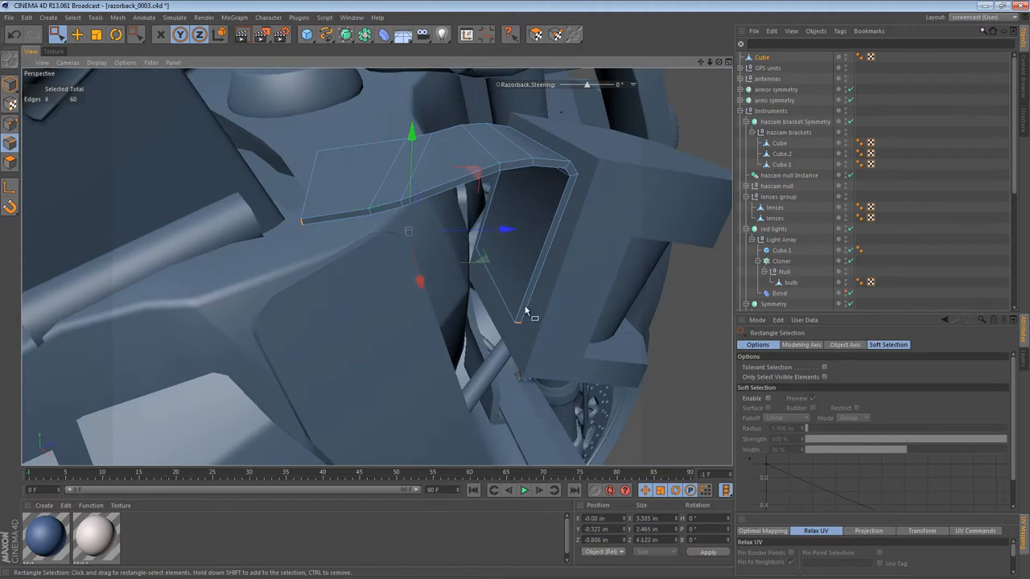
drag(523, 313, 544, 302)
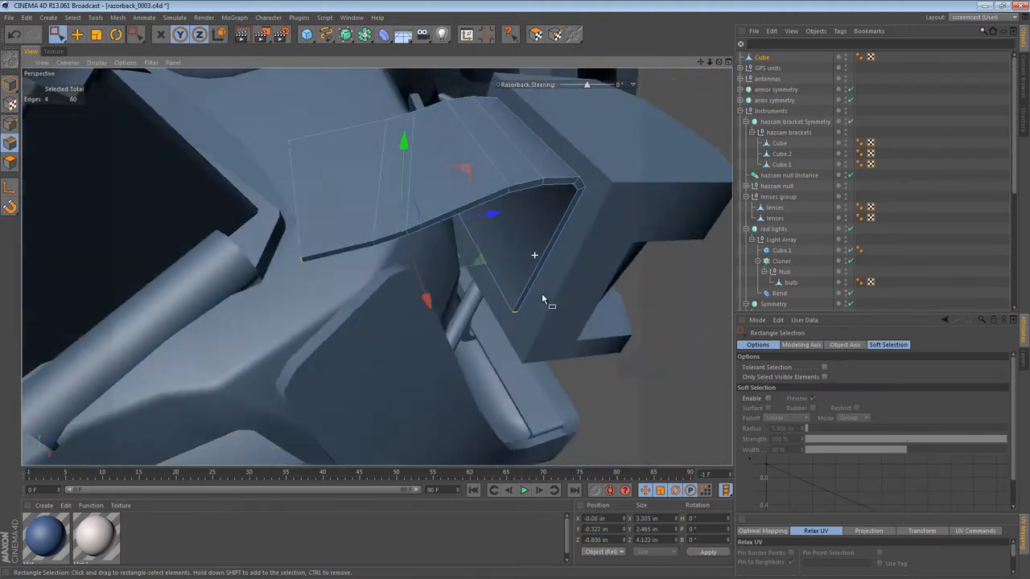
drag(539, 298, 531, 254)
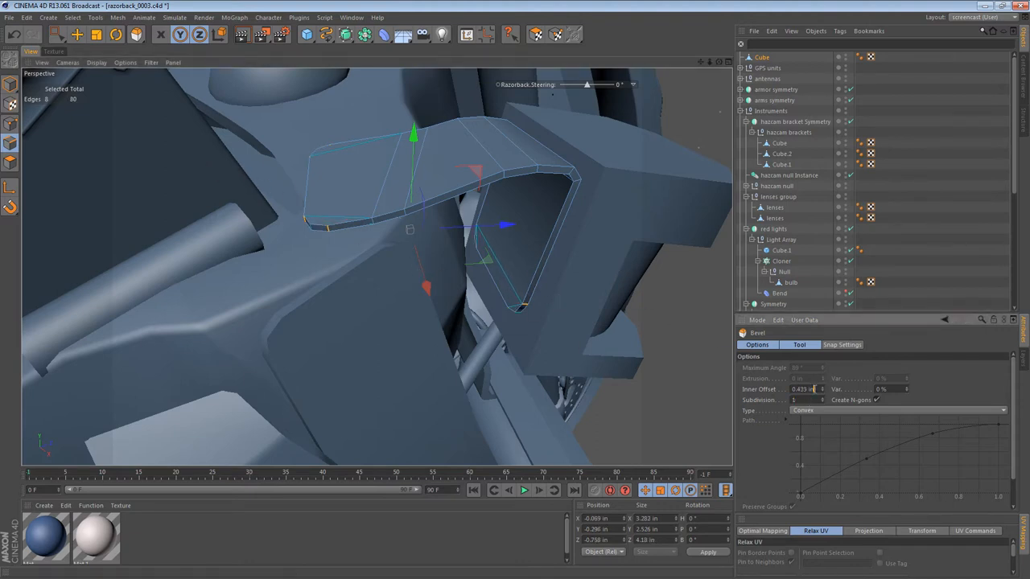
text(0.5)
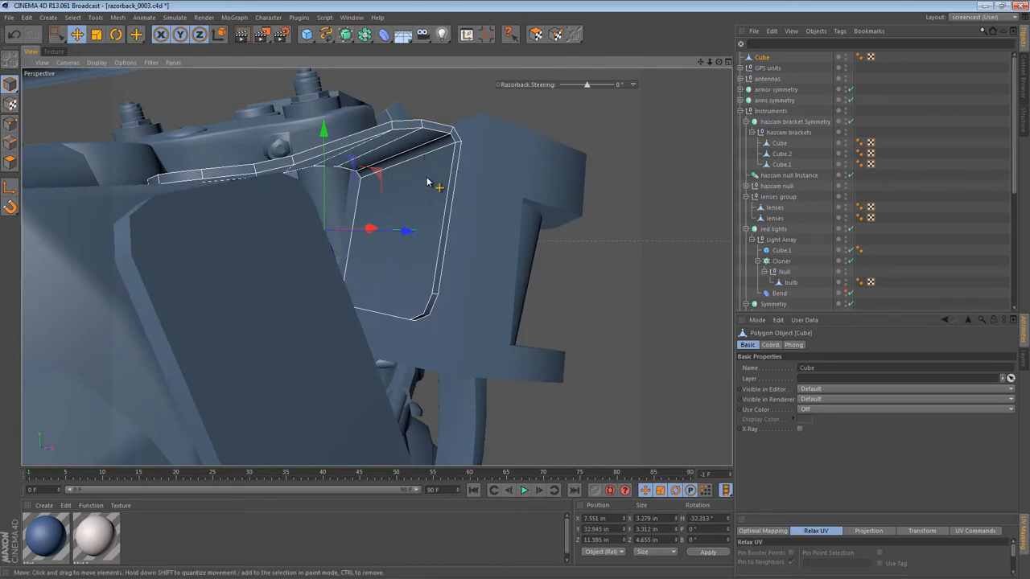
- Inspect the rounded bracket and select its inner faces for the next edit
drag(426, 180, 322, 240)
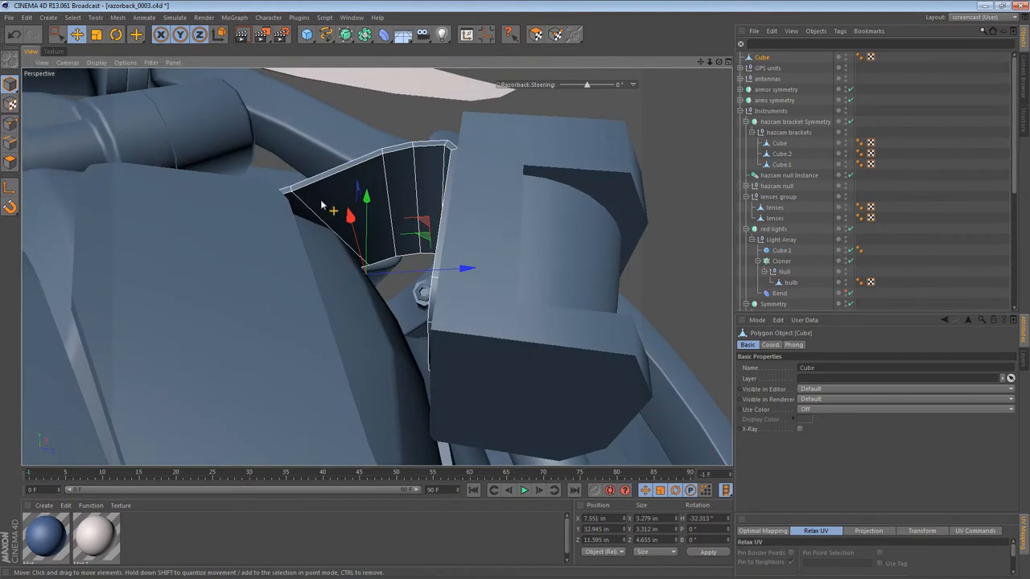
mouse_move(366, 229)
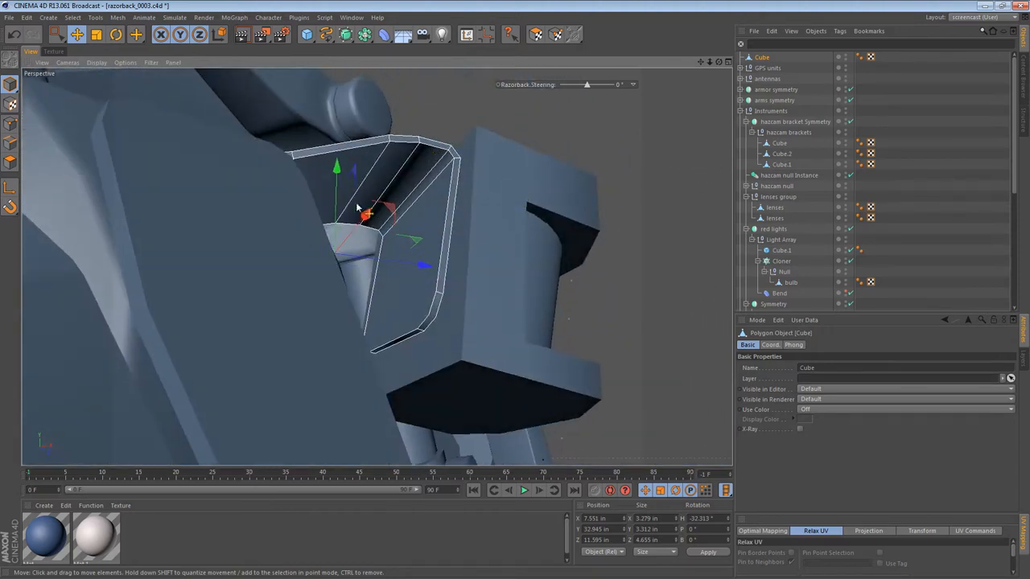
mouse_move(432, 248)
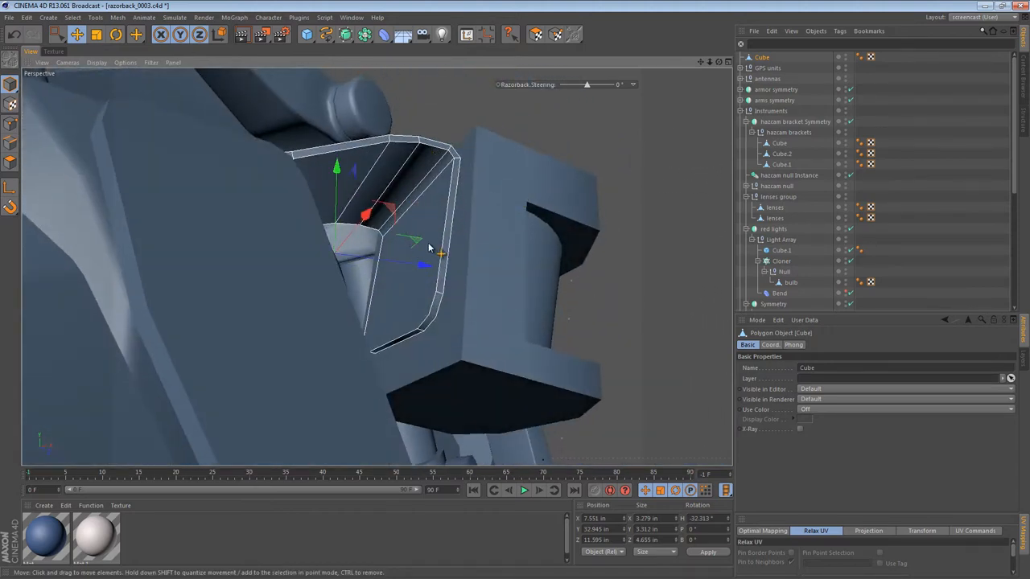
drag(426, 248, 394, 254)
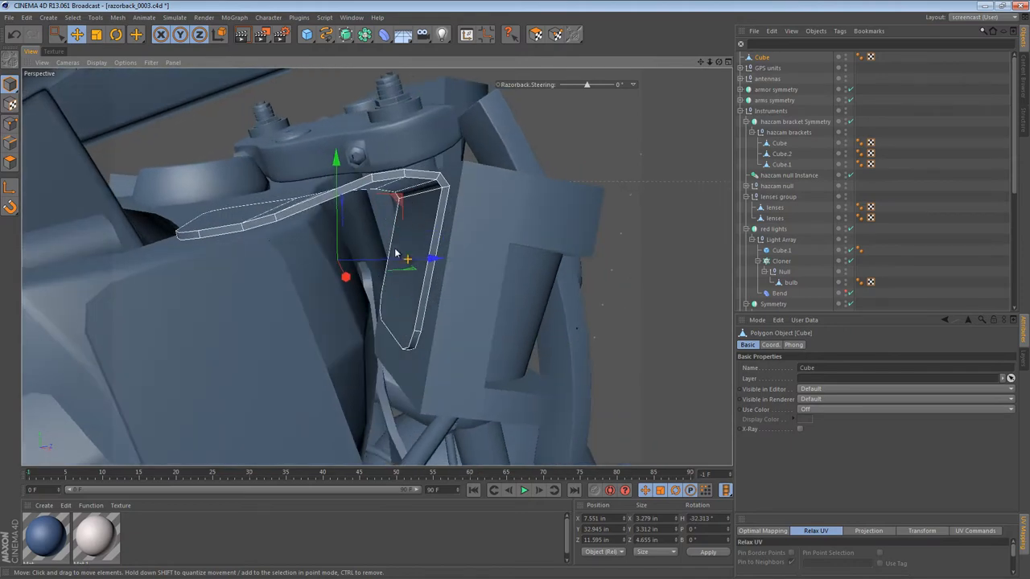
drag(394, 258, 403, 233)
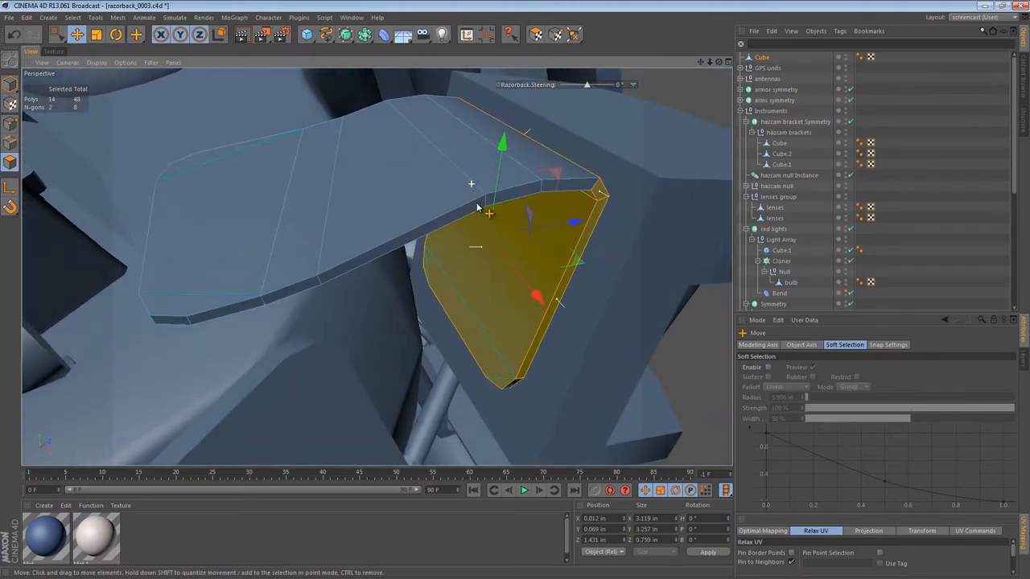
- Knife new edge lines across the bracket's selected side face
drag(475, 209, 330, 217)
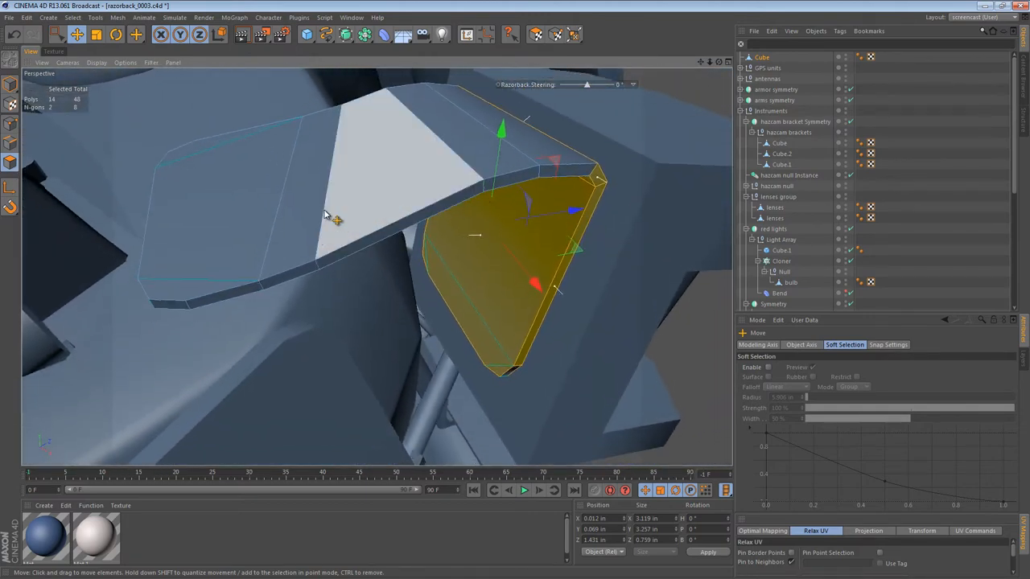
click(136, 34)
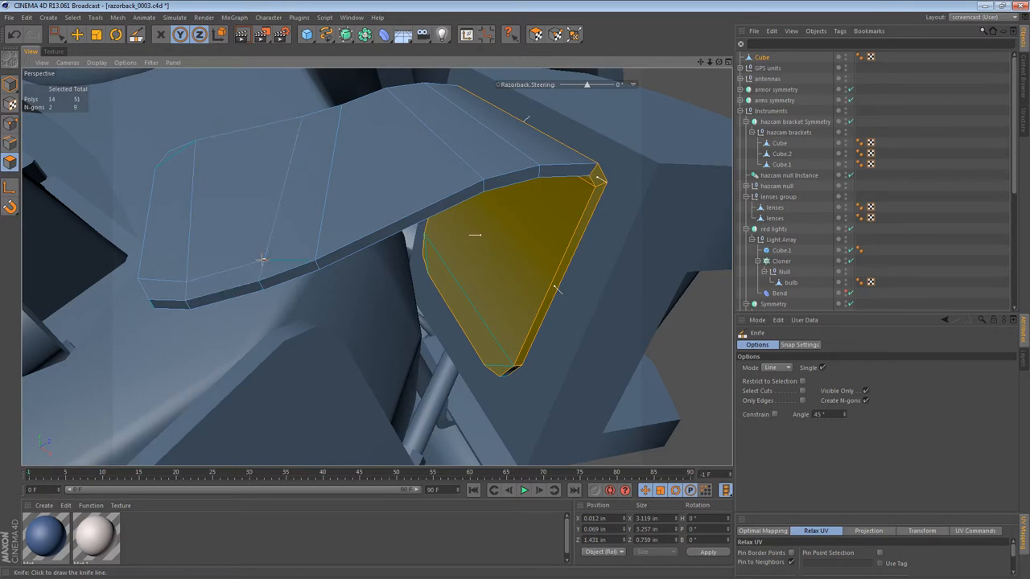
click(470, 171)
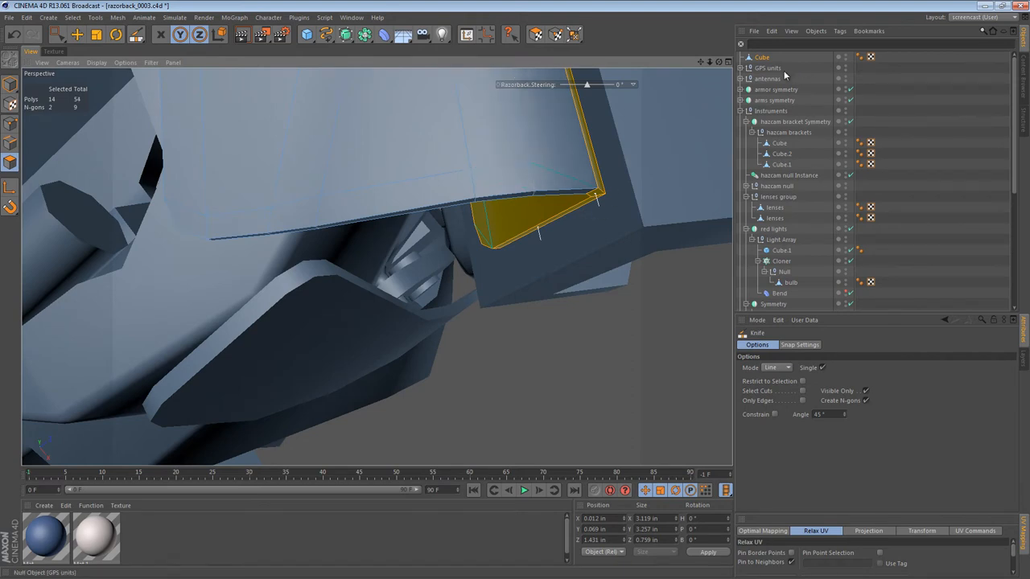
click(746, 109)
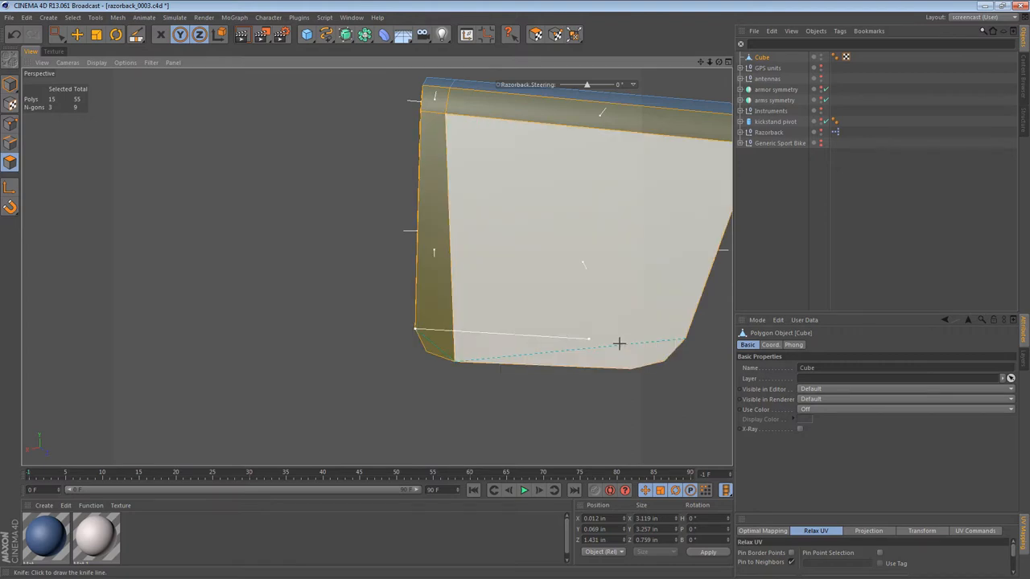
- Finish the side-face cut and orbit around the bracket to examine its fold
click(11, 122)
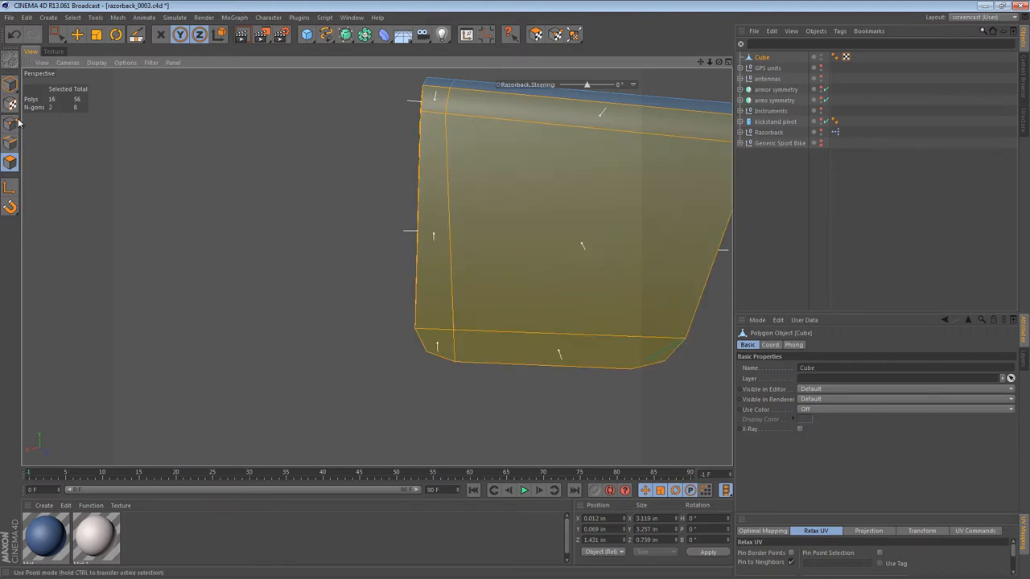
click(11, 124)
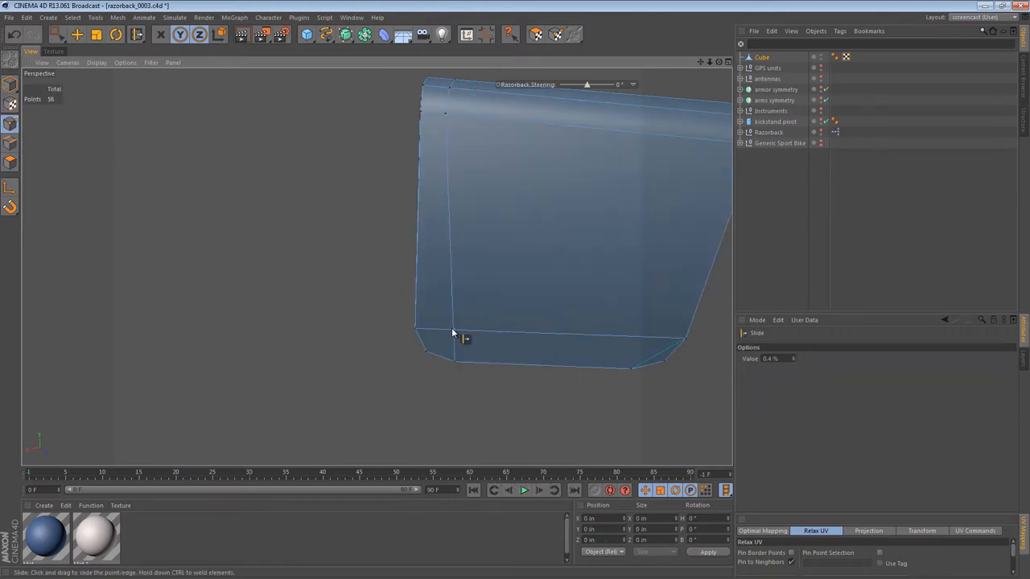
drag(454, 331, 460, 180)
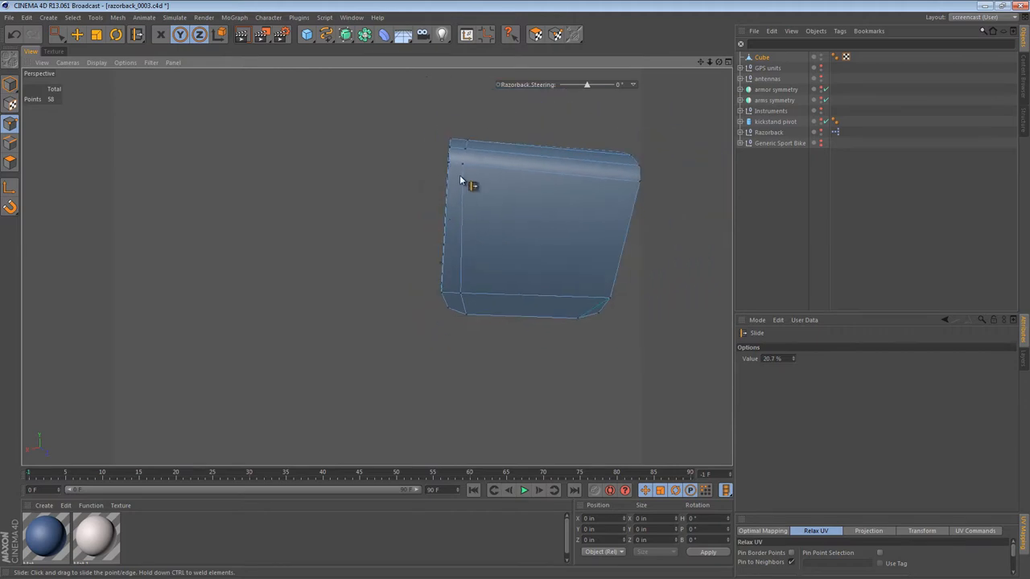
drag(470, 185, 421, 238)
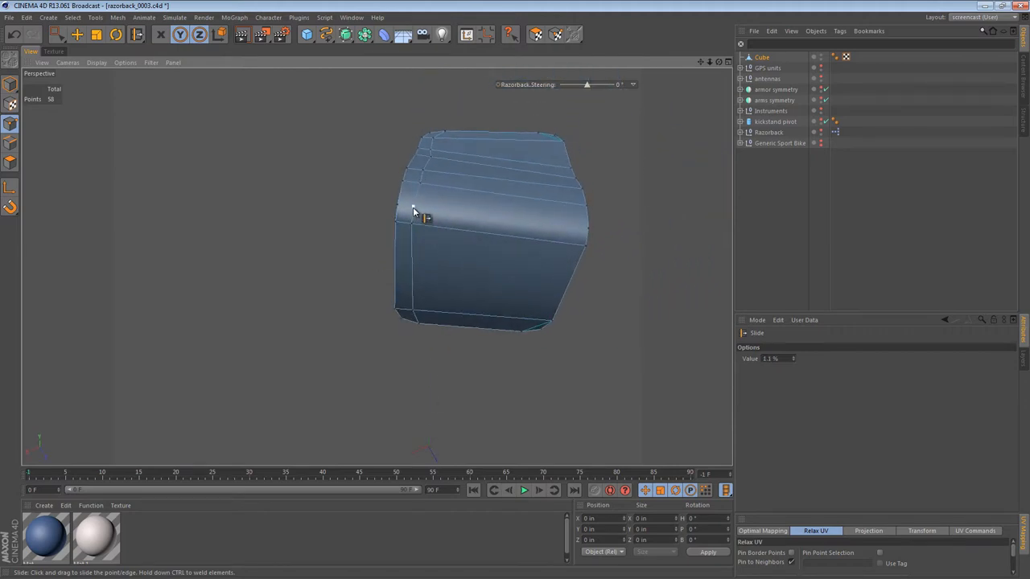
drag(415, 212, 583, 201)
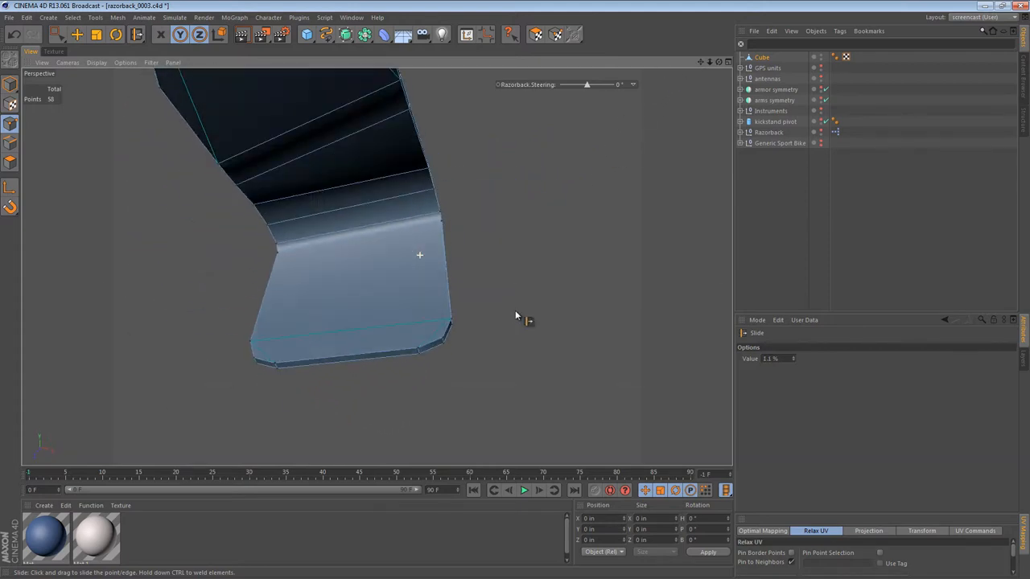
drag(515, 314, 408, 296)
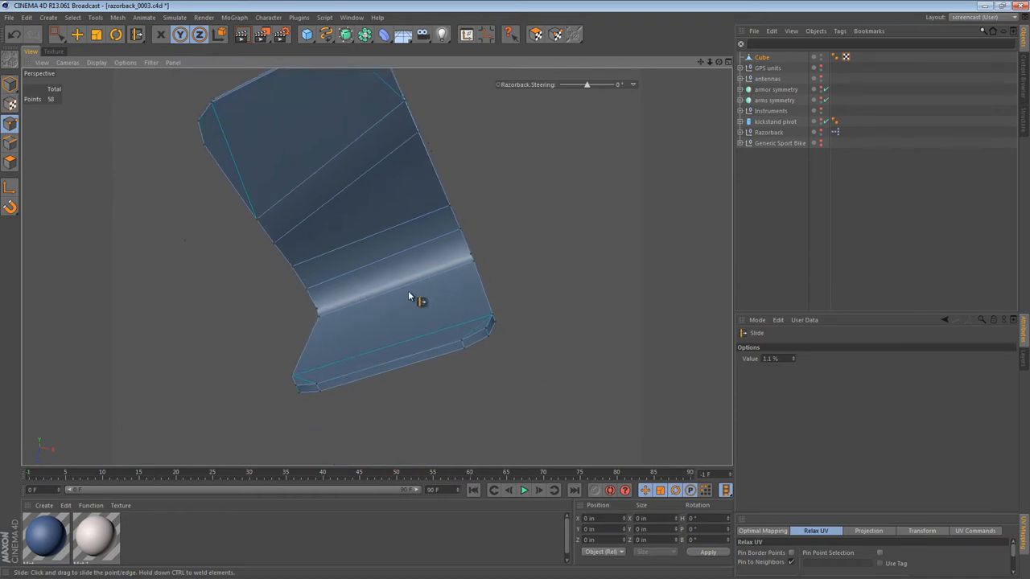
drag(409, 296, 400, 341)
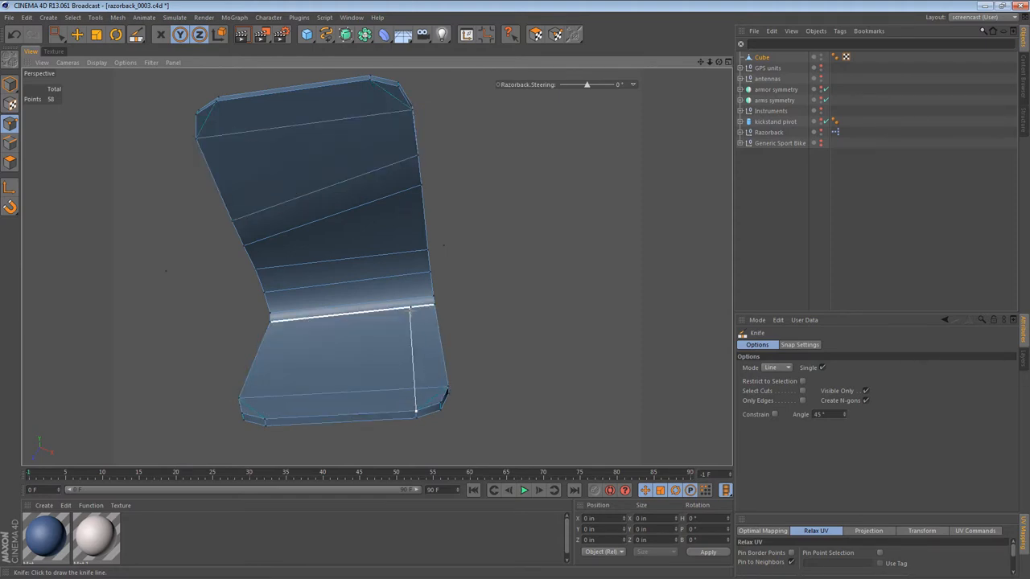
- Cut supporting edge loops below the bend and a vertical loop on the lower flange
click(428, 388)
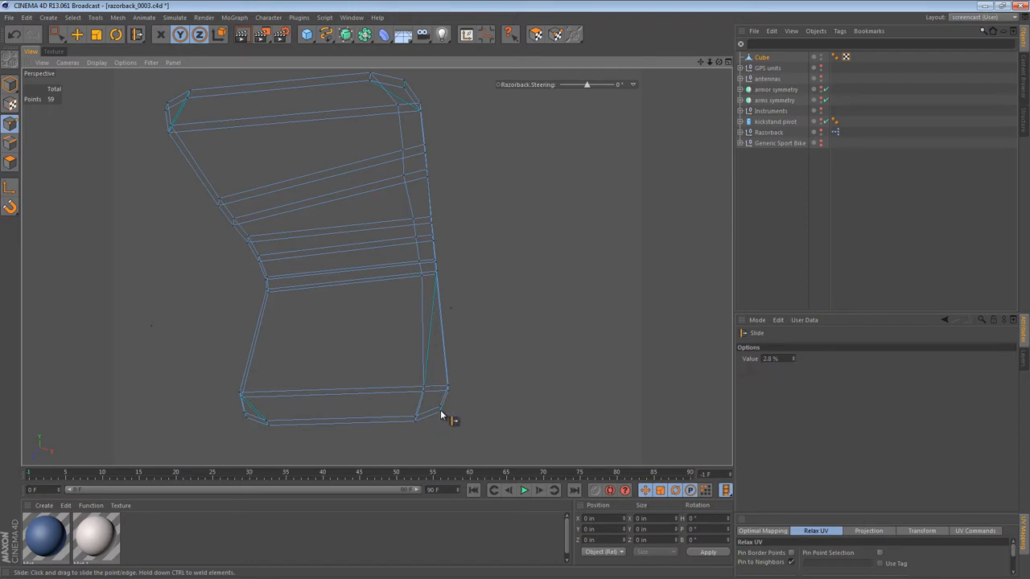
click(135, 34)
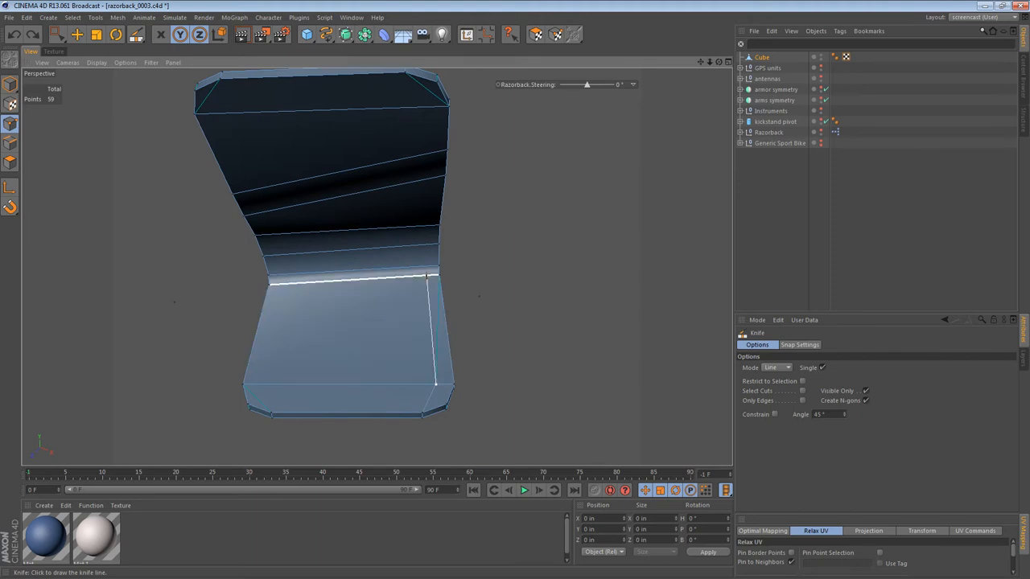
click(426, 245)
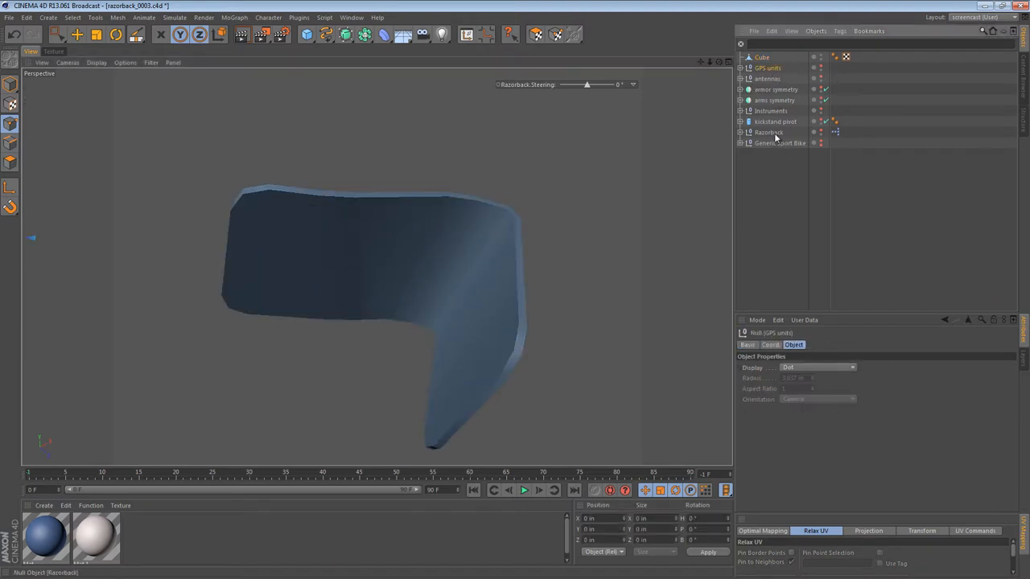
- Pick the bracket beside the bolt from the object groups and reshape its inner face
click(769, 132)
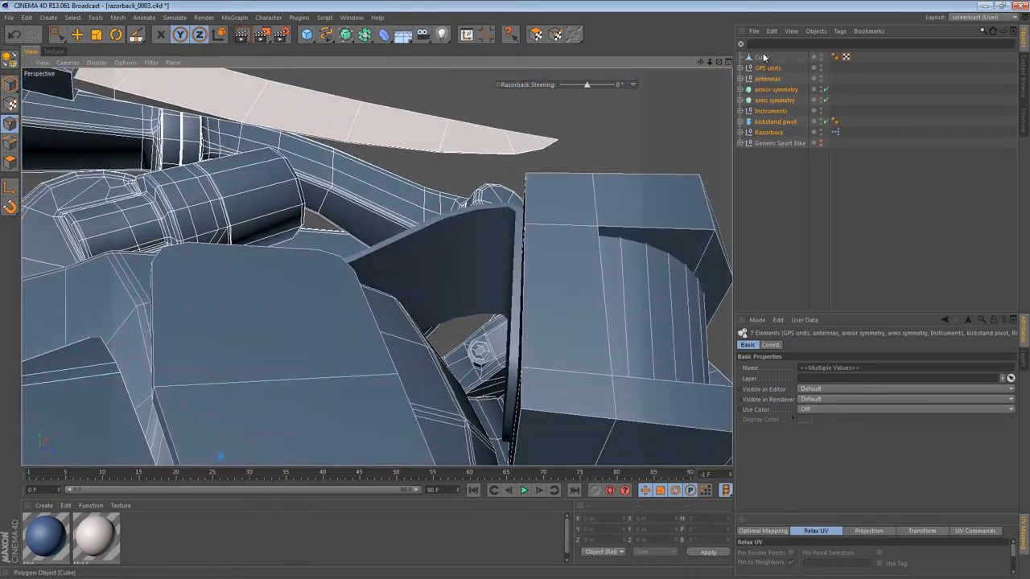
click(761, 57)
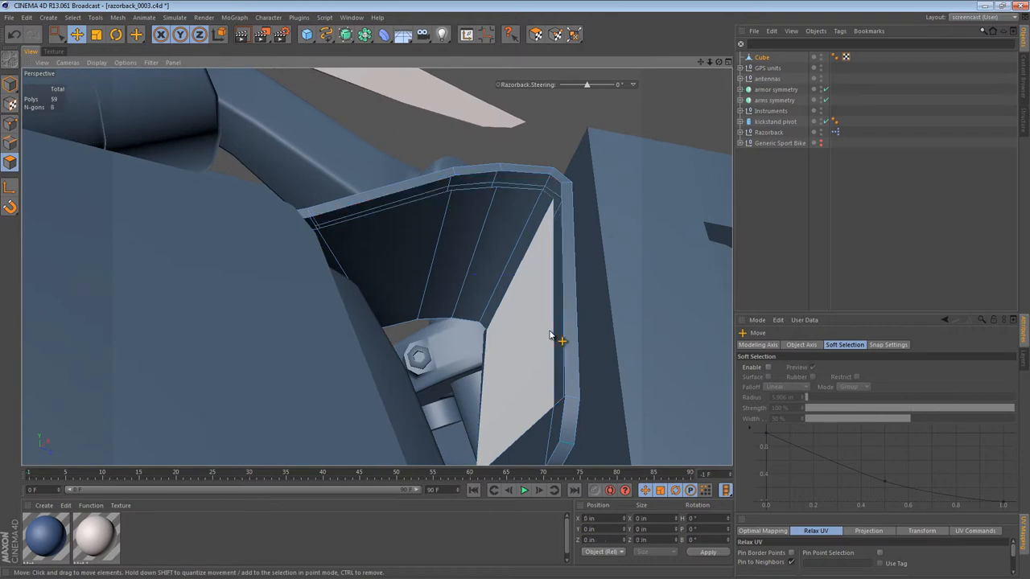
drag(550, 333, 168, 235)
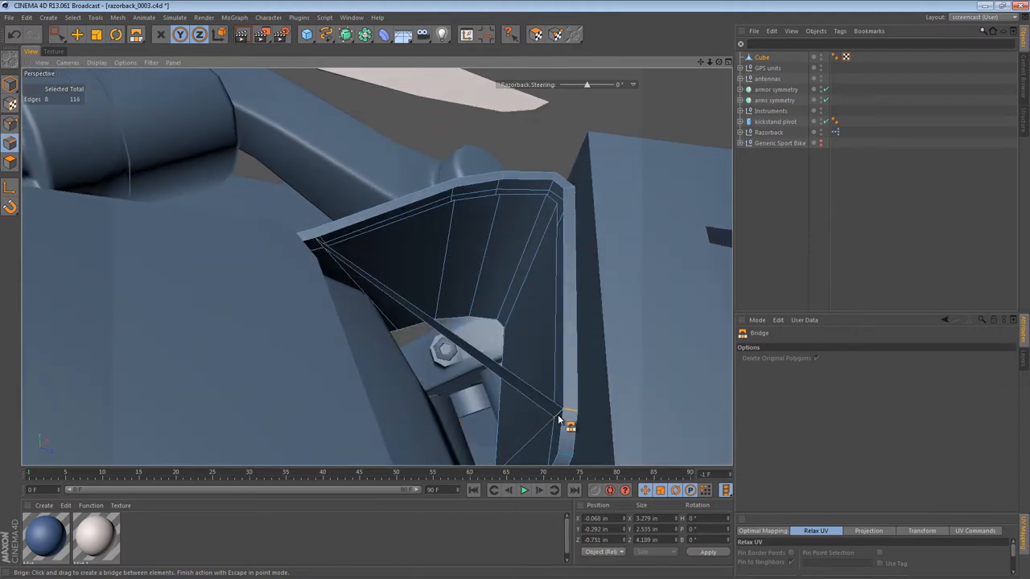
- Bridge the bracket's open edge pairs along its rim and side so the gusset becomes solid
drag(563, 418, 442, 361)
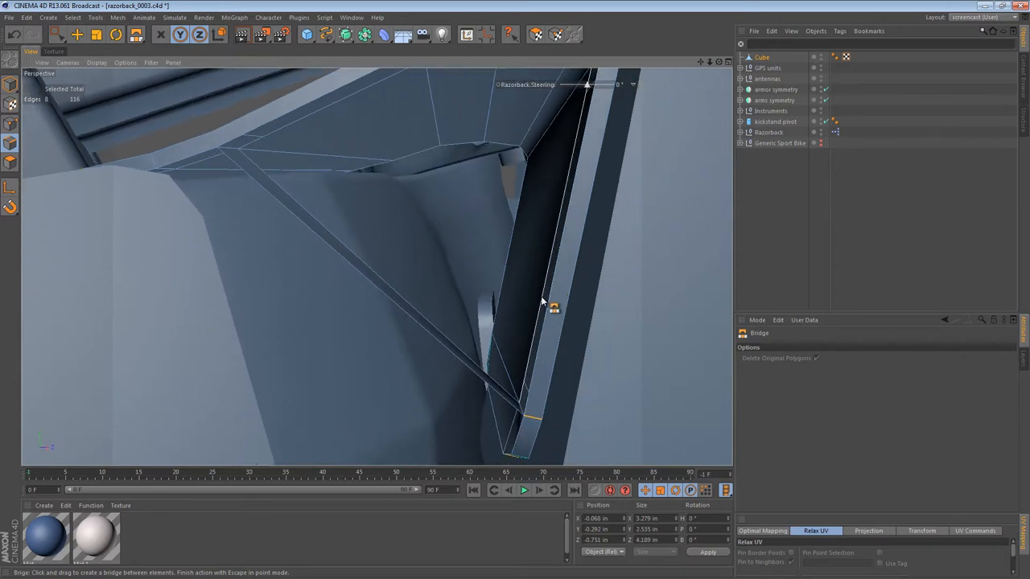
drag(553, 309, 667, 394)
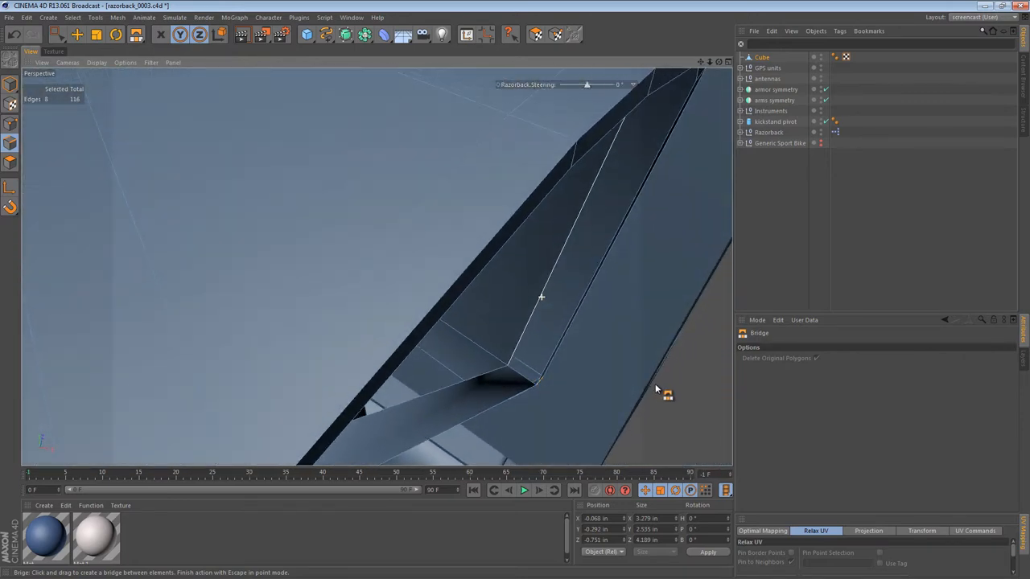
drag(657, 387, 557, 241)
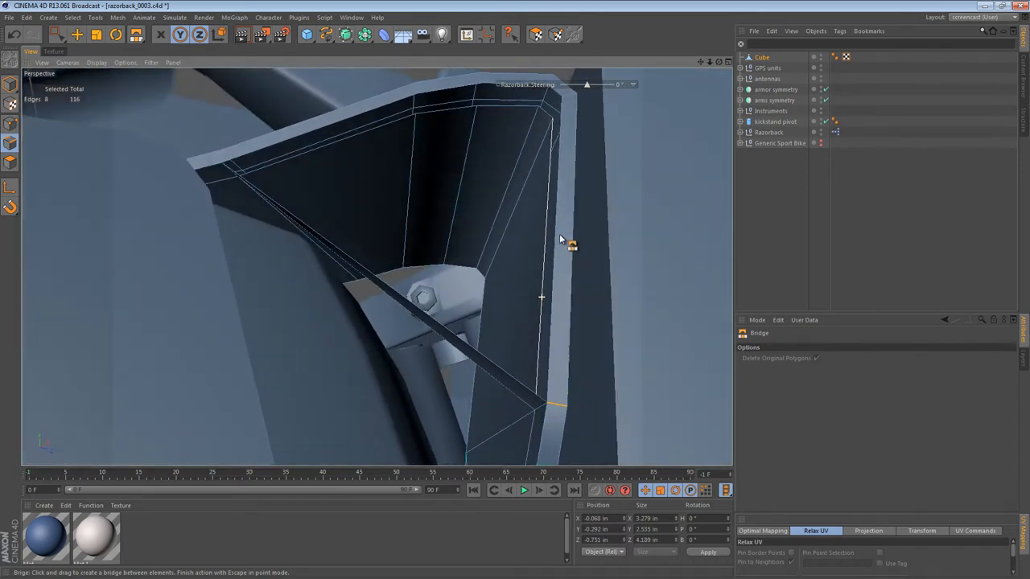
drag(559, 238, 544, 287)
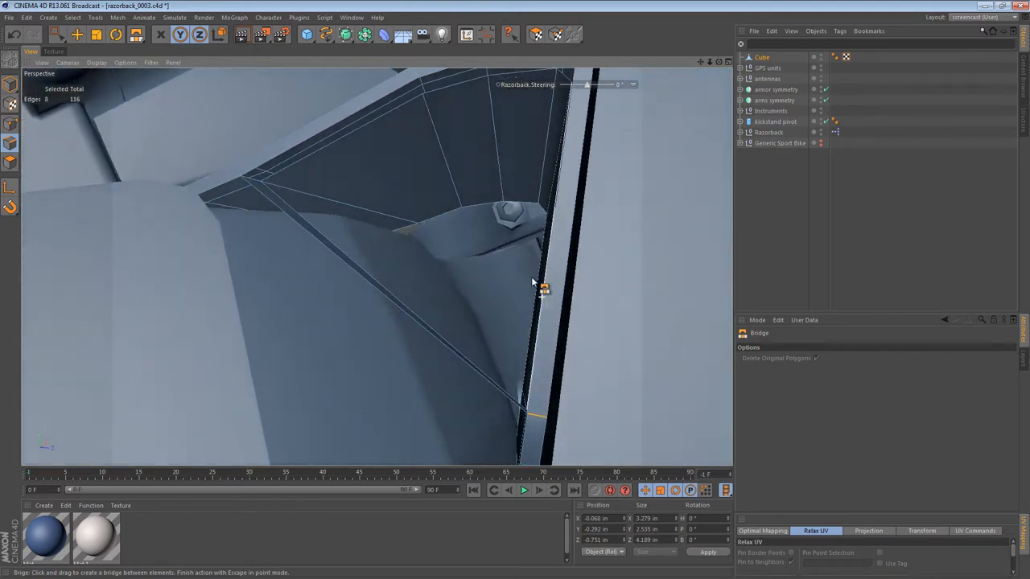
drag(539, 289, 560, 270)
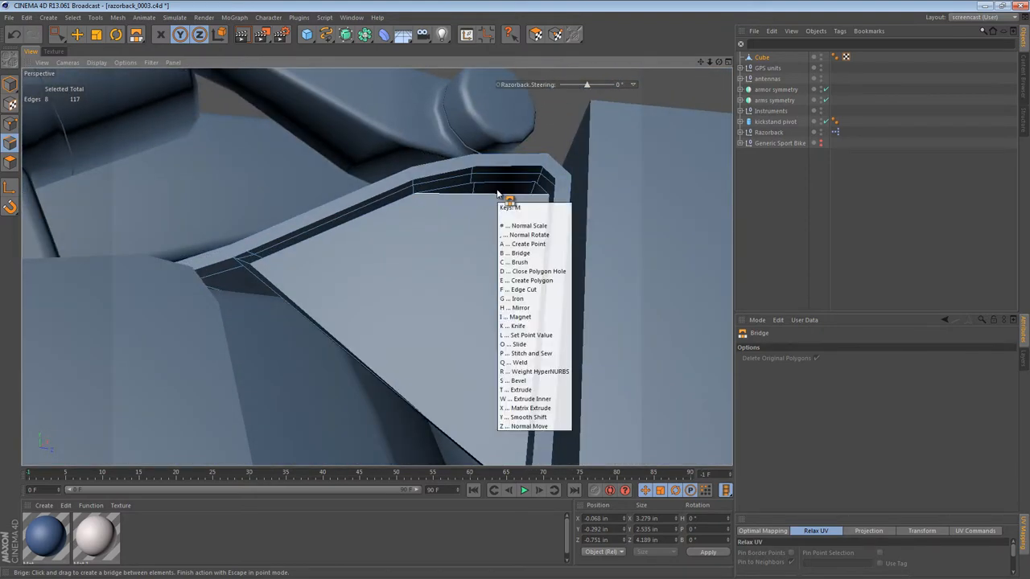
- Close the polygon holes along the bracket's edge and top, capping it into a closed solid
click(533, 270)
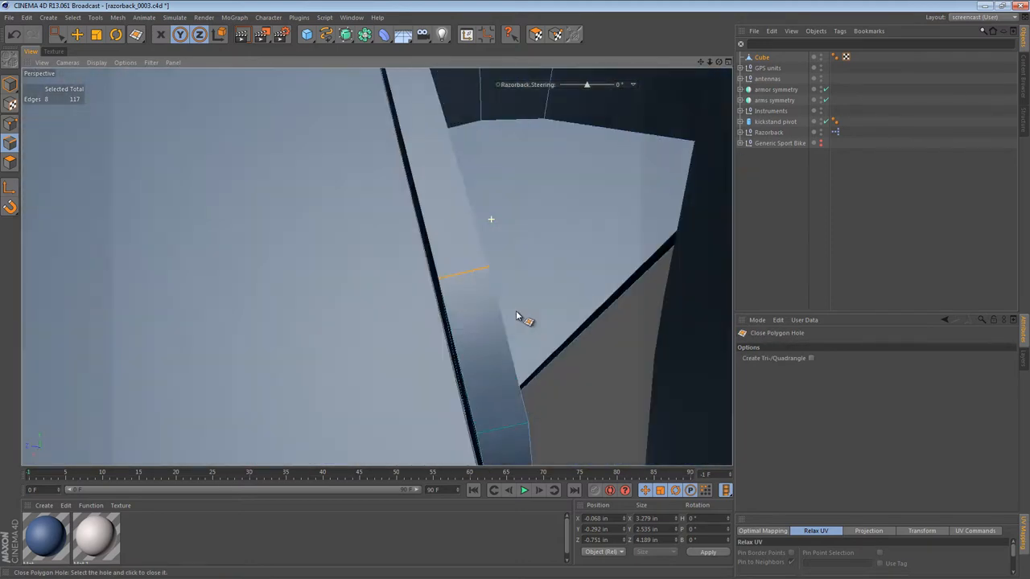
drag(523, 313, 499, 225)
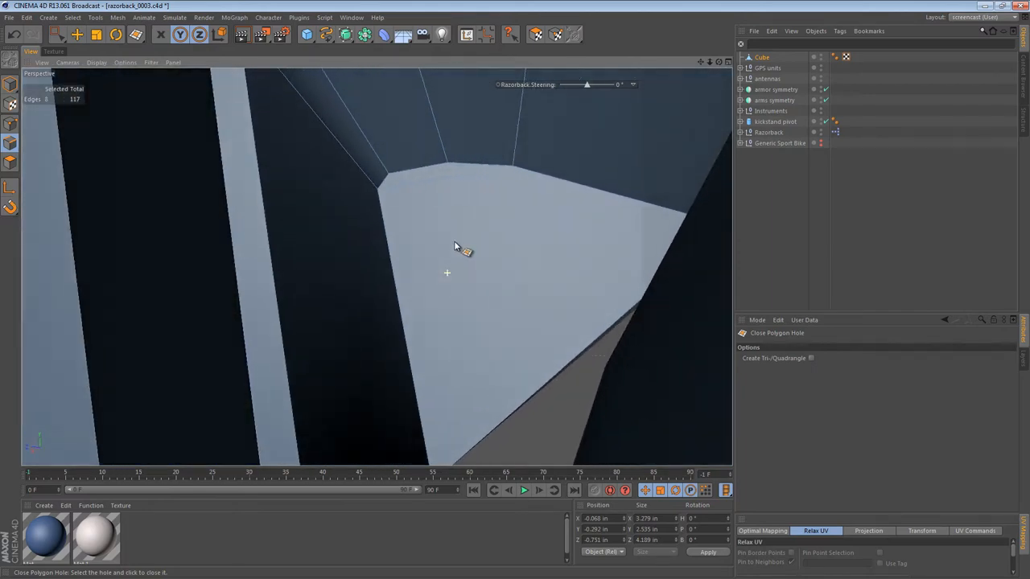
drag(454, 245, 80, 233)
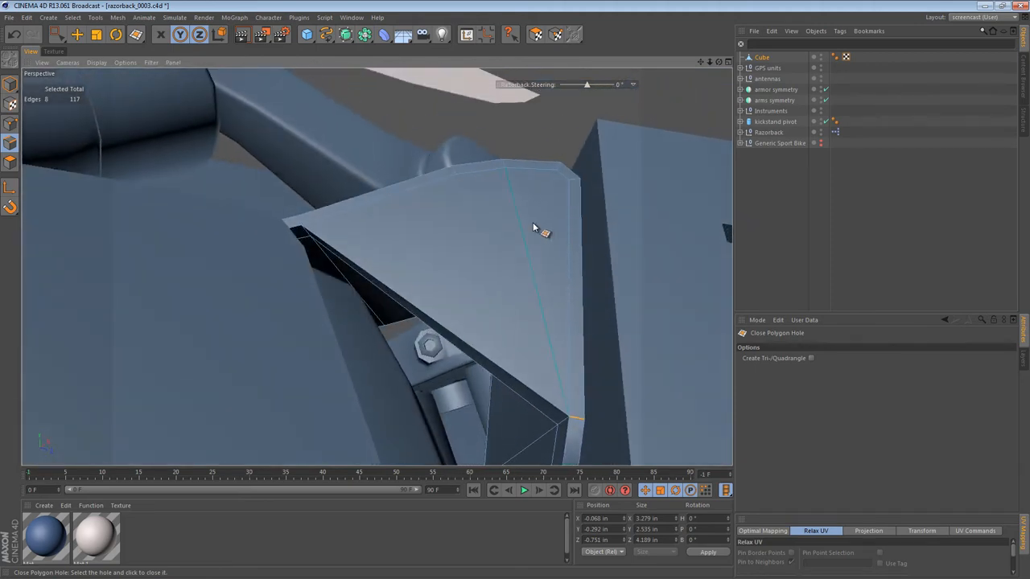
drag(534, 228, 518, 145)
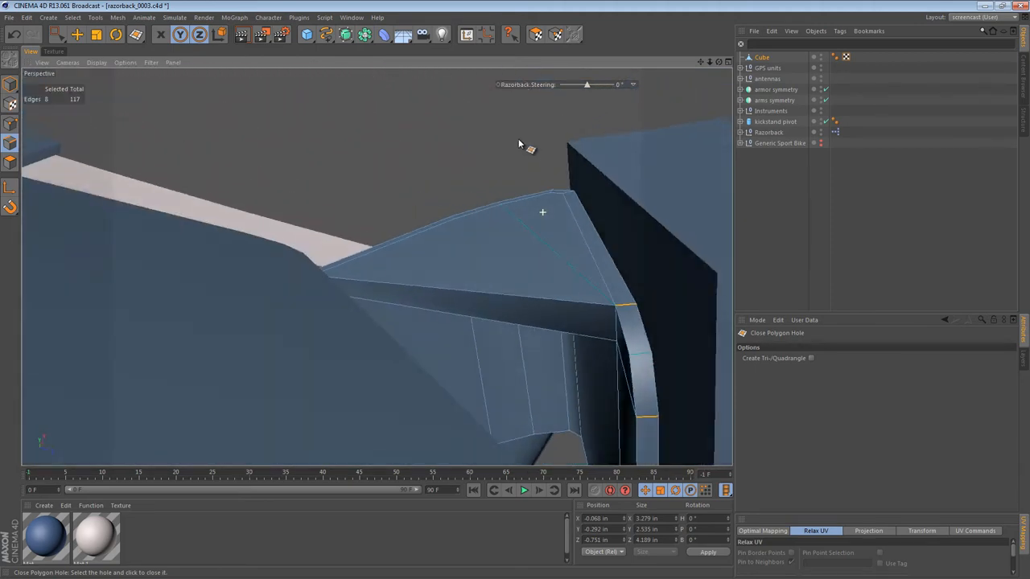
drag(517, 145, 212, 212)
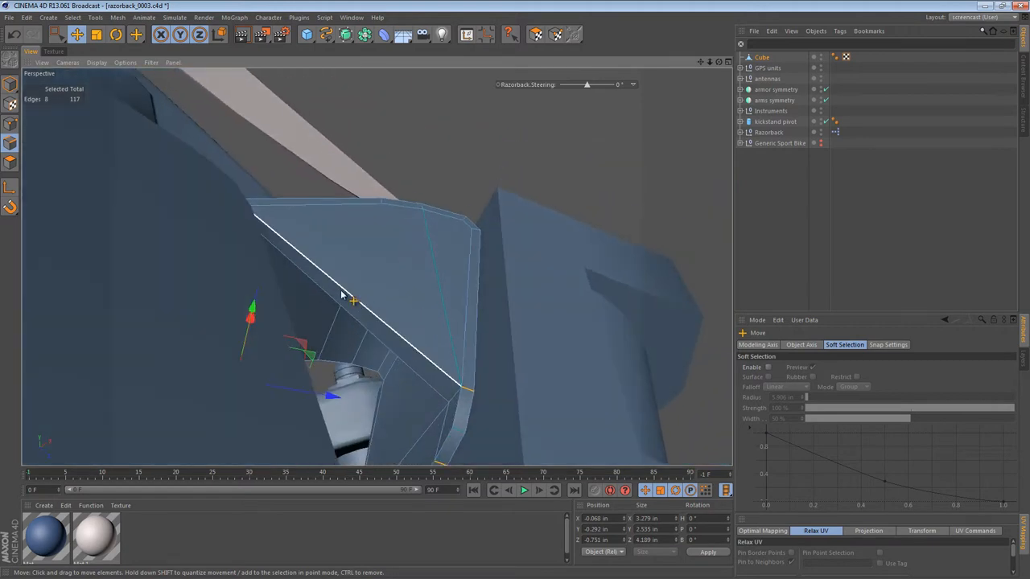
- Scale the bracket's outer edge loop to about 76% and shift it to fit against the frame
click(137, 34)
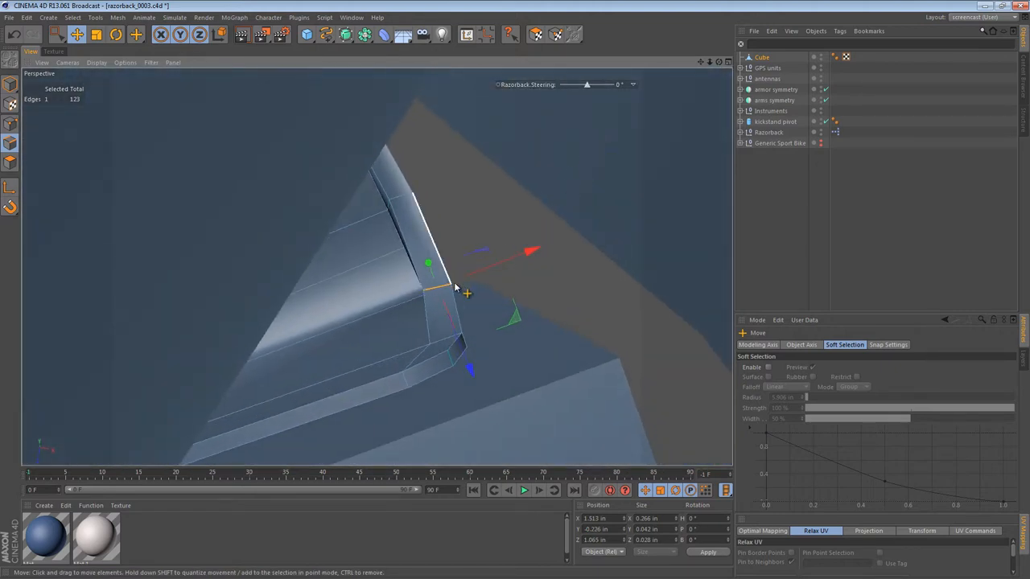
click(94, 33)
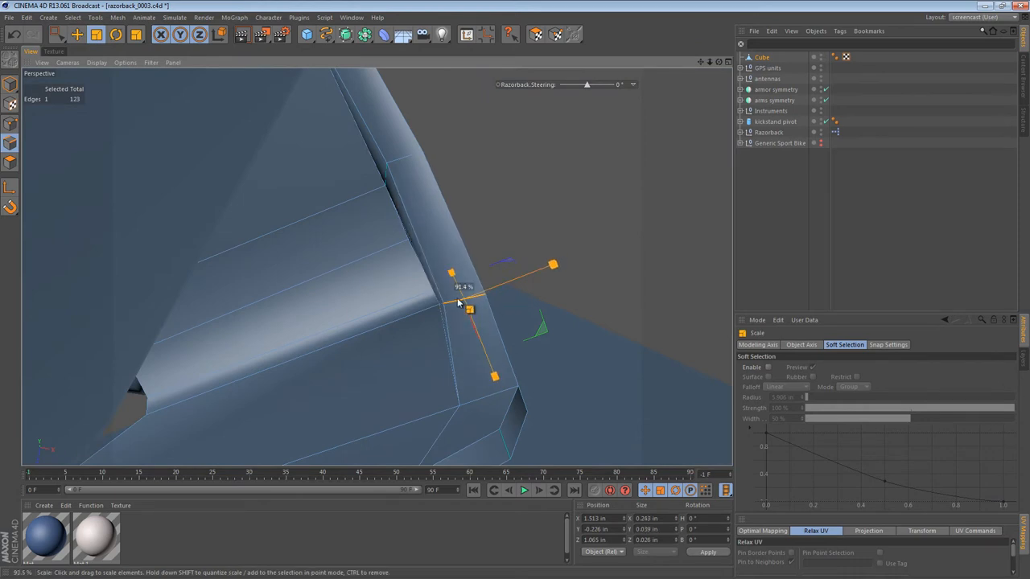
drag(470, 309, 421, 177)
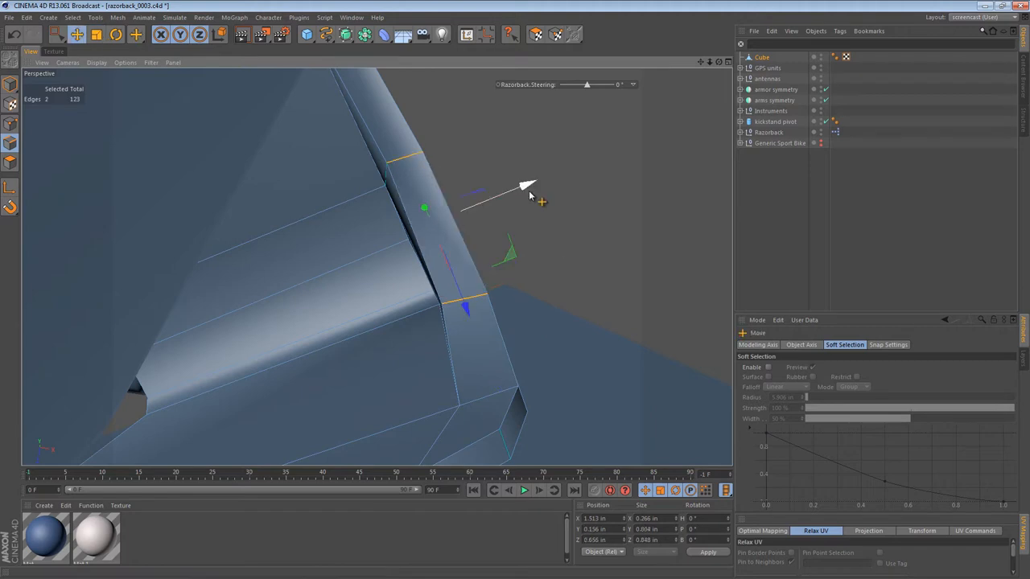
drag(528, 190, 418, 161)
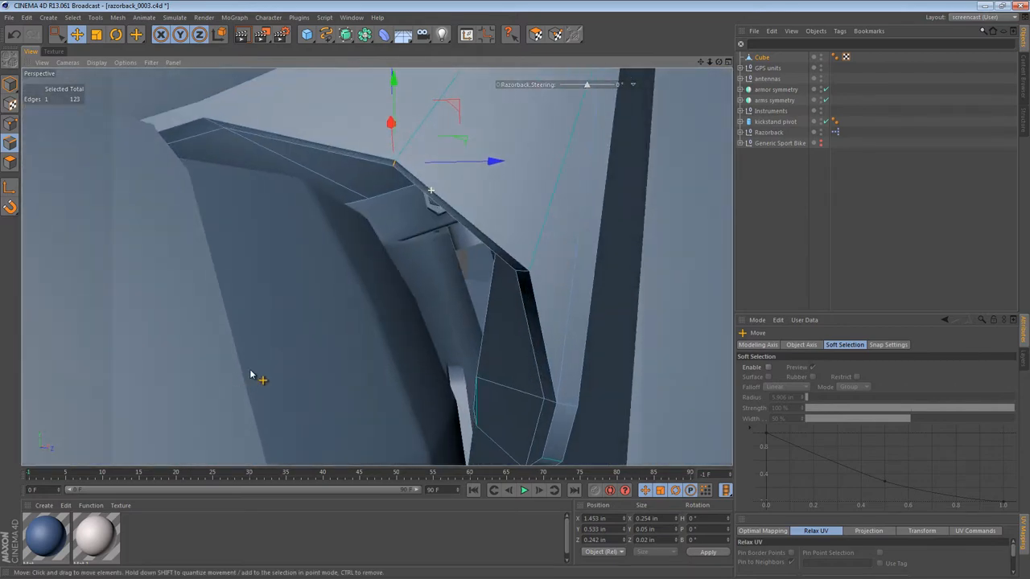
drag(251, 373, 464, 297)
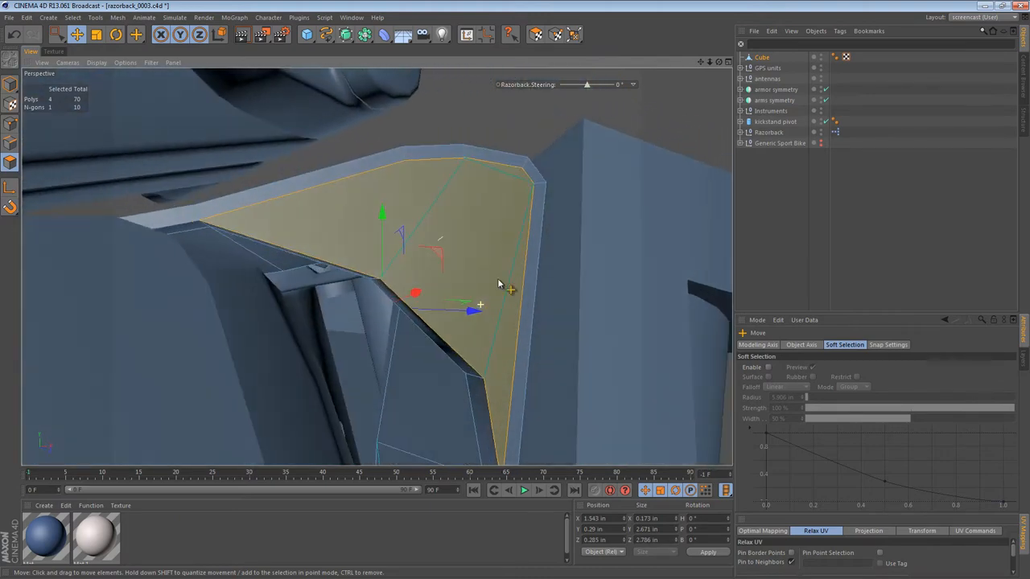
- Split the bracket's top face in two with a knife cut and return to object mode
click(135, 34)
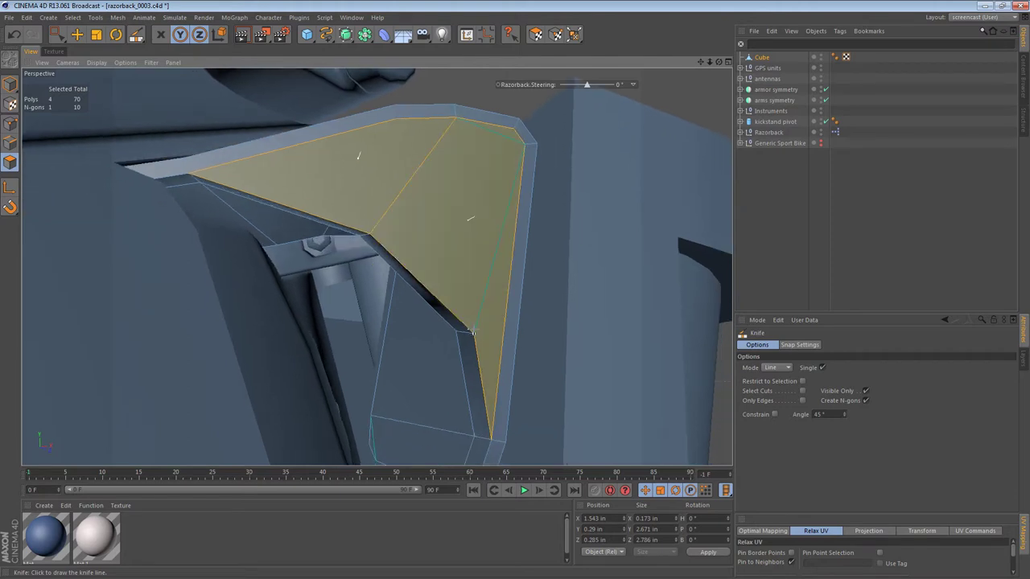
click(394, 209)
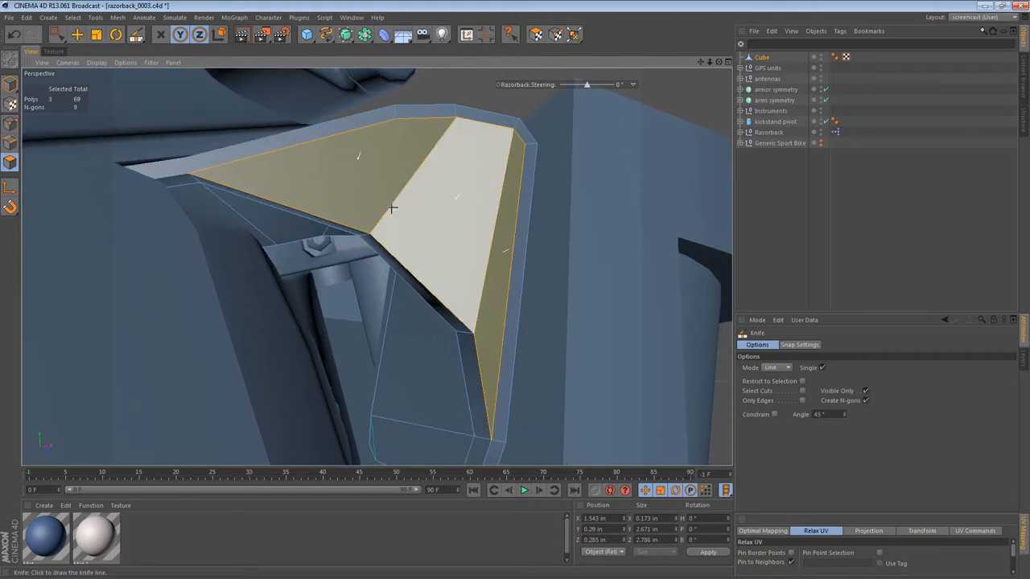
click(767, 68)
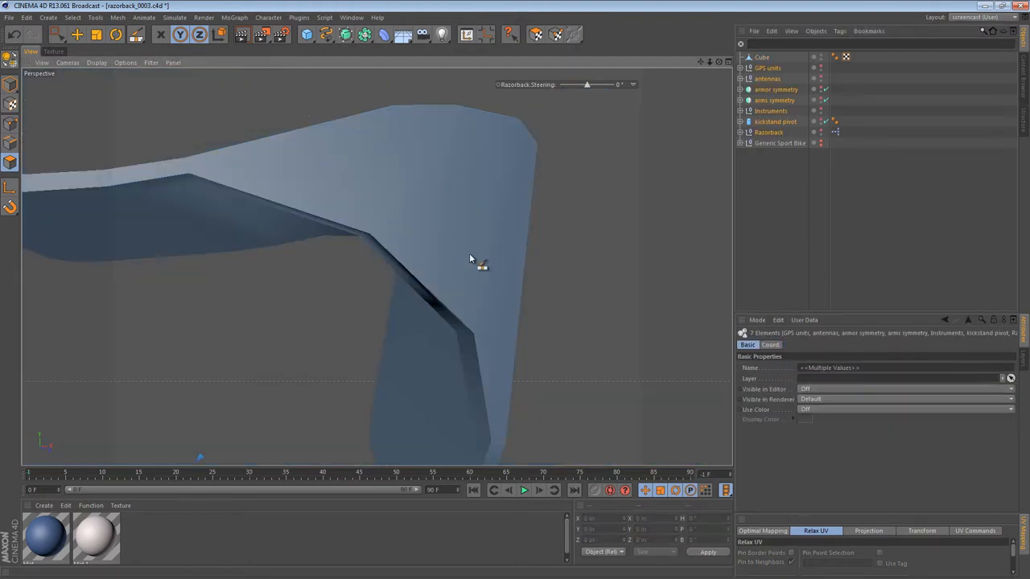
click(761, 58)
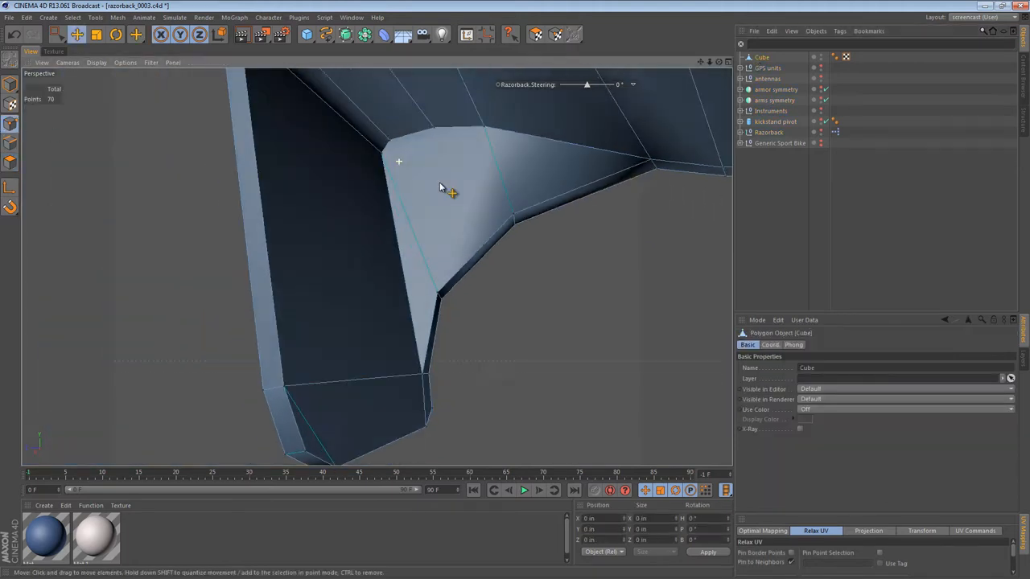
- Pull a corner point of the bracket to reshape it, then clear the selection
click(399, 161)
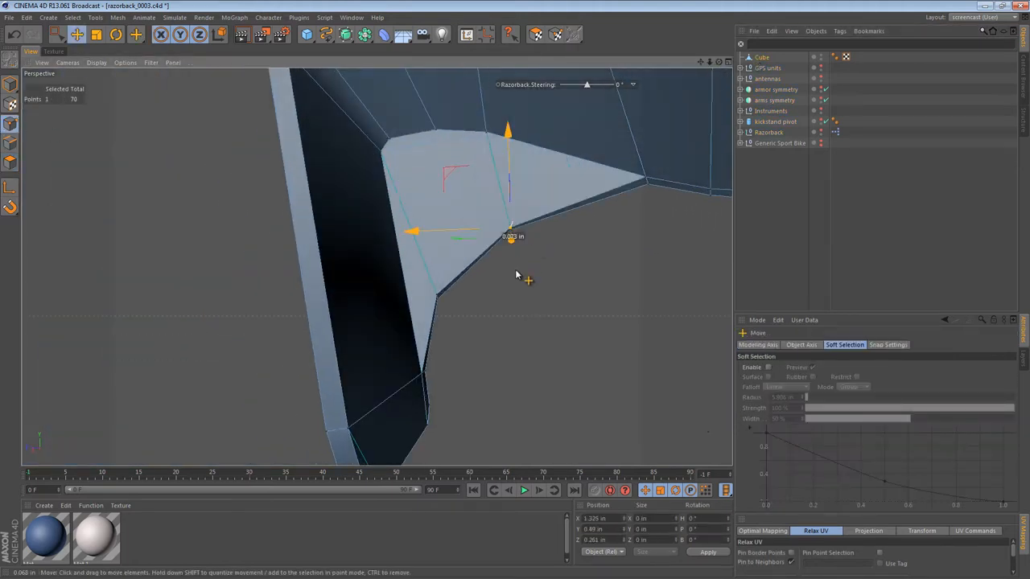
drag(512, 228, 436, 304)
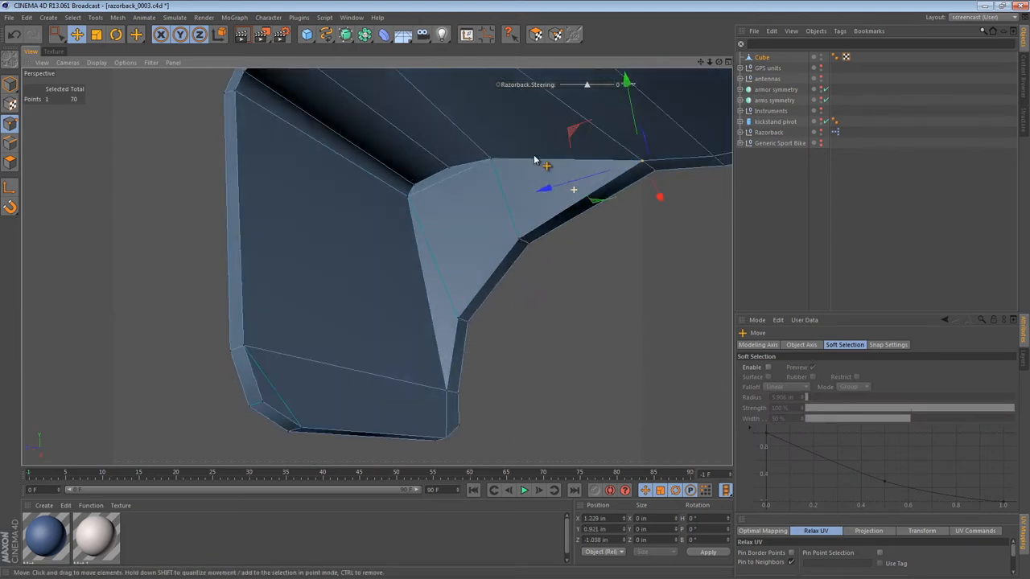
click(136, 33)
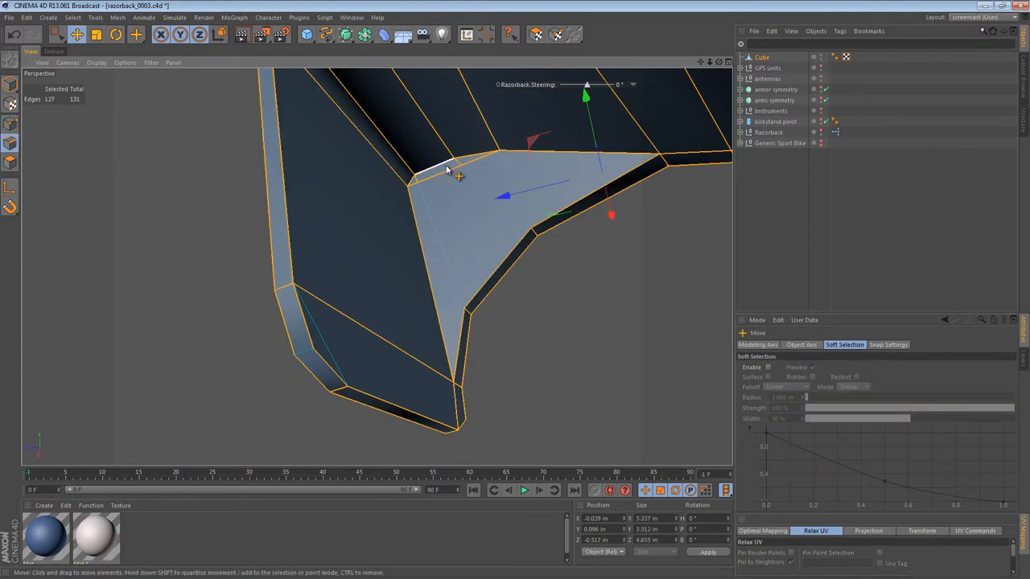
click(135, 34)
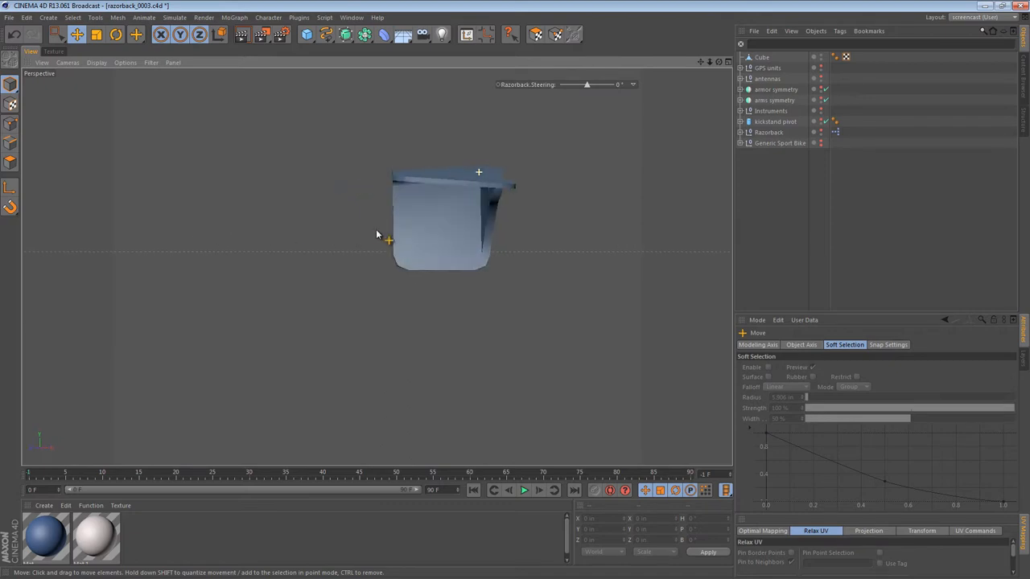
- Path-select the bracket's inner bend edges and round them with a bevel
drag(386, 238, 354, 136)
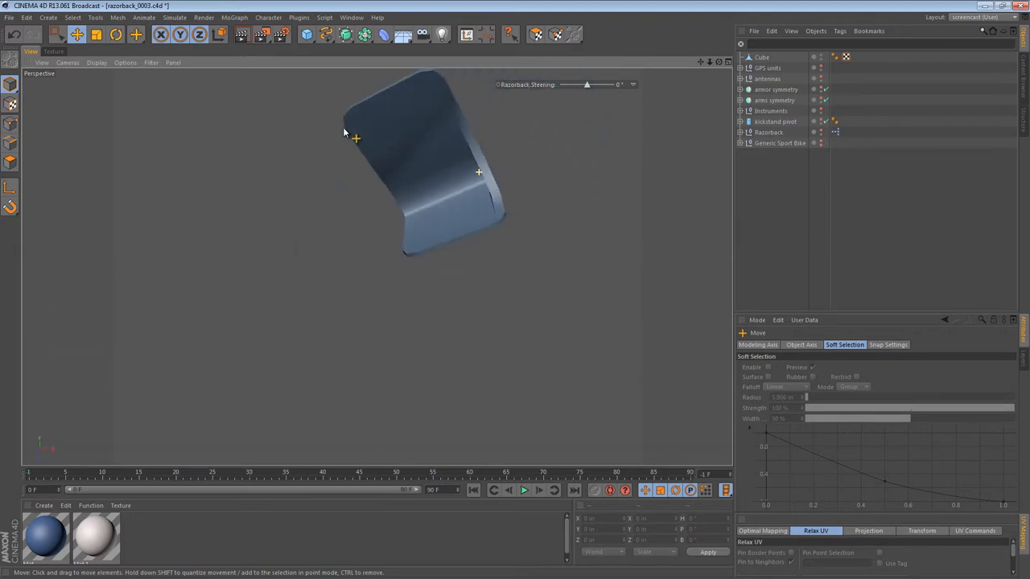
drag(354, 136, 539, 173)
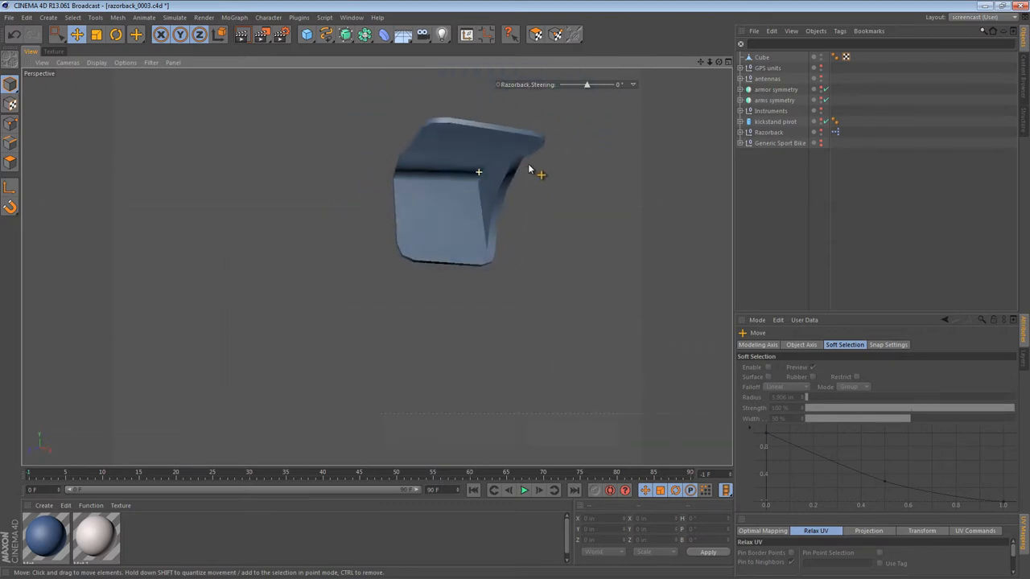
drag(529, 169, 442, 199)
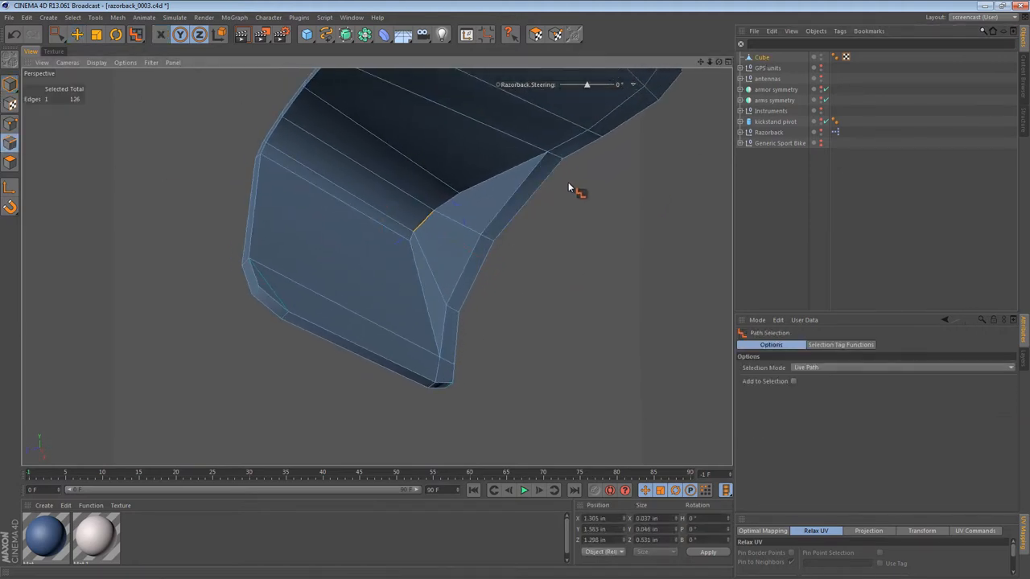
click(443, 350)
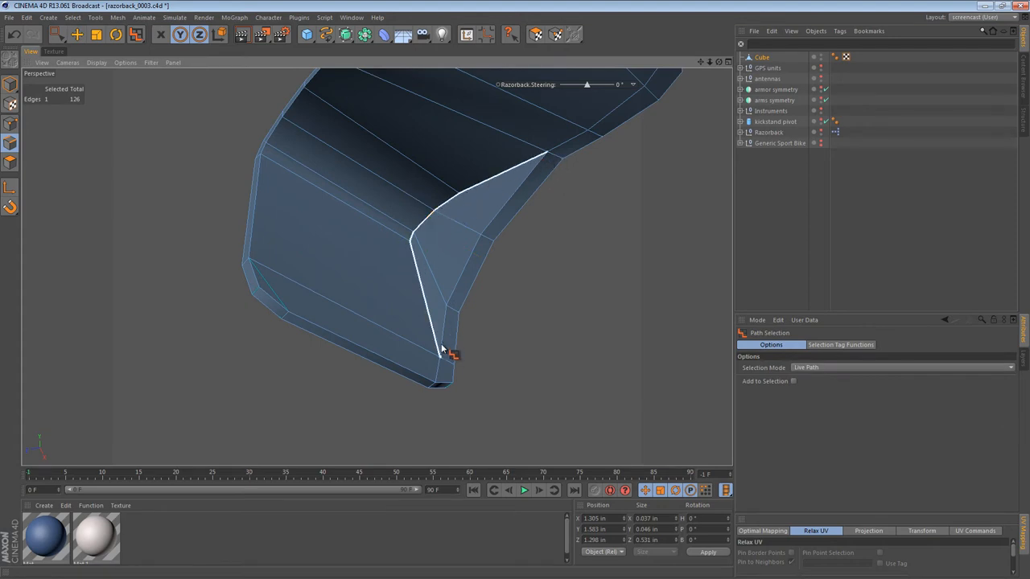
click(443, 354)
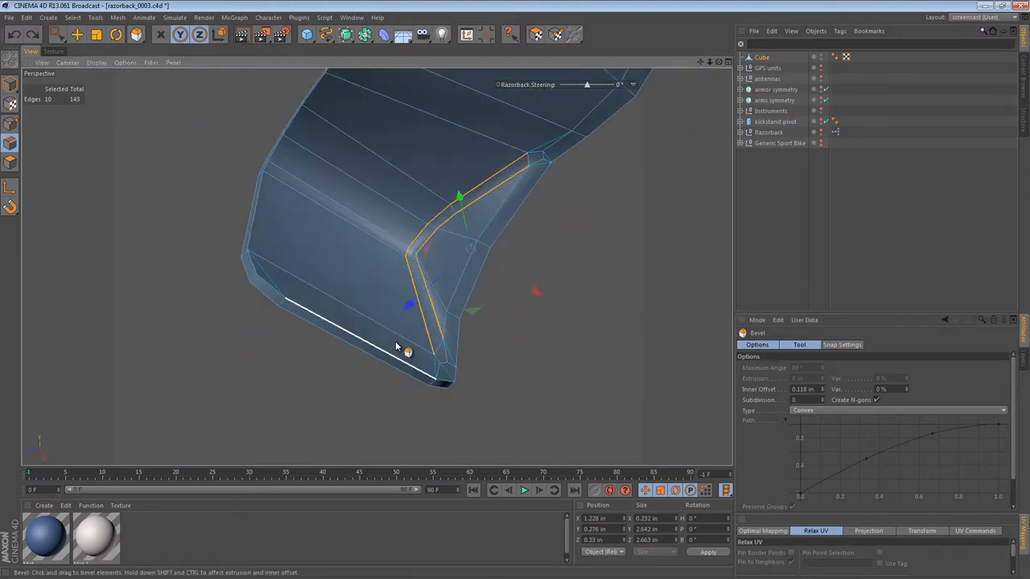
drag(394, 346, 341, 222)
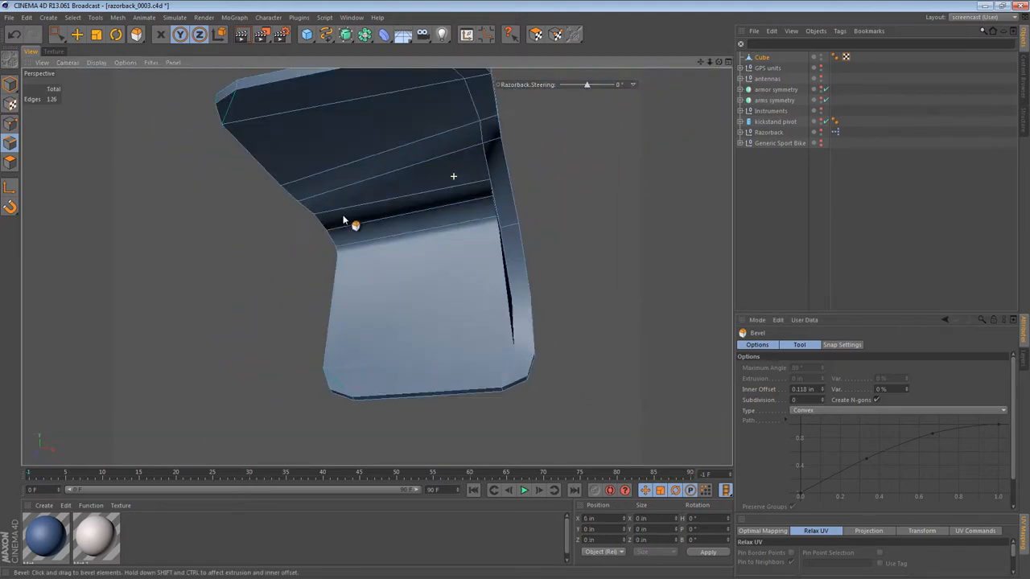
- Orbit to inspect the rounded bend and the selected outer border edges
drag(354, 223, 518, 215)
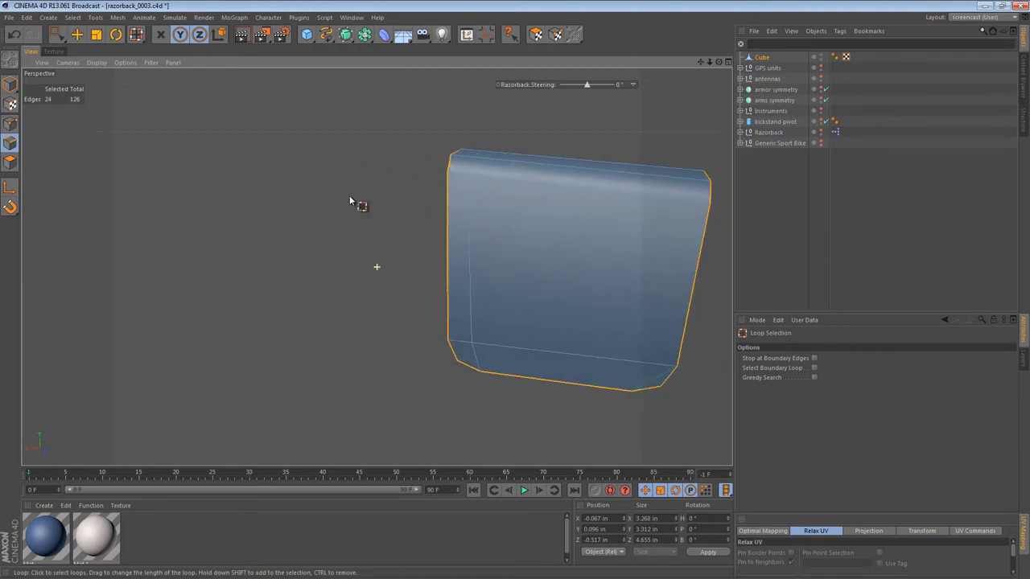
drag(351, 199, 464, 245)
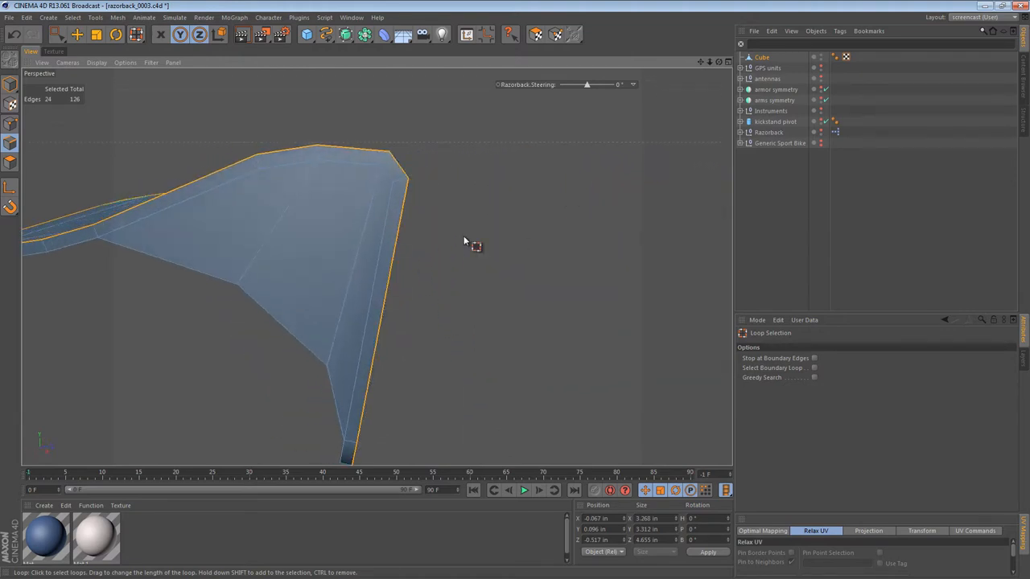
drag(463, 241, 474, 244)
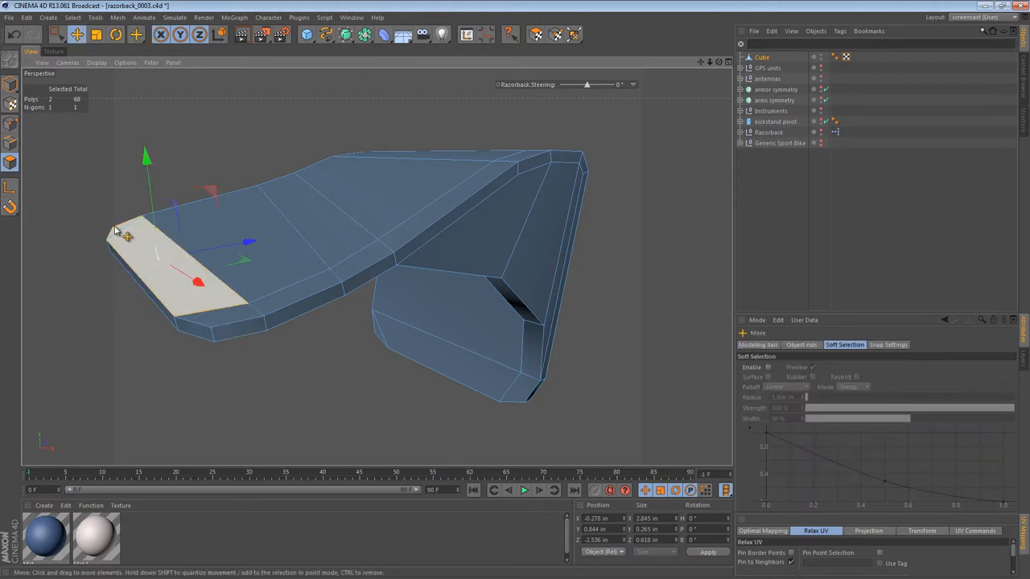
- Select the bracket's flat end face for repositioning and orbit around it
click(135, 33)
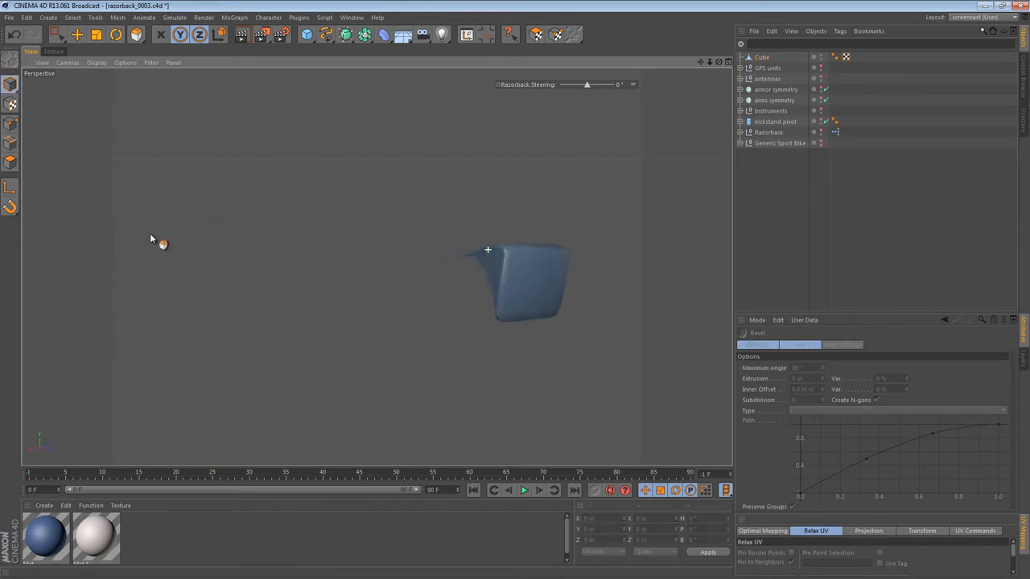
drag(161, 245, 571, 201)
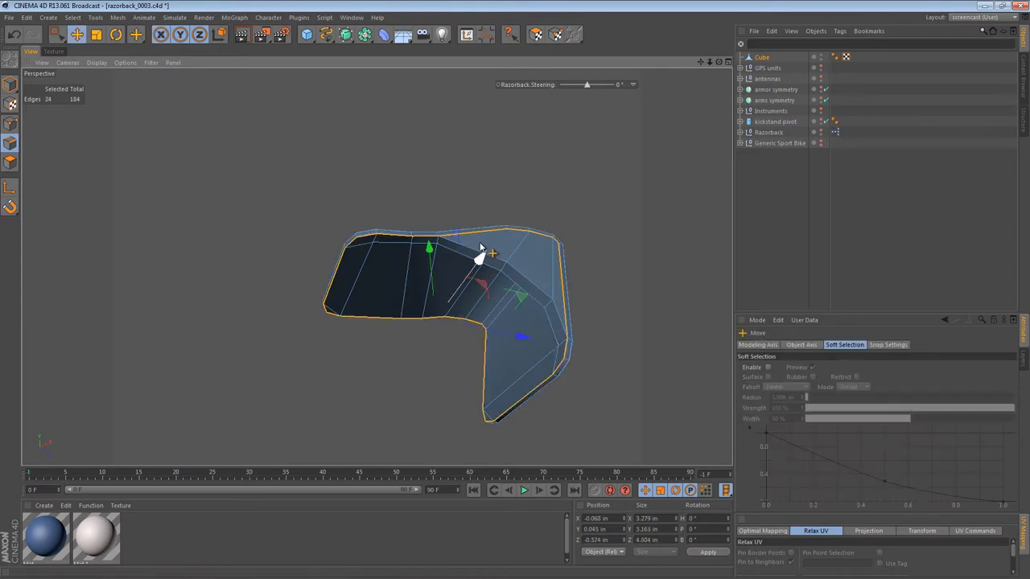
- Path-select the bracket's border edges and bevel them into a softened rim
click(58, 33)
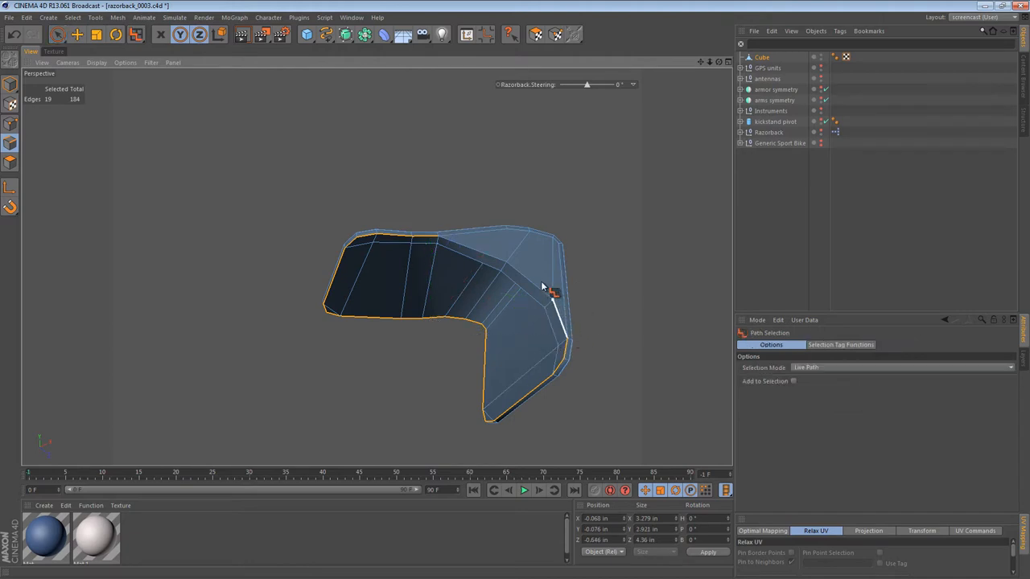
click(550, 290)
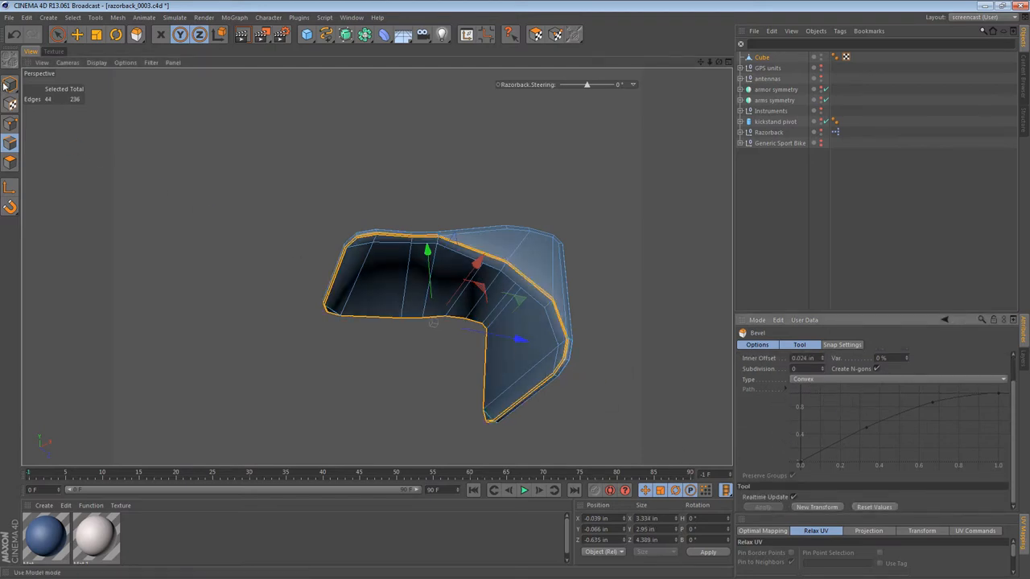
click(12, 84)
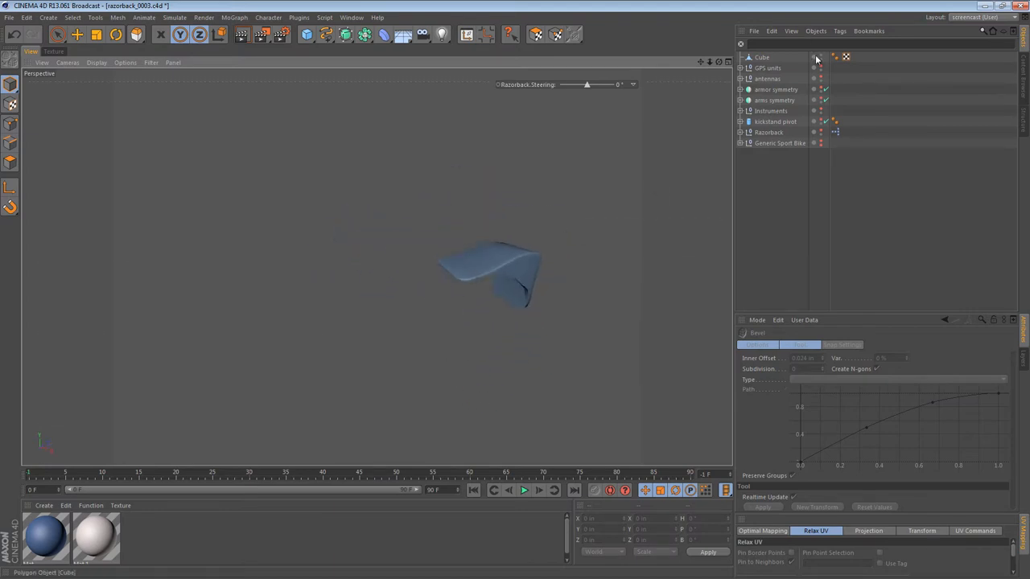
- Exit isolation to show the full motorcycle and view the bracket in place on it
click(763, 56)
text(LIDAR bracket)
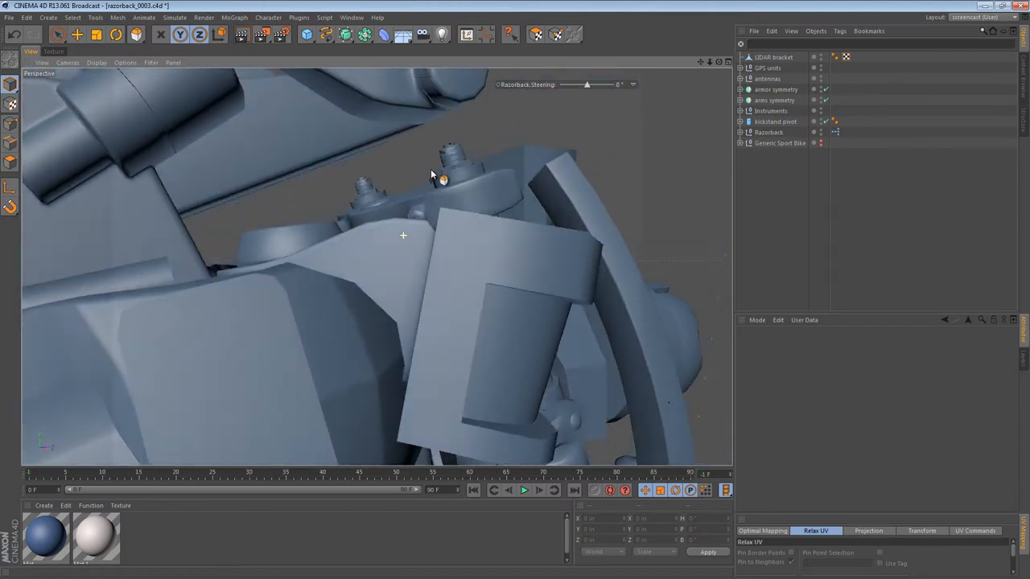
drag(431, 177, 313, 289)
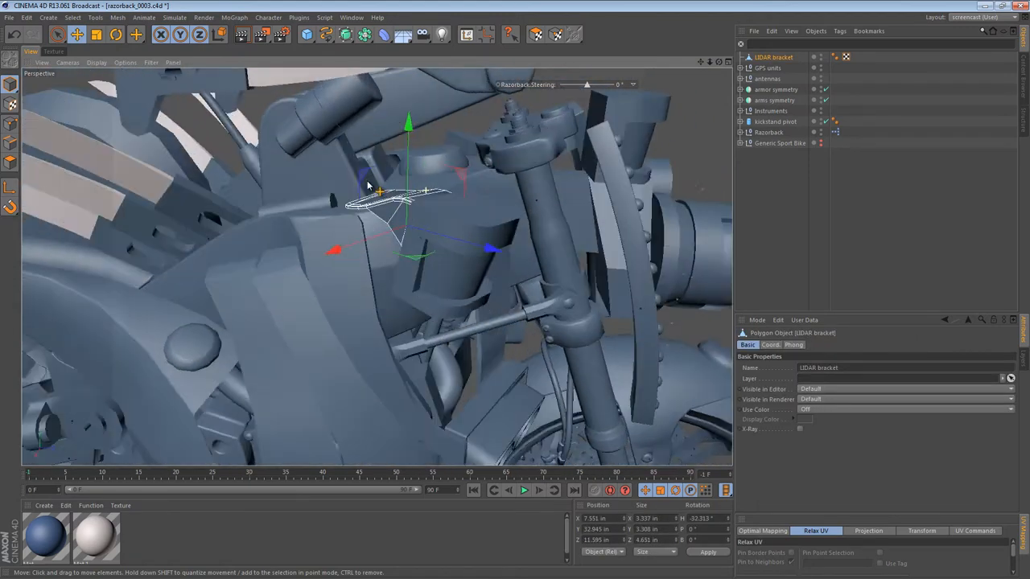
- Select the LiDAR bracket and the Lidar Instance together in the Object Manager
click(770, 111)
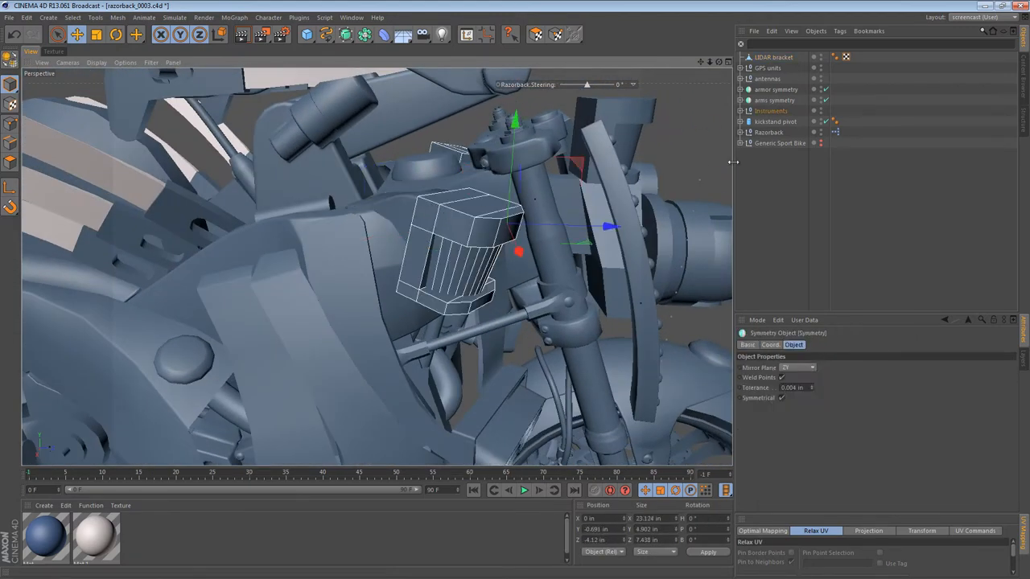
scroll(down, 3)
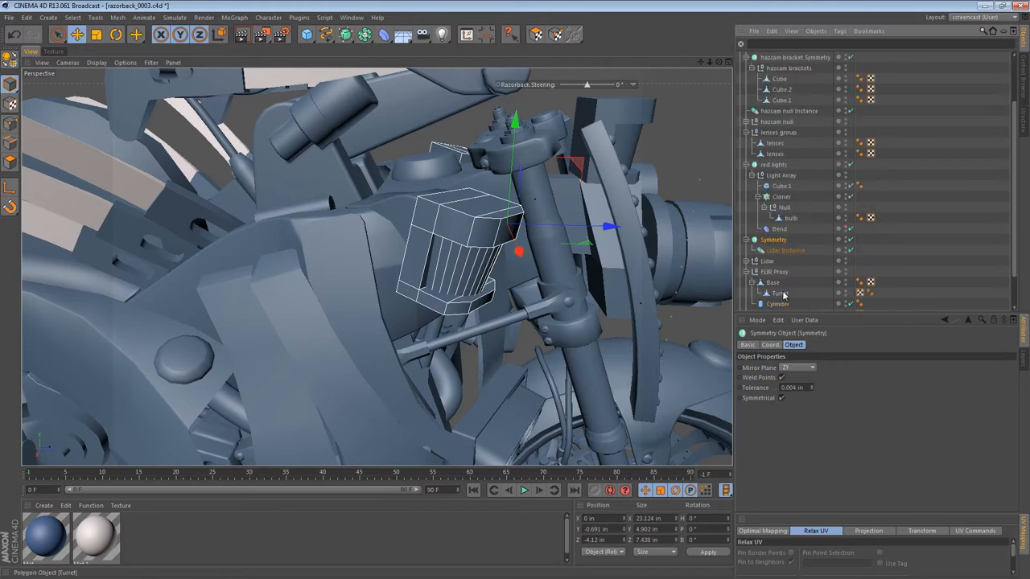
click(785, 251)
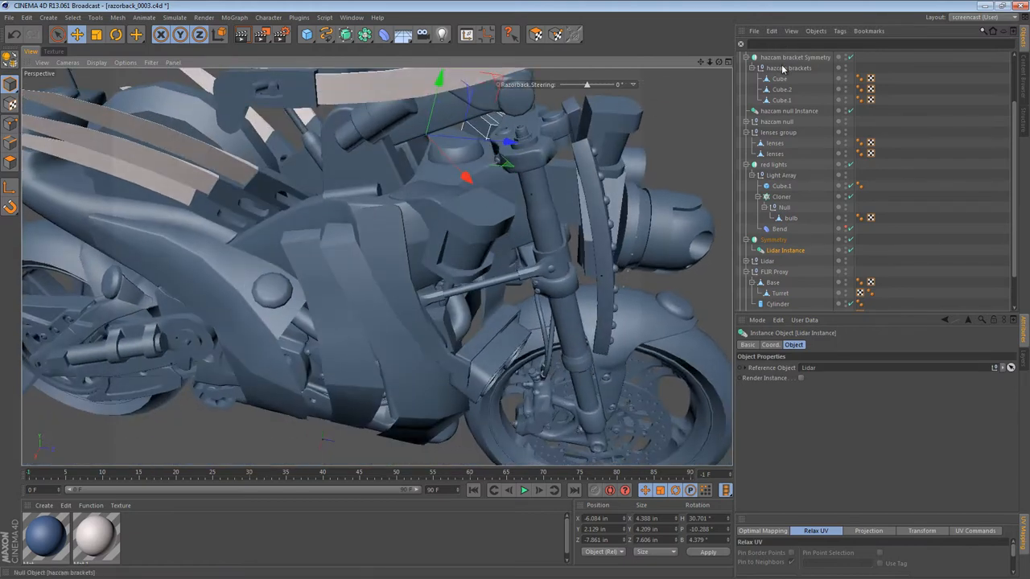
scroll(up, 3)
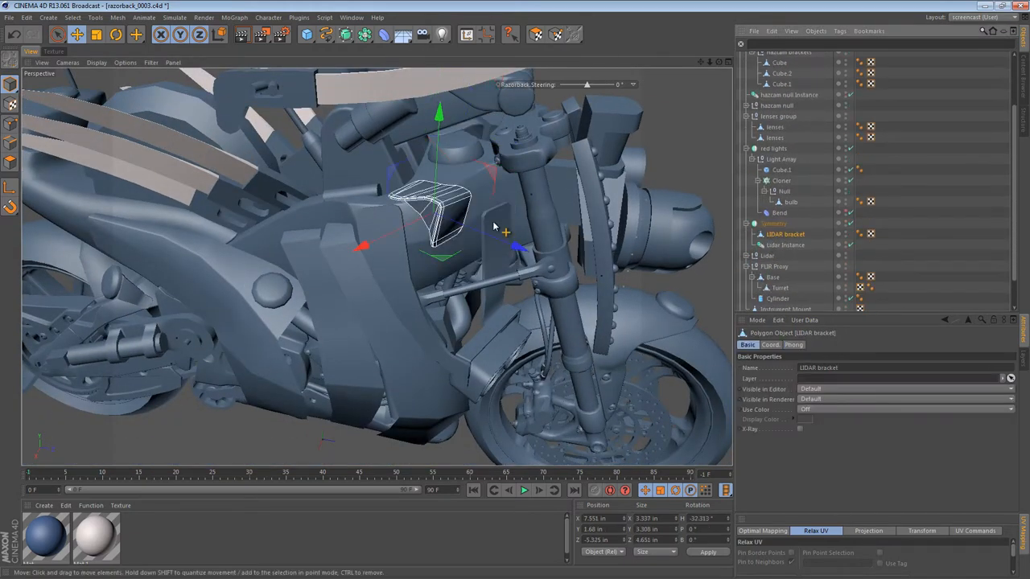
click(785, 235)
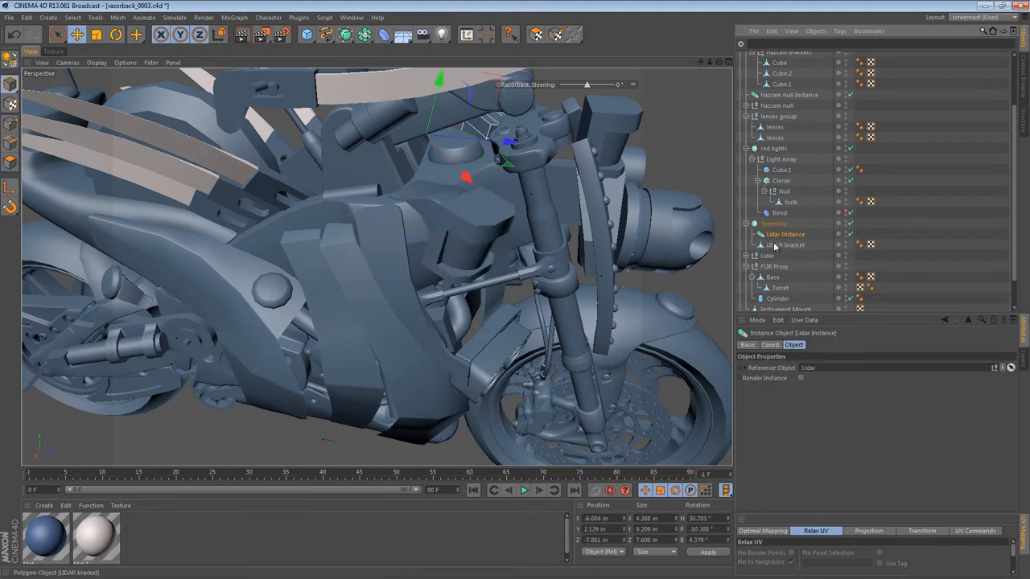
click(788, 245)
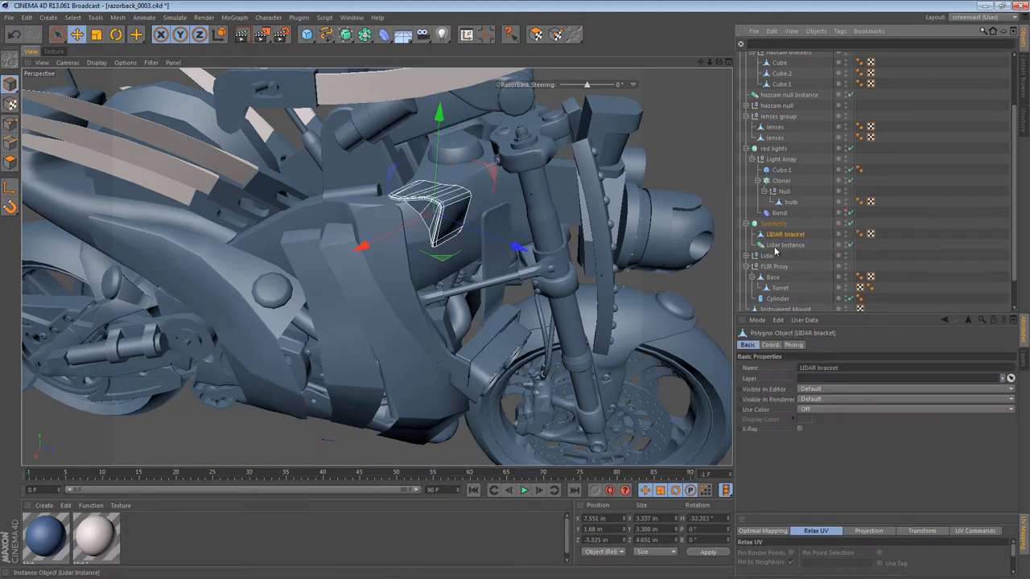
click(785, 235)
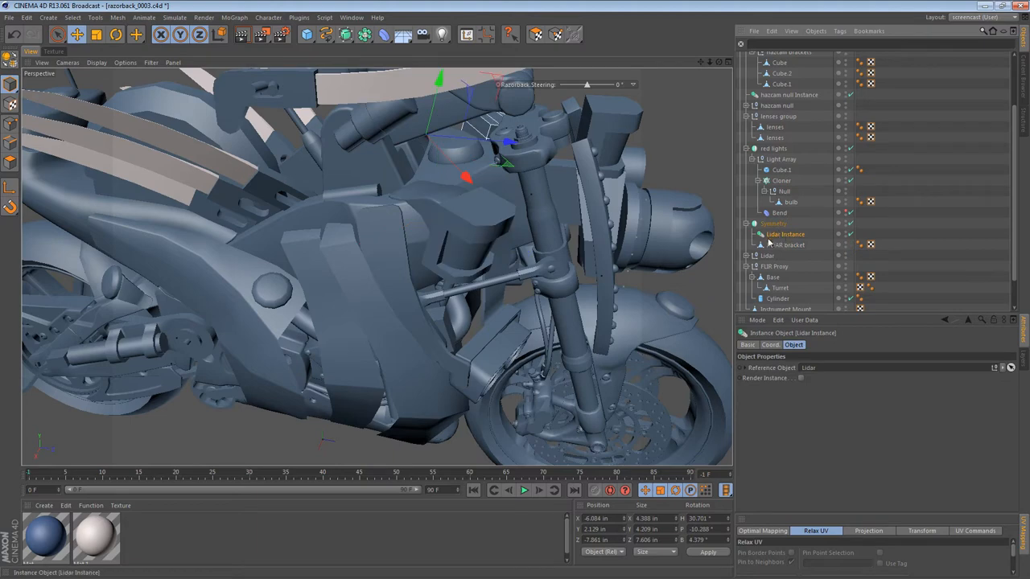
click(787, 244)
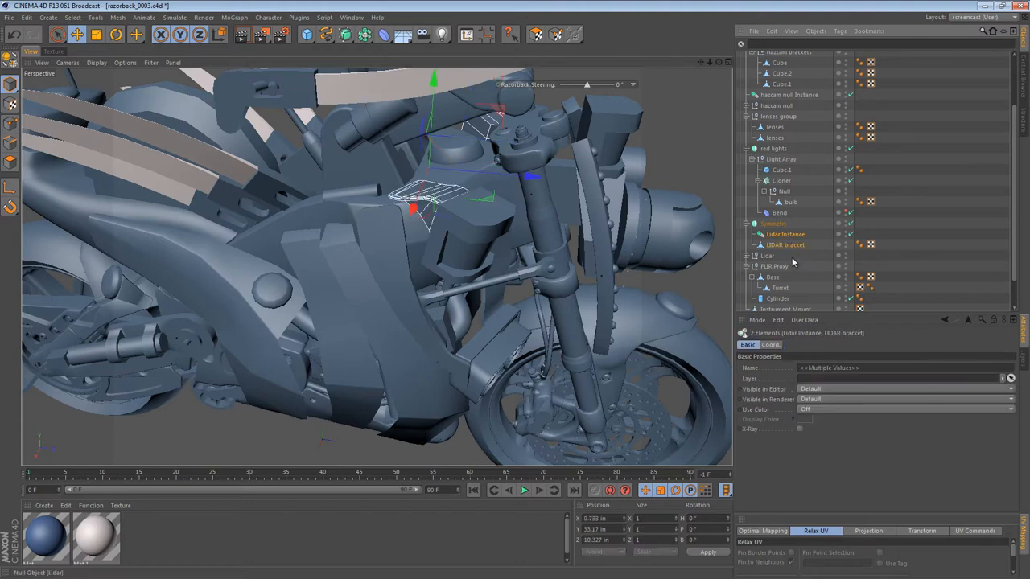
click(785, 235)
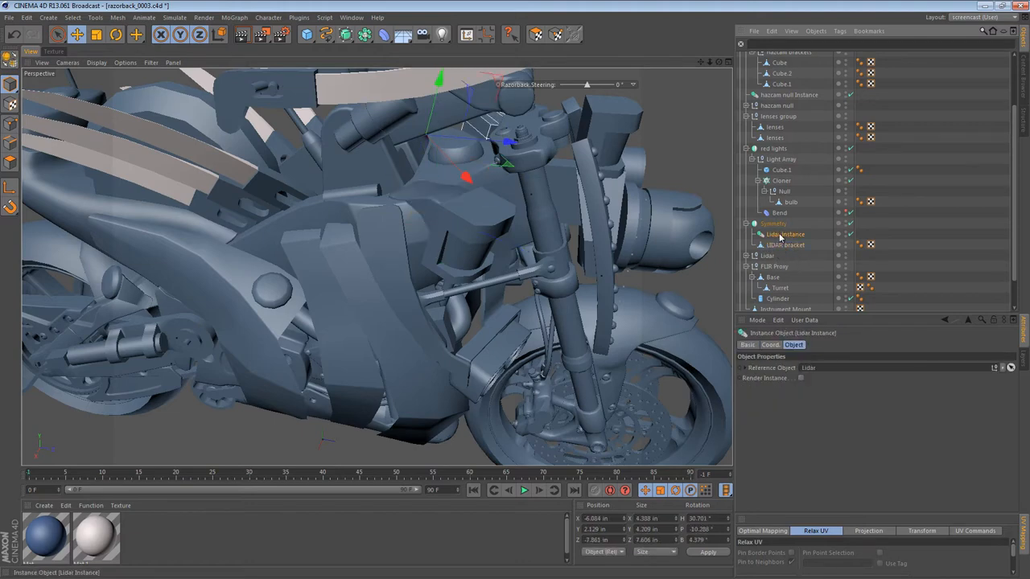
- Group the two under a new Null with Alt+G and expand it to show its contents
click(772, 235)
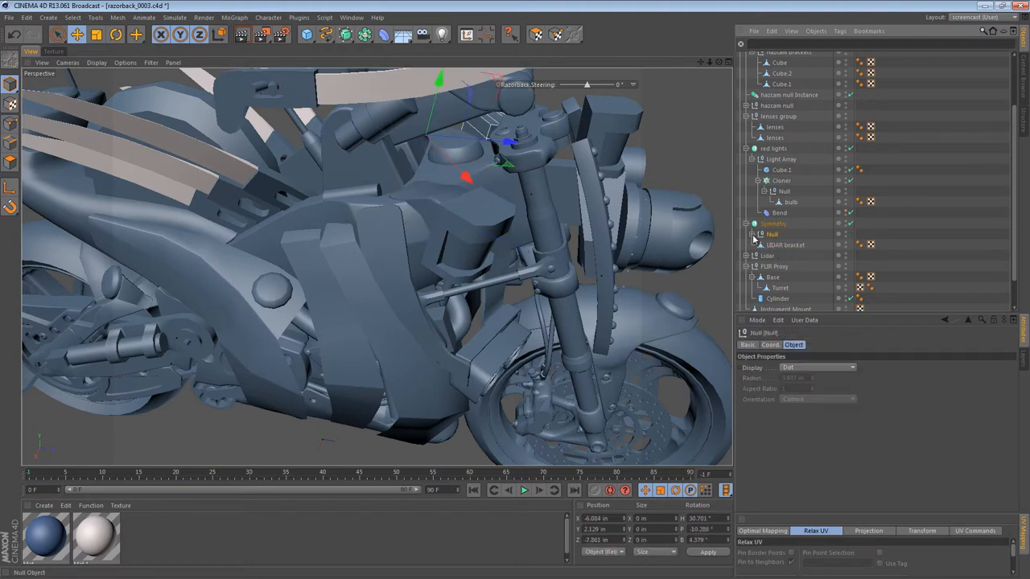
click(753, 245)
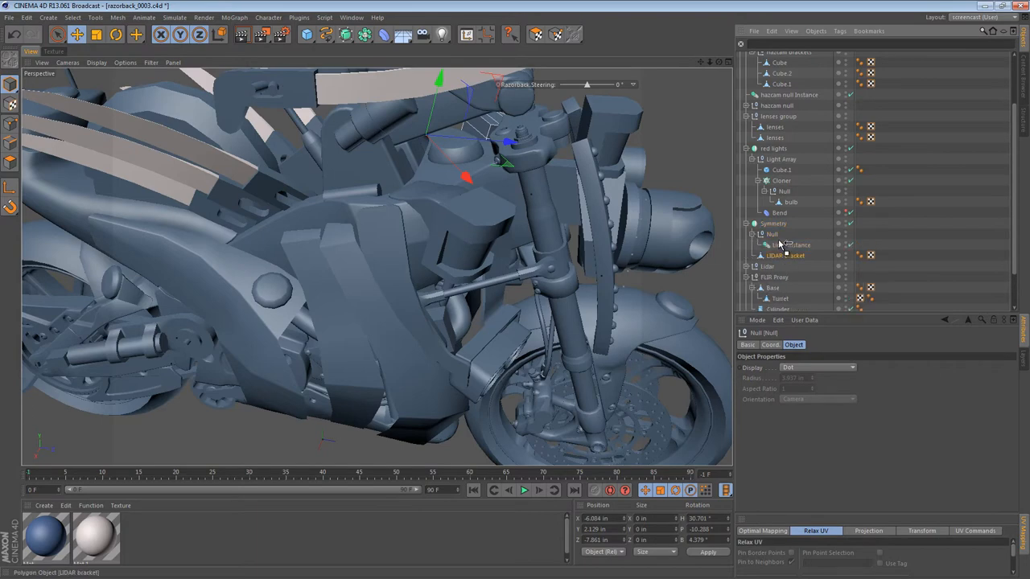
click(791, 245)
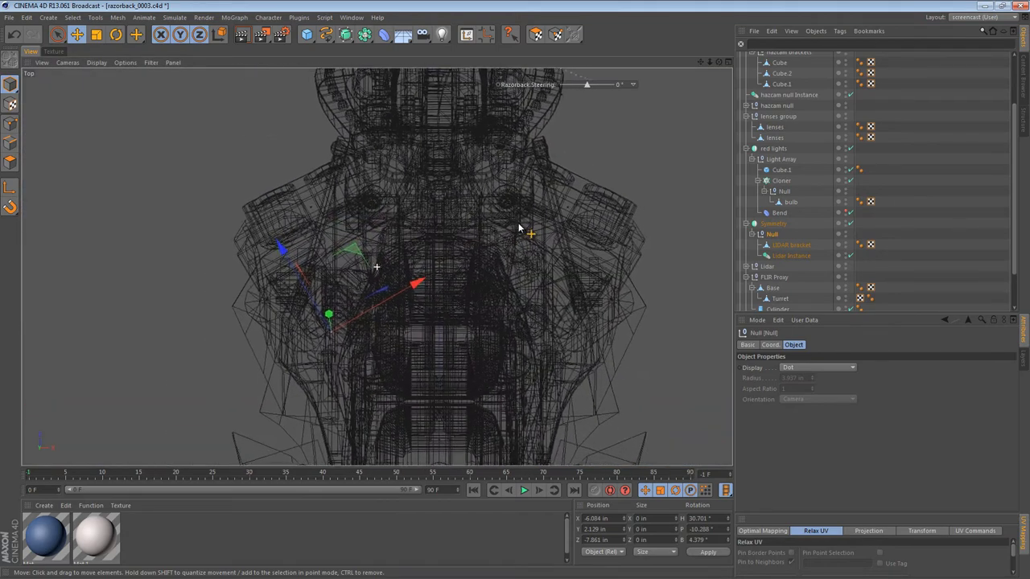
click(792, 256)
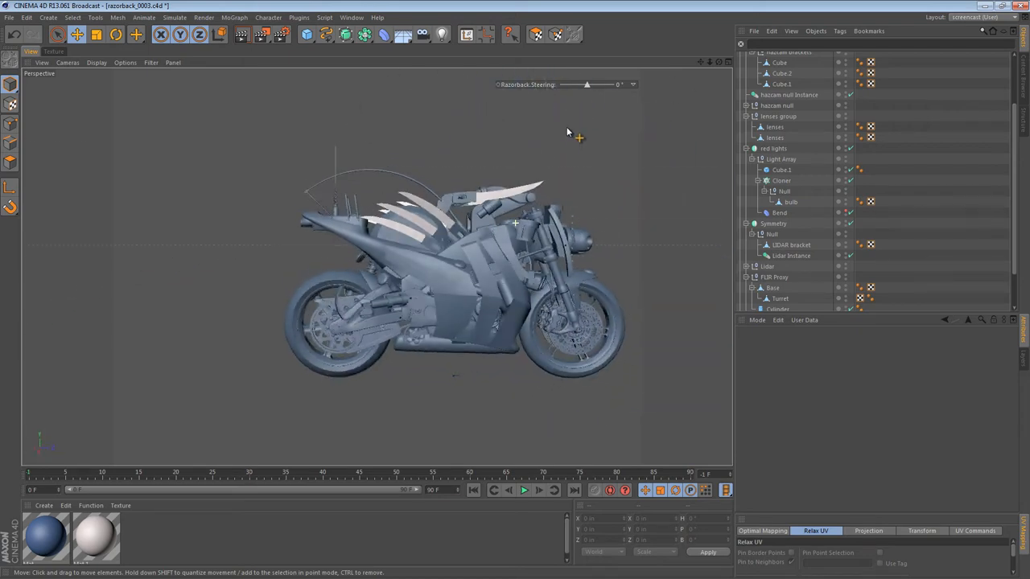
drag(566, 132, 547, 265)
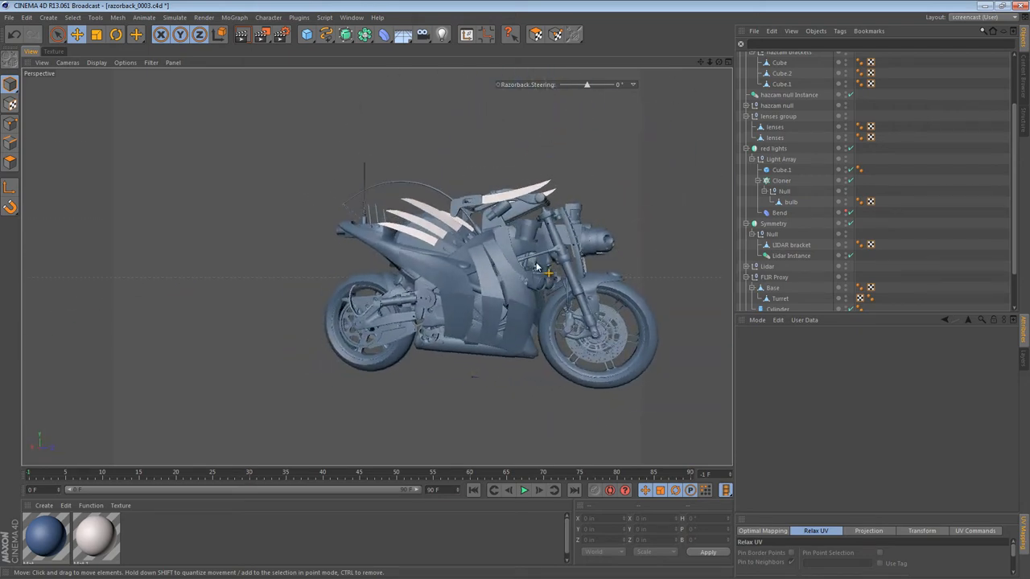
drag(546, 266, 463, 258)
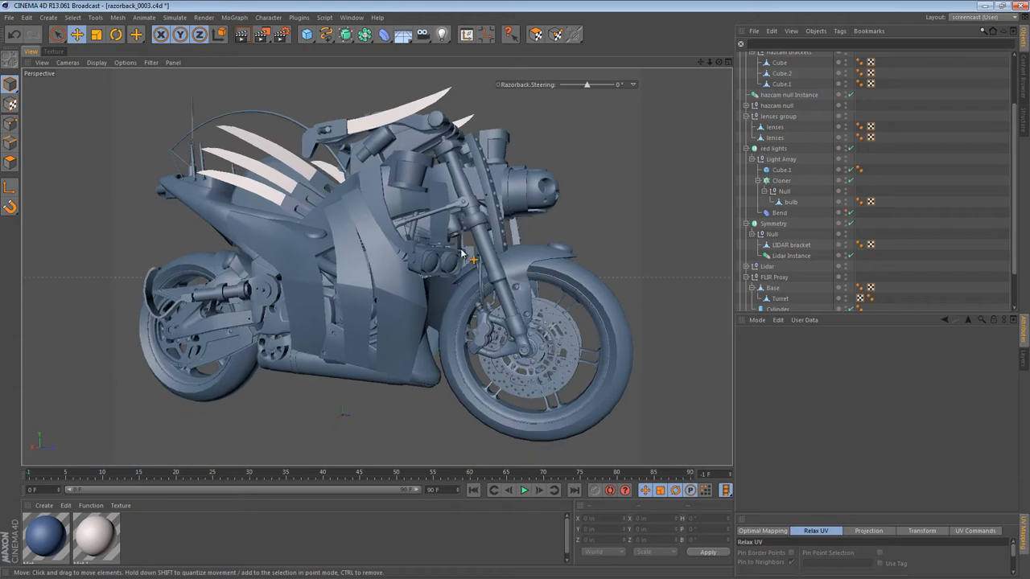
drag(463, 257, 431, 309)
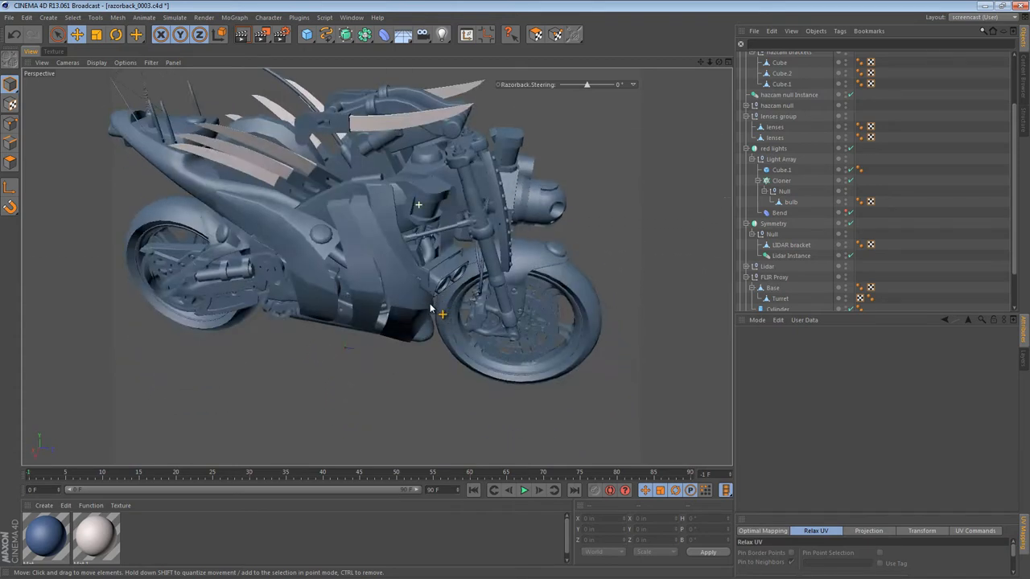
drag(432, 309, 421, 209)
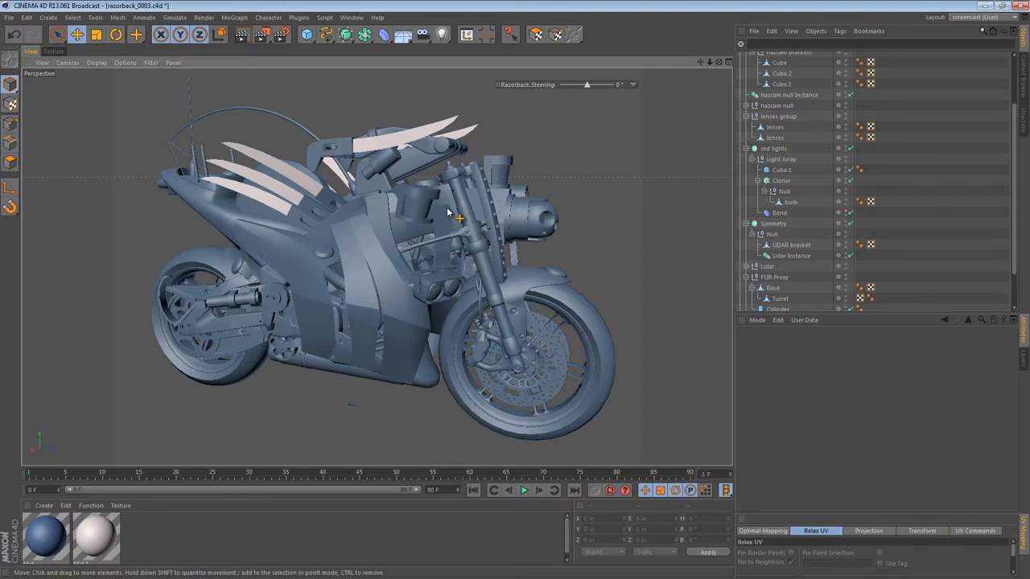
drag(447, 212, 434, 256)
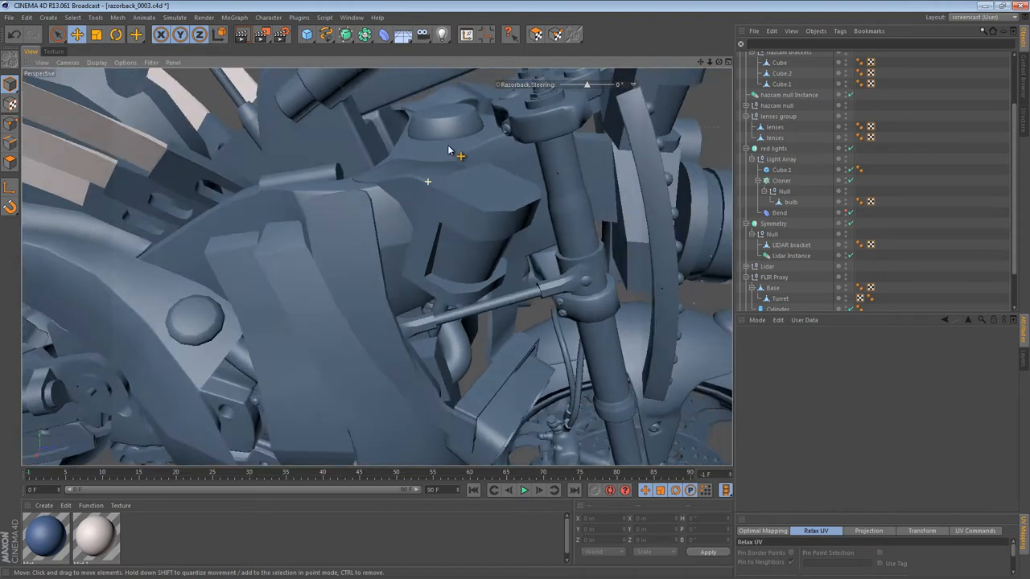
drag(449, 151, 617, 233)
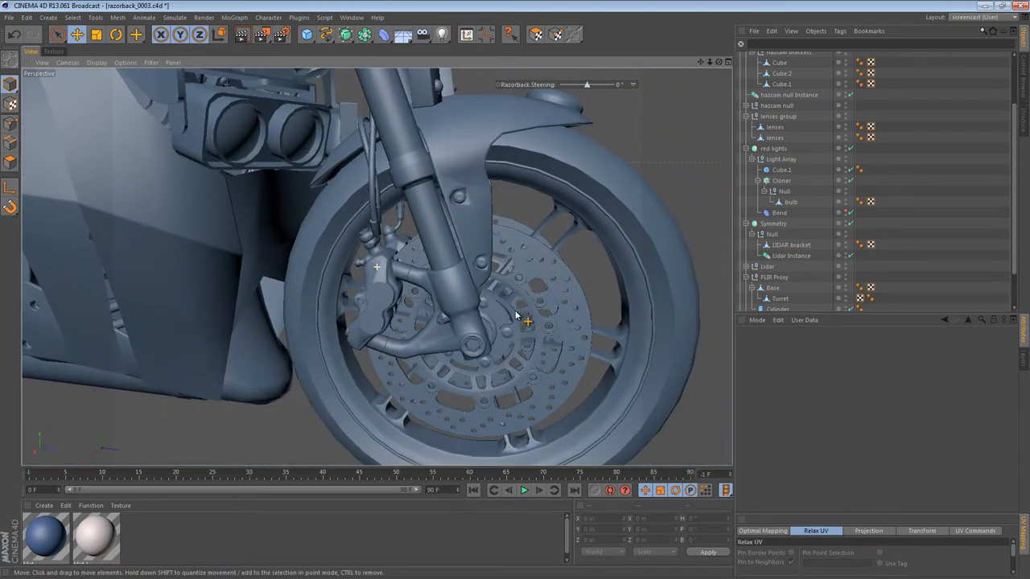
drag(523, 314, 515, 333)
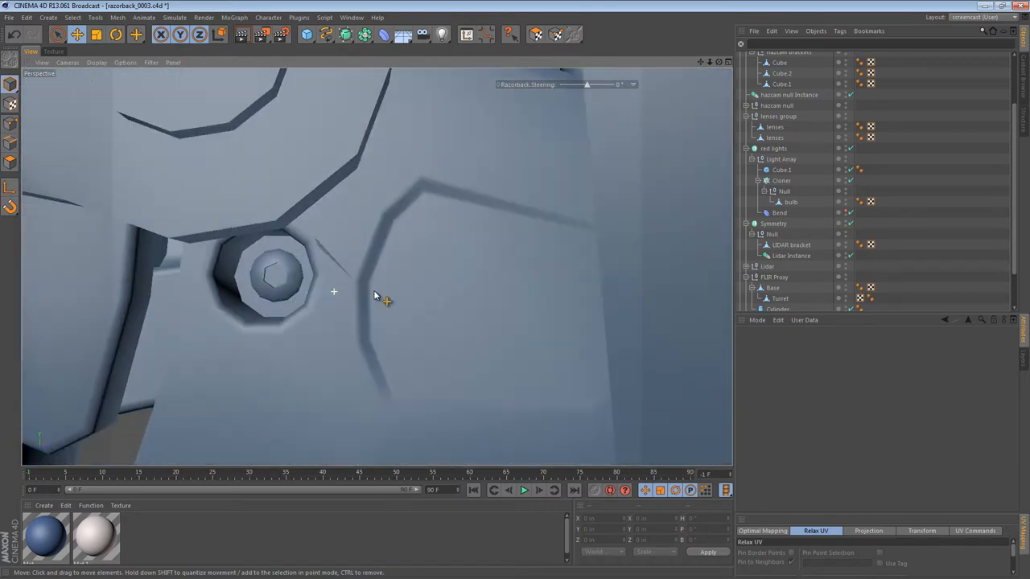
- Copy the Engine Cover Bolt and paste it at the top of the scene hierarchy
click(277, 277)
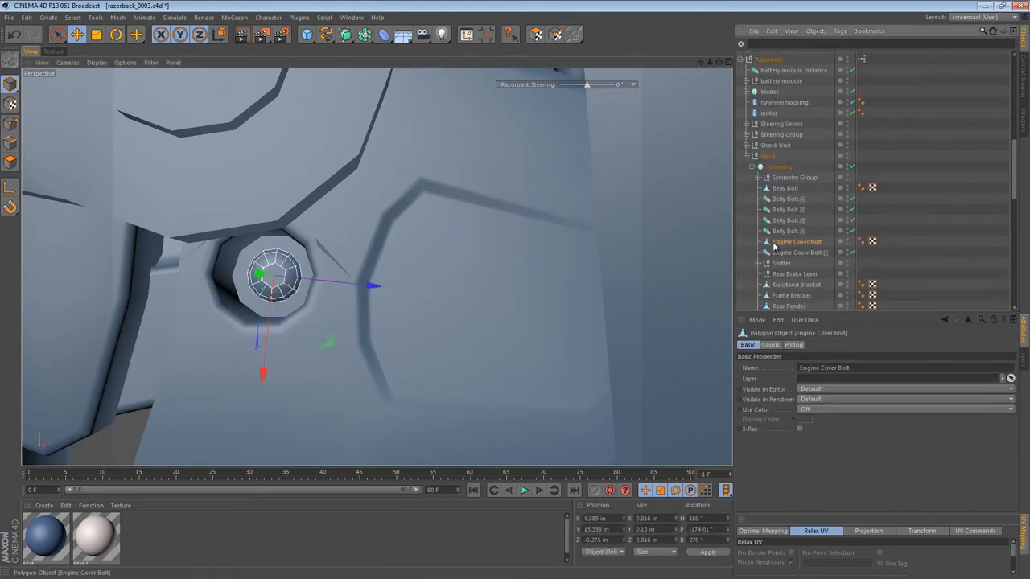
mouse_move(796, 241)
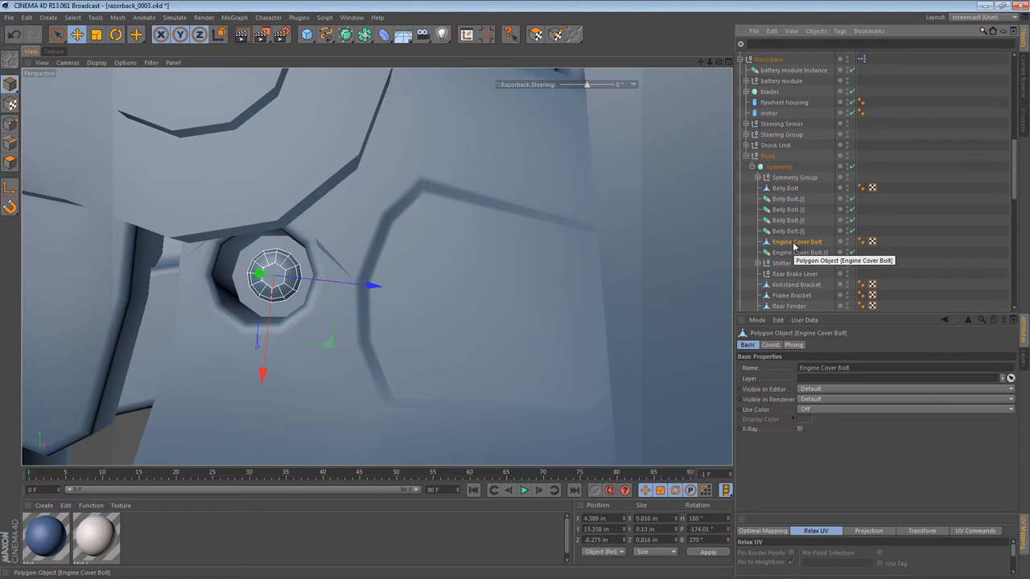
scroll(up, 3)
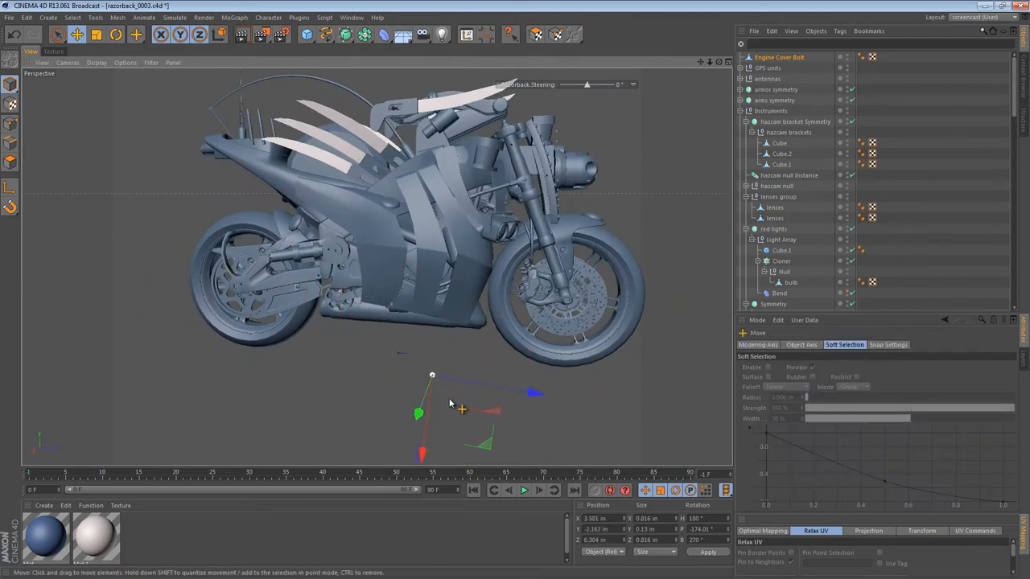
- Navigate to the LIDAR bracket, select it, and rename the copied bolt 'Allen Bolt'
drag(451, 402, 480, 399)
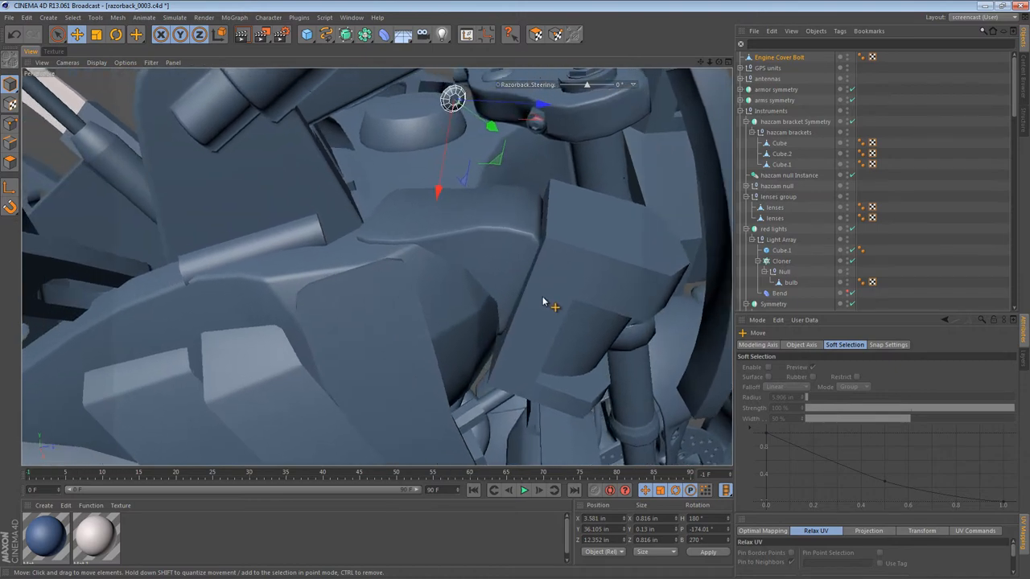
drag(547, 305, 496, 249)
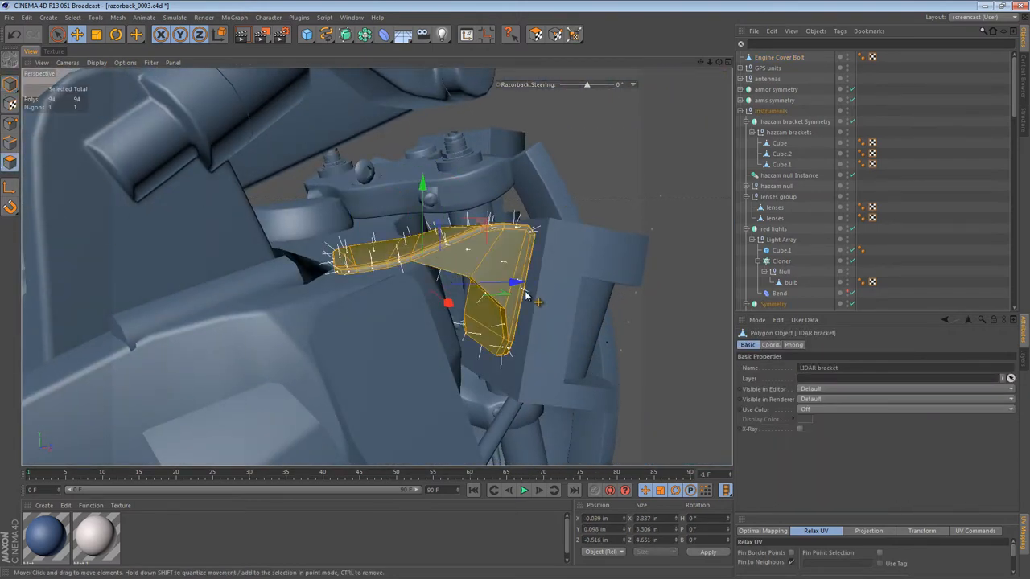
drag(522, 302, 435, 329)
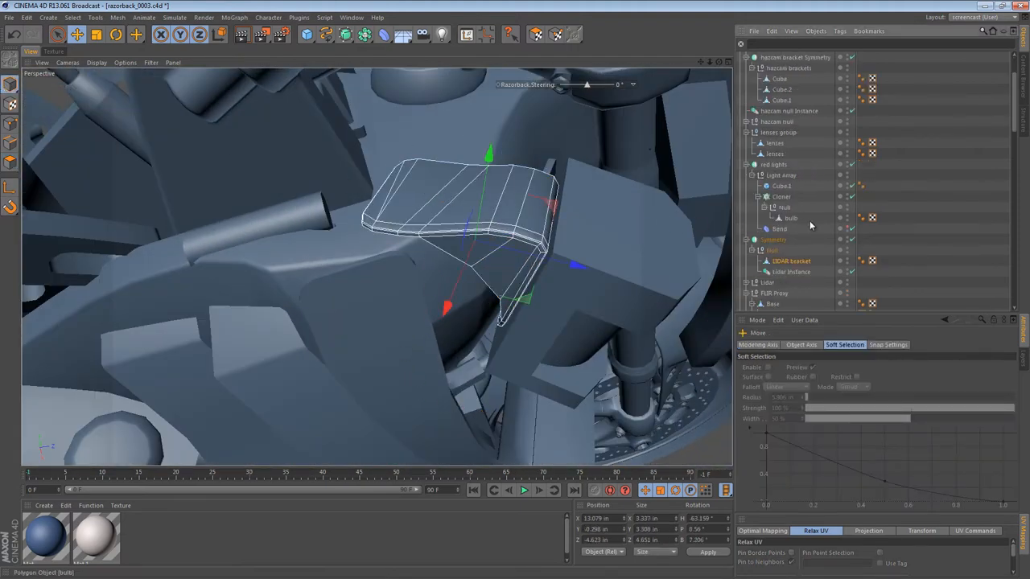
click(792, 260)
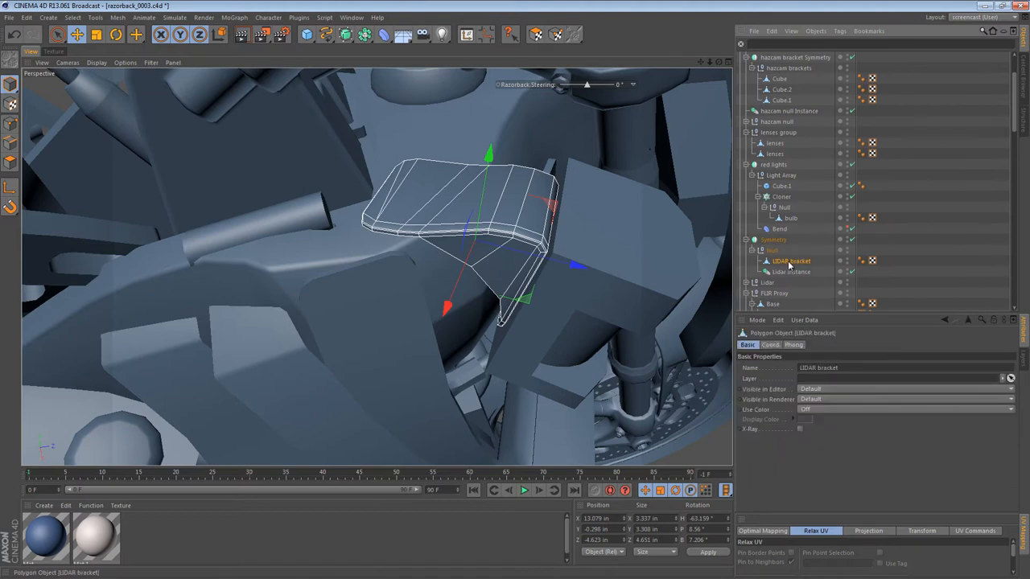
scroll(up, 3)
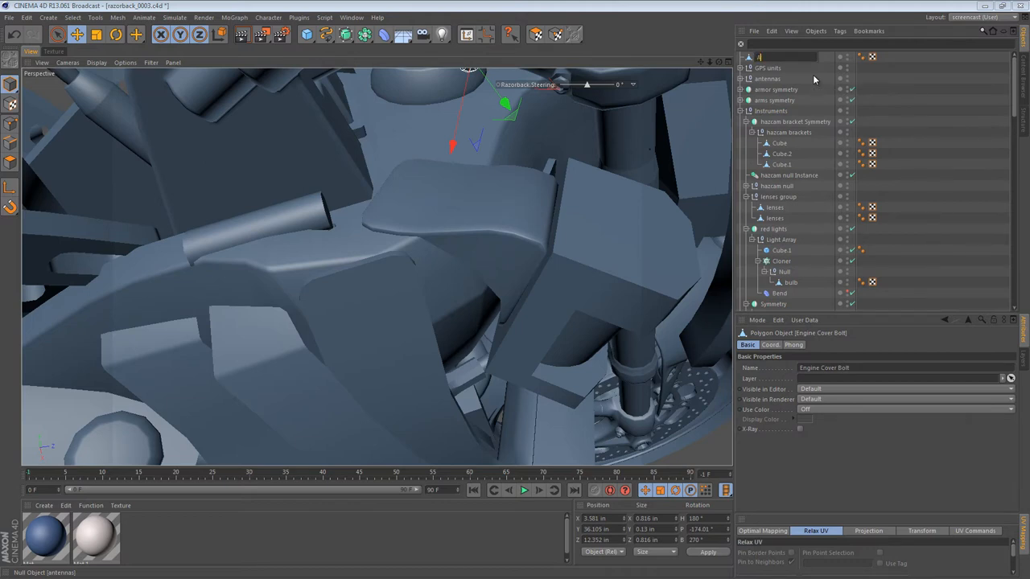
text(Allen Bolt)
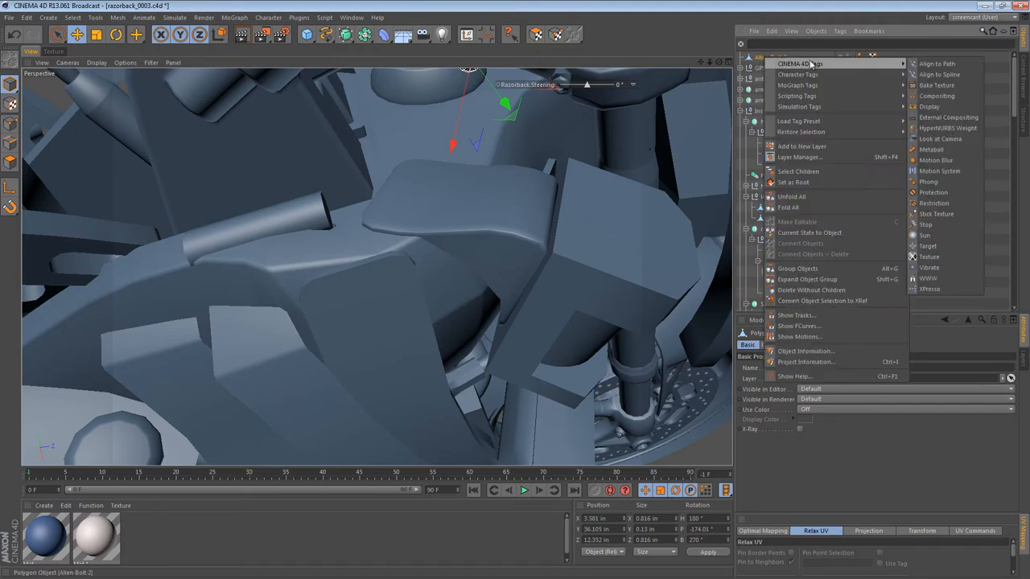
mouse_move(988, 103)
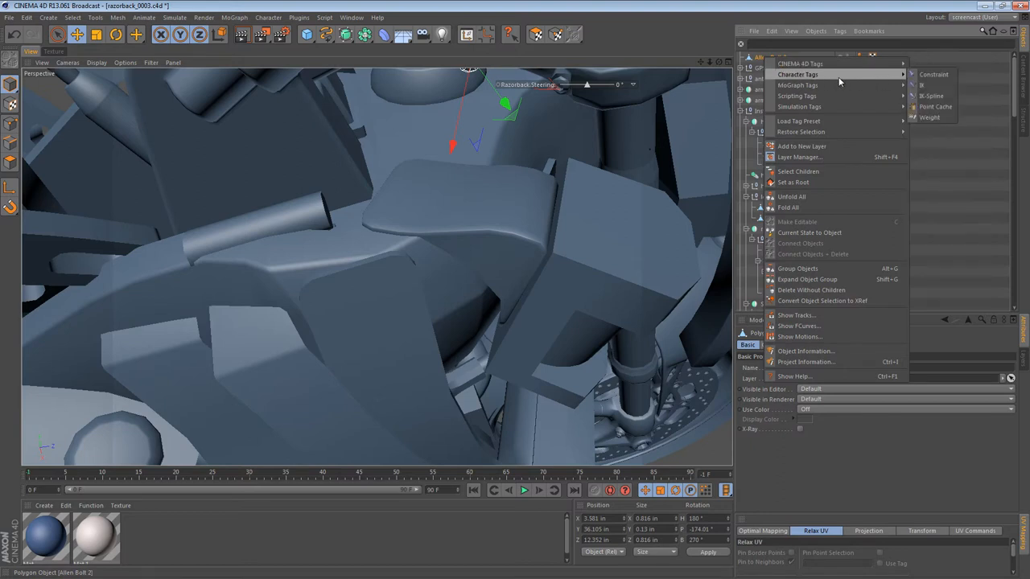
- Add a Constraint tag to the Allen Bolt, clamping it to the LIDAR bracket's surface
click(933, 74)
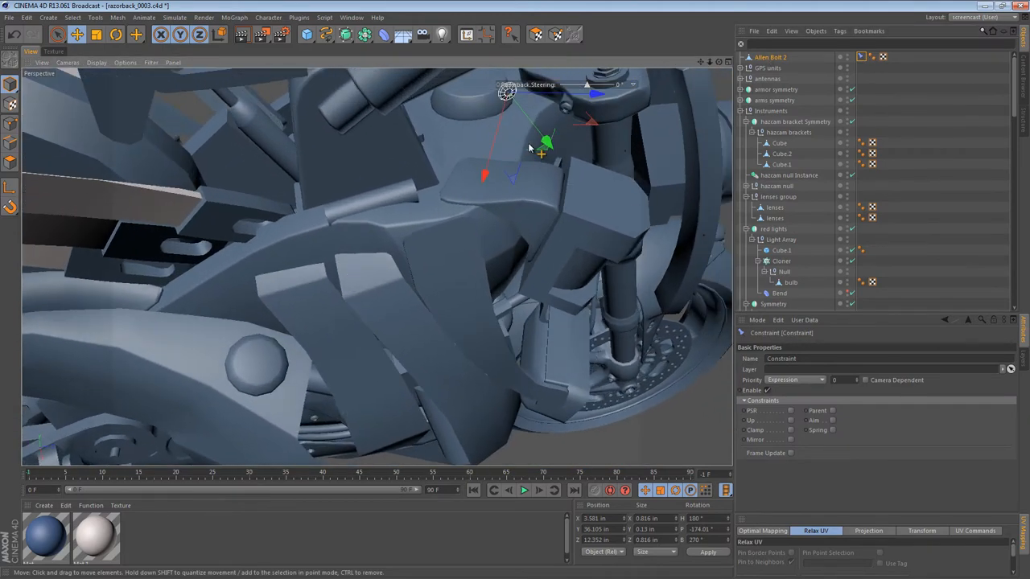
mouse_move(884, 419)
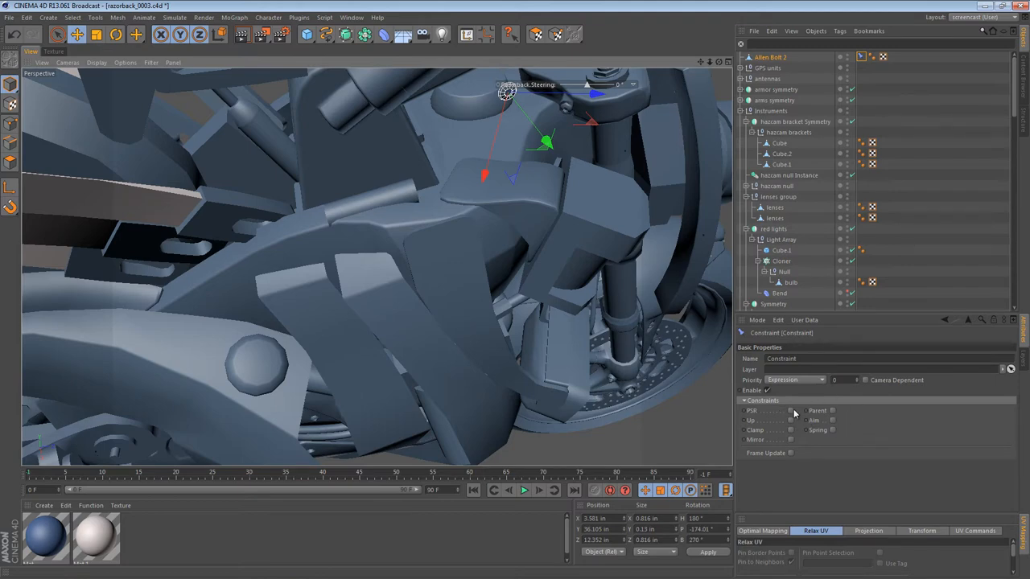
mouse_move(788, 439)
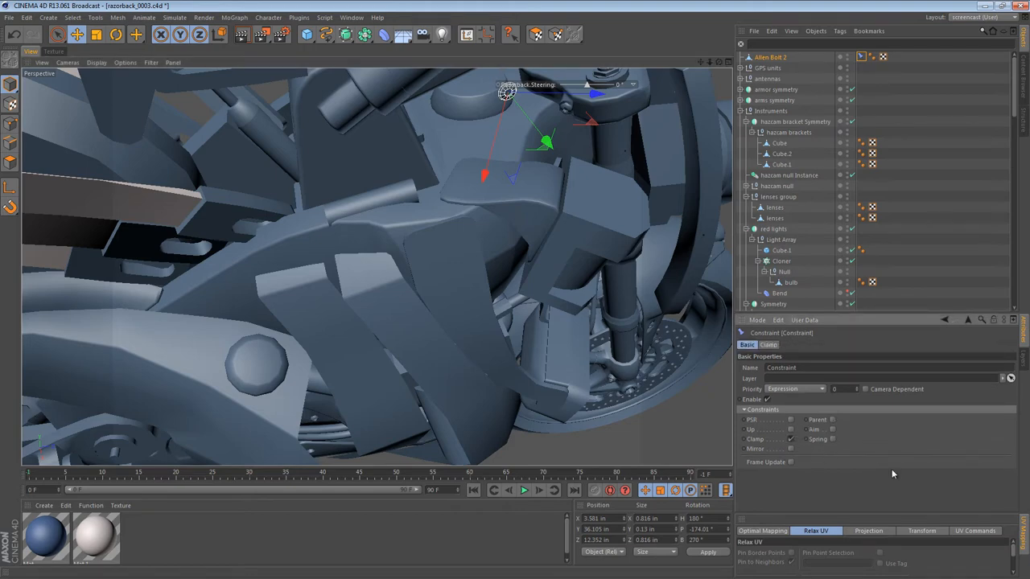
click(768, 345)
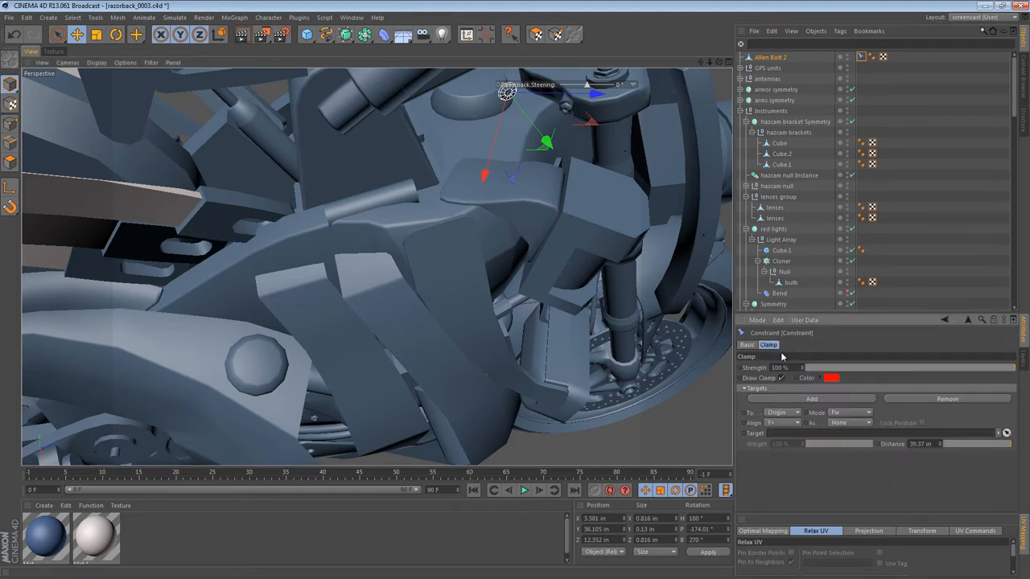
scroll(down, 3)
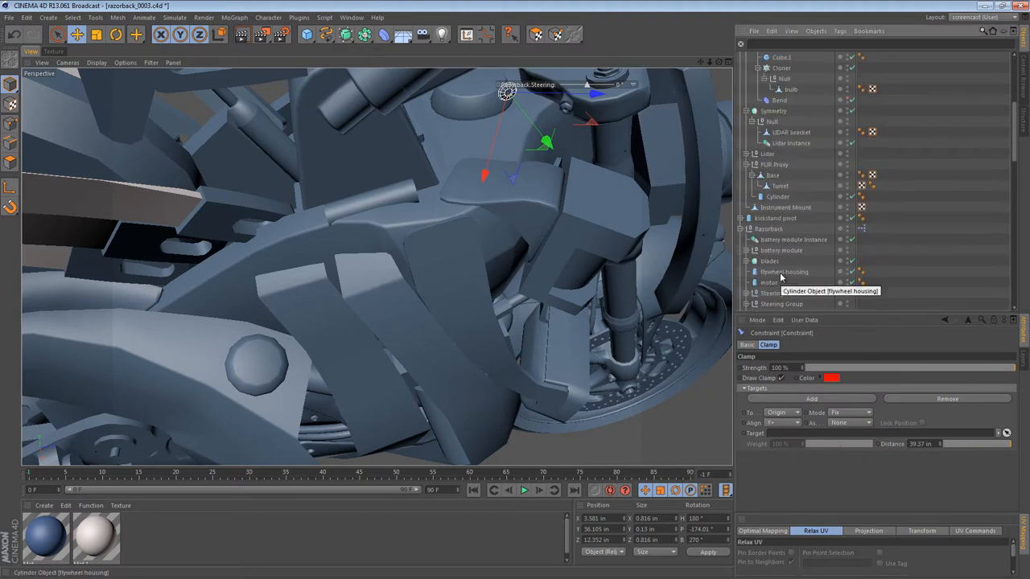
click(792, 132)
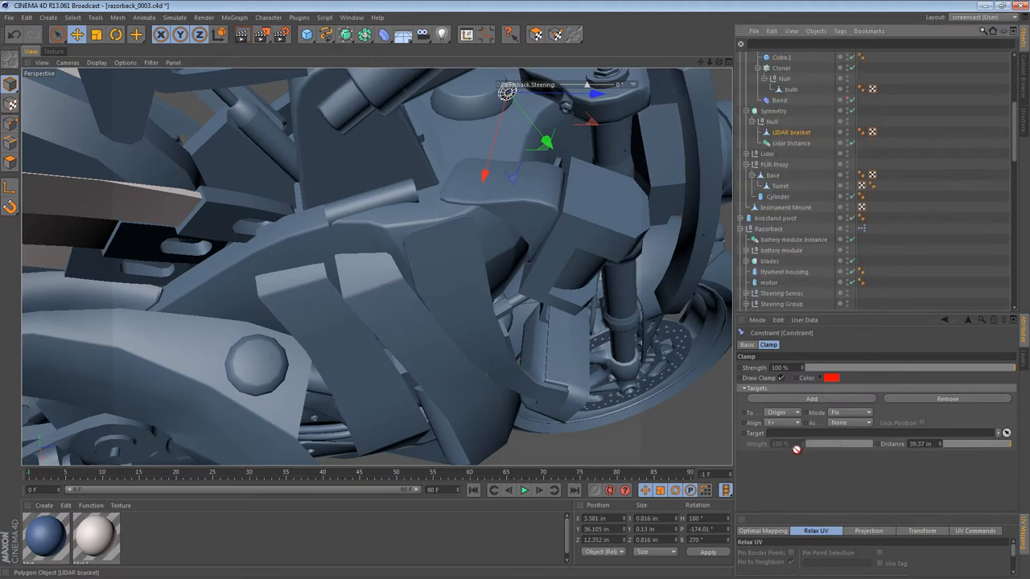
click(850, 412)
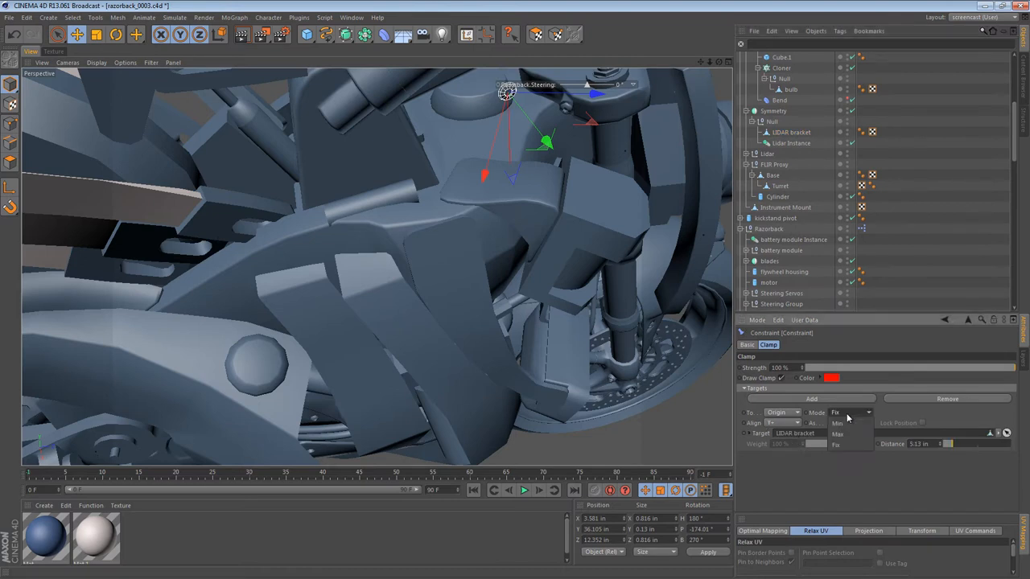
click(776, 411)
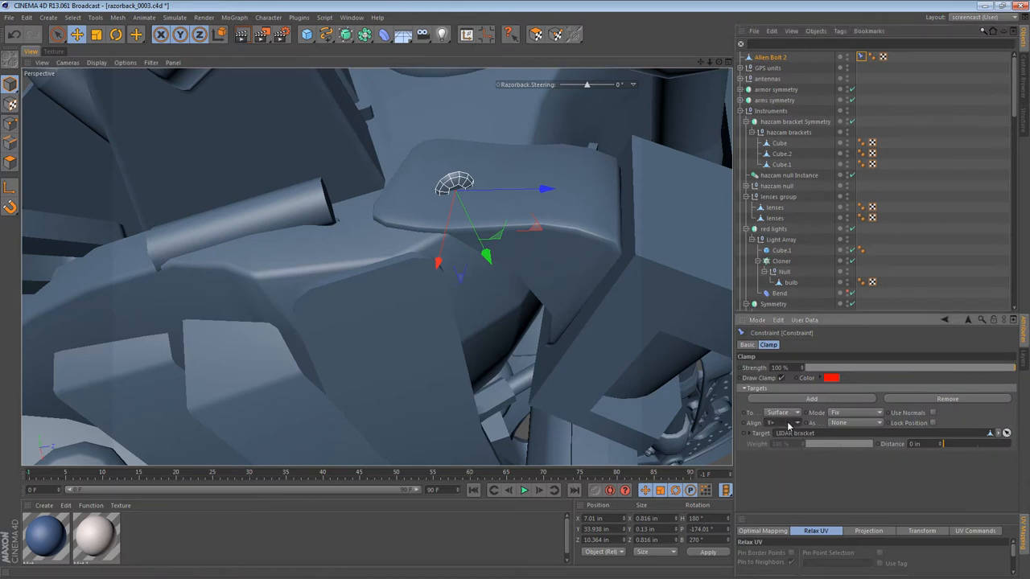
- Set the clamp alignment to the plain surface Normal instead of Phong normal
click(855, 422)
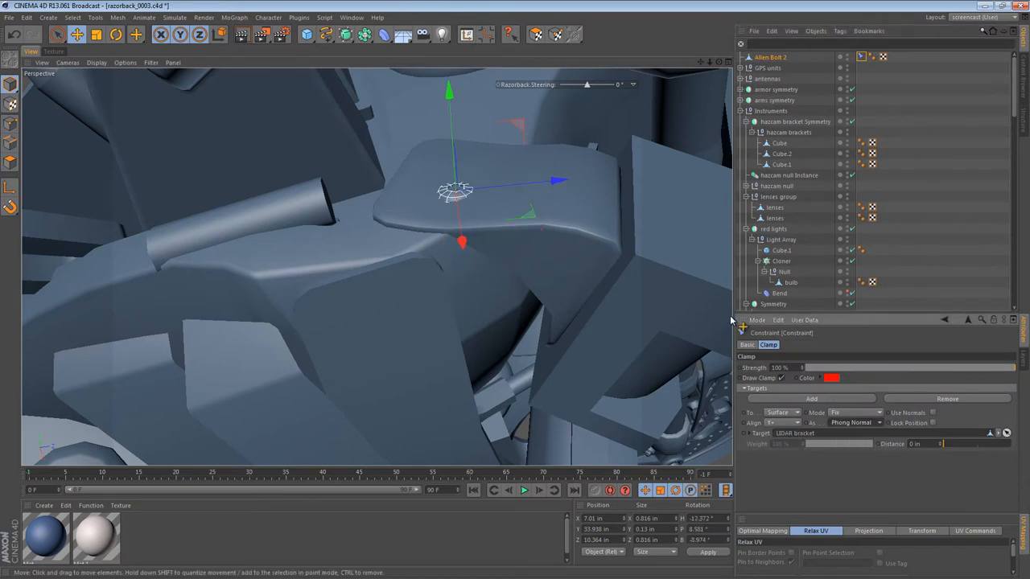
click(854, 421)
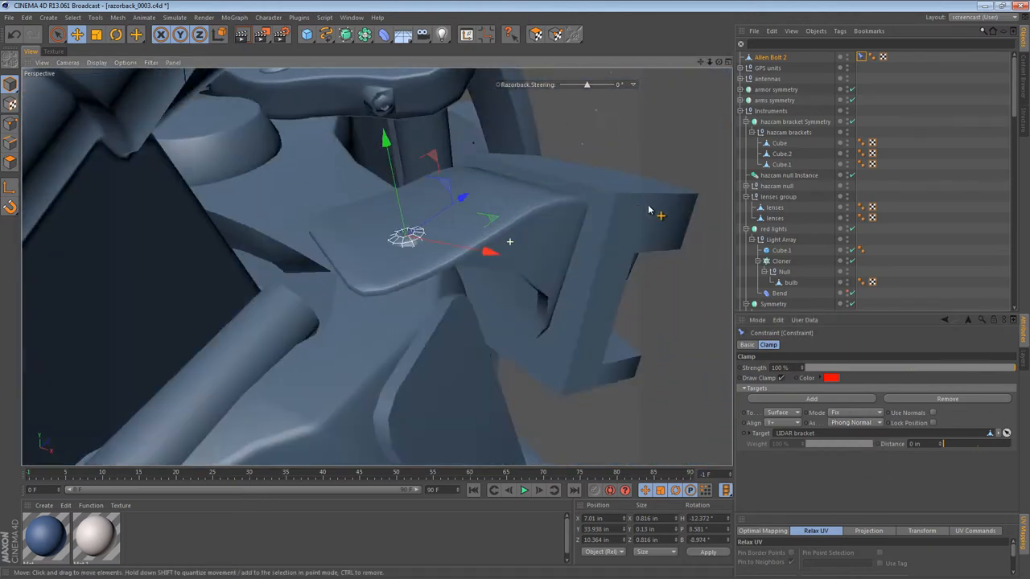
click(856, 421)
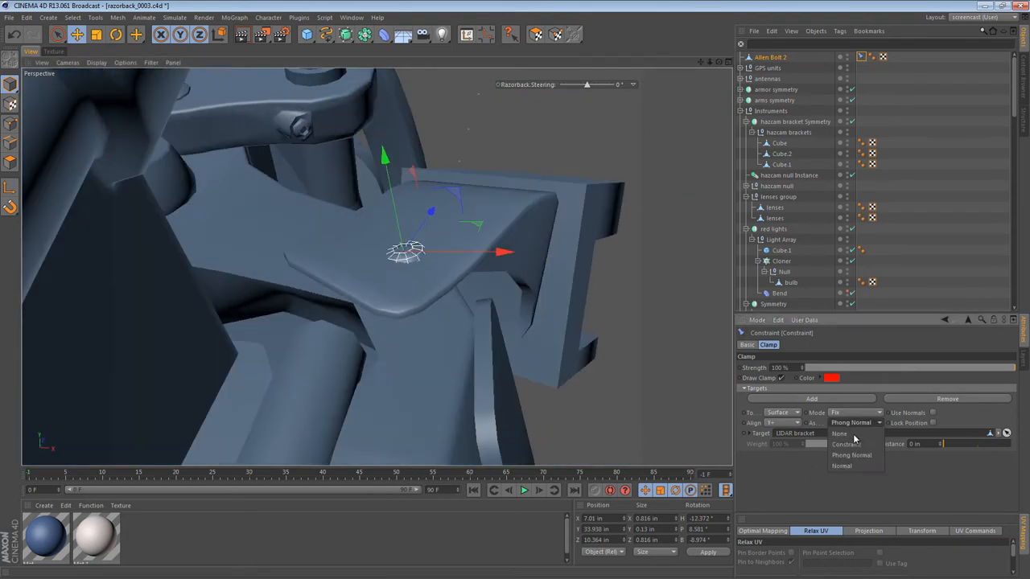
click(842, 466)
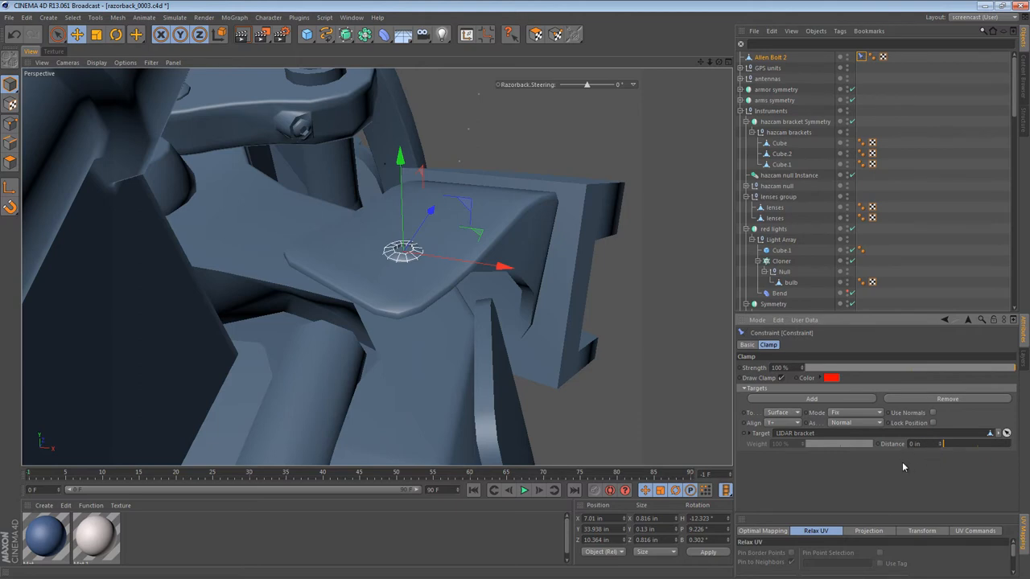
click(769, 58)
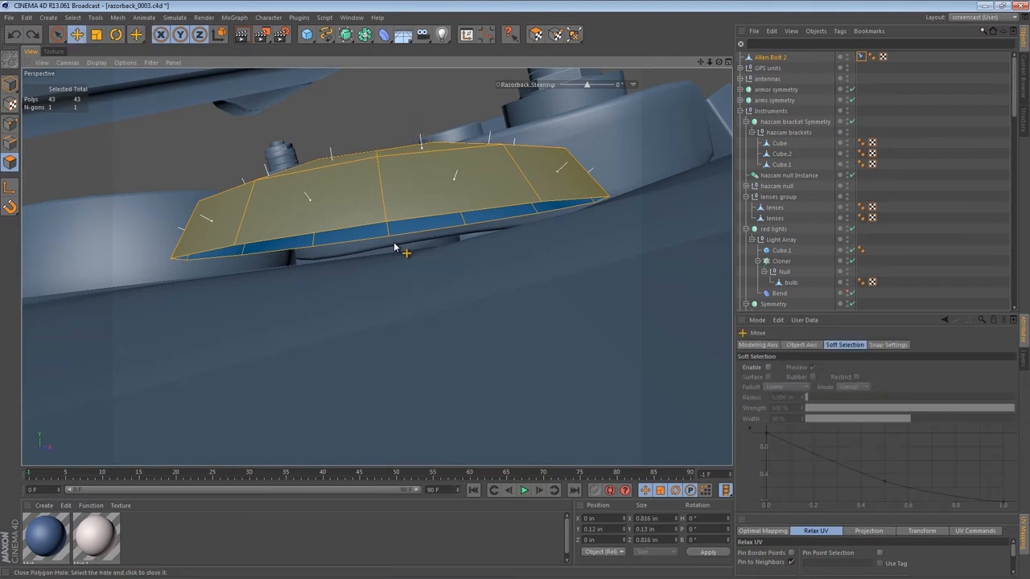
- Select the top polygons of the thin bracket plate with Live Selection
click(394, 241)
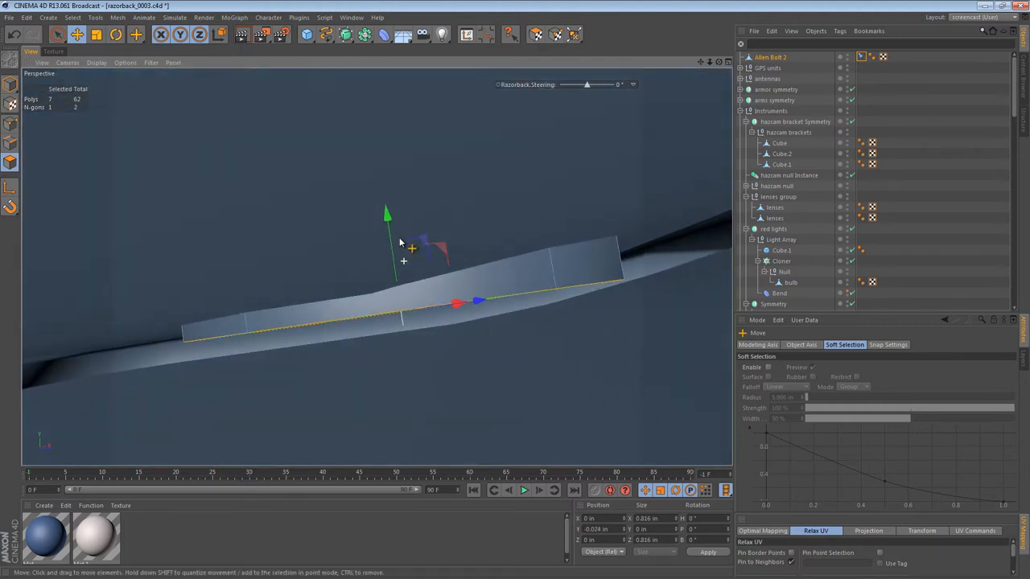
drag(386, 242, 427, 258)
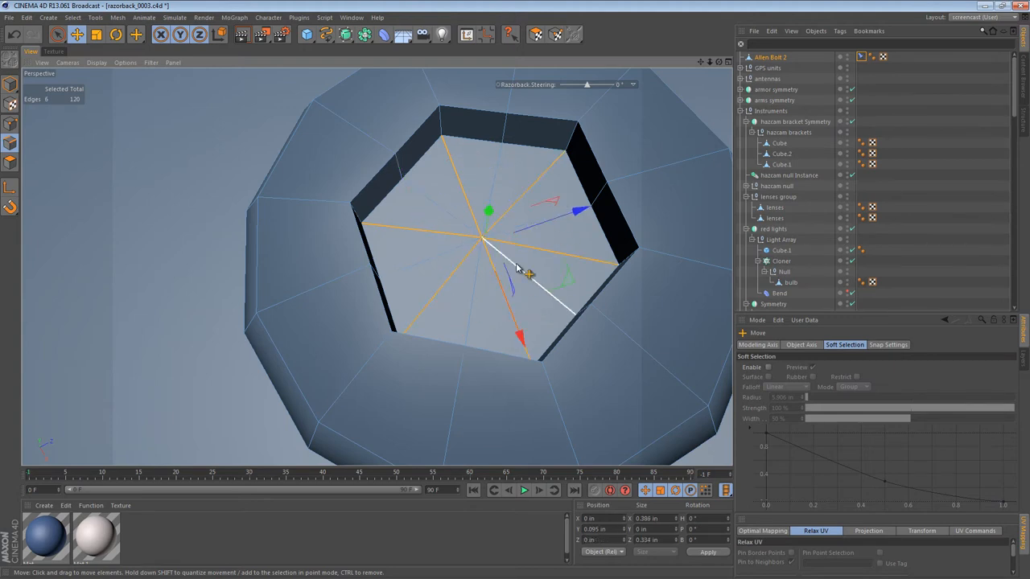
- Clear the socket edge selection, leave edge mode and bring the full bike back into view
click(13, 127)
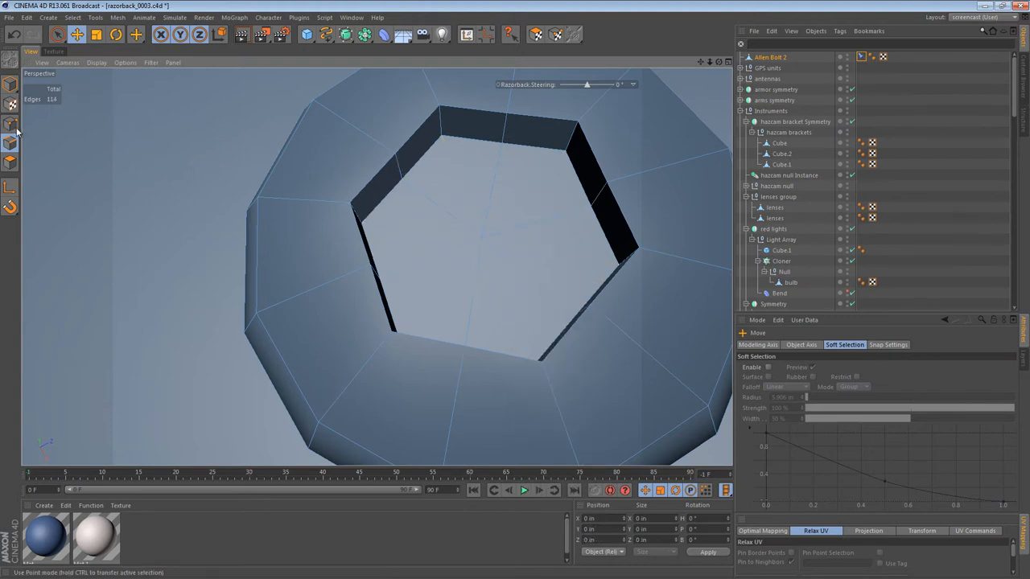
click(11, 105)
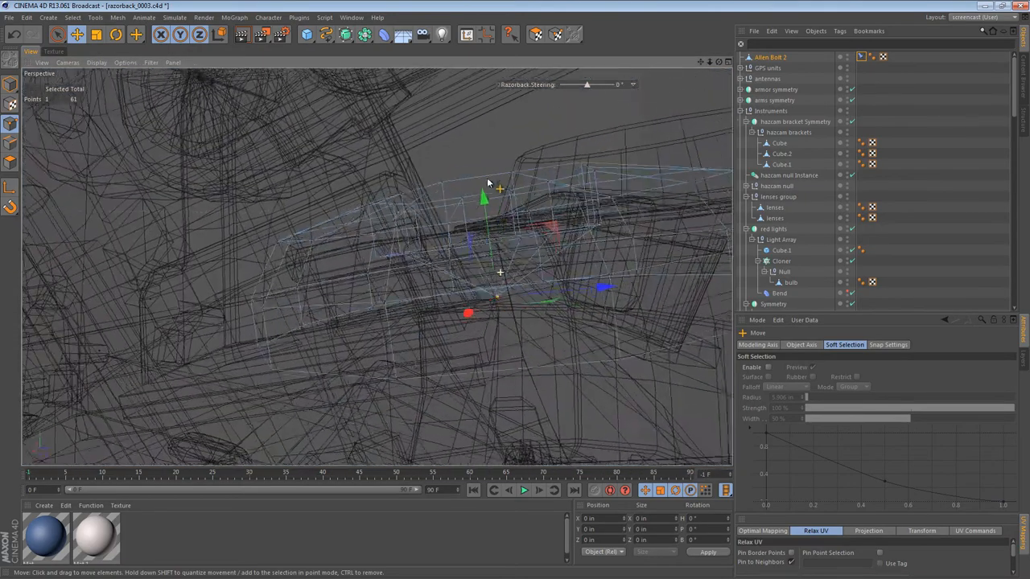
drag(483, 201, 486, 148)
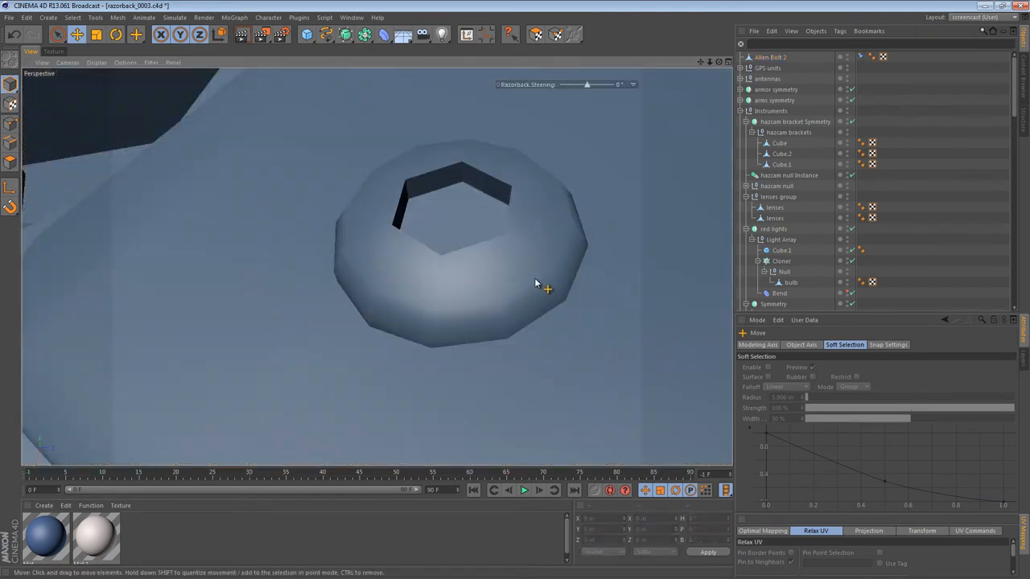
- Bring the bracket plate into view and select Allen Bolt 2 for seating on its upper corner
drag(534, 284, 523, 308)
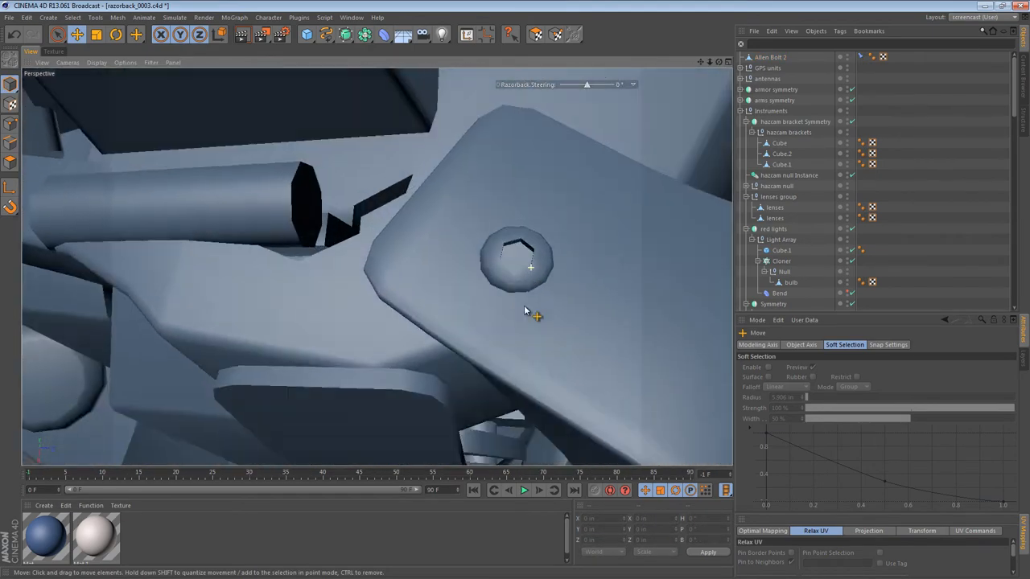
click(528, 270)
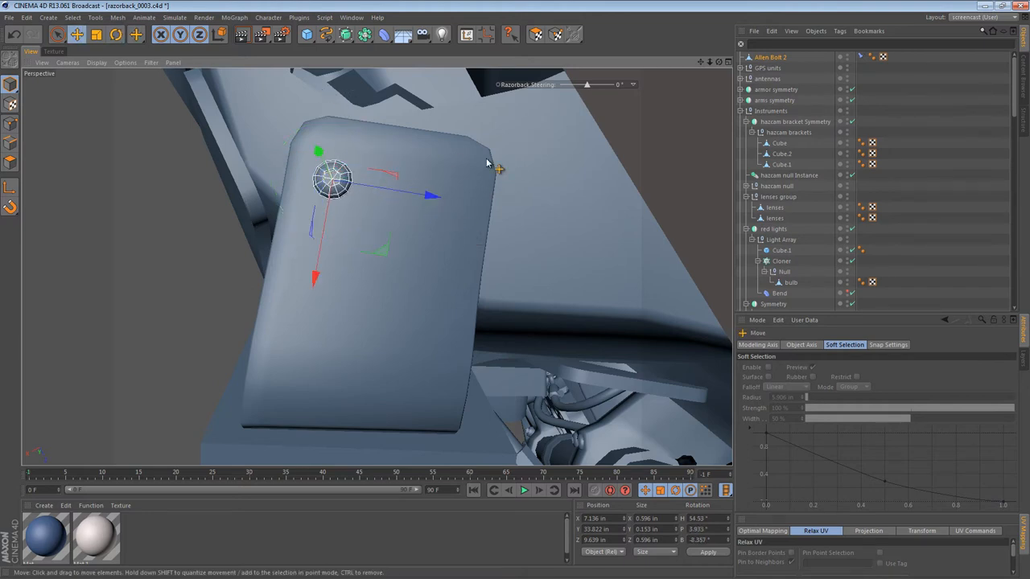
mouse_move(405, 71)
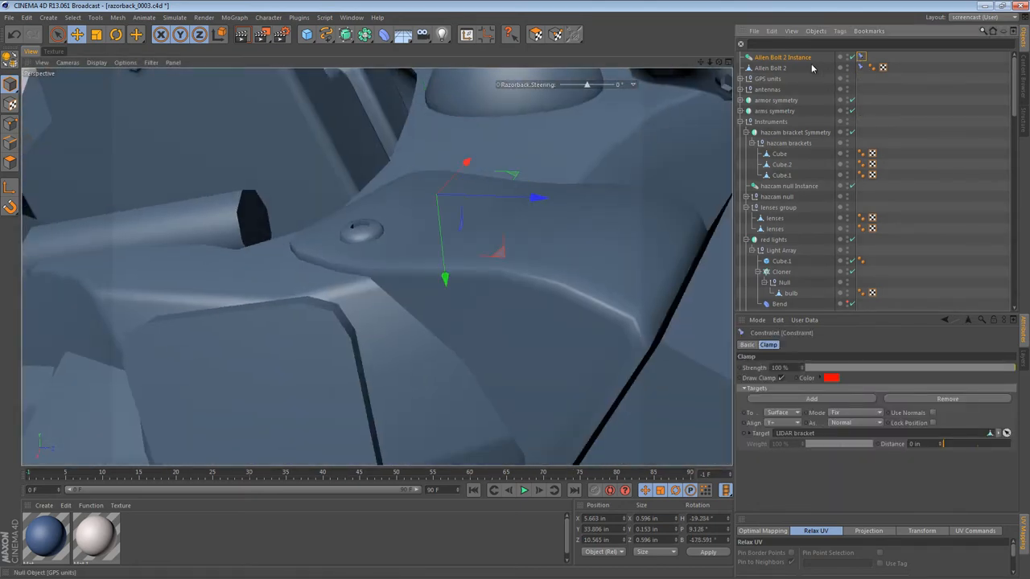
- Move the Allen Bolt 2 instance onto the plate's opposite corner and make another instance from the original
click(782, 58)
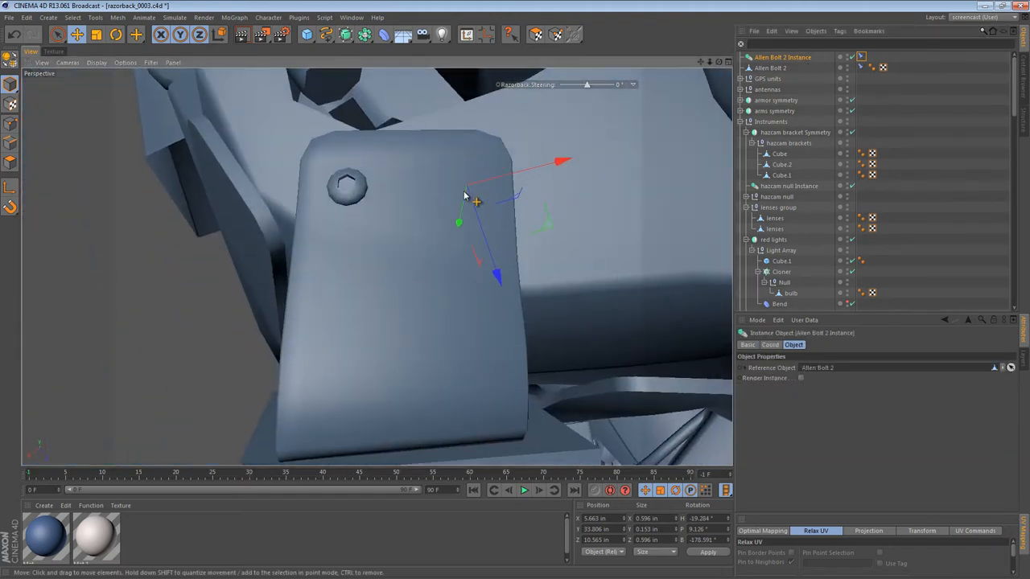
drag(476, 203, 492, 174)
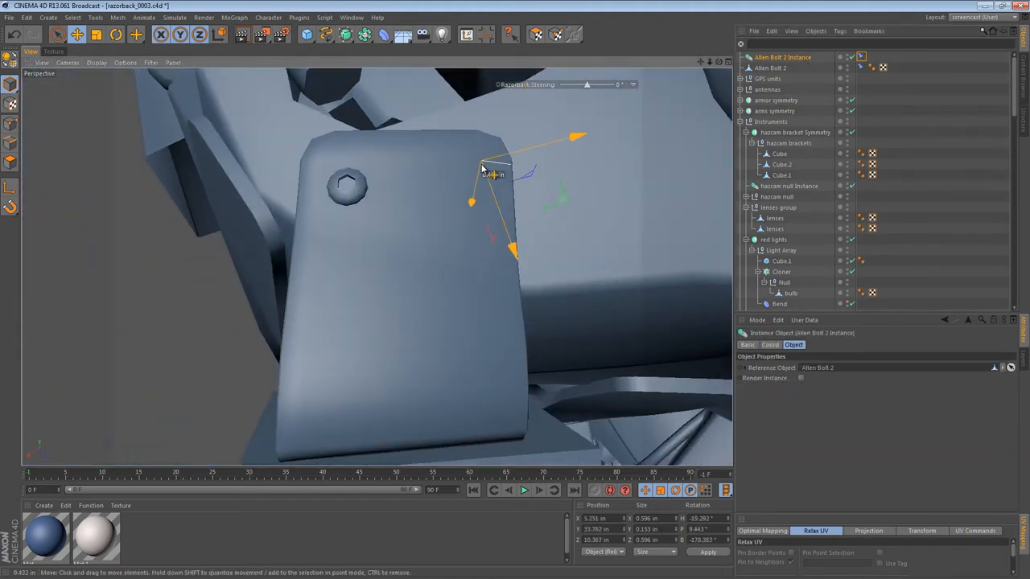
drag(490, 173, 515, 153)
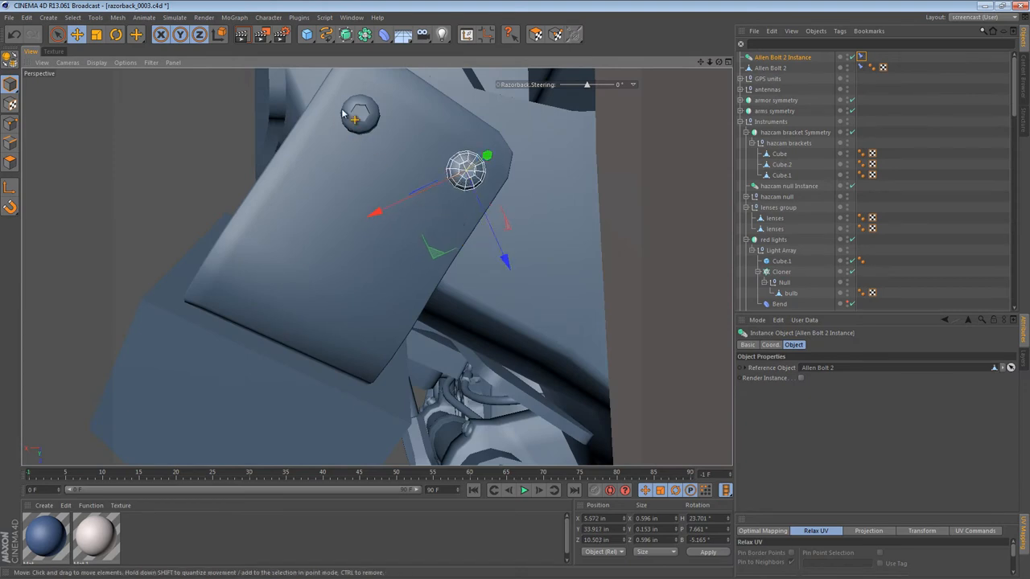
click(769, 68)
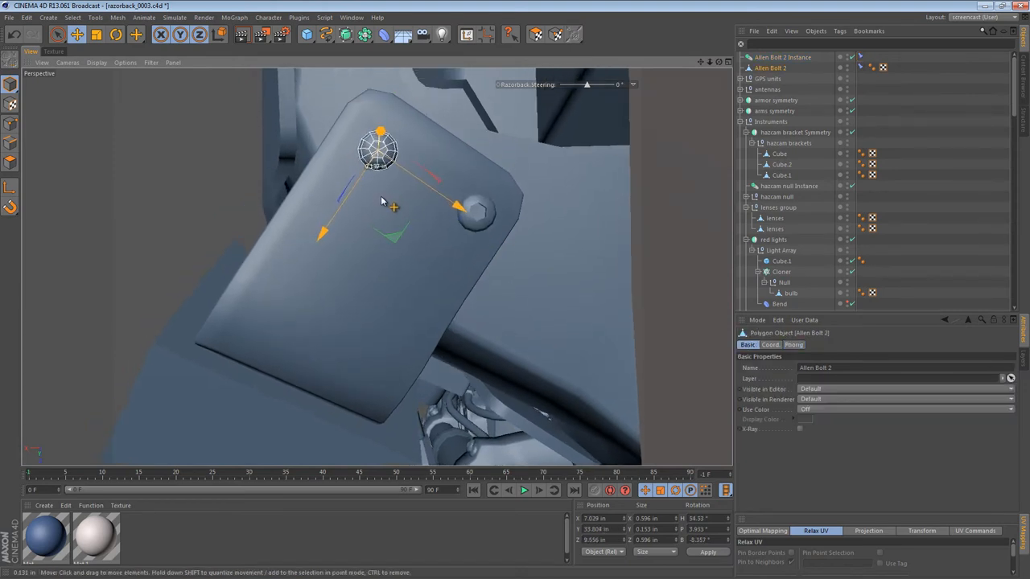
click(781, 57)
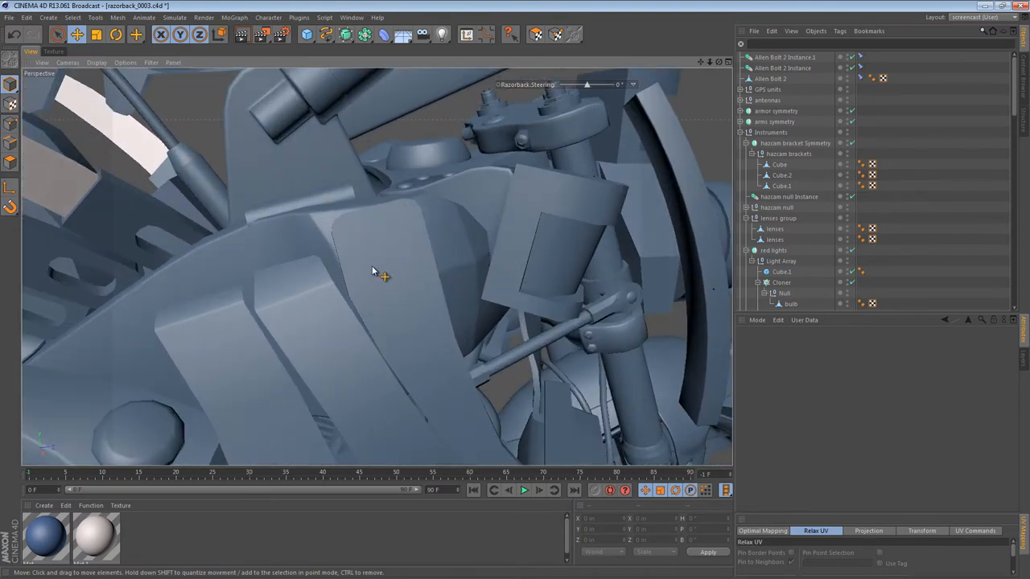
- Create another Allen Bolt 2 instance with a surface Clamp constraint and settle it on the neighbouring plate's corner
click(770, 77)
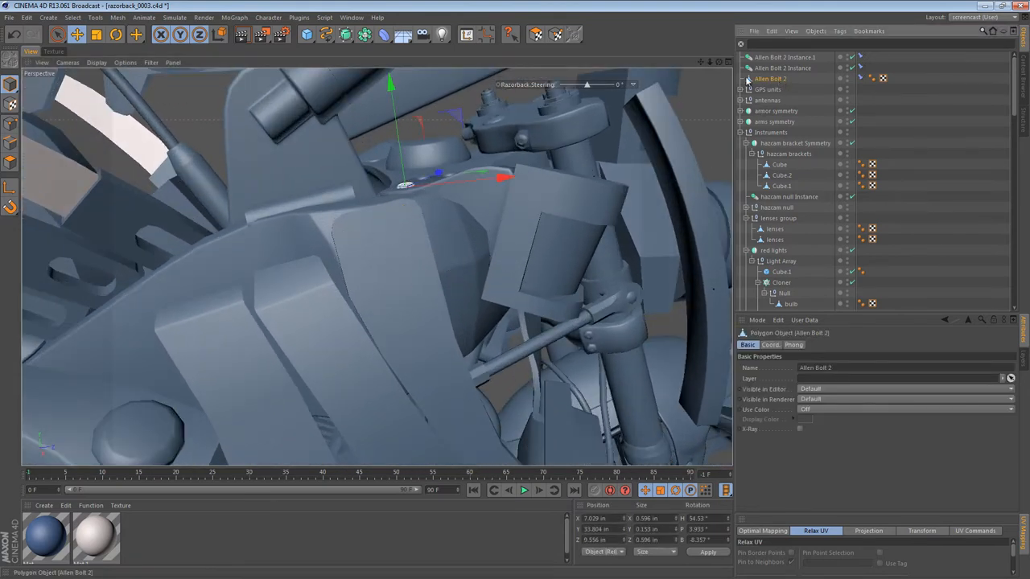
click(783, 56)
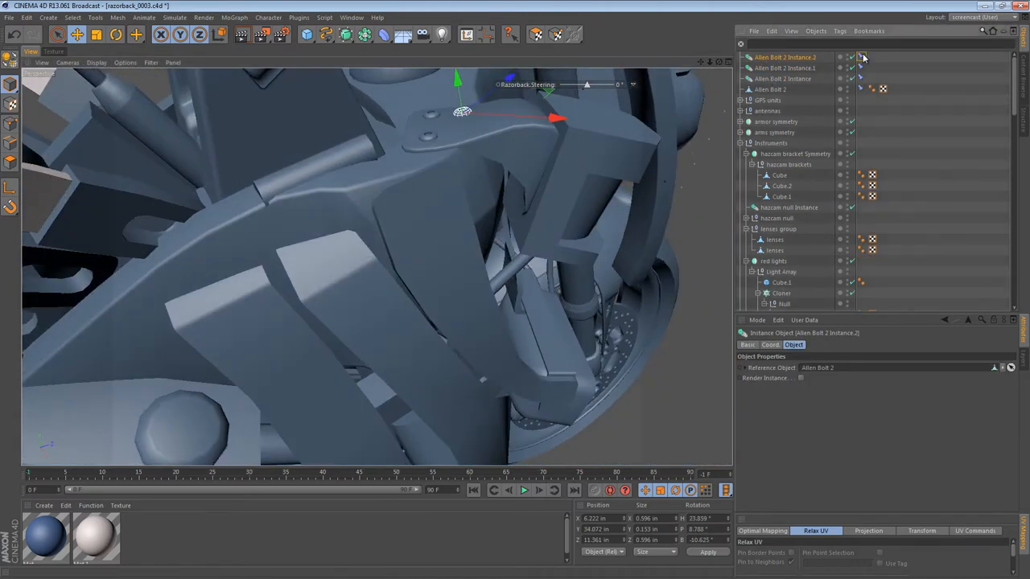
click(860, 56)
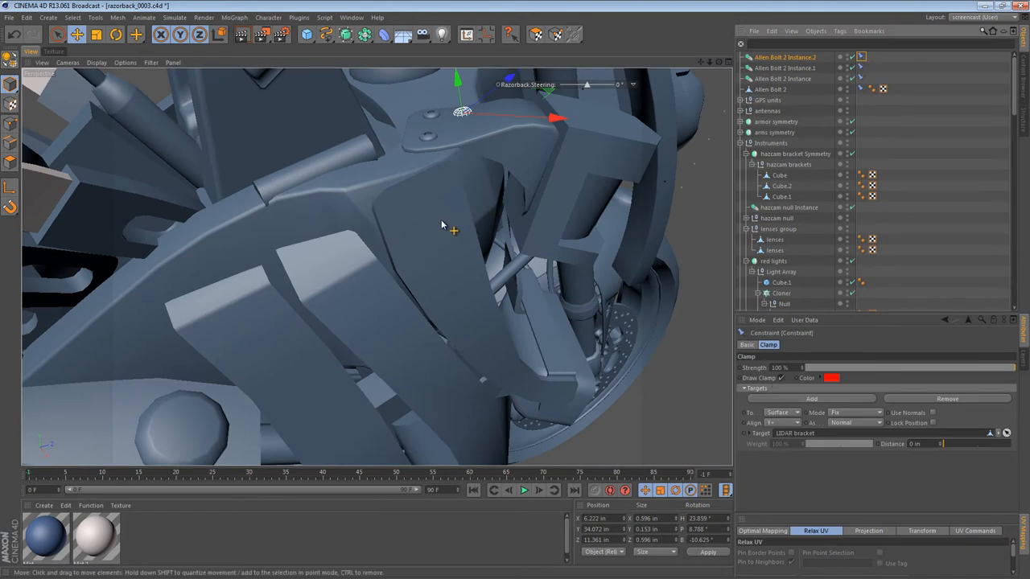
click(782, 186)
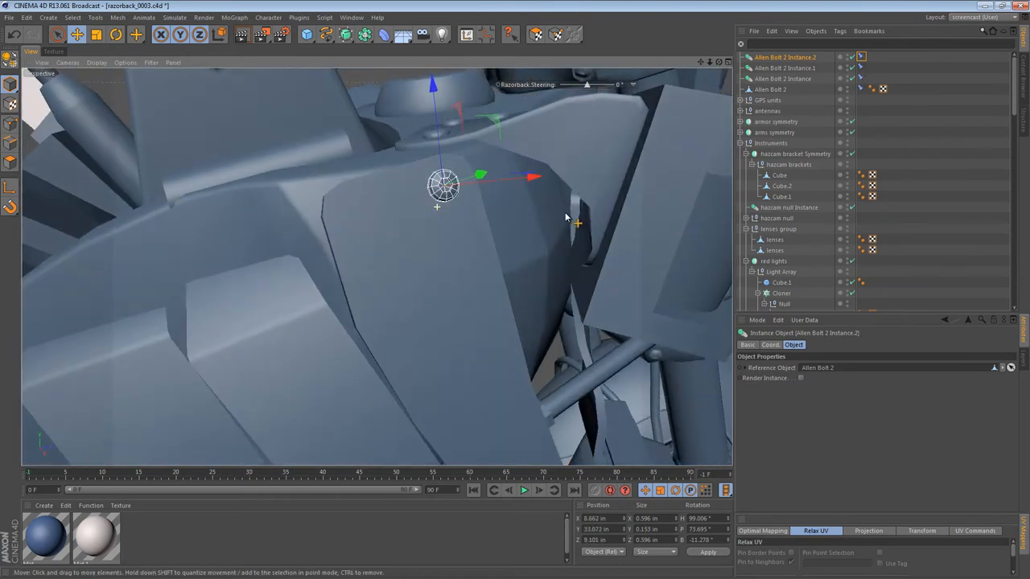
drag(563, 217, 463, 209)
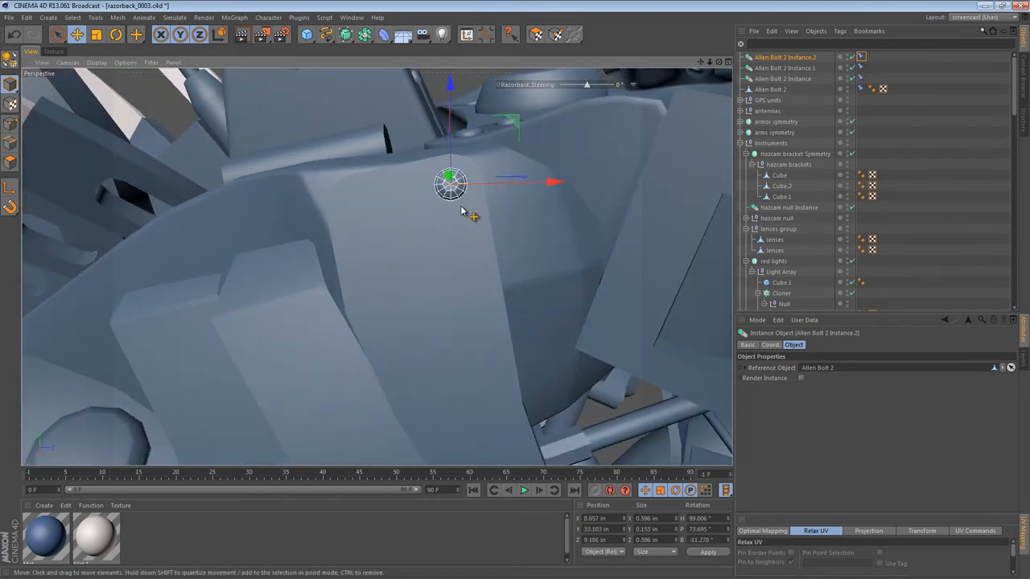
drag(451, 184, 354, 197)
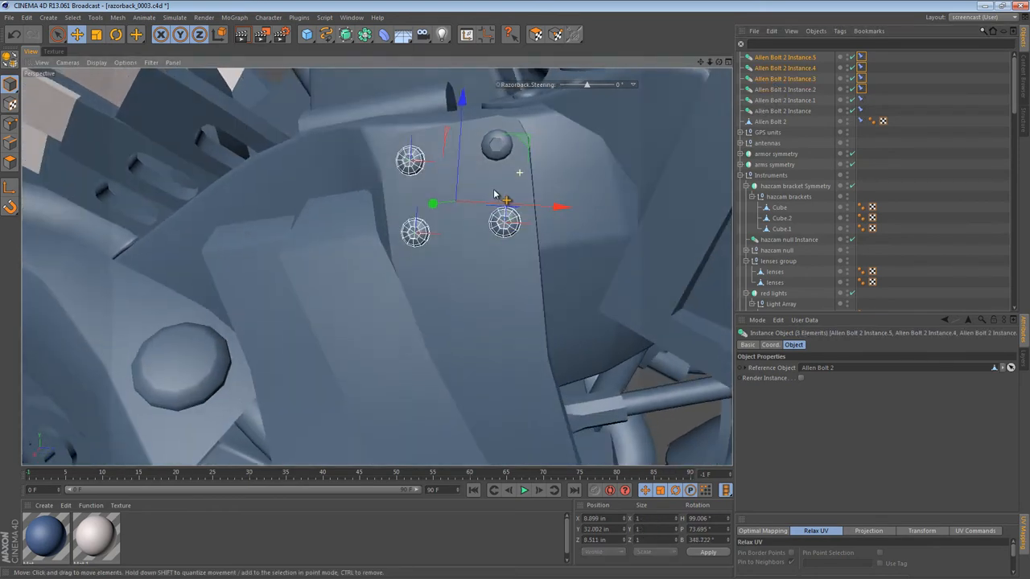
- Duplicate the bolt instances onto the plate and orbit around the bike to check their placement
click(785, 90)
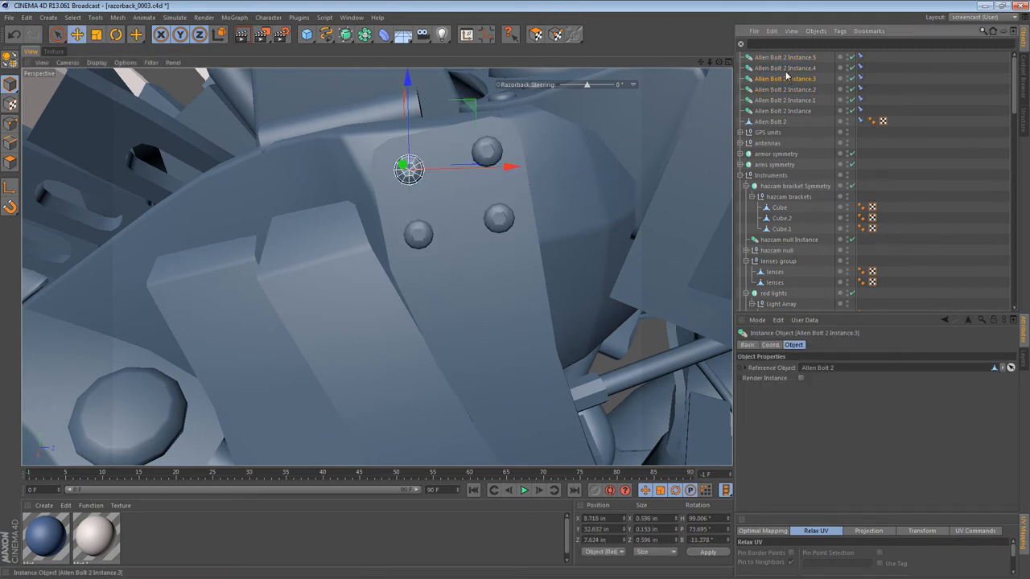
click(77, 34)
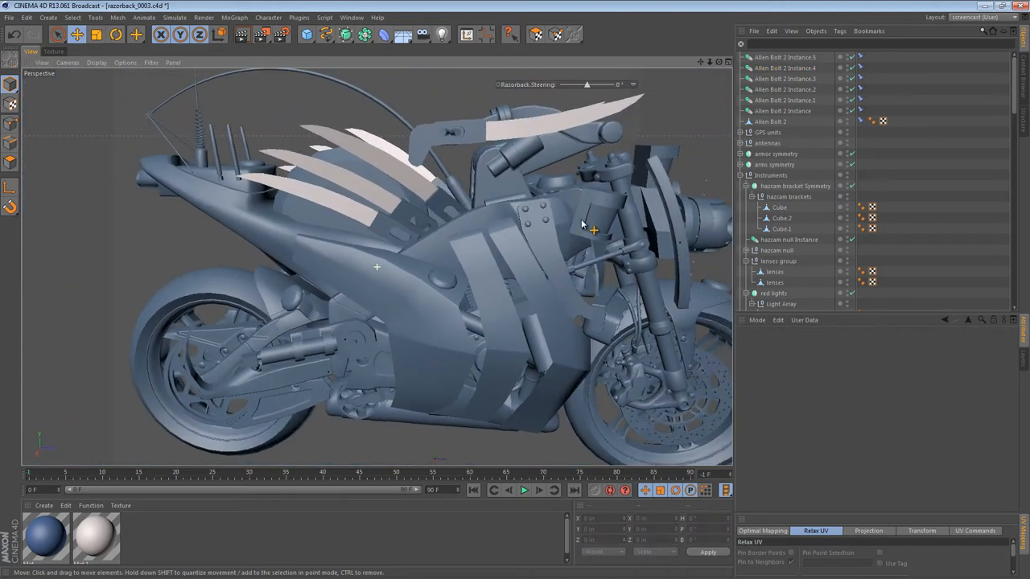
drag(583, 225, 528, 238)
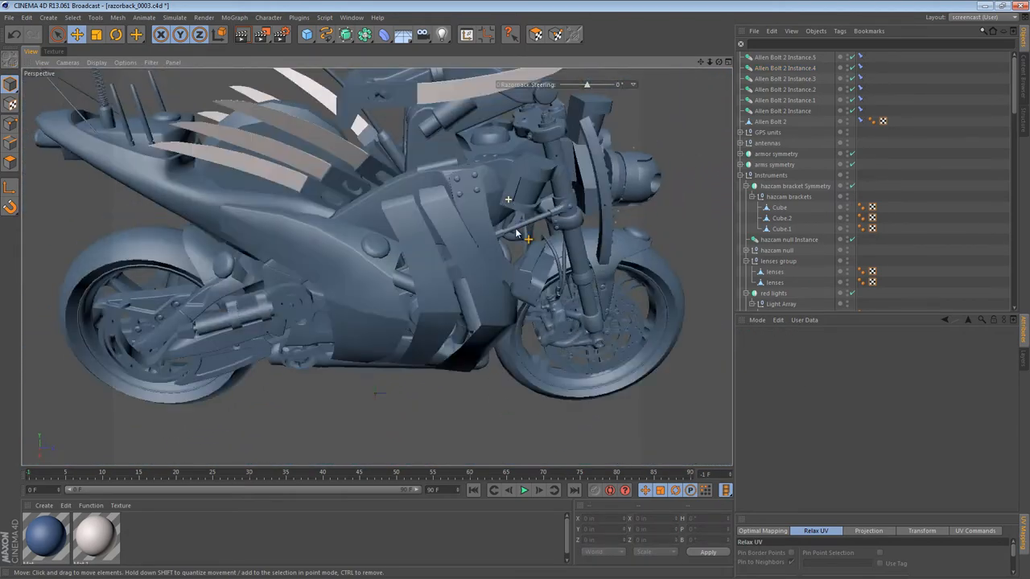
drag(528, 238, 495, 212)
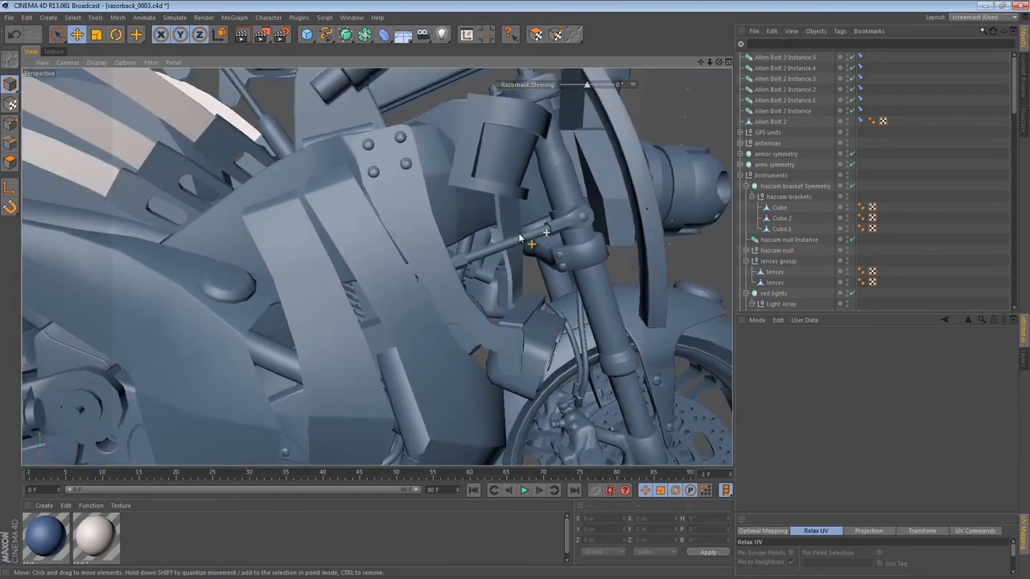
- Select the bolt instances and add a Null object to hold them
click(785, 91)
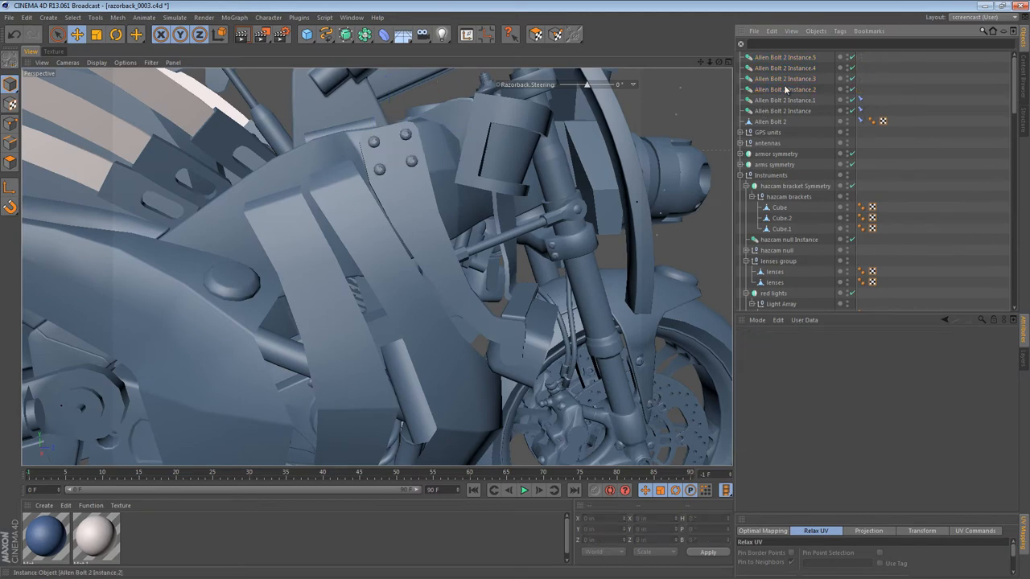
click(785, 57)
text(Done)
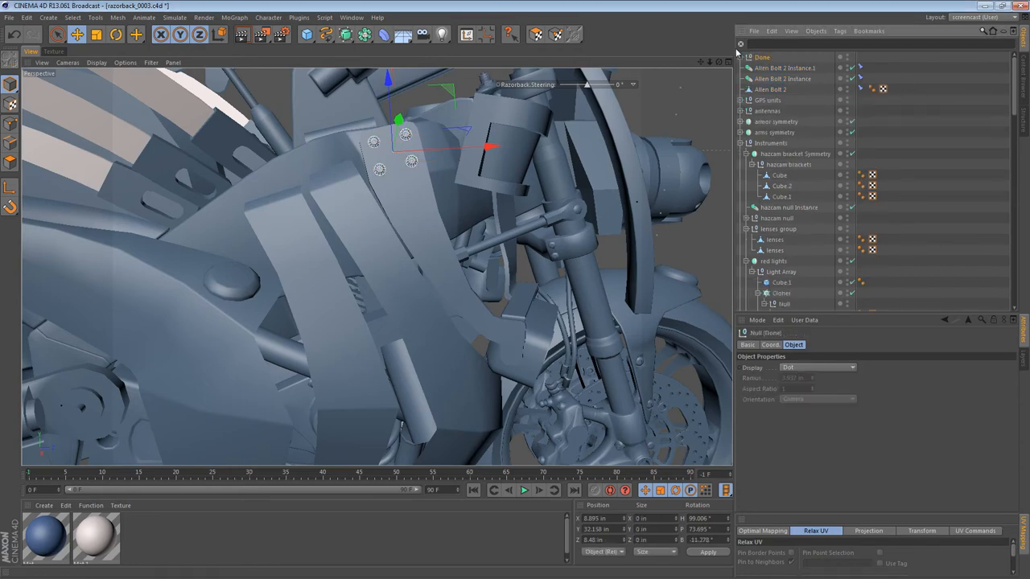
click(785, 111)
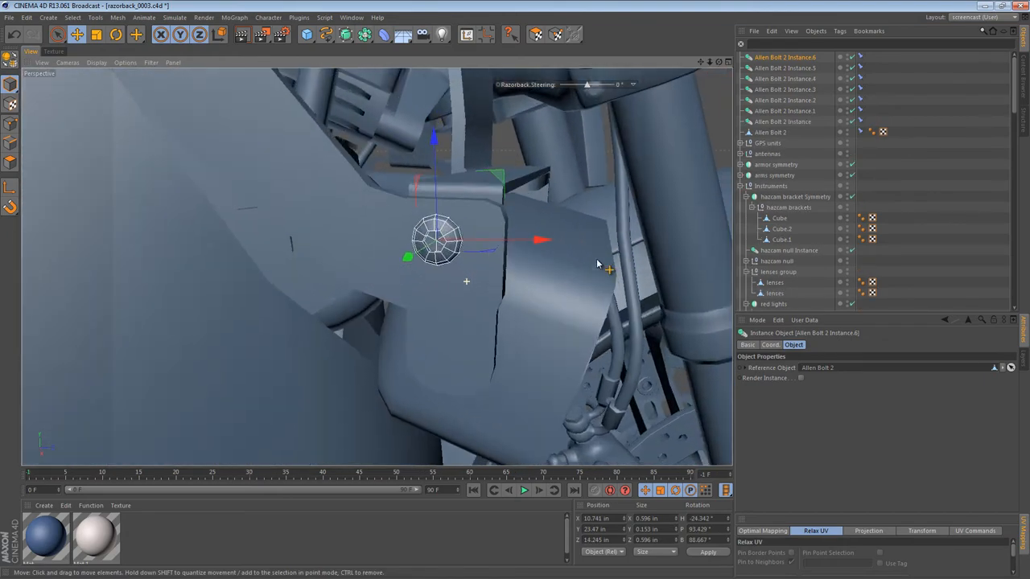
- Move Allen Bolt 2 Instance.6 down onto the HazCam bracket beside the twin lenses
drag(598, 266, 362, 244)
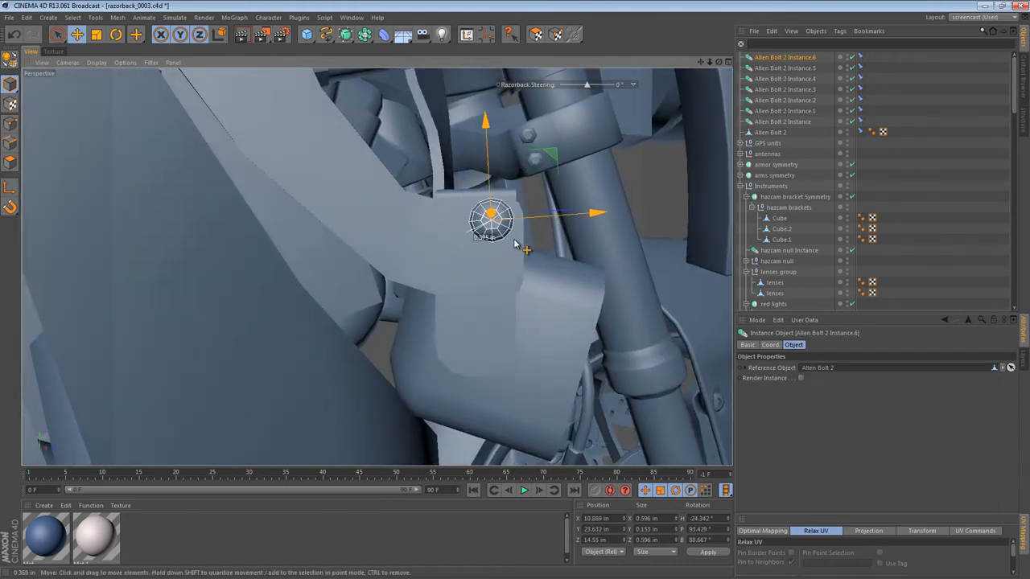
drag(491, 212, 459, 271)
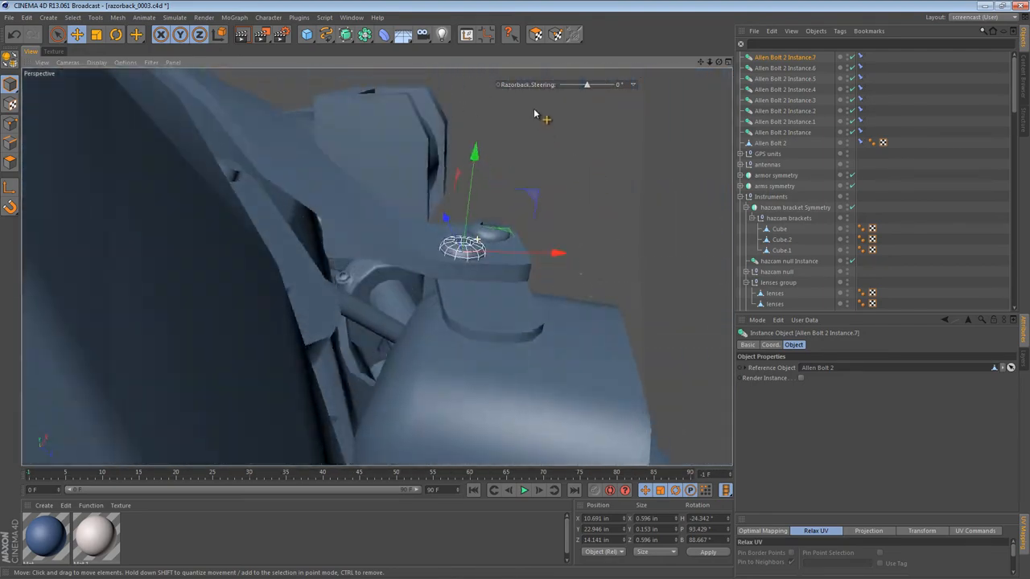
drag(534, 113, 495, 201)
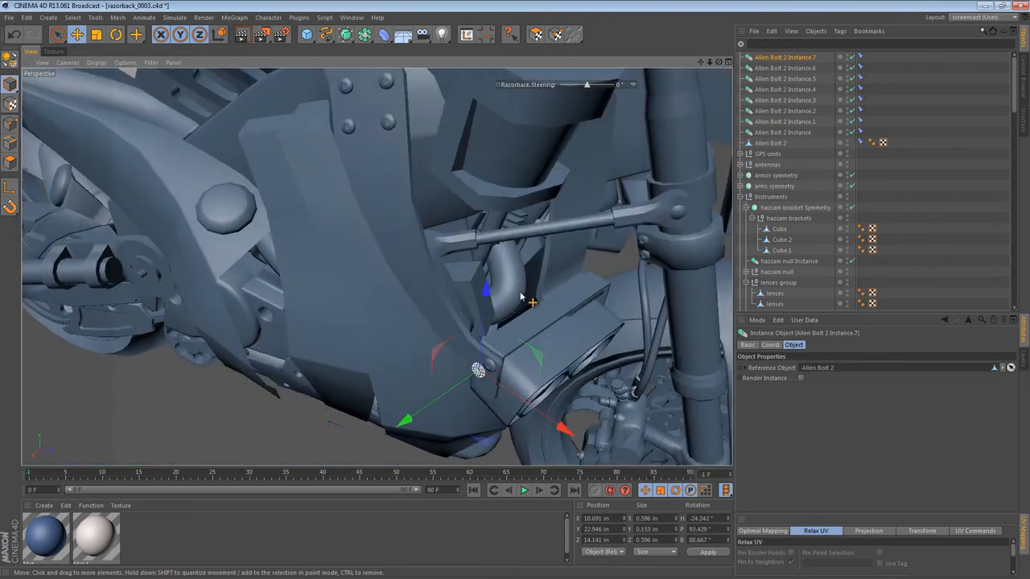
drag(517, 293, 582, 243)
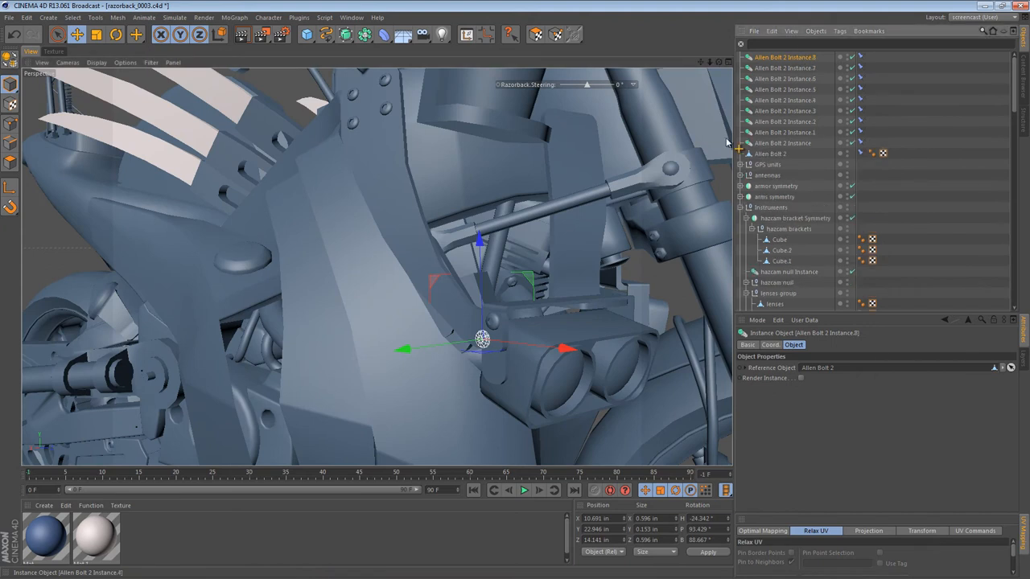
drag(480, 338, 465, 319)
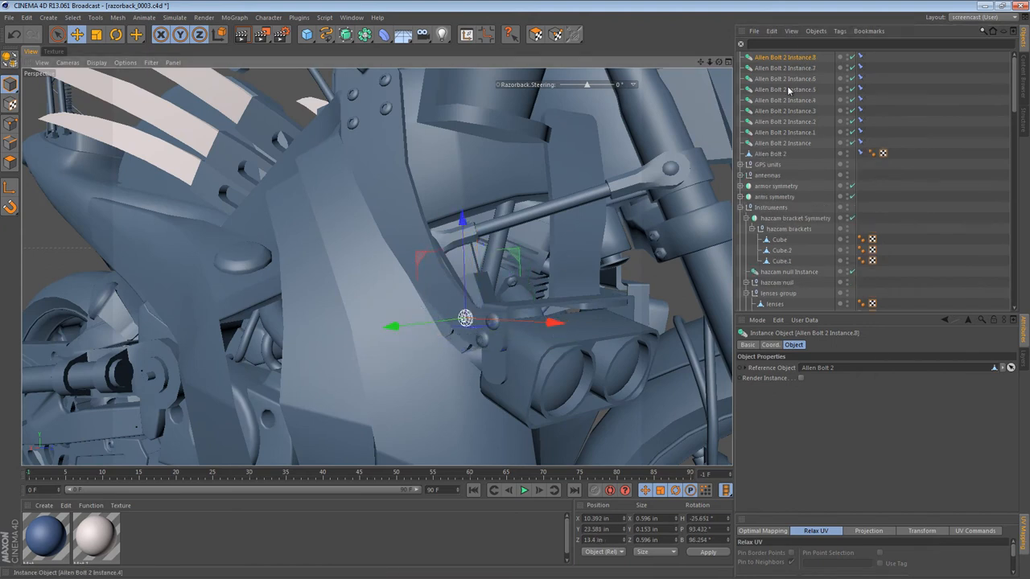
- Target the bolt's clamp at the HazCam bracket cube and slide it along the surface to its spot by the steering linkage
click(778, 239)
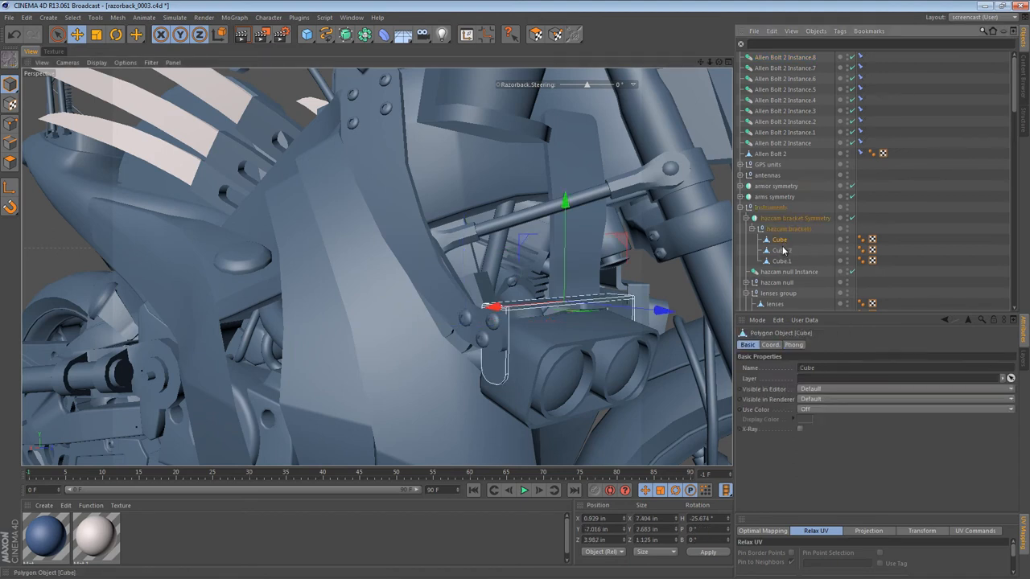
click(782, 261)
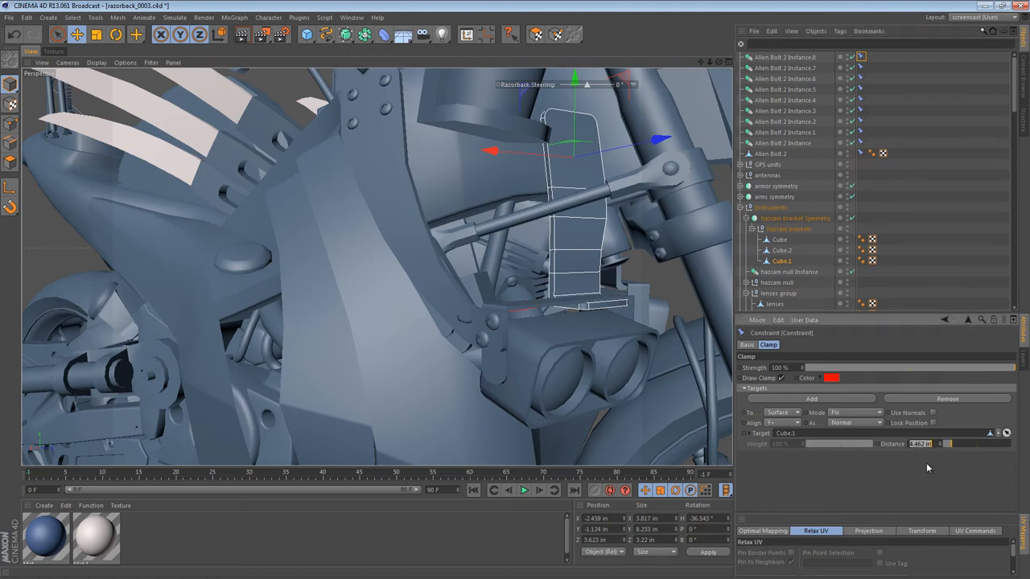
click(785, 57)
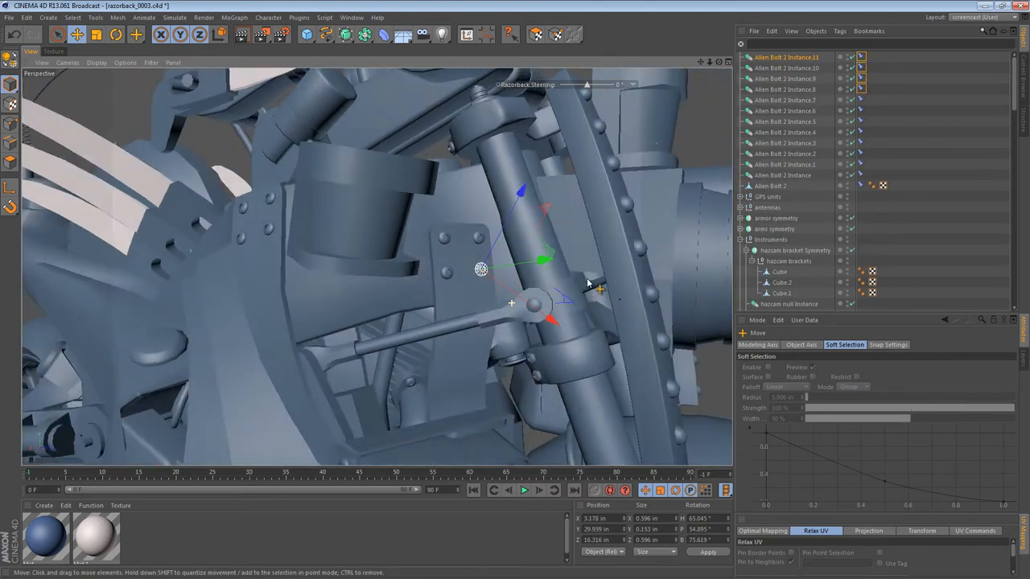
drag(587, 282, 475, 322)
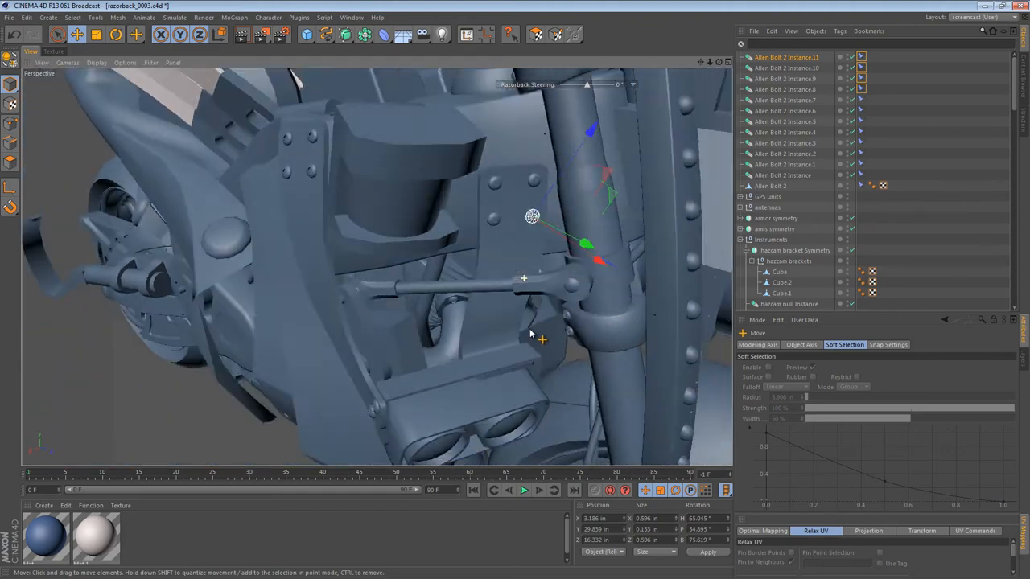
drag(531, 333, 627, 222)
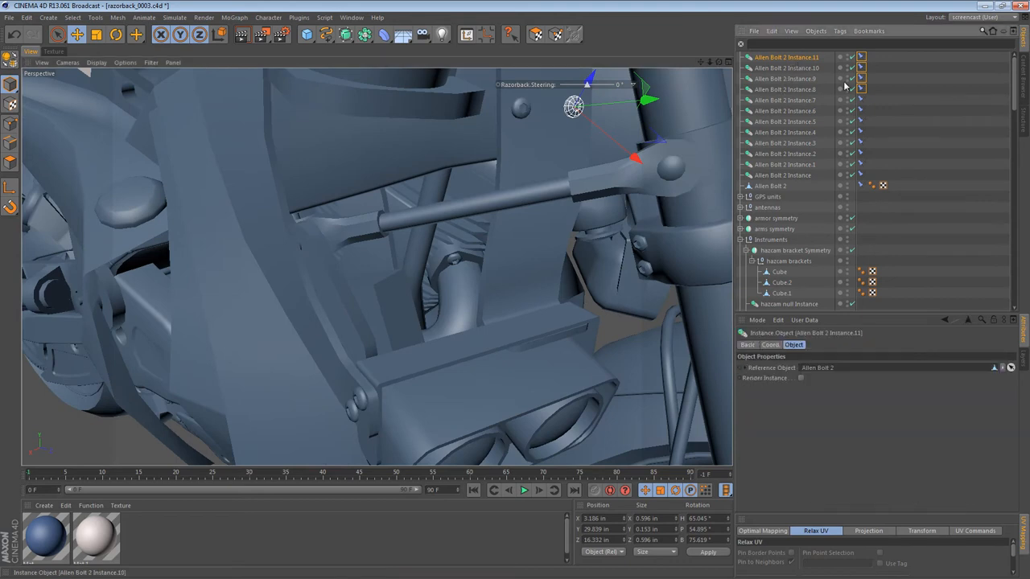
- Set the bolt's Clamp constraint target to the bracket Cube and reset its distance to zero
click(859, 100)
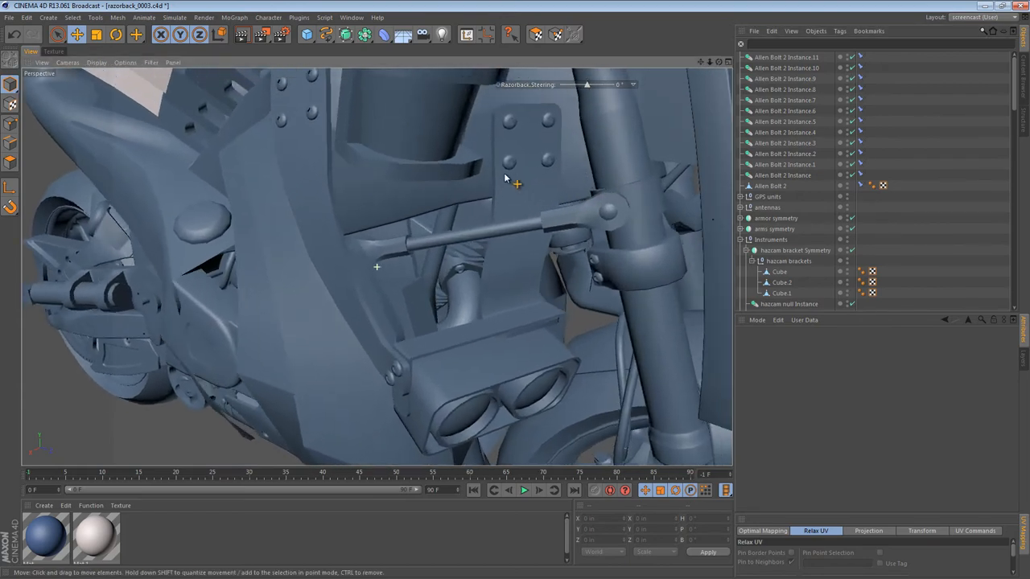
click(785, 57)
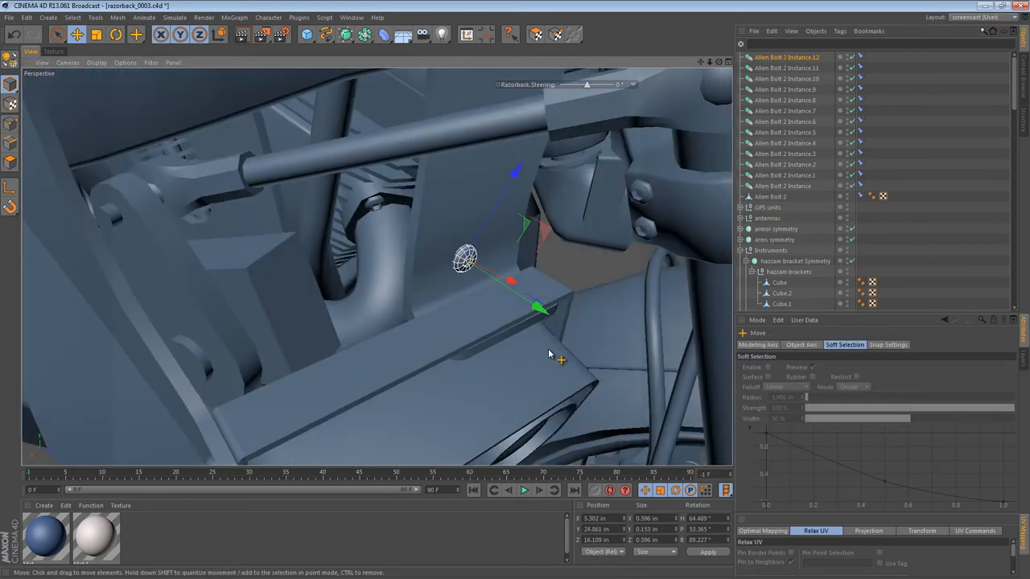
click(788, 270)
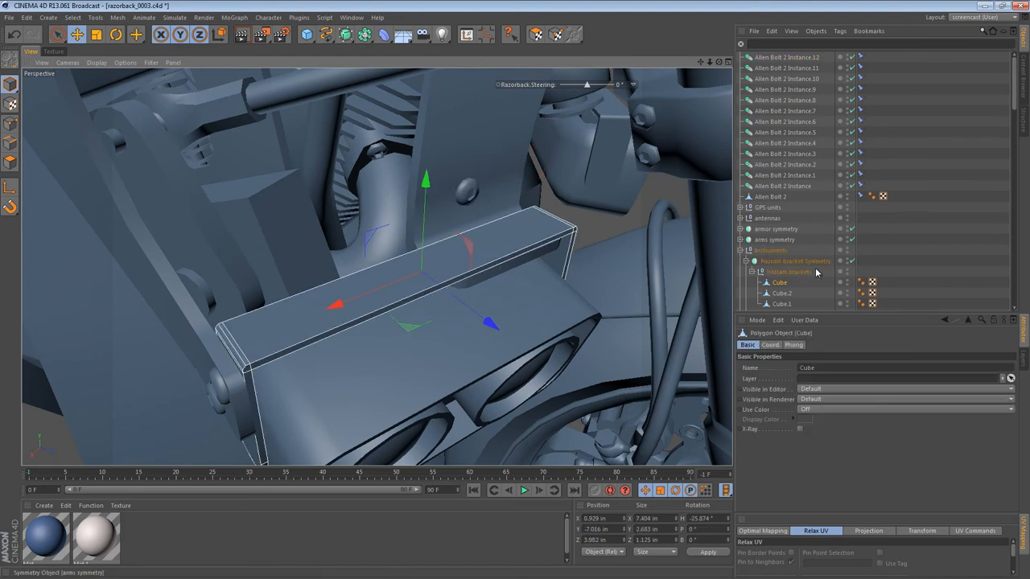
click(785, 56)
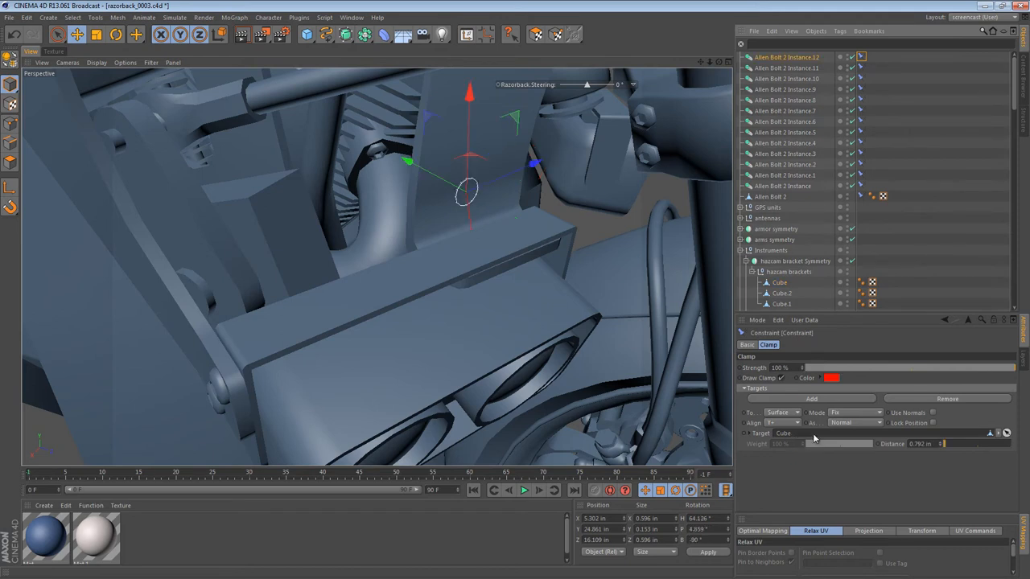
triple_click(920, 444)
text(0)
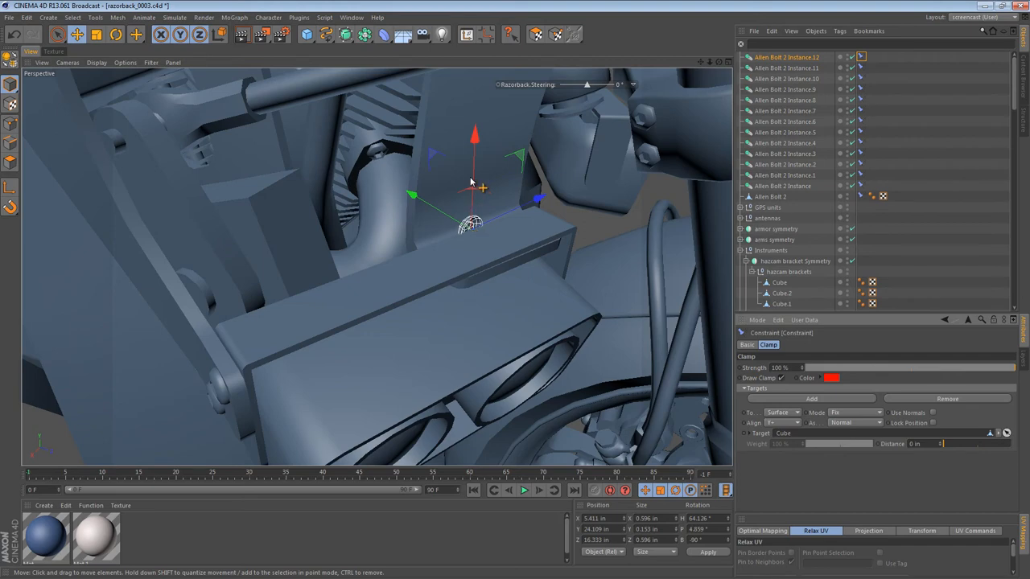
- Slide the bolt and the second instance flush onto the bracket's top face in the Top wireframe view
drag(470, 201, 438, 360)
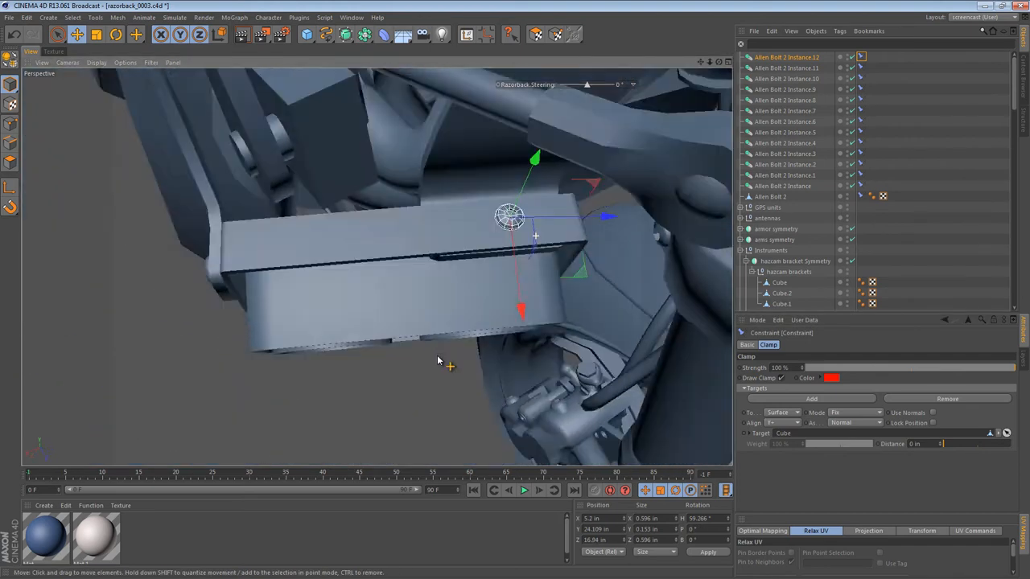
drag(437, 360, 598, 264)
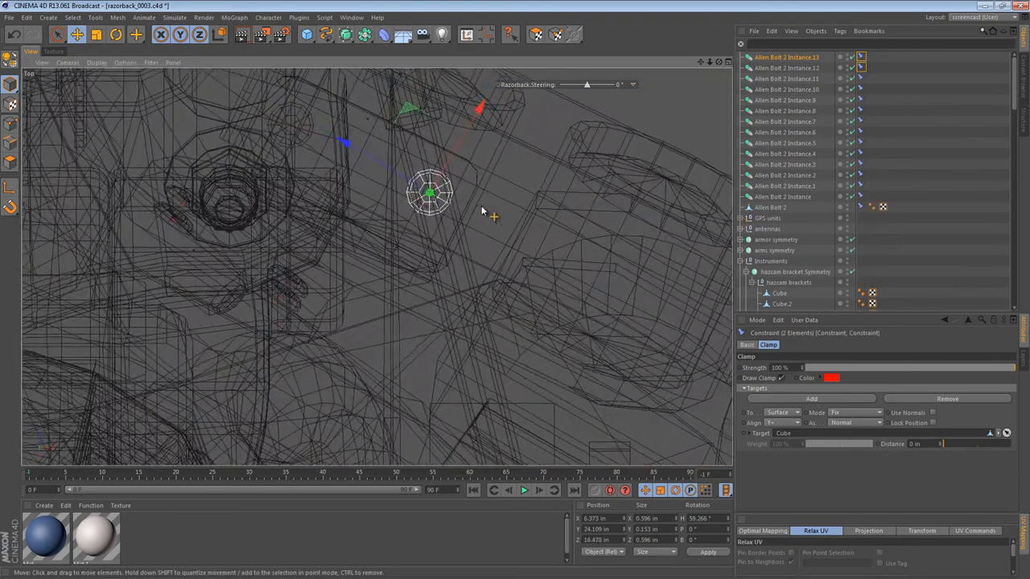
drag(431, 193, 563, 271)
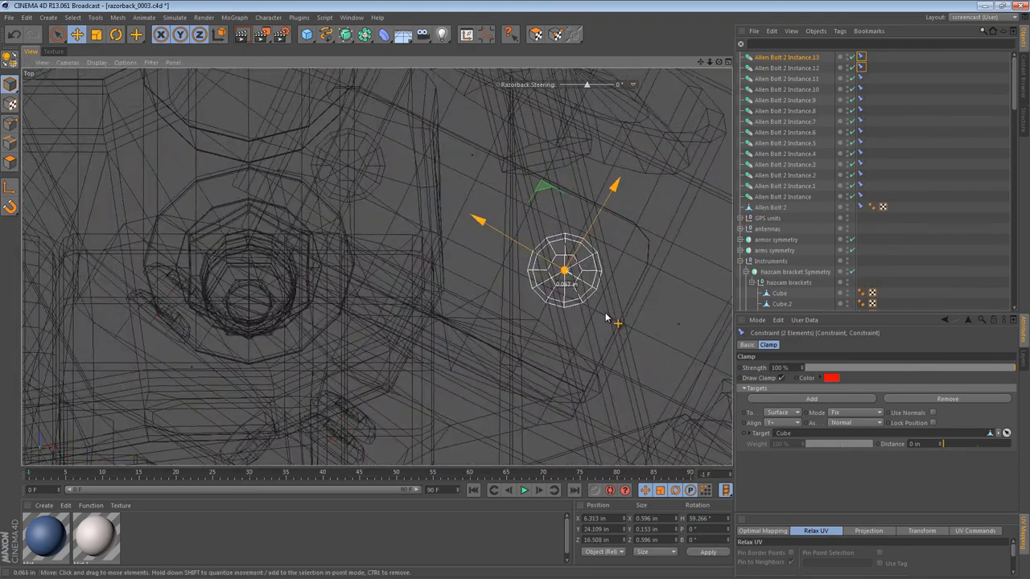
click(785, 67)
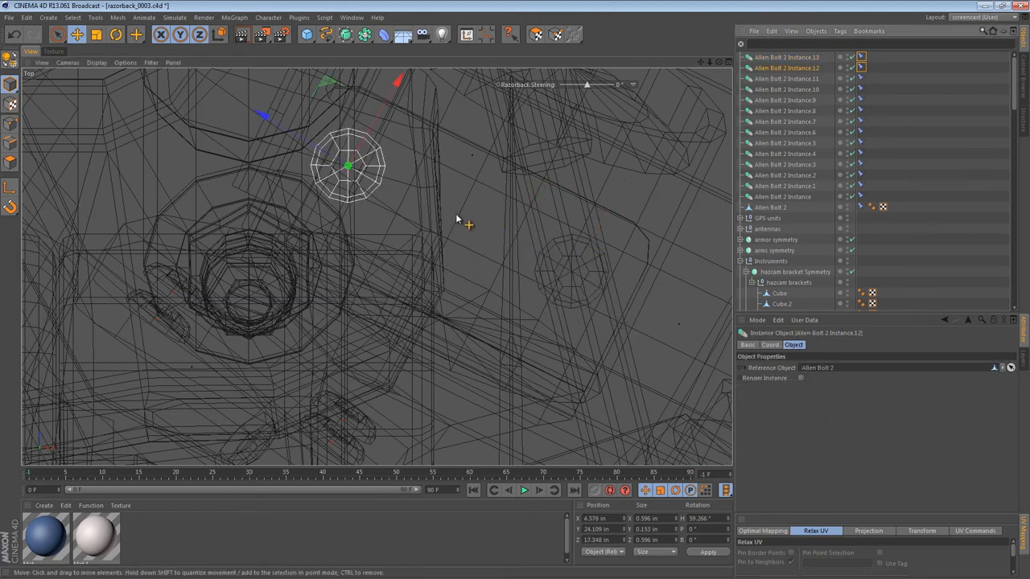
drag(346, 164, 357, 164)
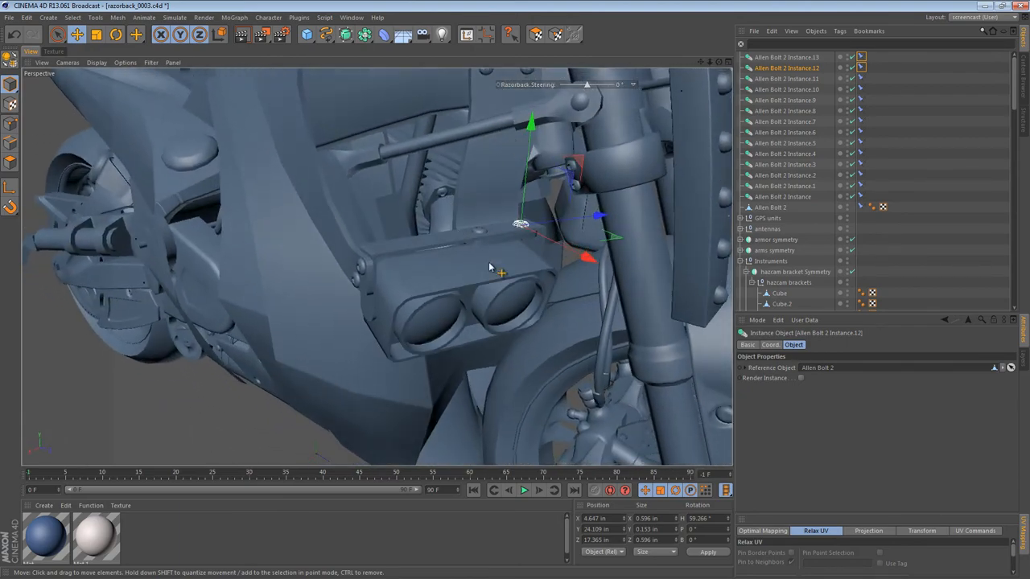
- Drag Allen Bolt 2 Instance.14 onto the bracket surface near the fork and turn the view toward the HazCam
drag(491, 265, 480, 203)
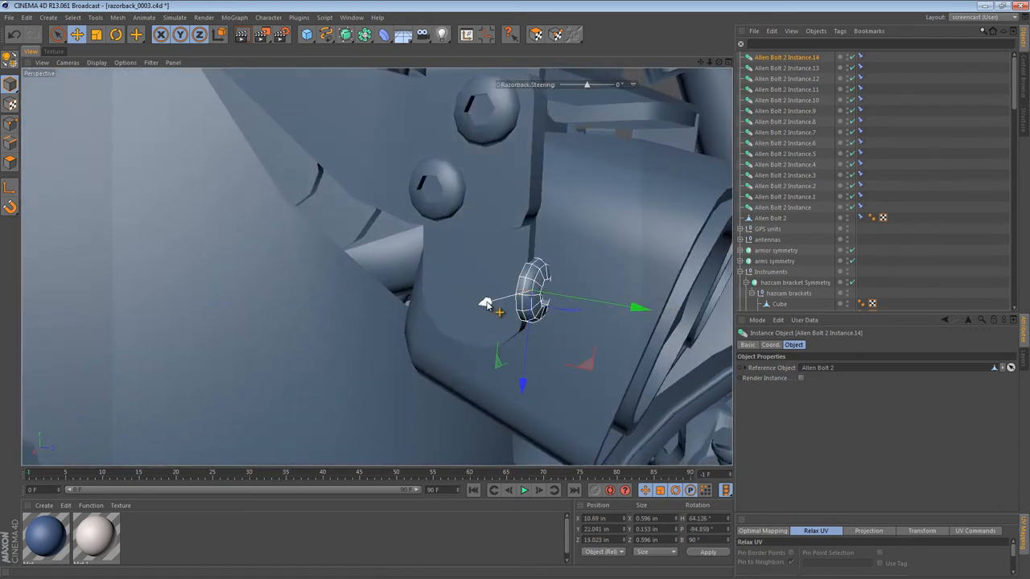
drag(534, 293, 463, 274)
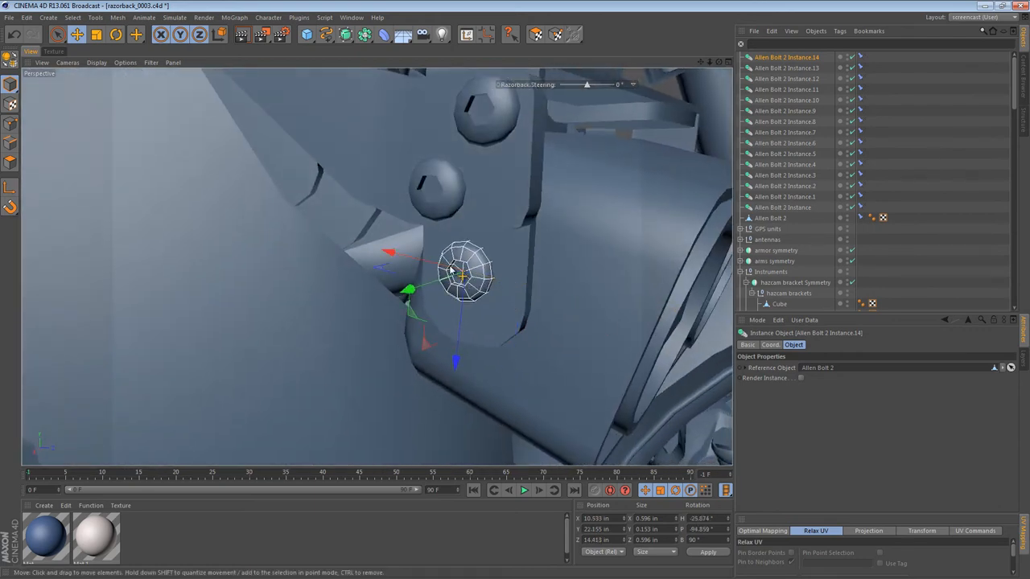
drag(463, 276, 468, 293)
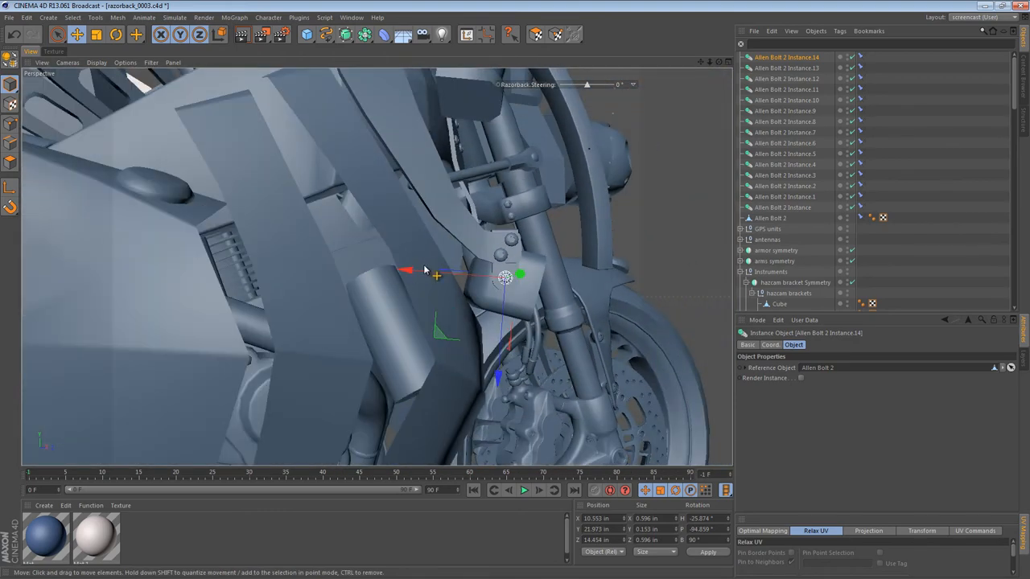
drag(426, 270, 205, 357)
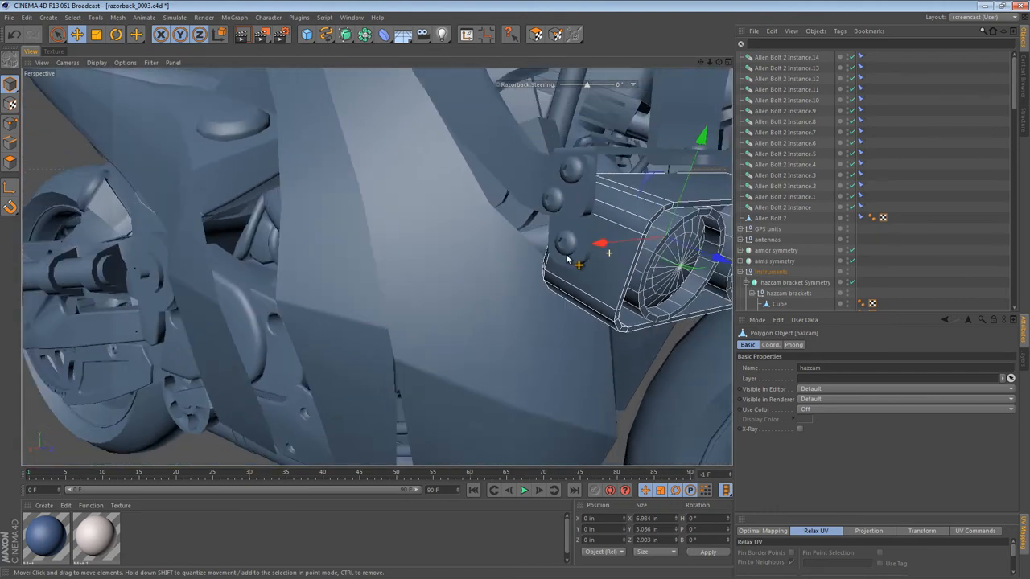
- Rotate the HazCam housing to its angle and review the bolts placed beside it
click(115, 34)
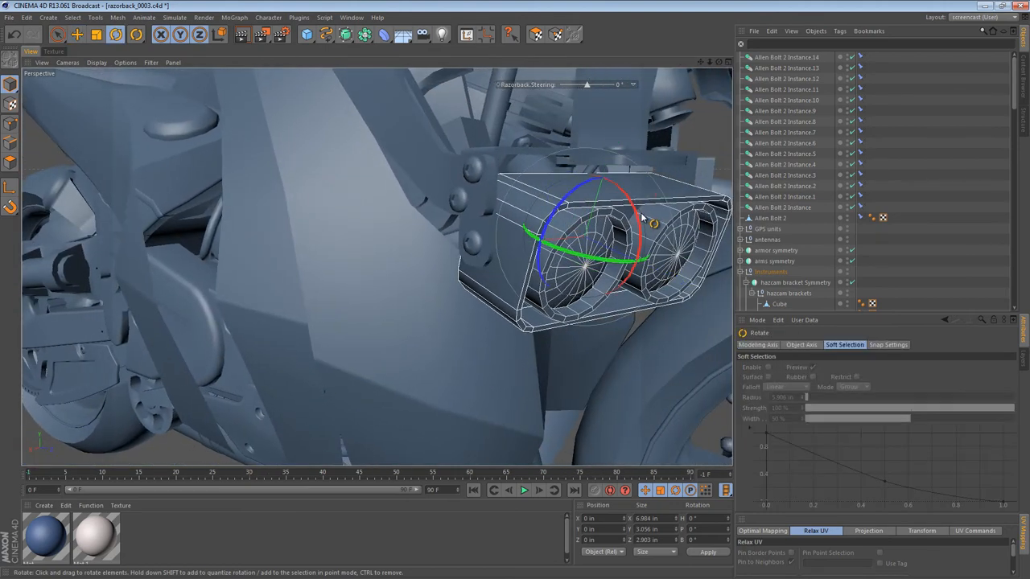
drag(644, 217, 628, 184)
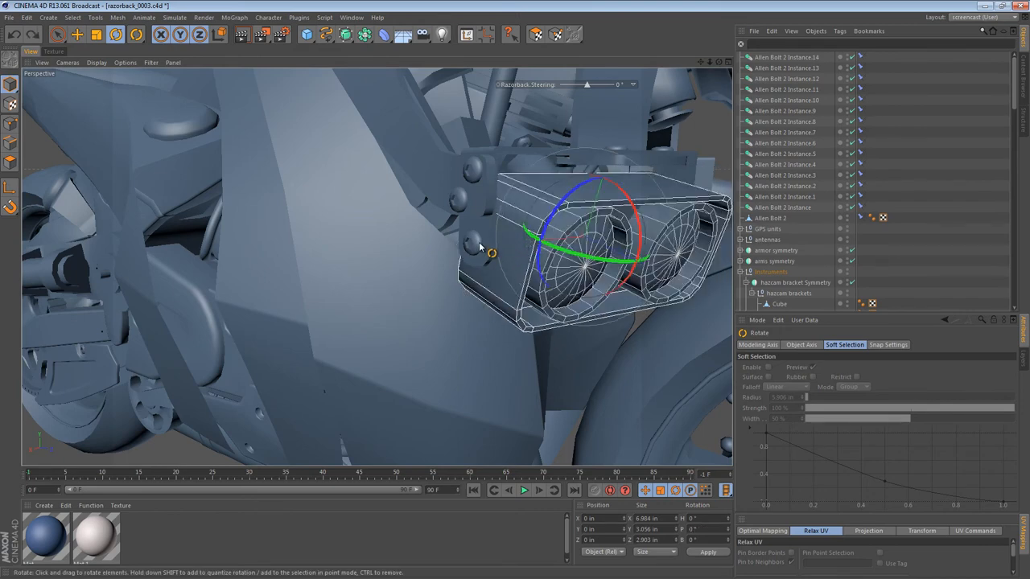
click(786, 57)
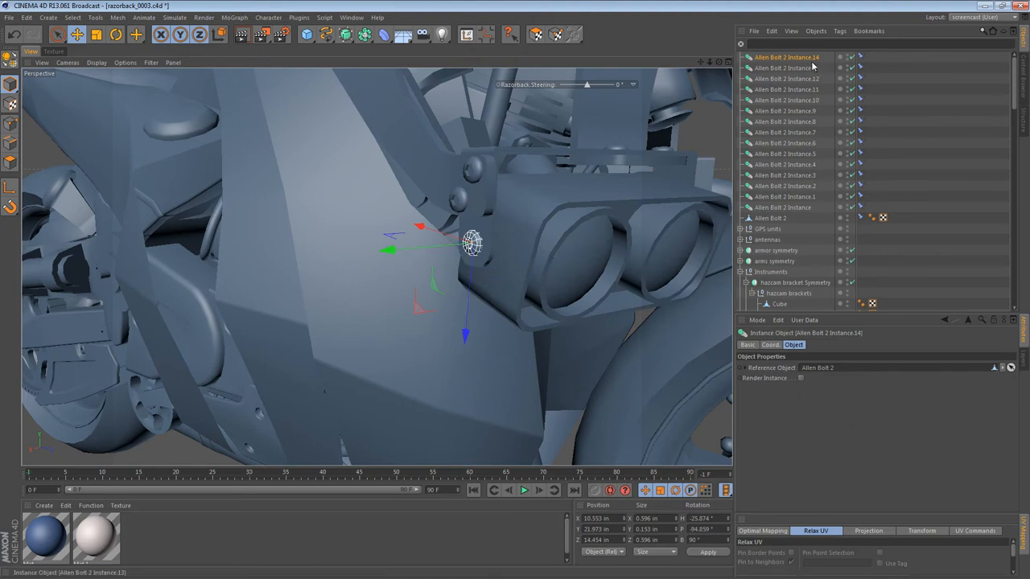
click(859, 56)
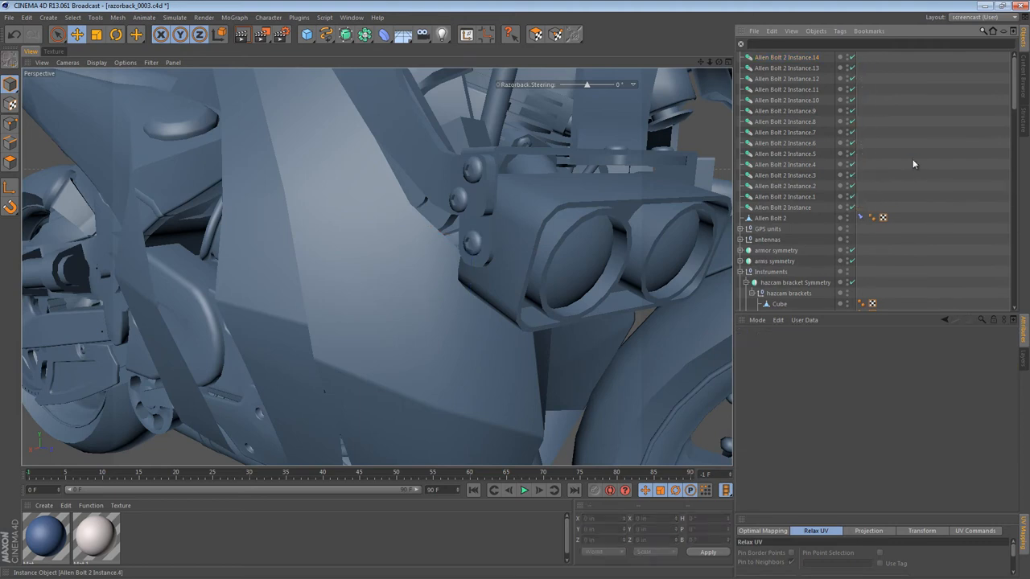
- Move and rotate a bolt instance to sit flush beside the HazCam, then zoom out to the whole motorcycle
click(785, 187)
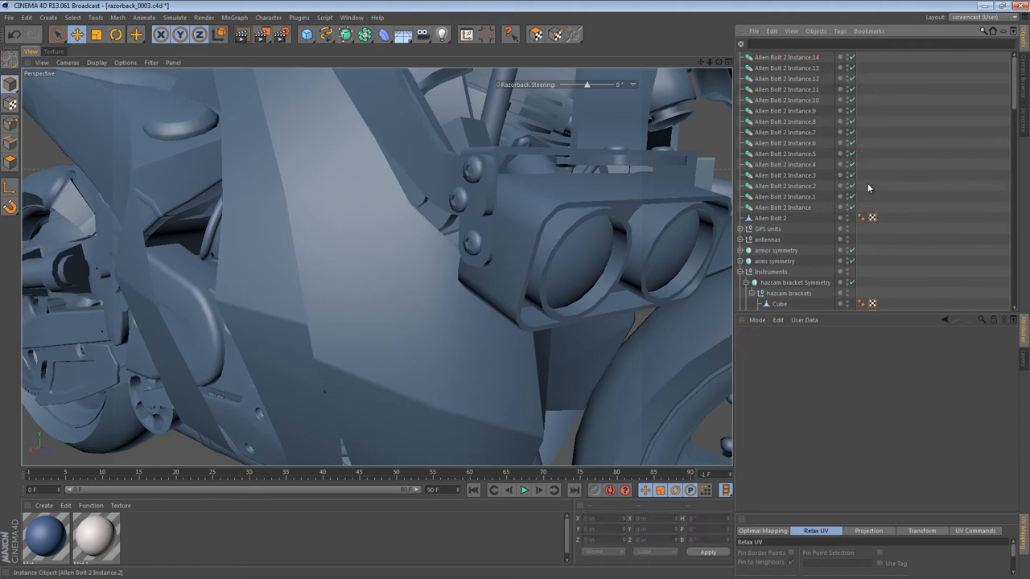
click(785, 56)
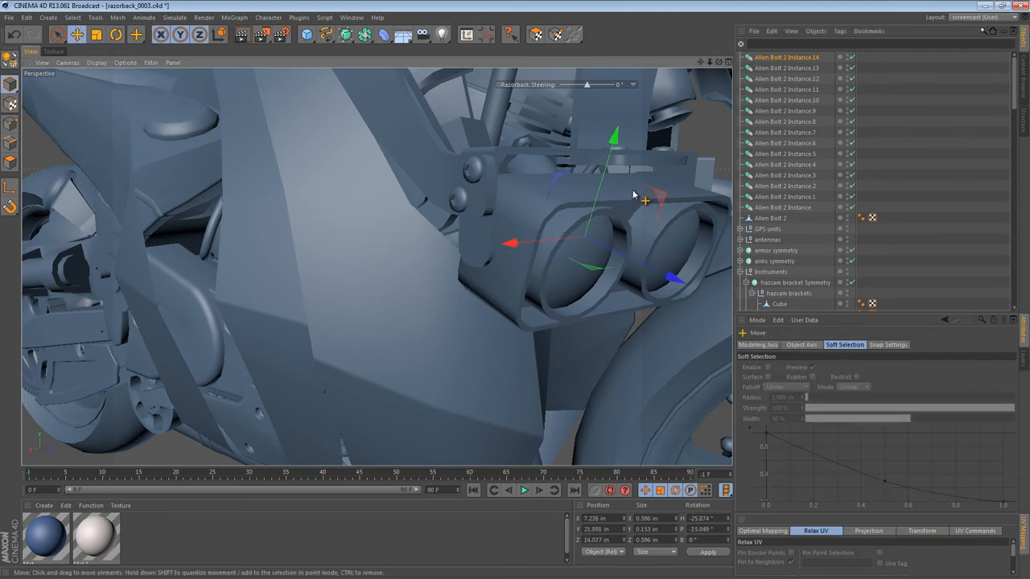
drag(651, 197, 389, 256)
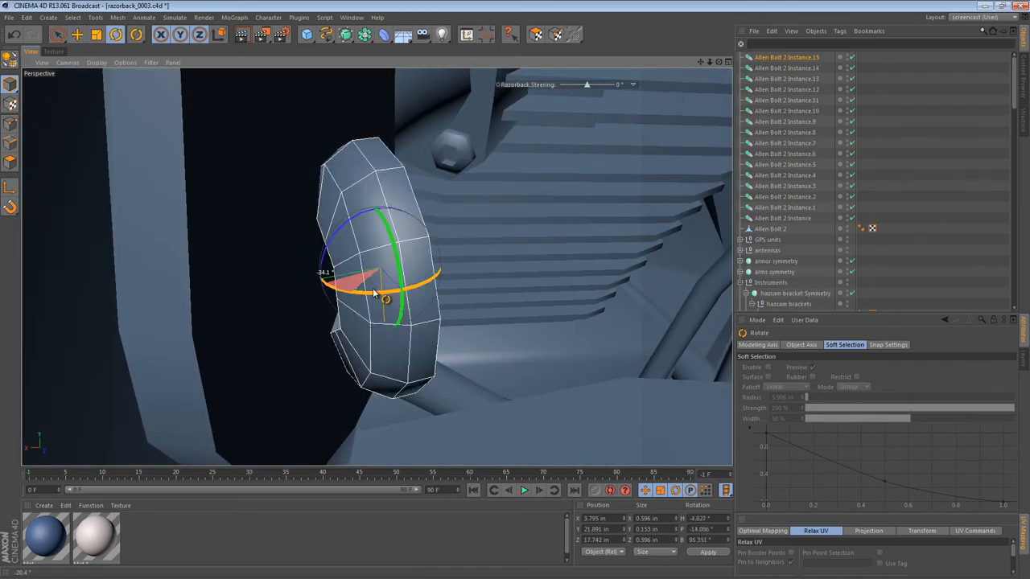
drag(378, 289, 437, 257)
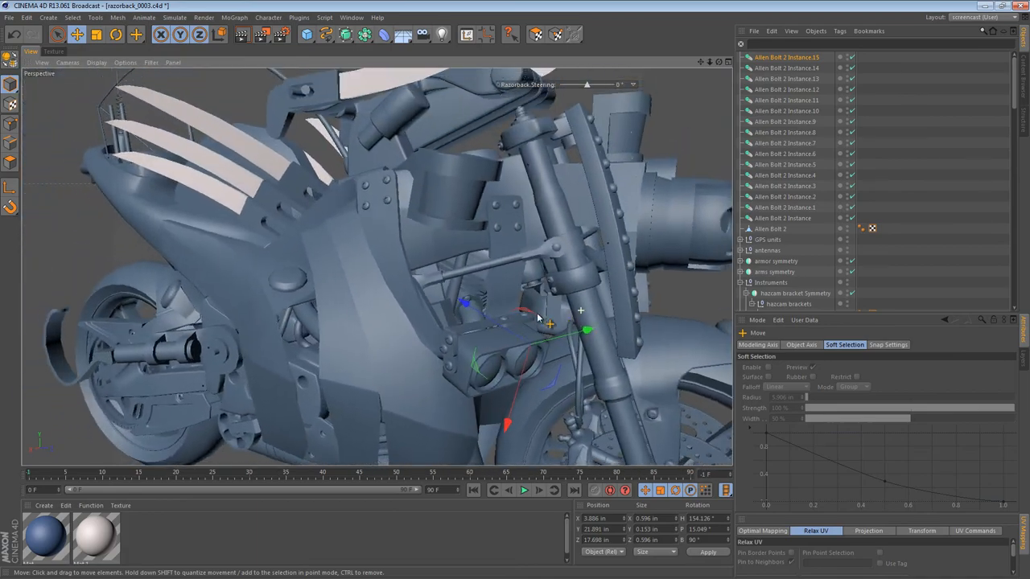
drag(539, 319, 482, 370)
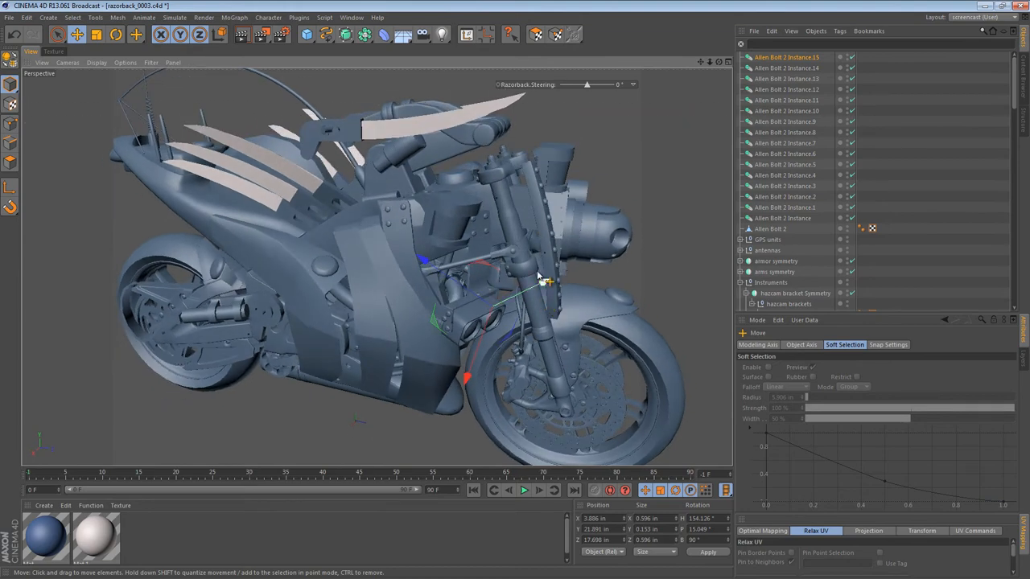
- Select the bolt instances and collect them as the hazcam bolts group under the hazcam brackets null
click(769, 229)
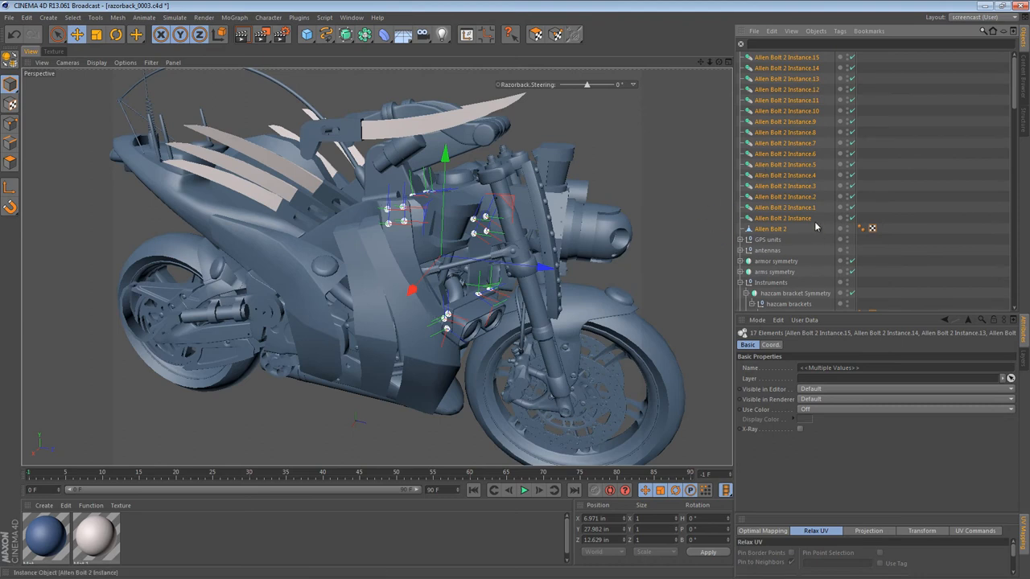
mouse_move(814, 225)
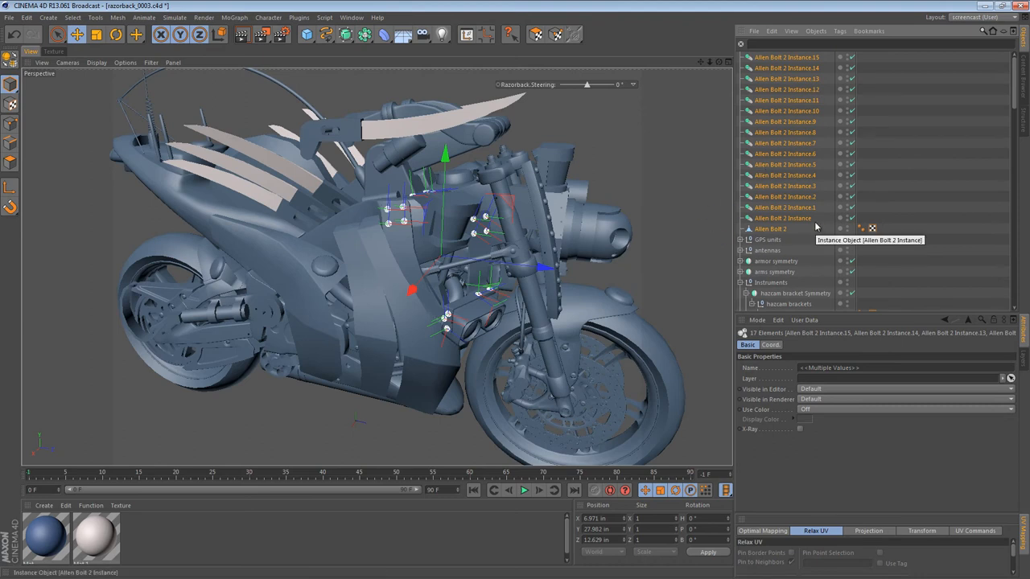
mouse_move(798, 405)
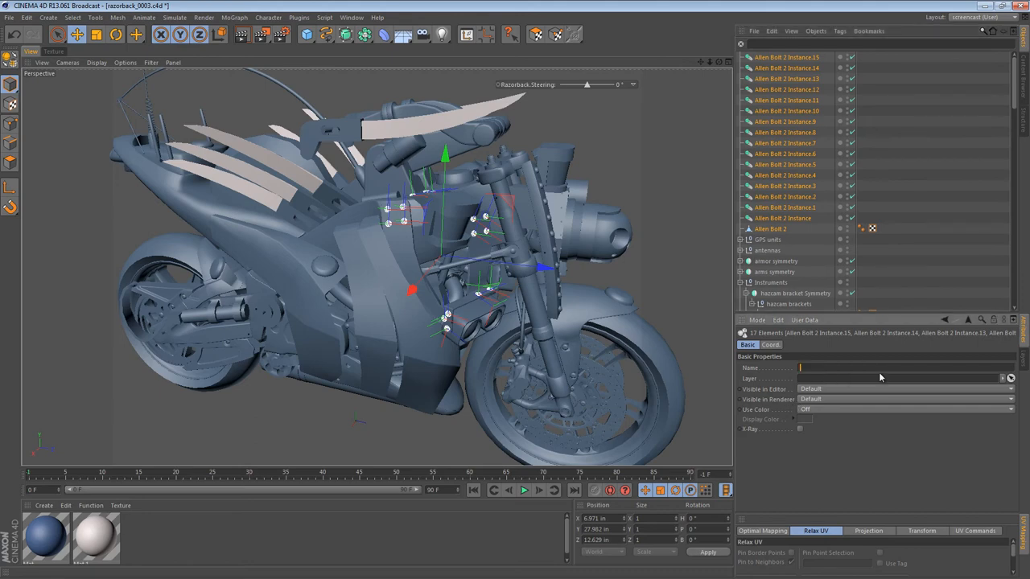
text(Hazcam br)
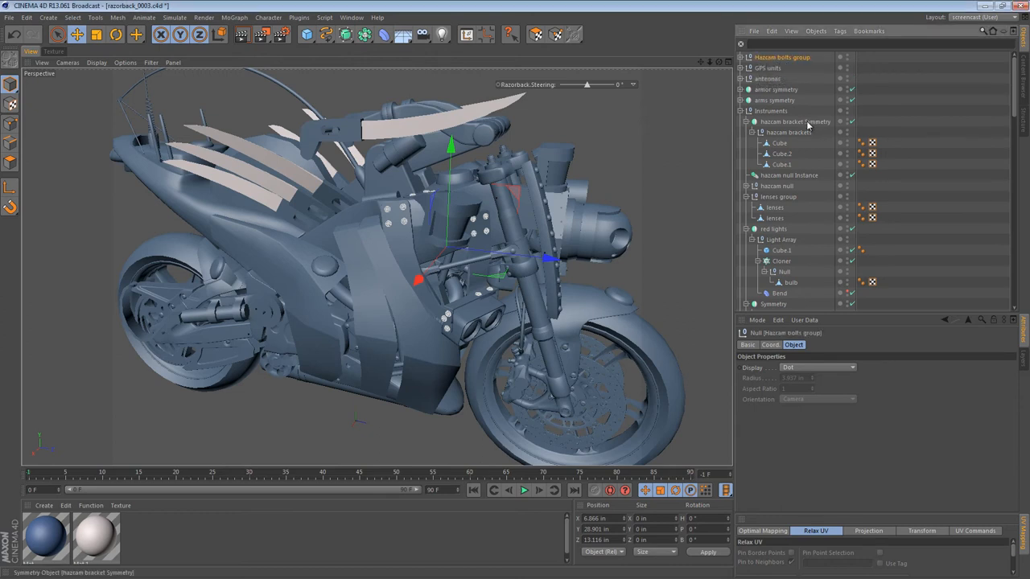
click(788, 132)
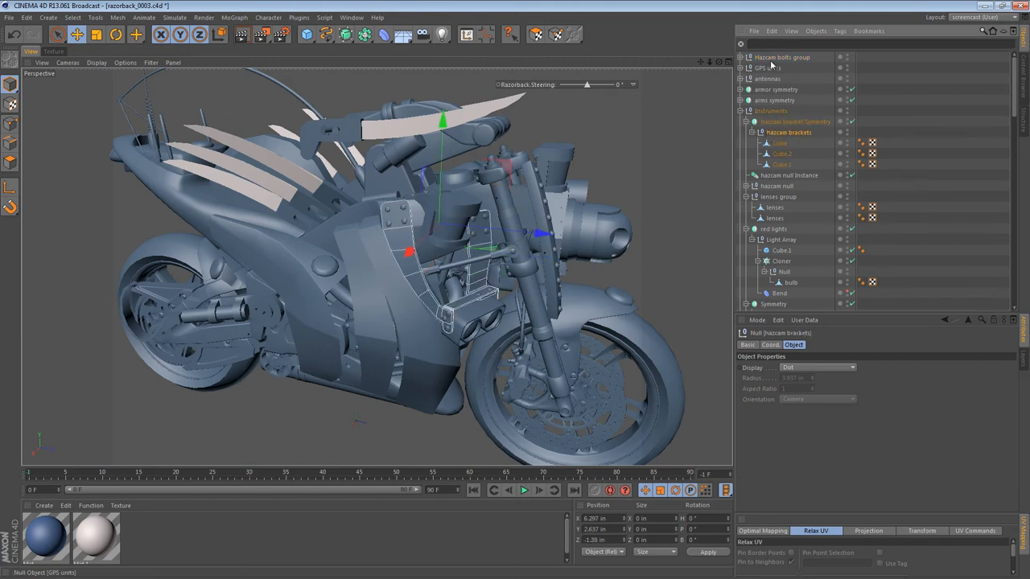
click(798, 132)
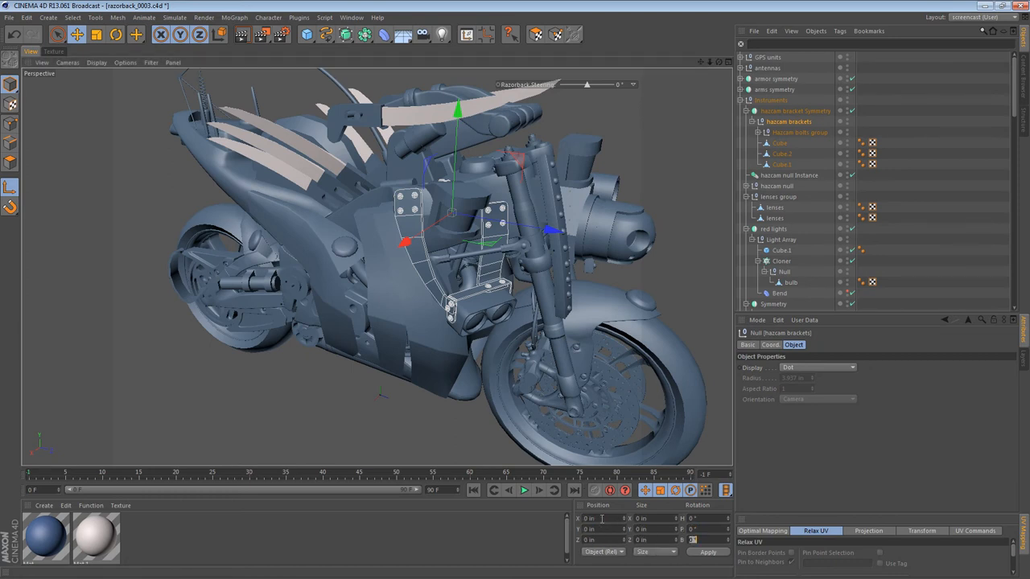
- Check the brackets in the Right view and expand the hazcam brackets null to its lens cradle cube
click(602, 552)
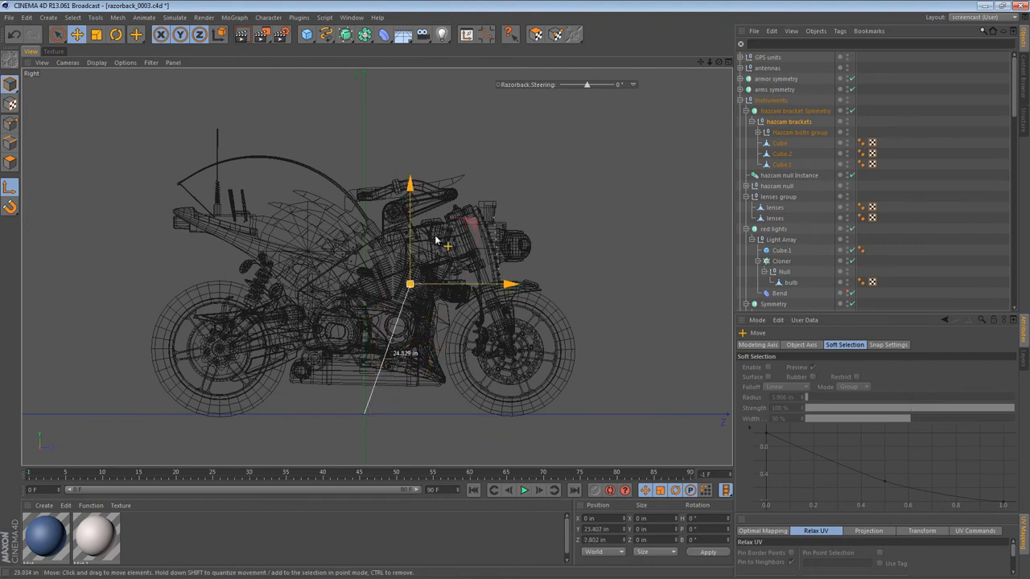
drag(410, 287, 435, 234)
text( null)
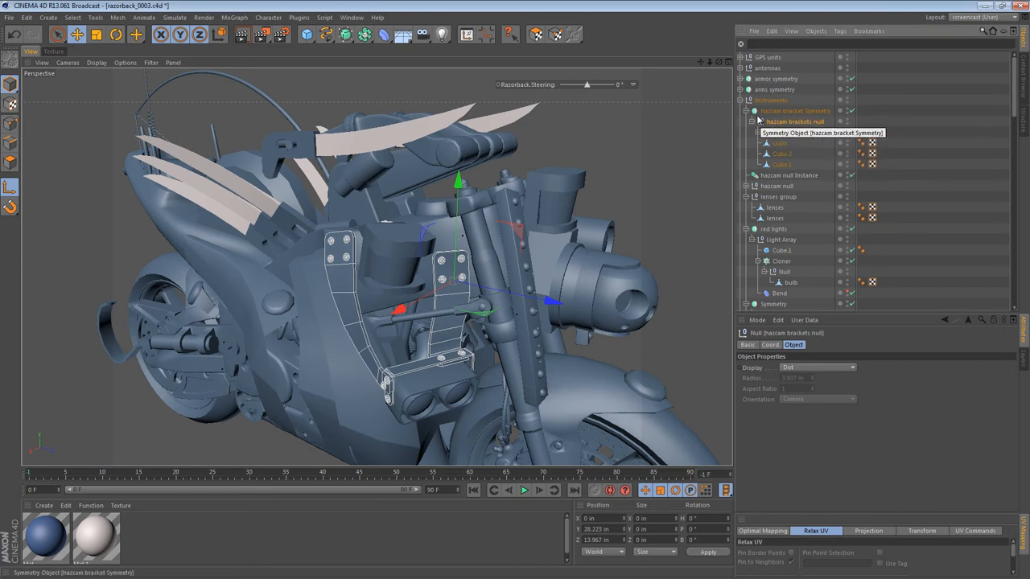
mouse_move(788, 132)
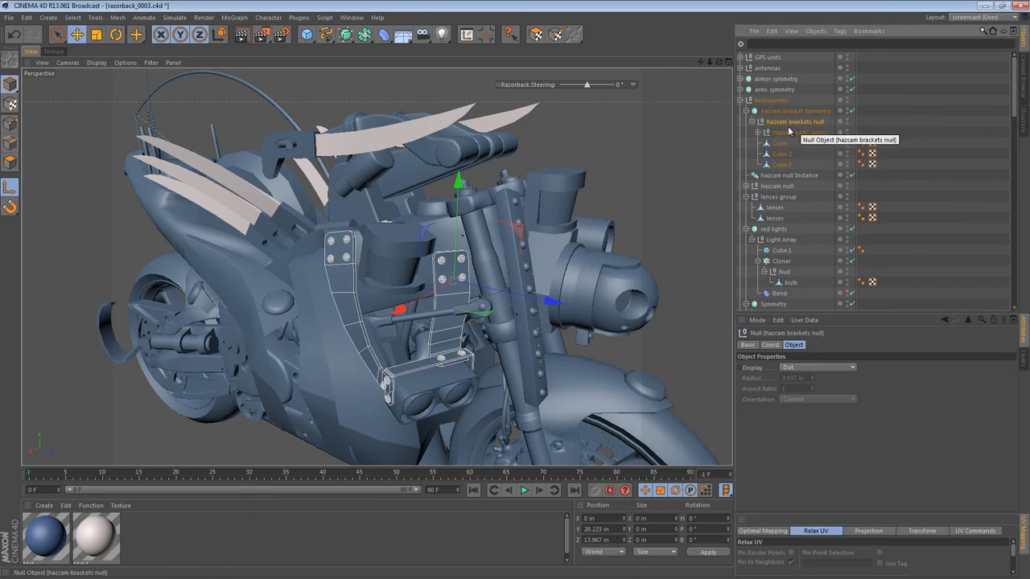
click(779, 142)
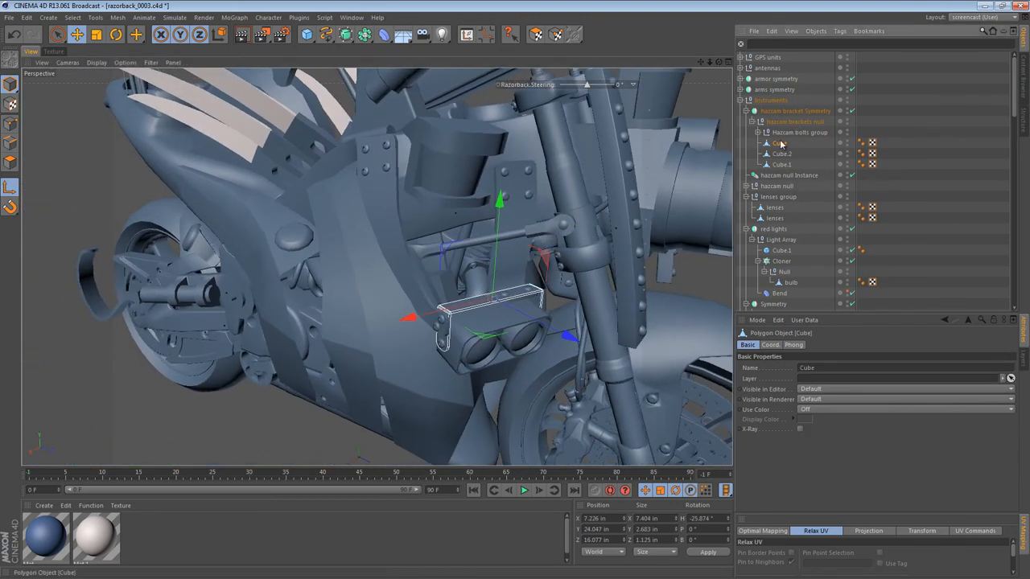
- Rename the three cubes to hazcam cradle, outer bracket and inner bracket
double_click(779, 142)
text(hazcam cradle)
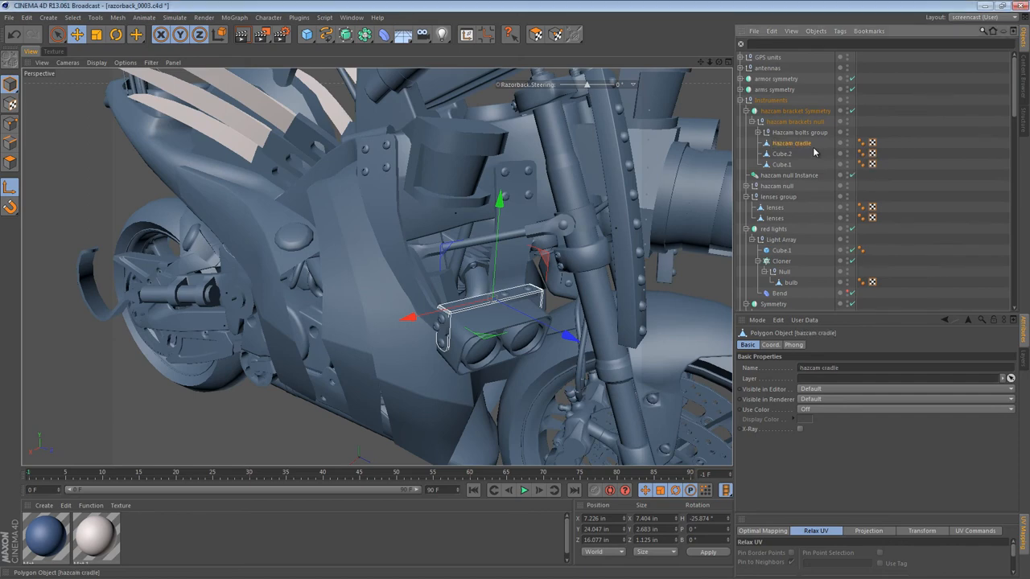
click(782, 155)
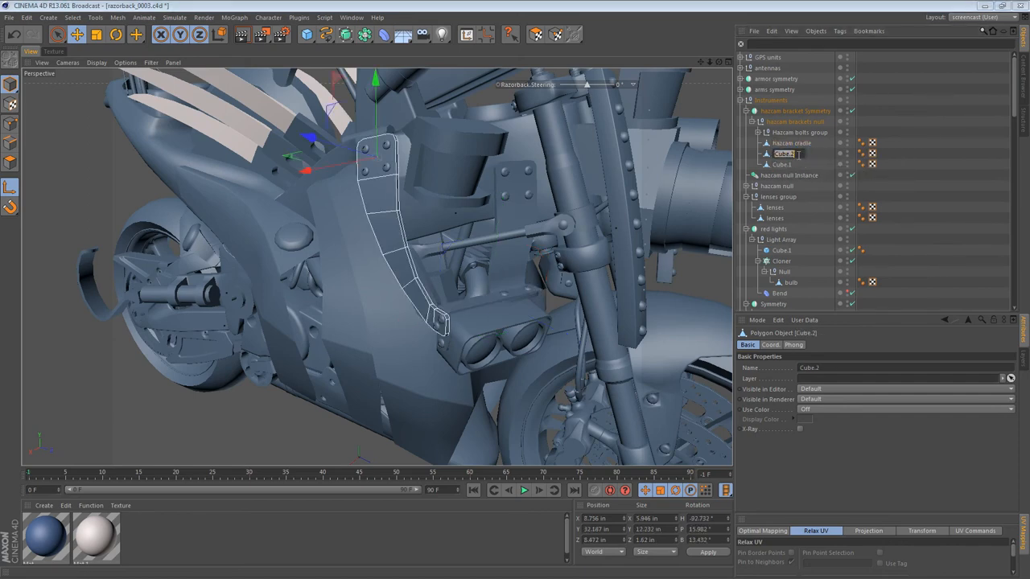
text(outer br)
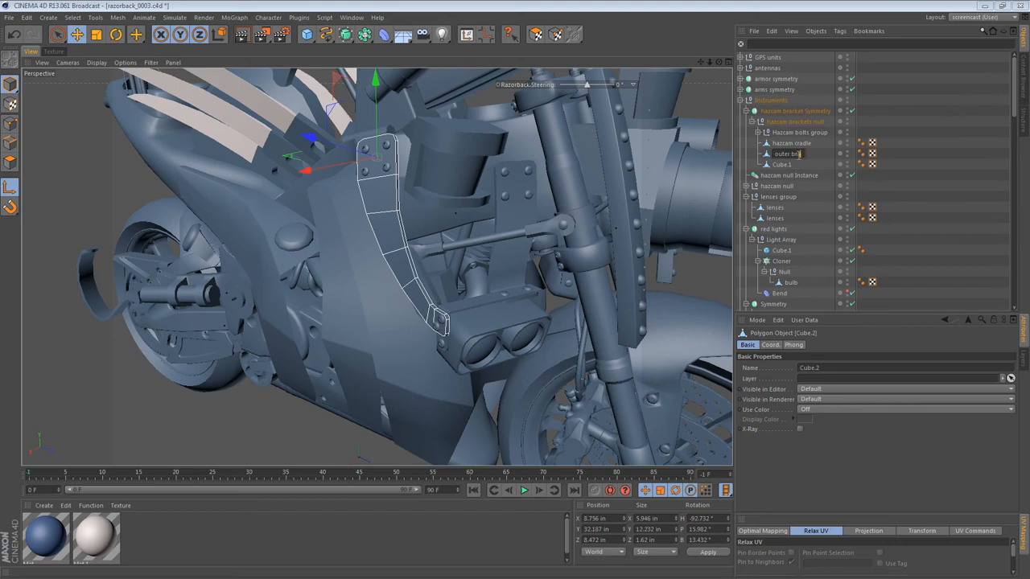
click(782, 164)
text(inner br)
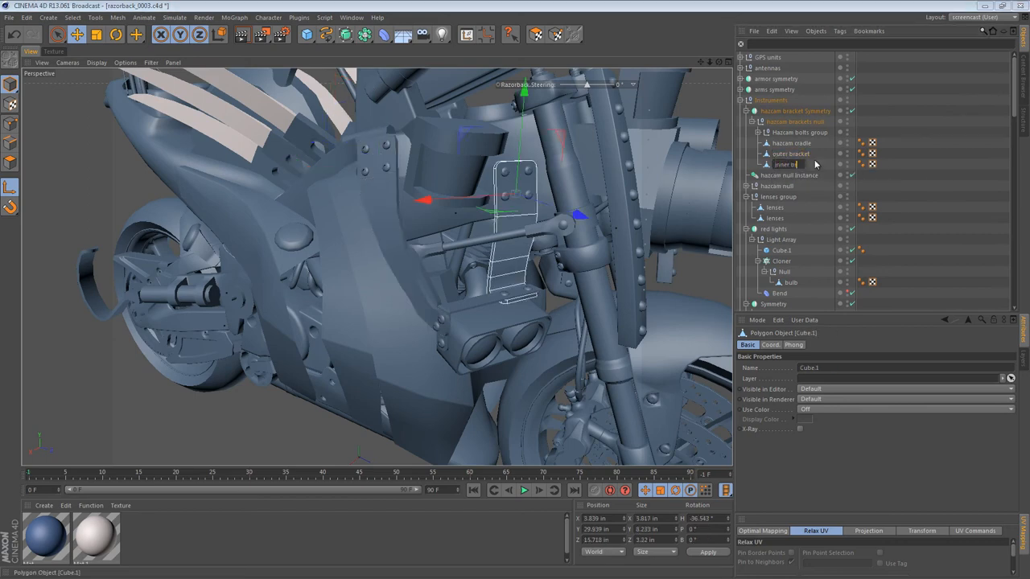
click(790, 164)
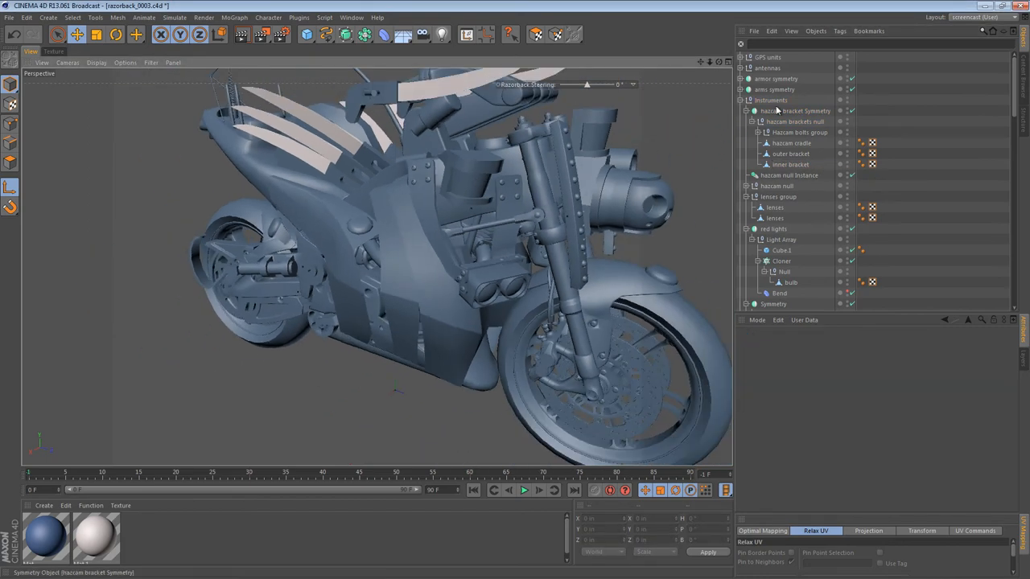
- Collapse the hierarchy and select hazcam bracket Symmetry, hazcam null instance and hazcam null together
click(795, 110)
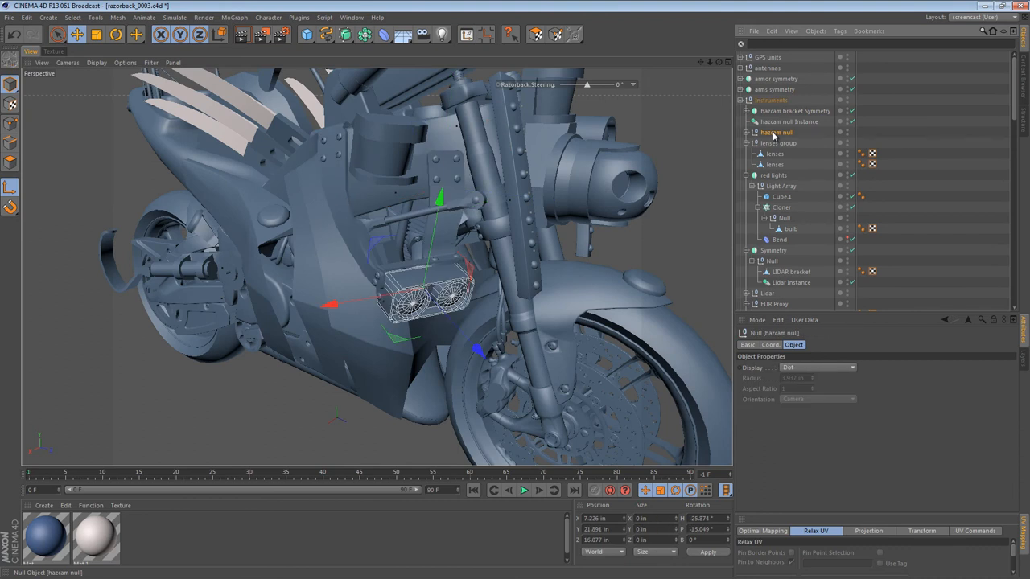
click(779, 141)
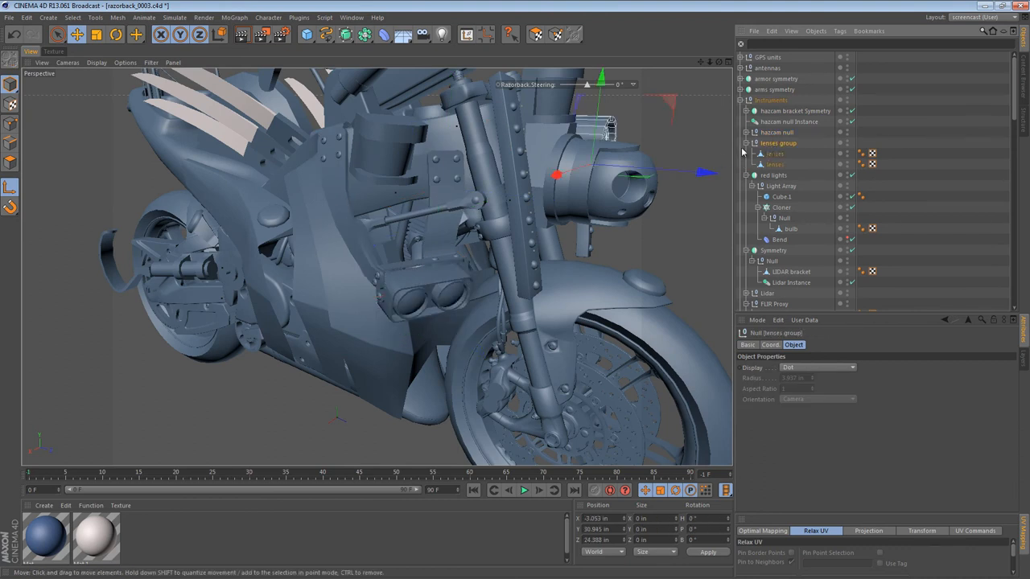
click(788, 123)
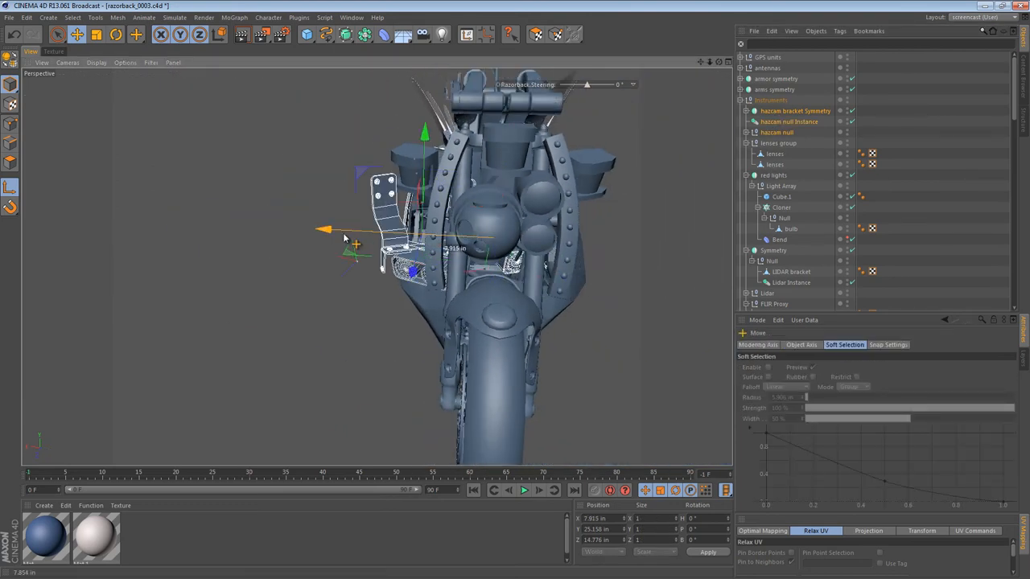
click(11, 185)
text(0)
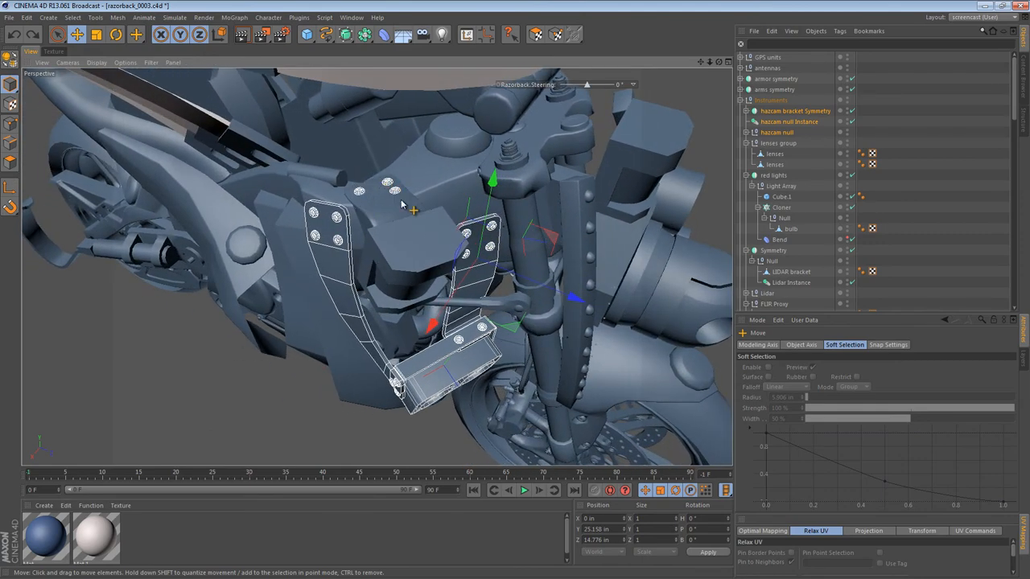
mouse_move(518, 228)
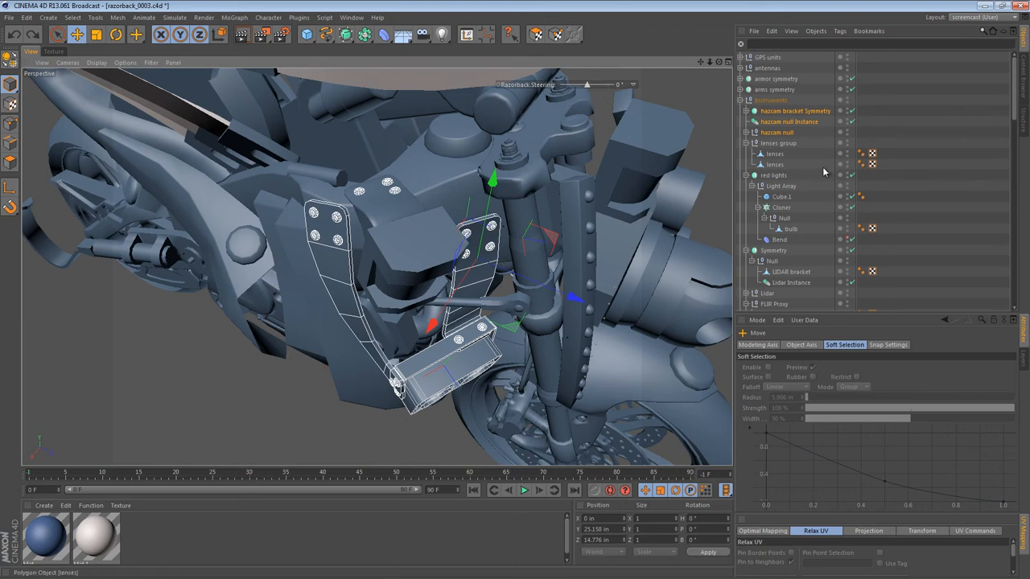
click(777, 132)
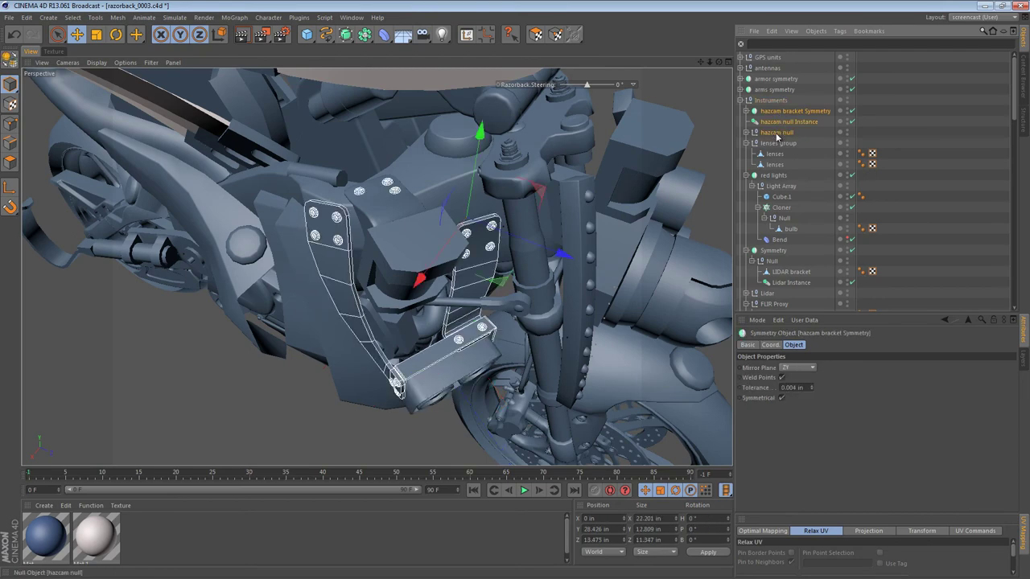
- Group the three hazcam objects under a new null named hazcams and LiDAR and reselect them inside it
click(769, 100)
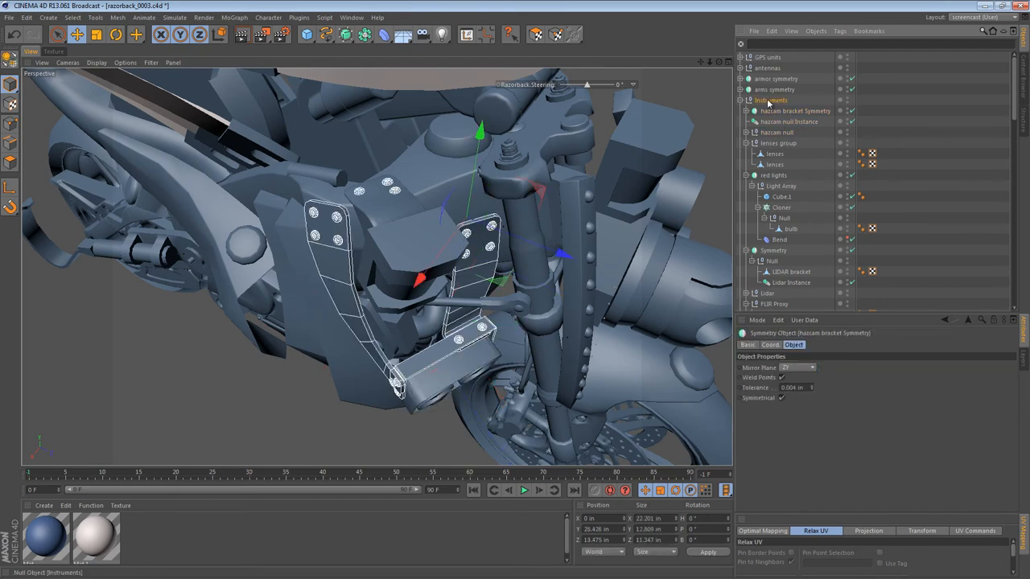
click(364, 34)
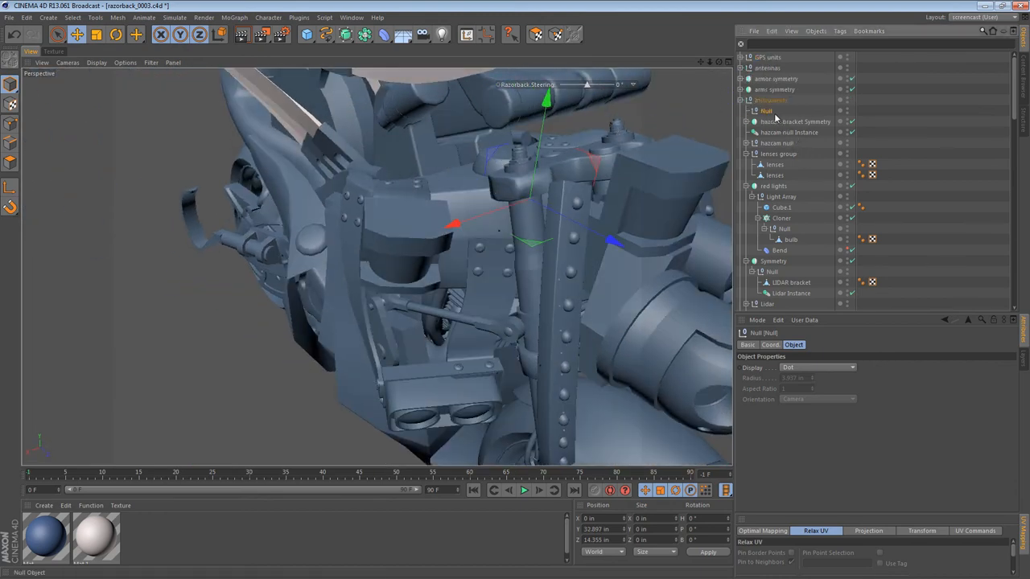
mouse_move(769, 110)
text(Hazcams and LIDAR)
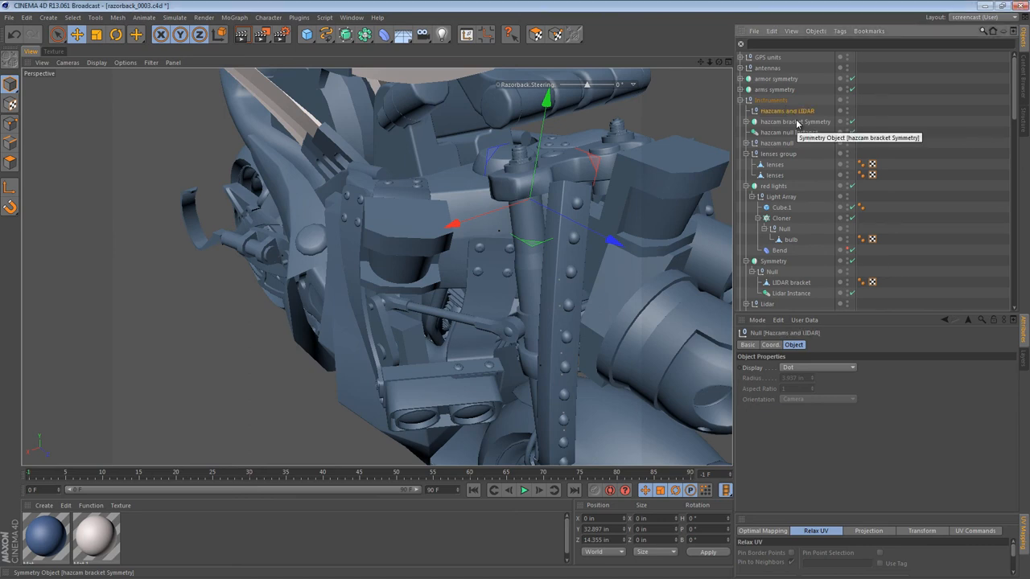
click(795, 123)
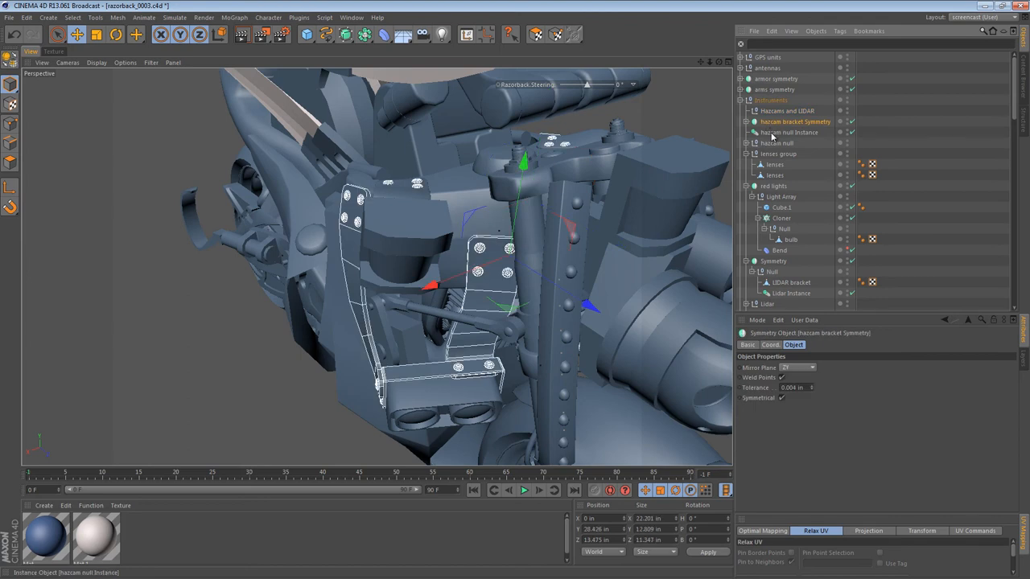
click(788, 132)
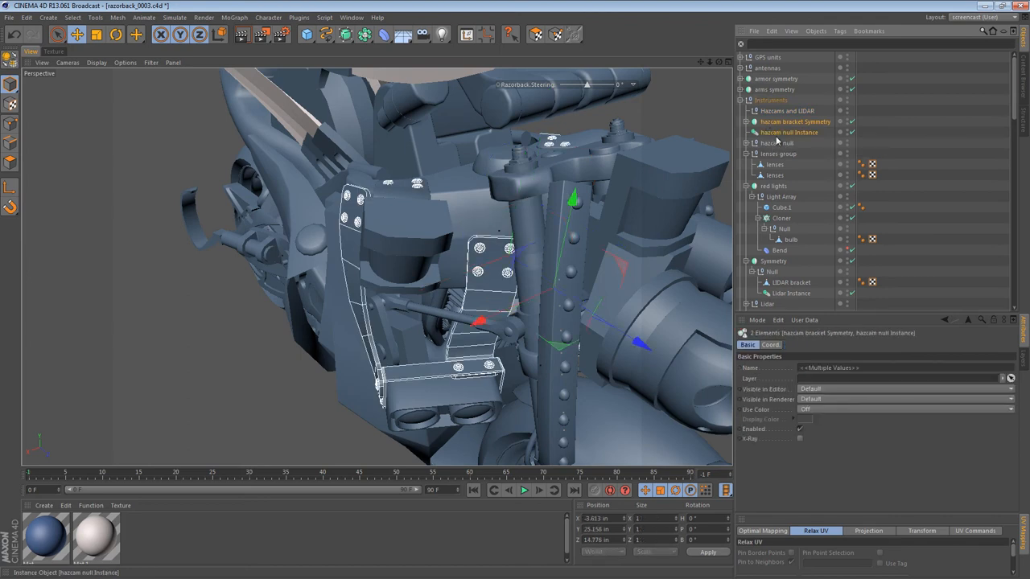
click(777, 141)
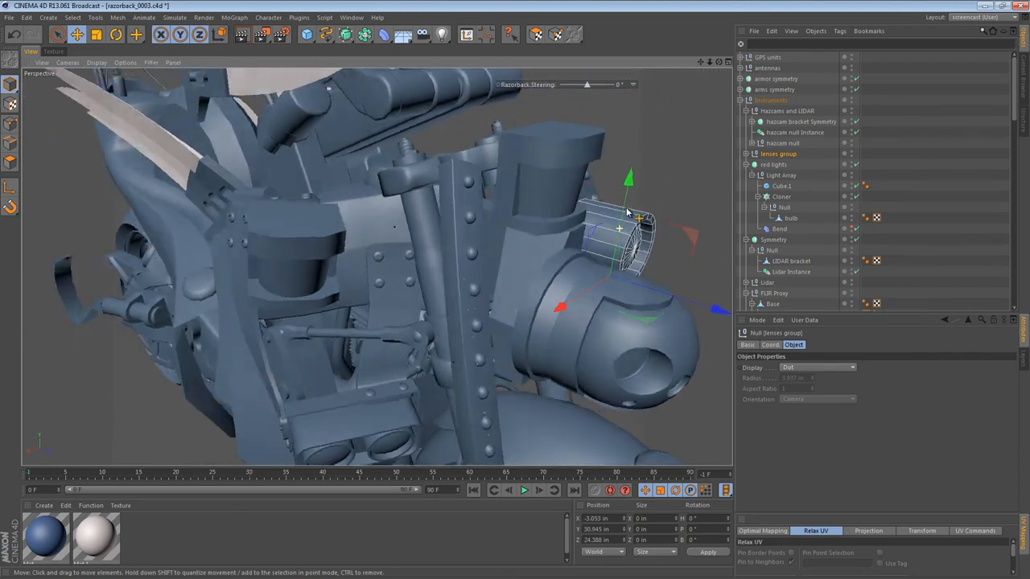
- Rename the LiDAR bracket's Symmetry object to LiDAR Symmetry inside the group
click(772, 164)
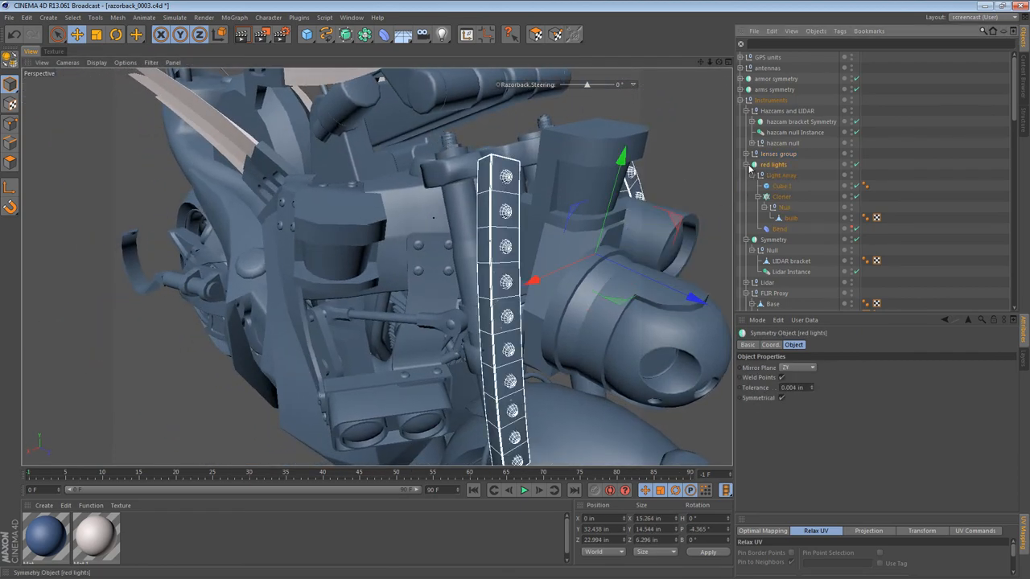
click(772, 175)
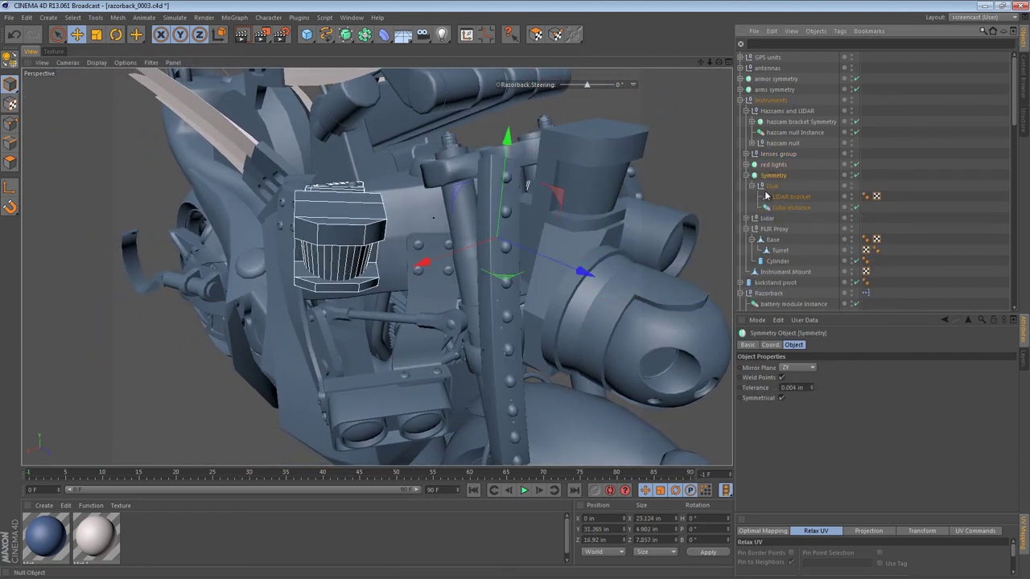
click(772, 187)
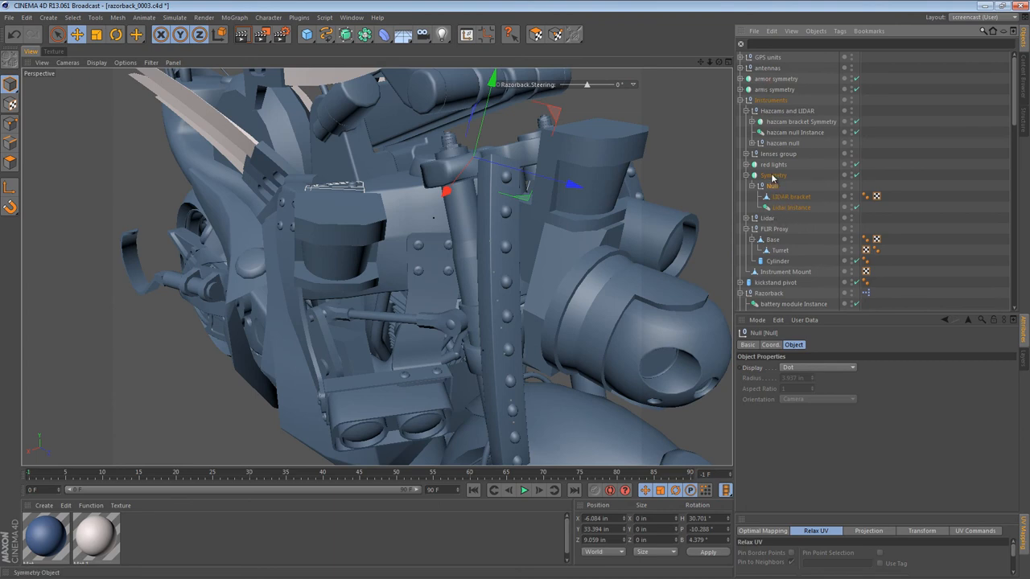
click(774, 175)
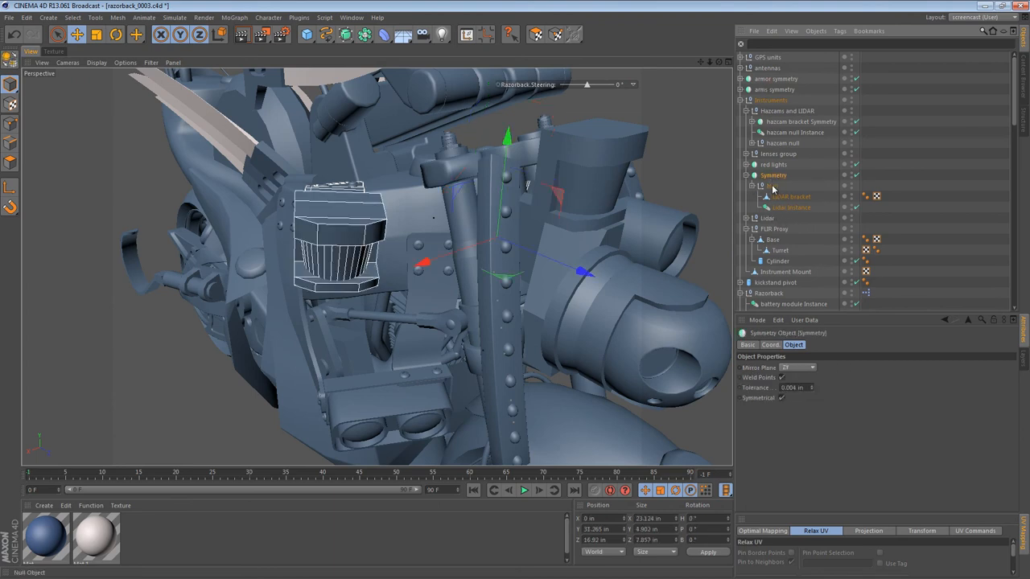
click(743, 175)
text(LIDAR )
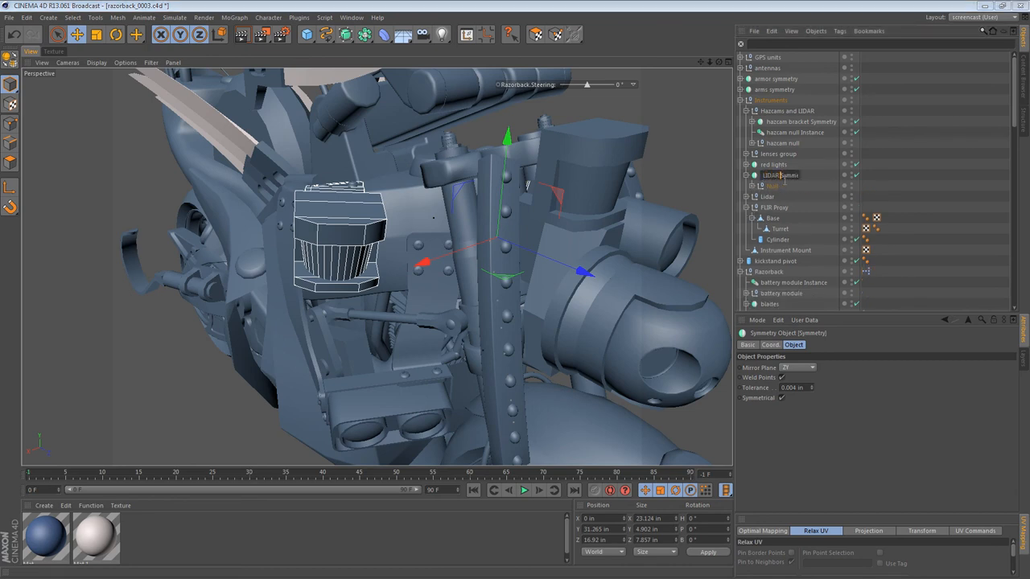
click(782, 174)
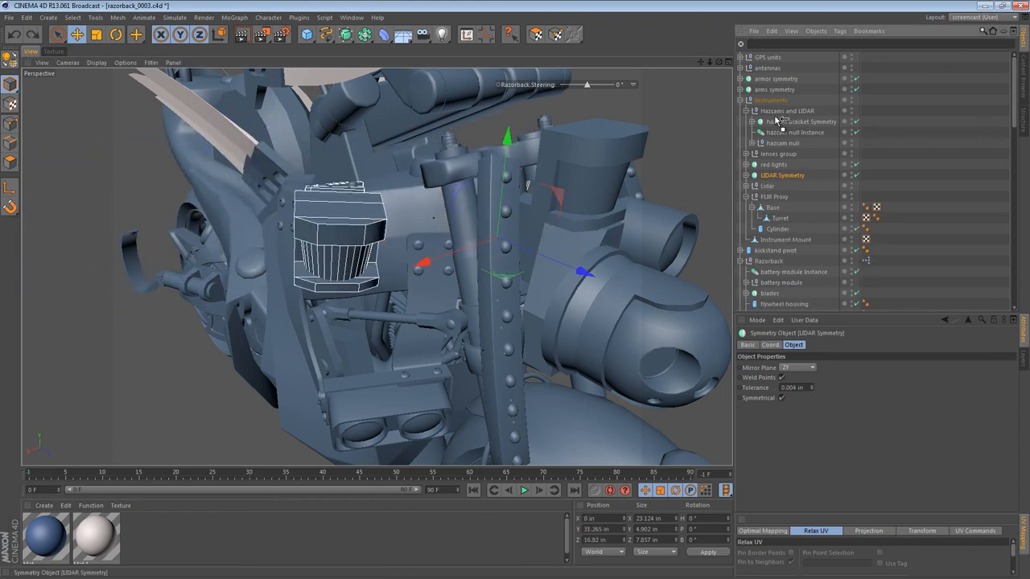
- Review the LiDAR part and select the whole HazCams and LiDAR group
click(785, 110)
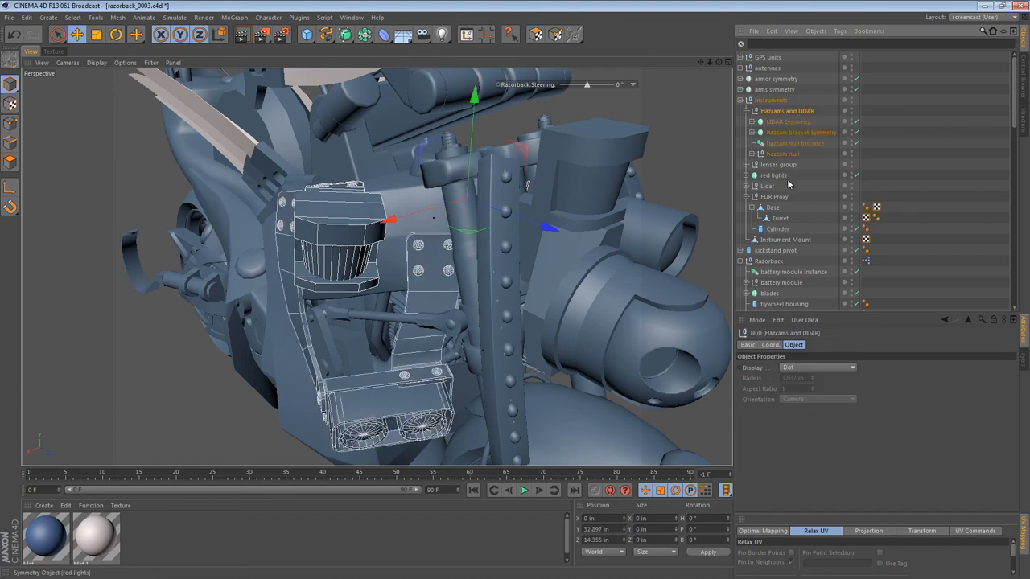
click(765, 187)
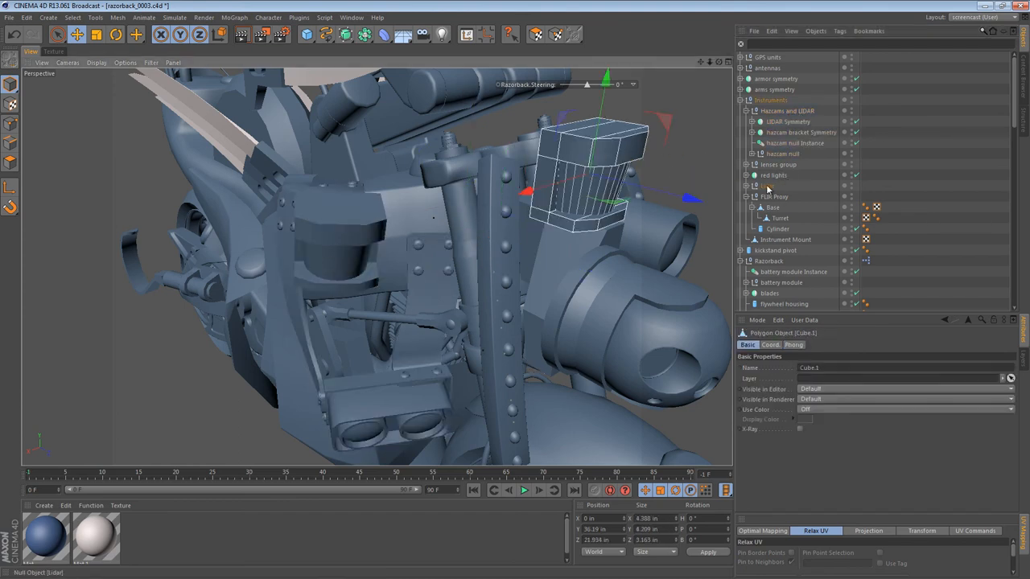
click(765, 187)
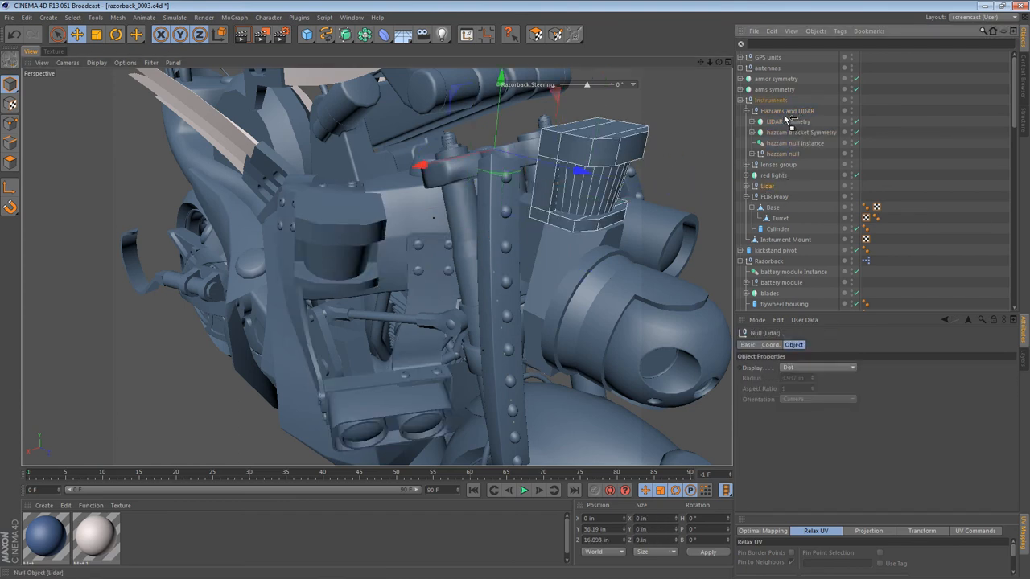
click(785, 110)
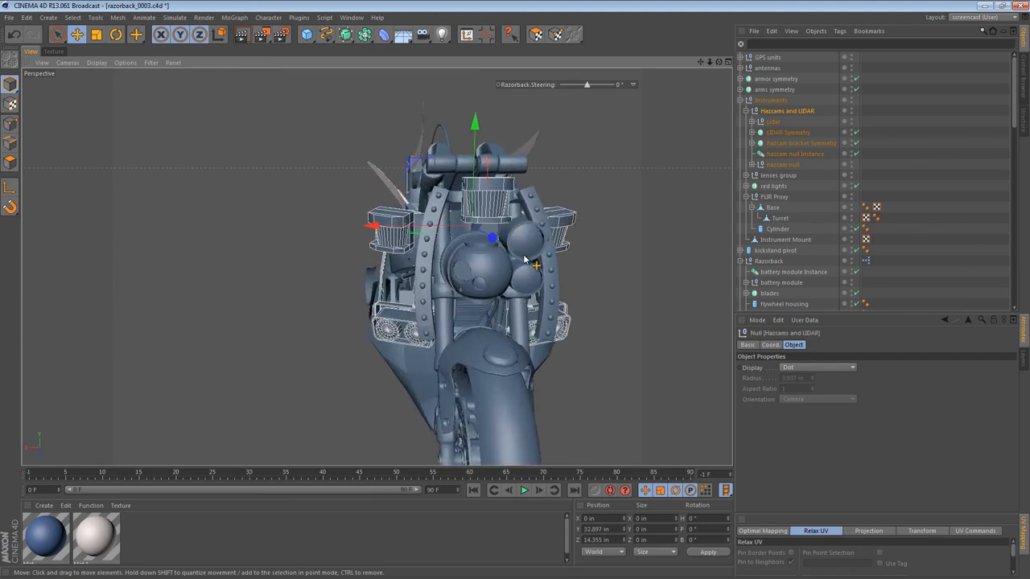
- Move the HazCams and LiDAR assembly aside to check it, undo the move and collapse its null
click(769, 100)
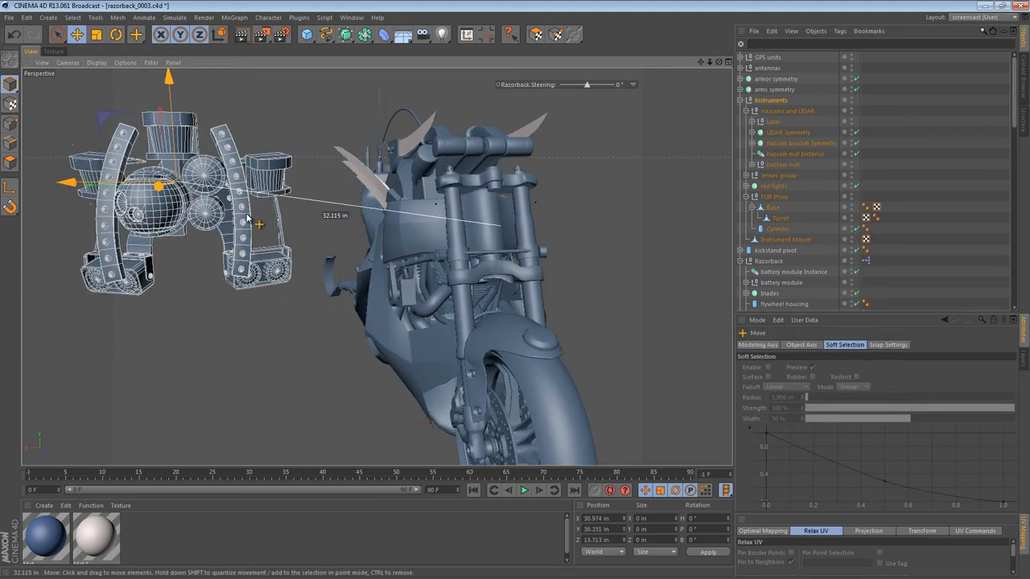
click(785, 109)
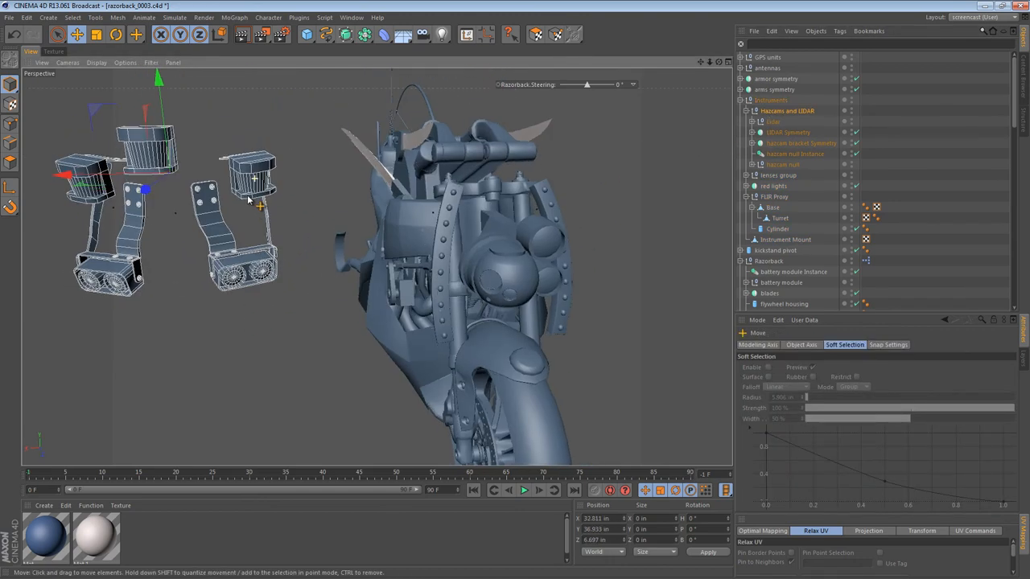
click(785, 109)
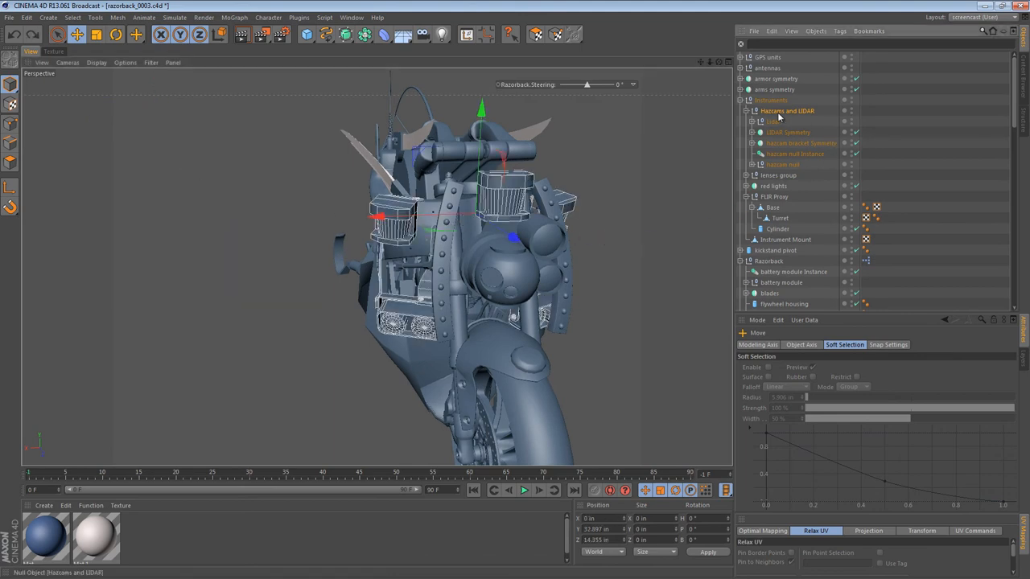
click(772, 123)
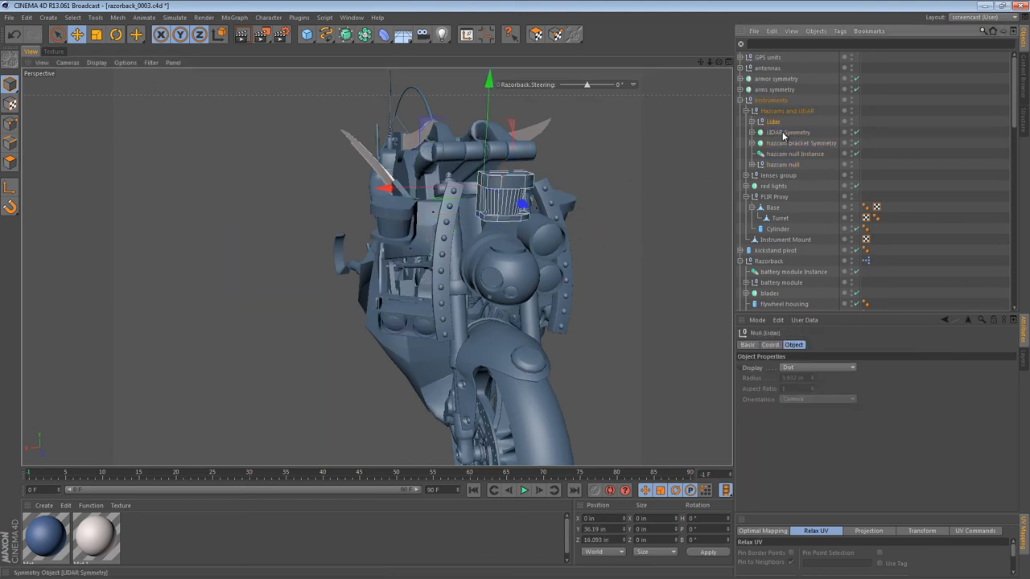
click(795, 154)
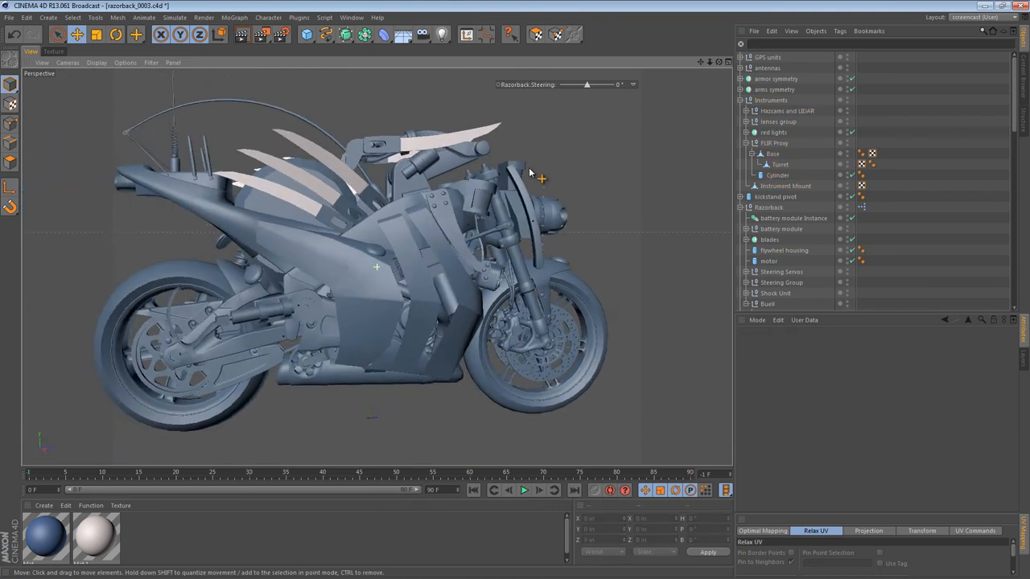
- Orbit around the rear wheel and tail of the bike
drag(540, 177, 418, 274)
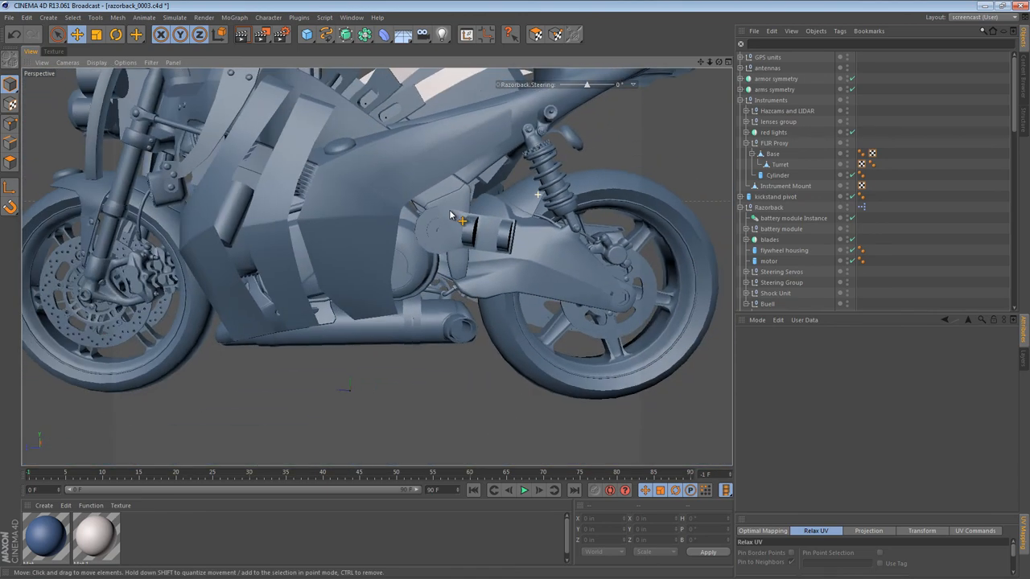
drag(450, 215, 499, 233)
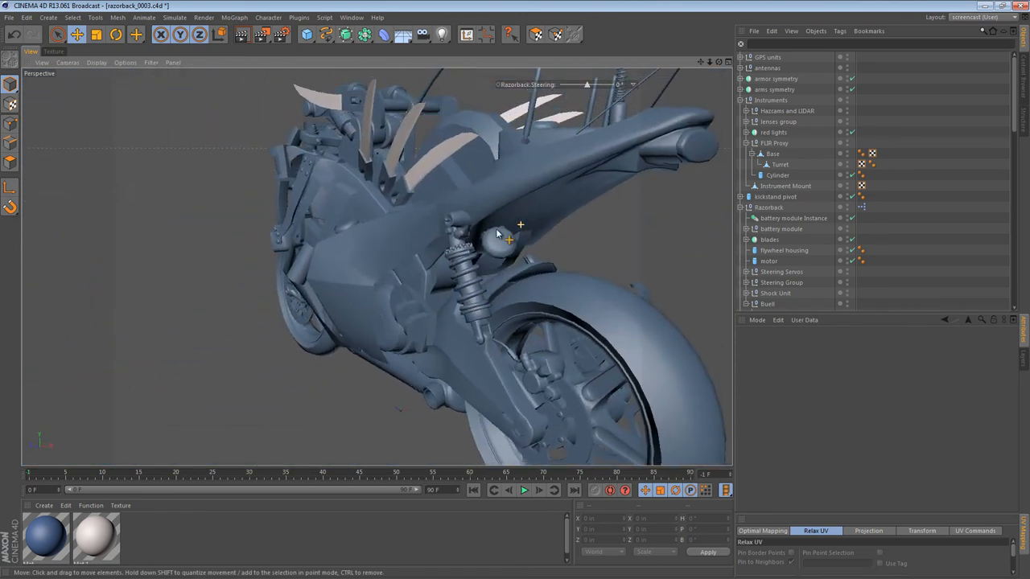
drag(518, 234, 405, 206)
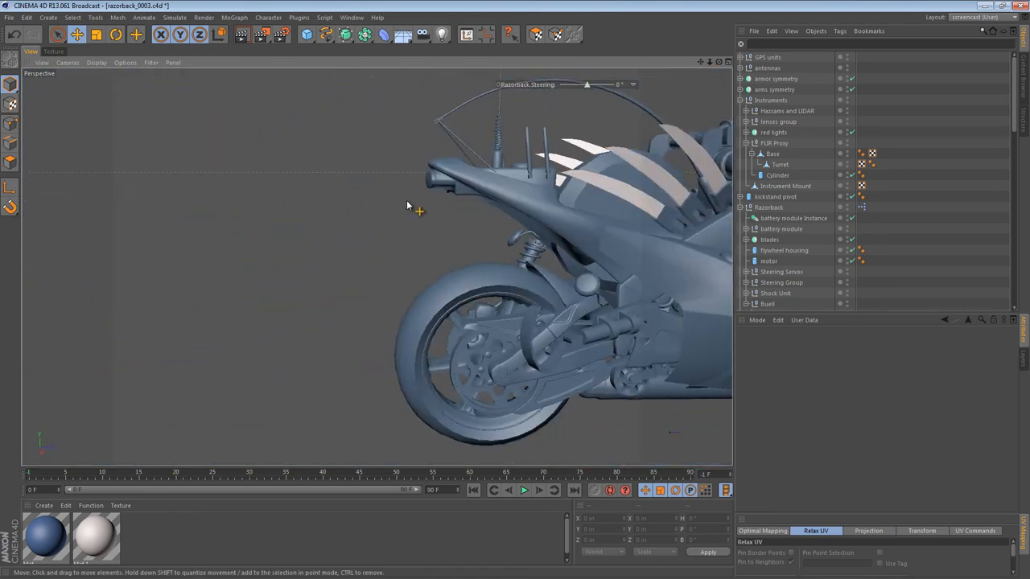
drag(405, 206, 528, 185)
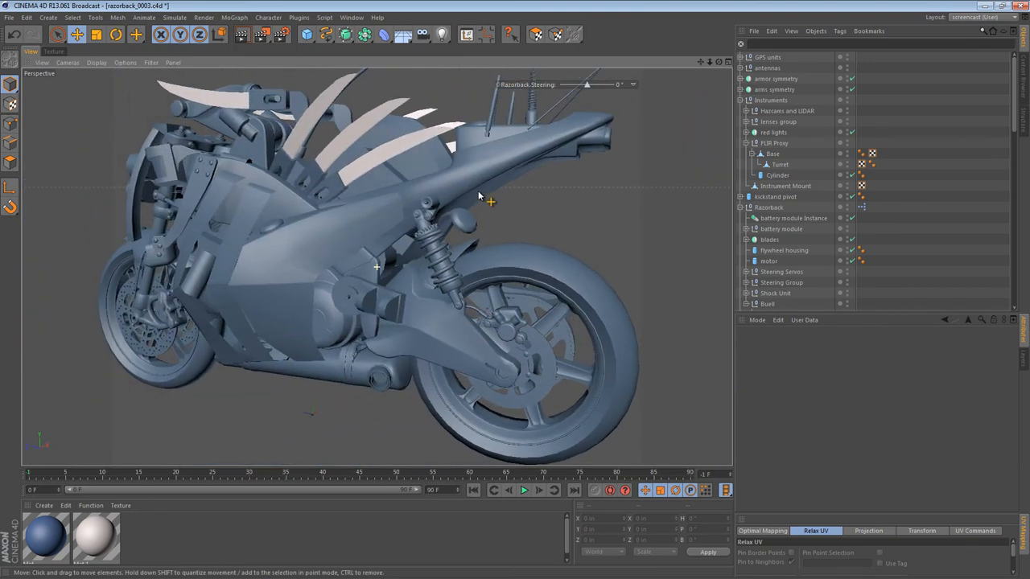
- Expand the Kickstand pivot group to its bracket, Rim cylinder and spring parts
click(775, 79)
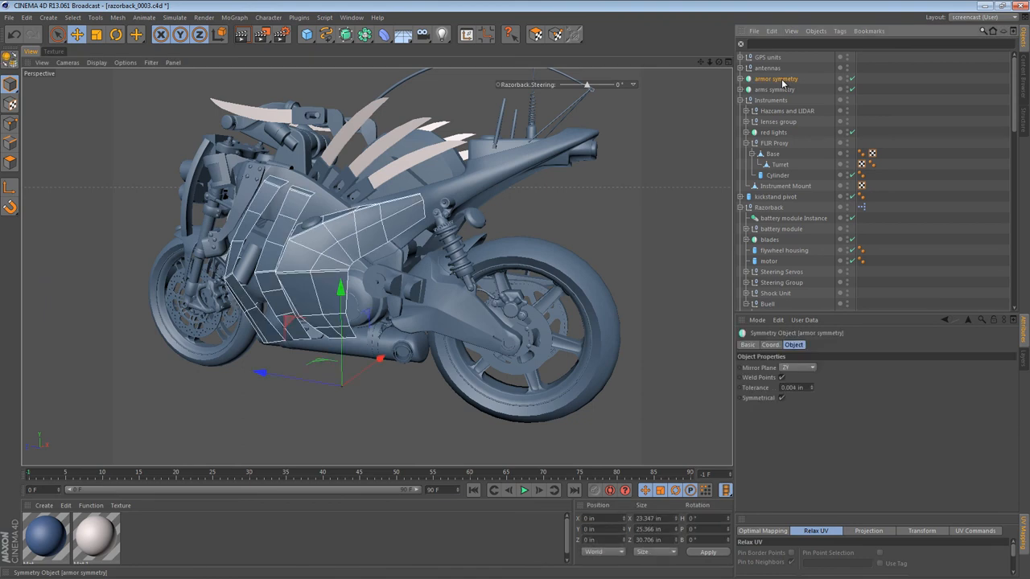
click(769, 100)
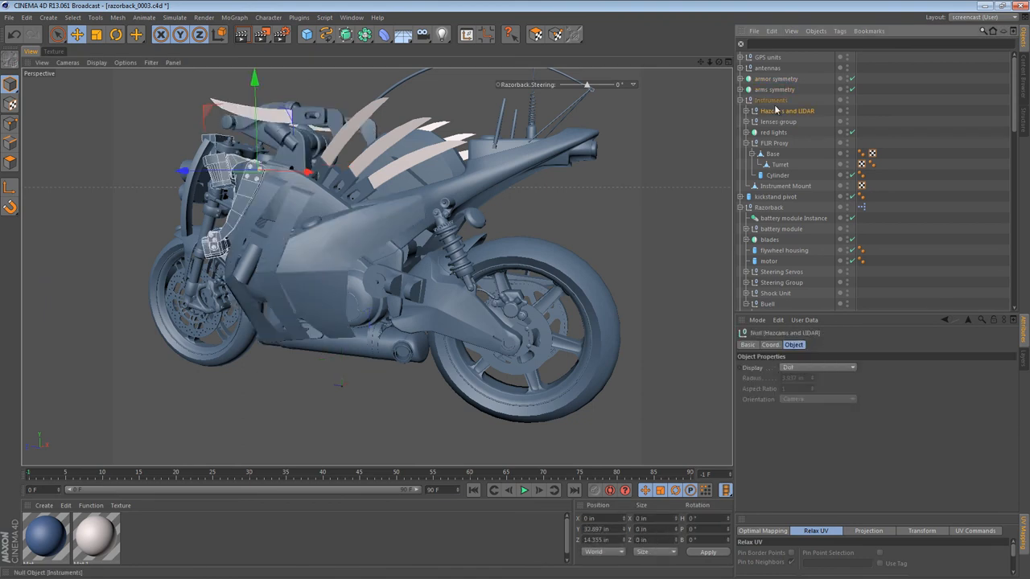
click(779, 164)
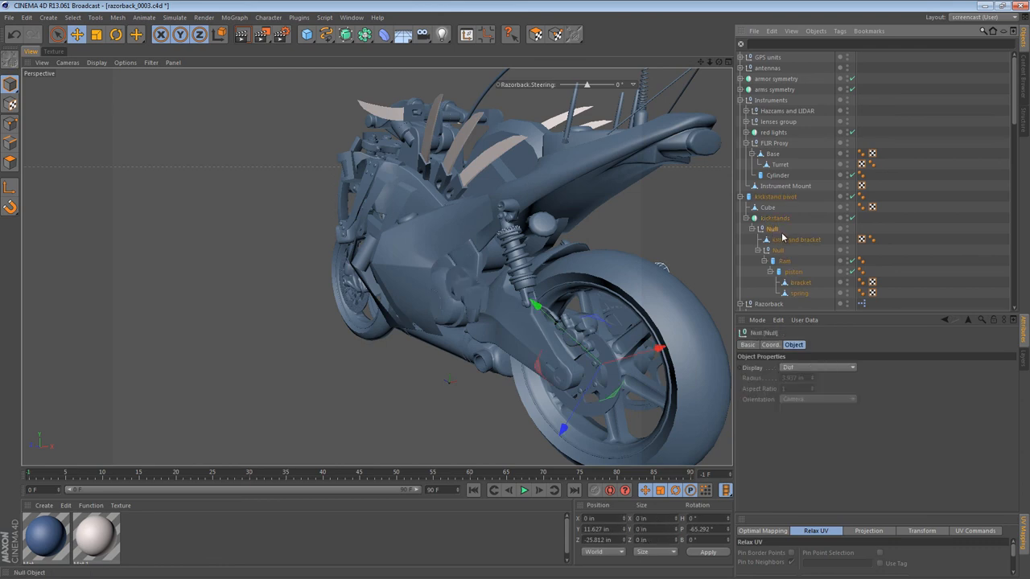
click(785, 261)
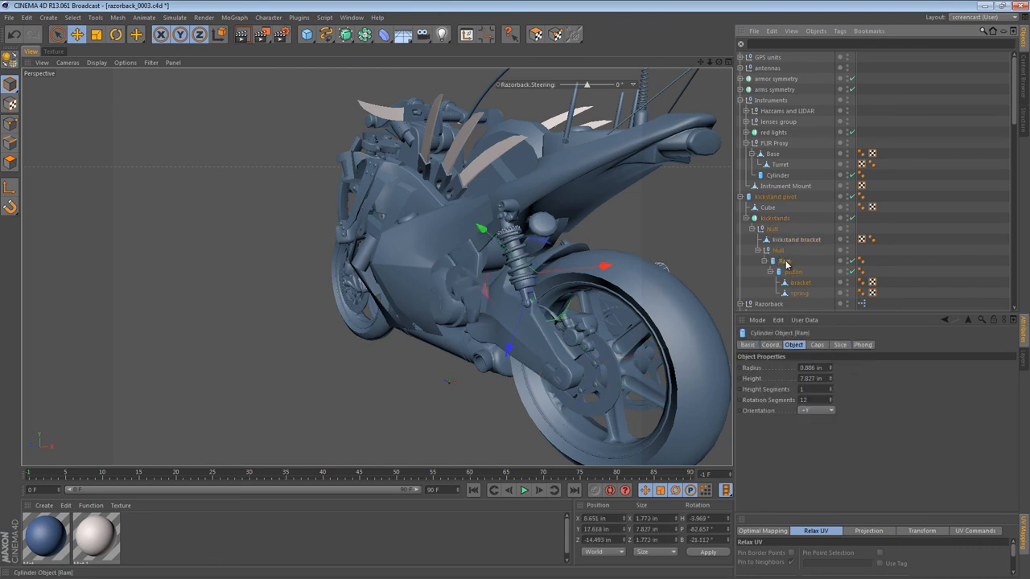
click(774, 219)
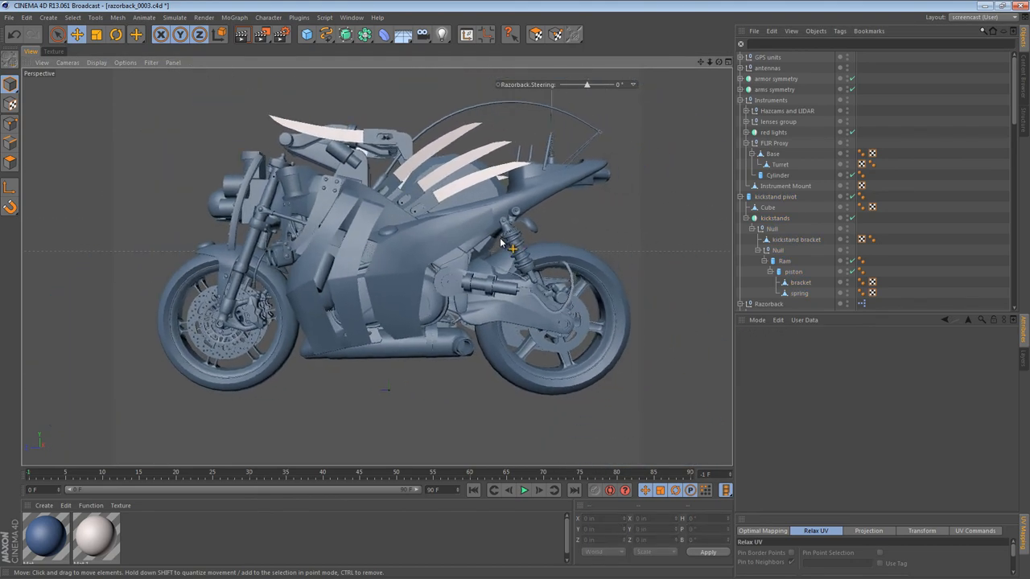
drag(498, 241, 302, 248)
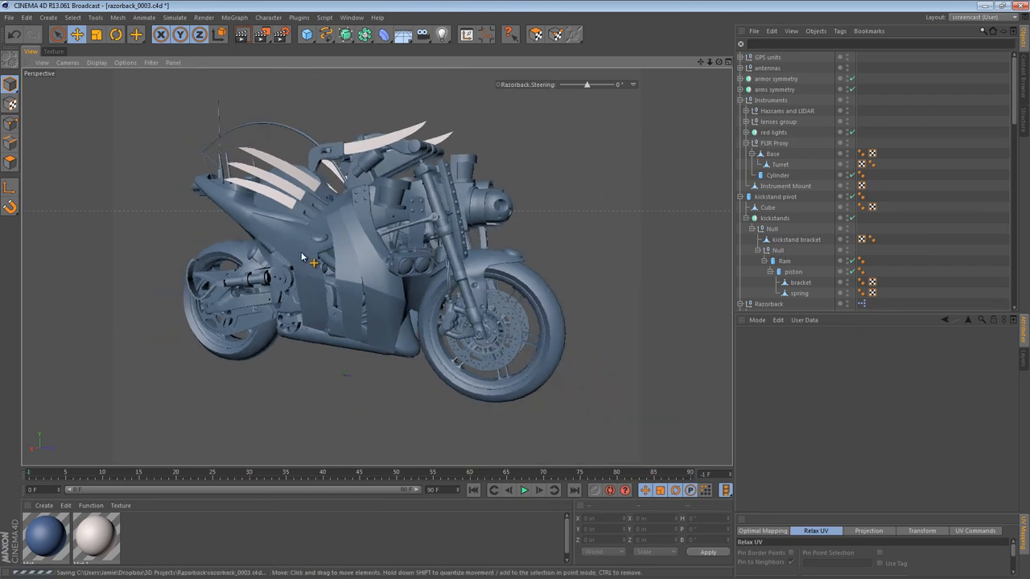
drag(303, 255, 402, 200)
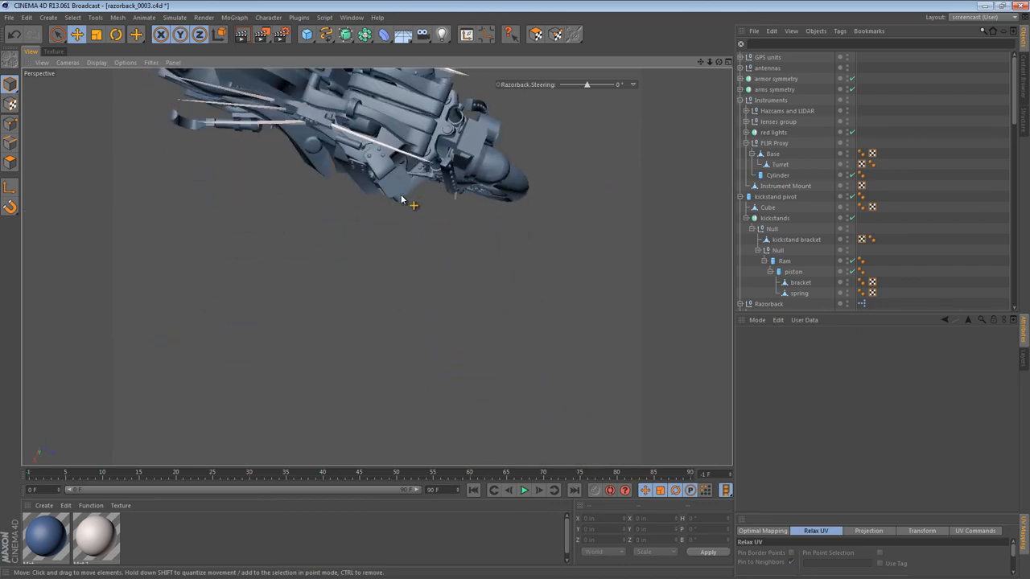
drag(403, 201, 394, 449)
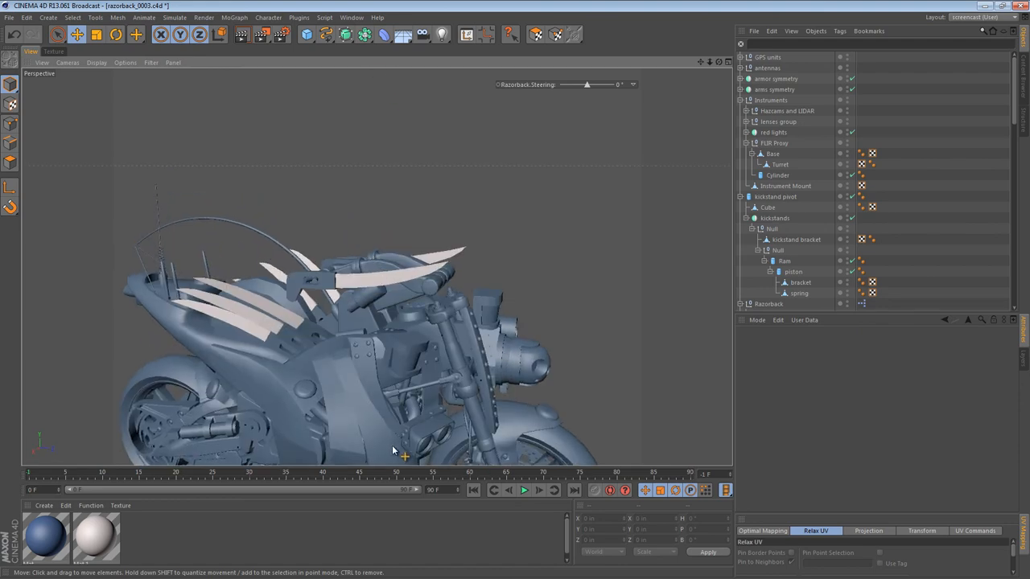
drag(394, 449, 341, 273)
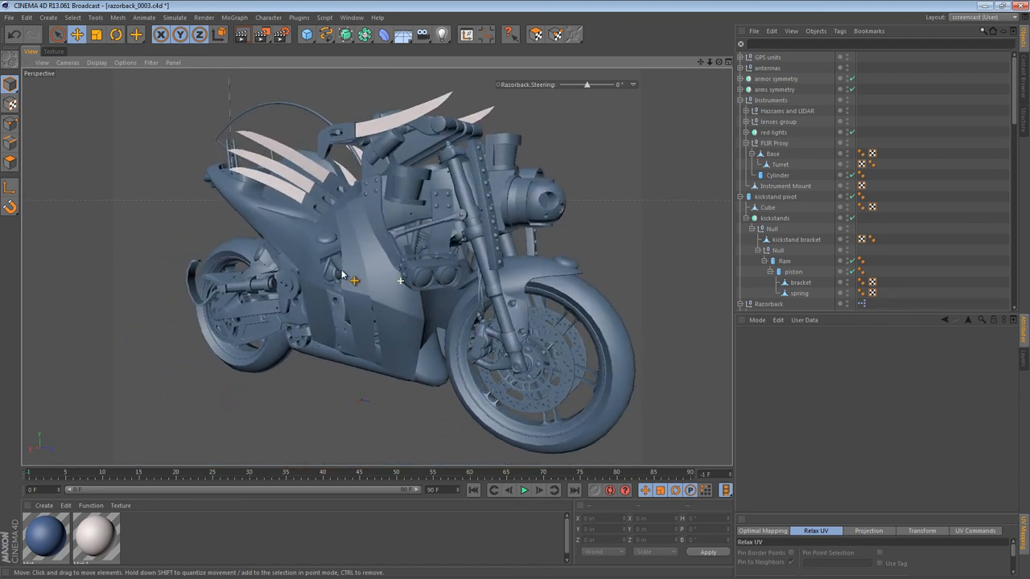
drag(341, 273, 426, 190)
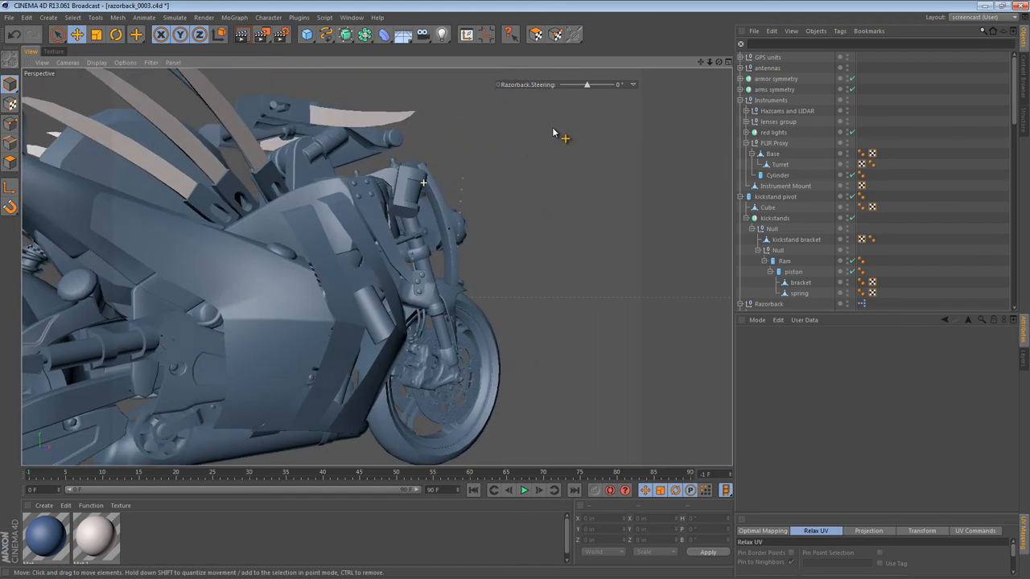
drag(563, 136, 185, 148)
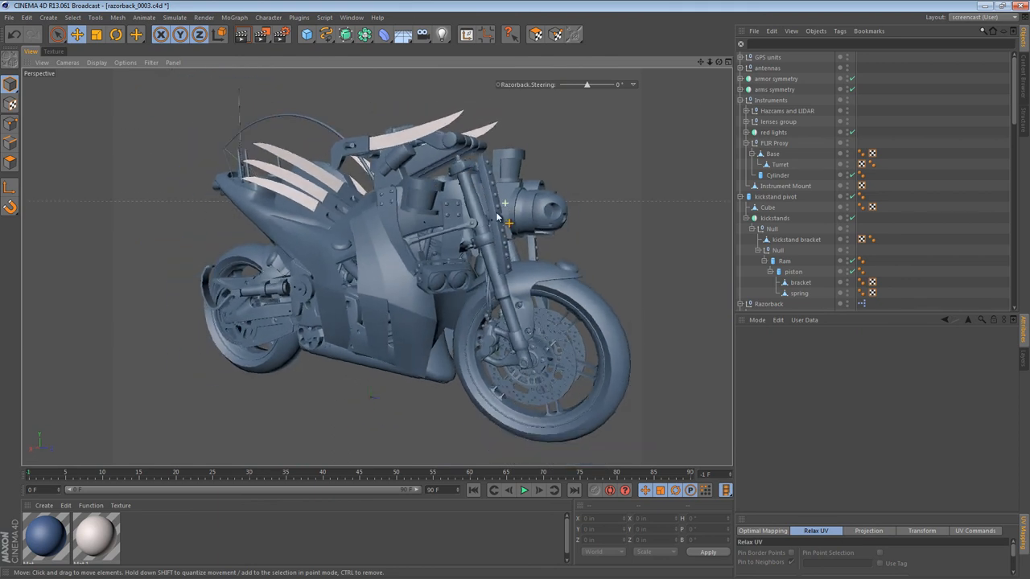
drag(498, 225, 458, 226)
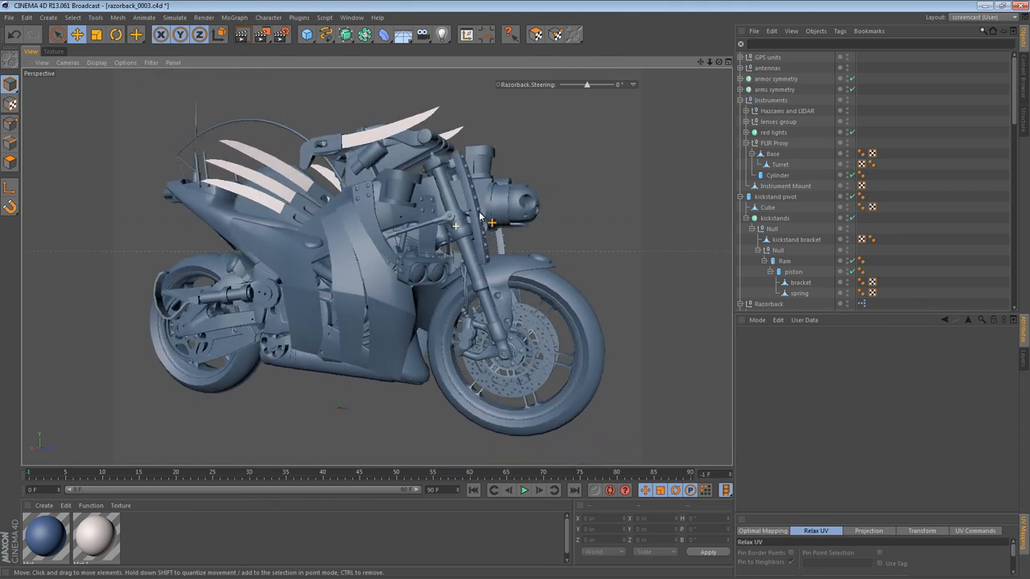
drag(483, 225, 469, 238)
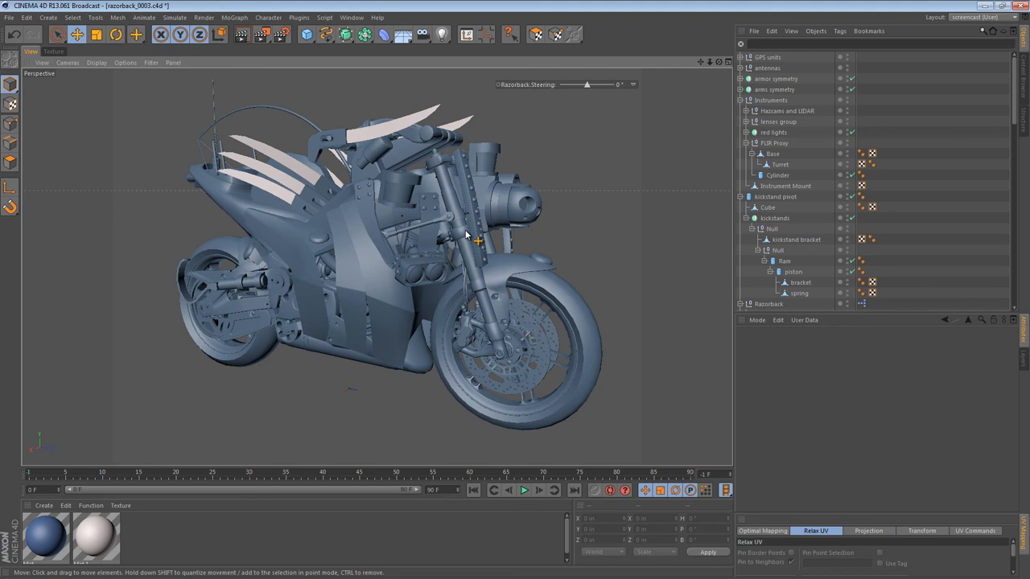
mouse_move(447, 249)
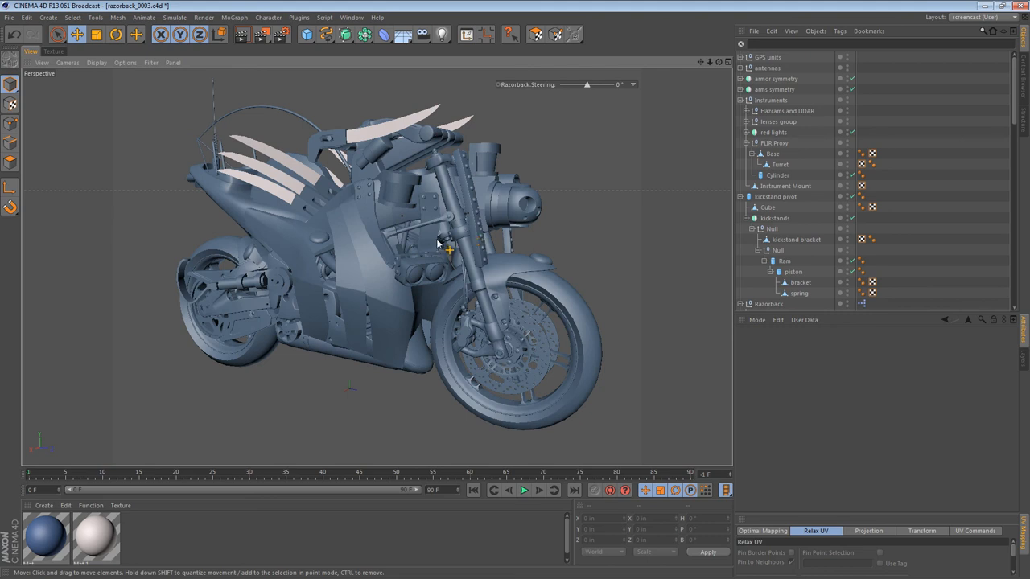
drag(437, 245, 387, 222)
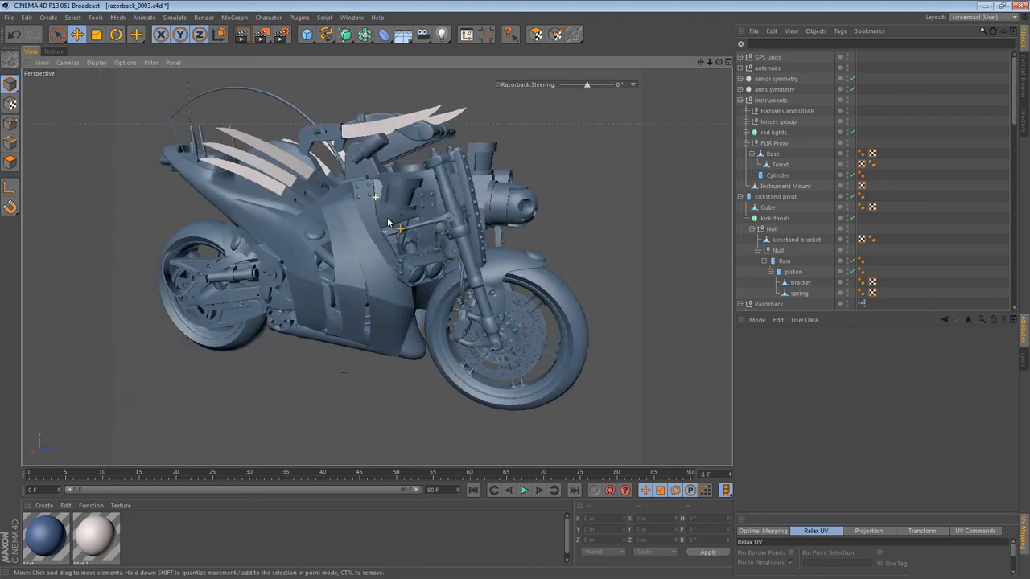